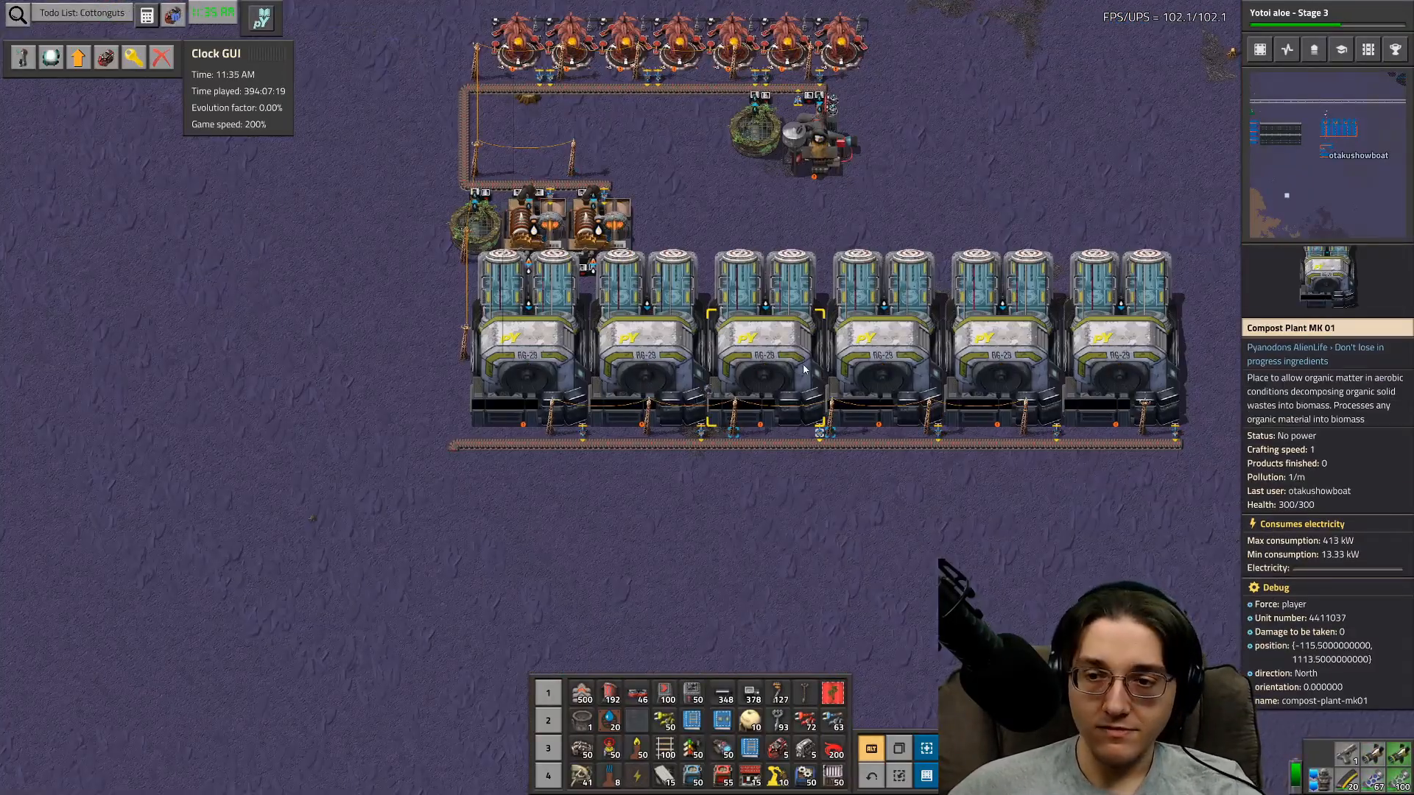
- Pan the world map from the compost plants to the long belt line
{"action": "scroll", "scroll_direction": "up", "scroll_amount": 3}
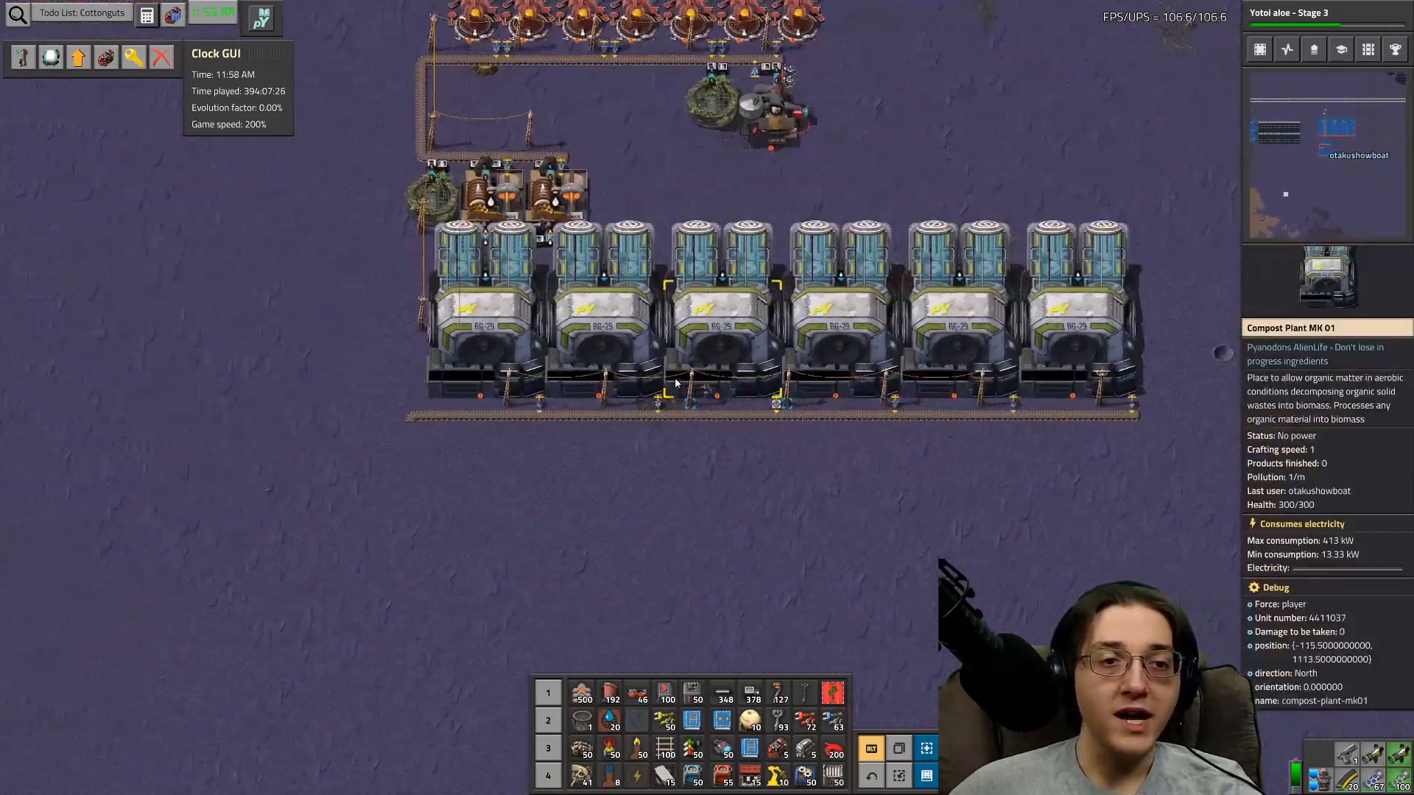
{"action": "key", "text": "m"}
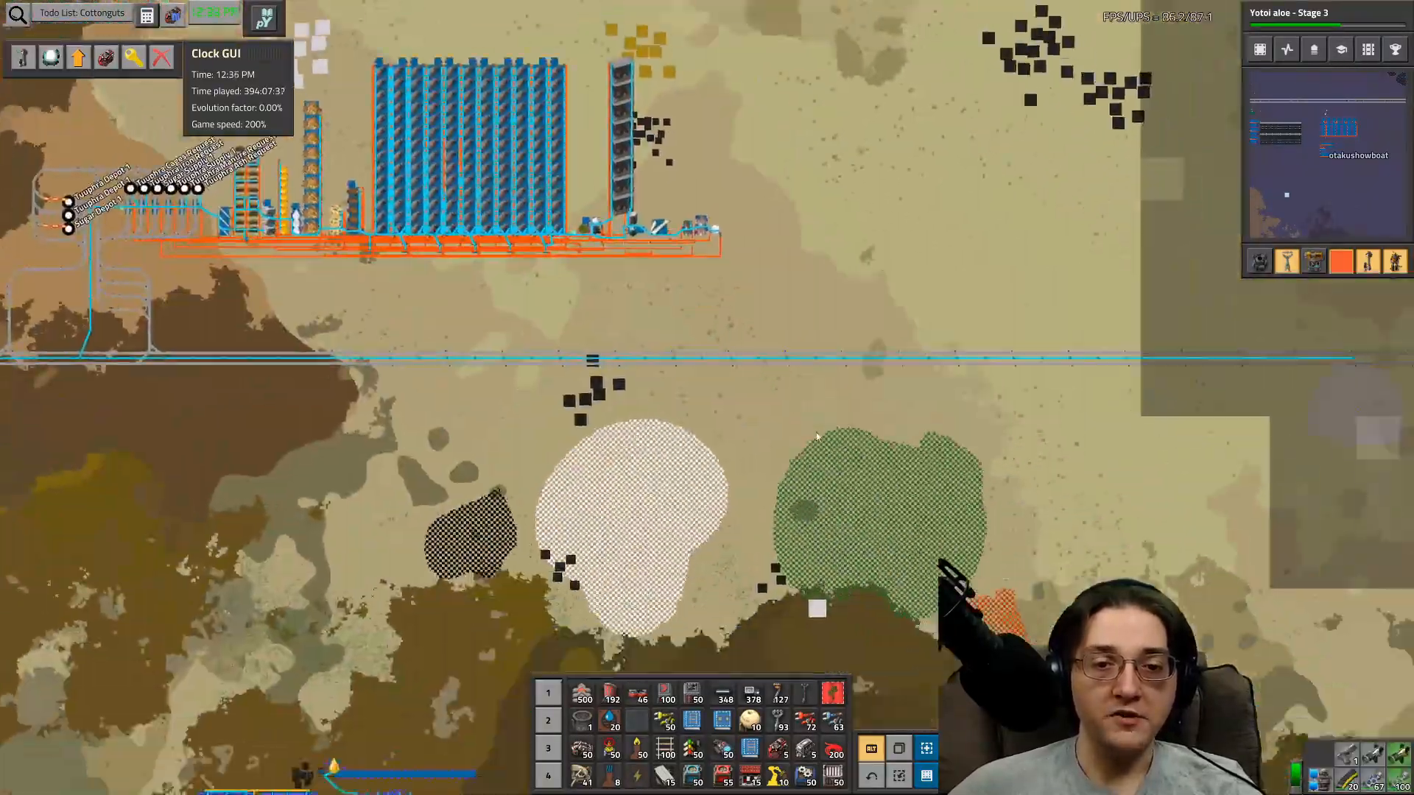
{"action": "scroll", "scroll_direction": "down", "scroll_amount": 3}
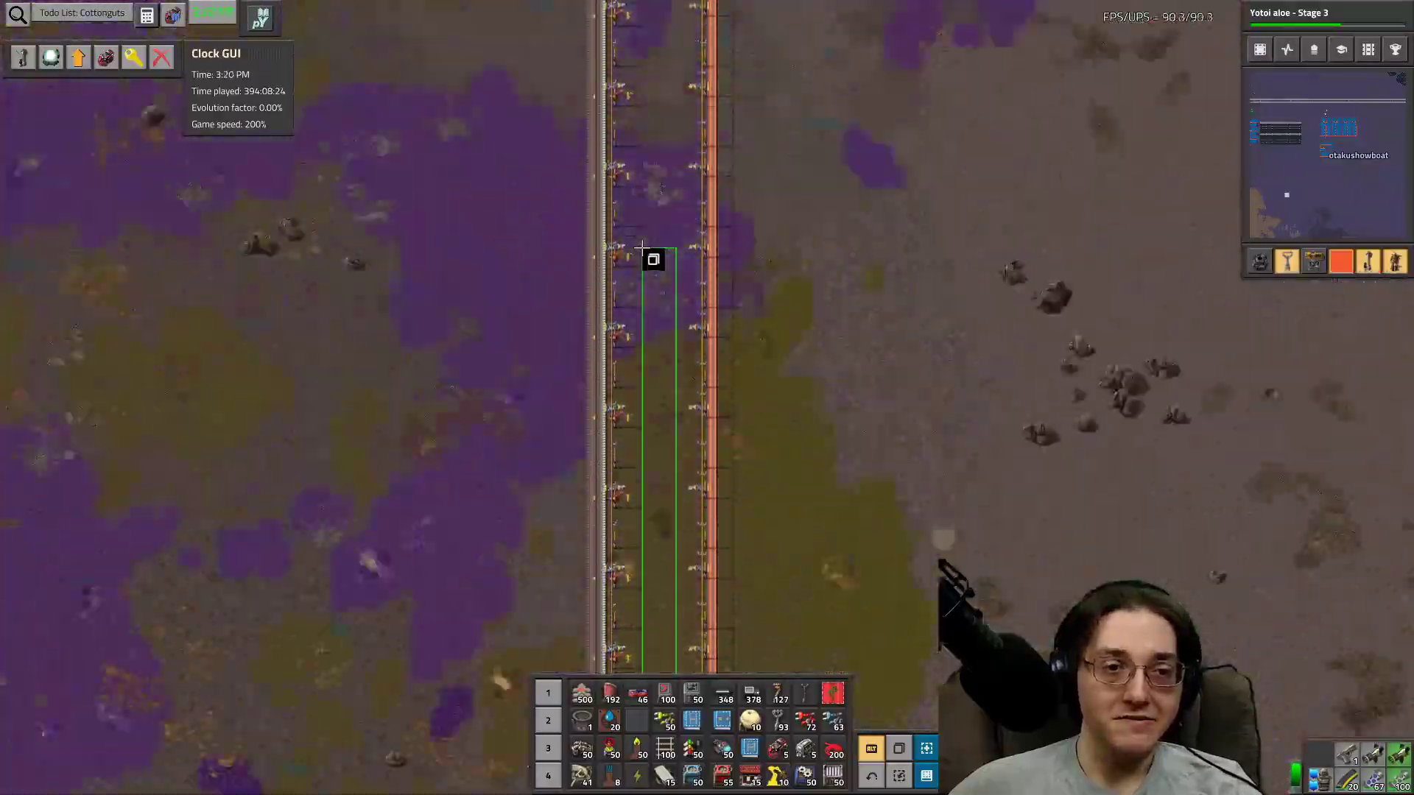
- Show the all-time kills and losses statistics
{"action": "scroll", "scroll_direction": "down", "scroll_amount": 3}
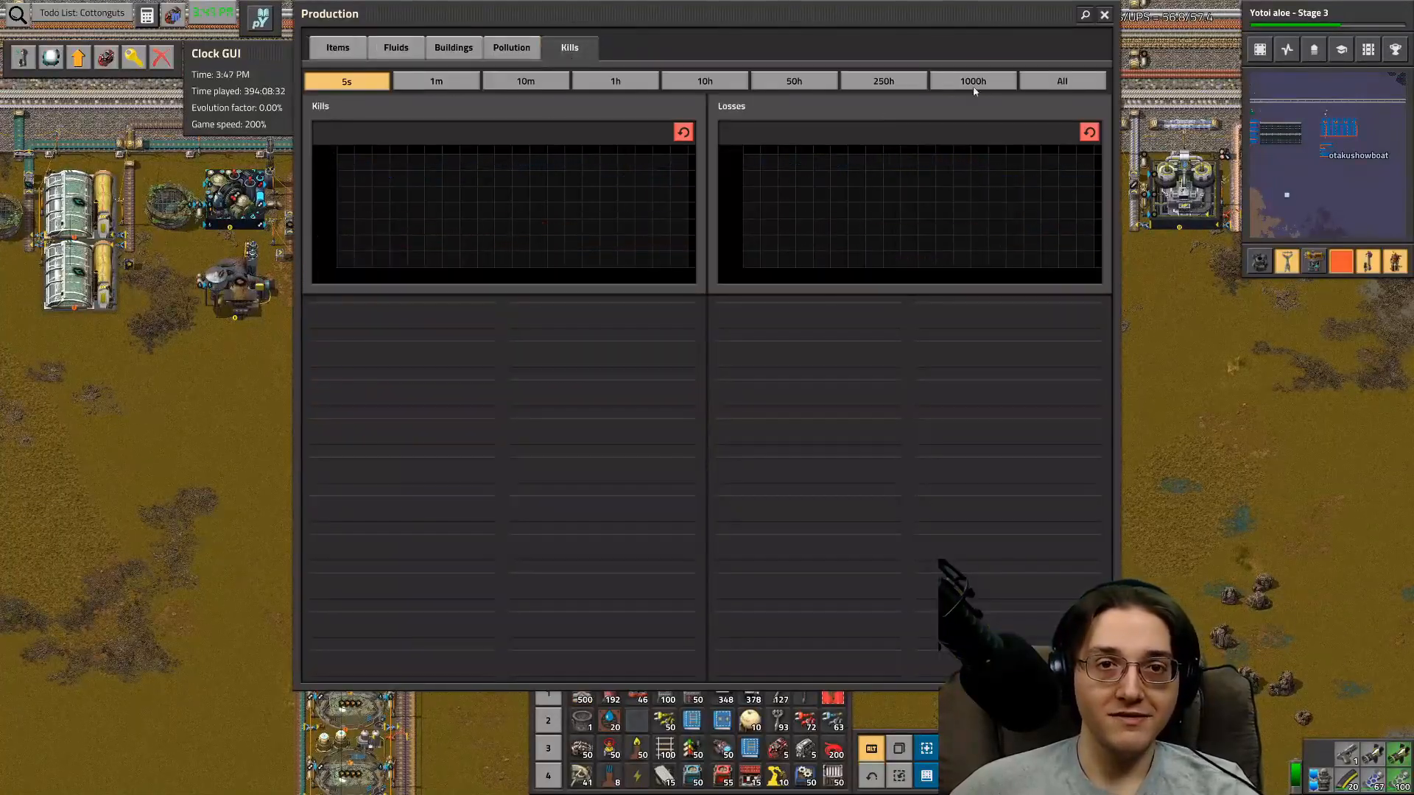
{"action": "left_click", "coordinate": [1061, 80]}
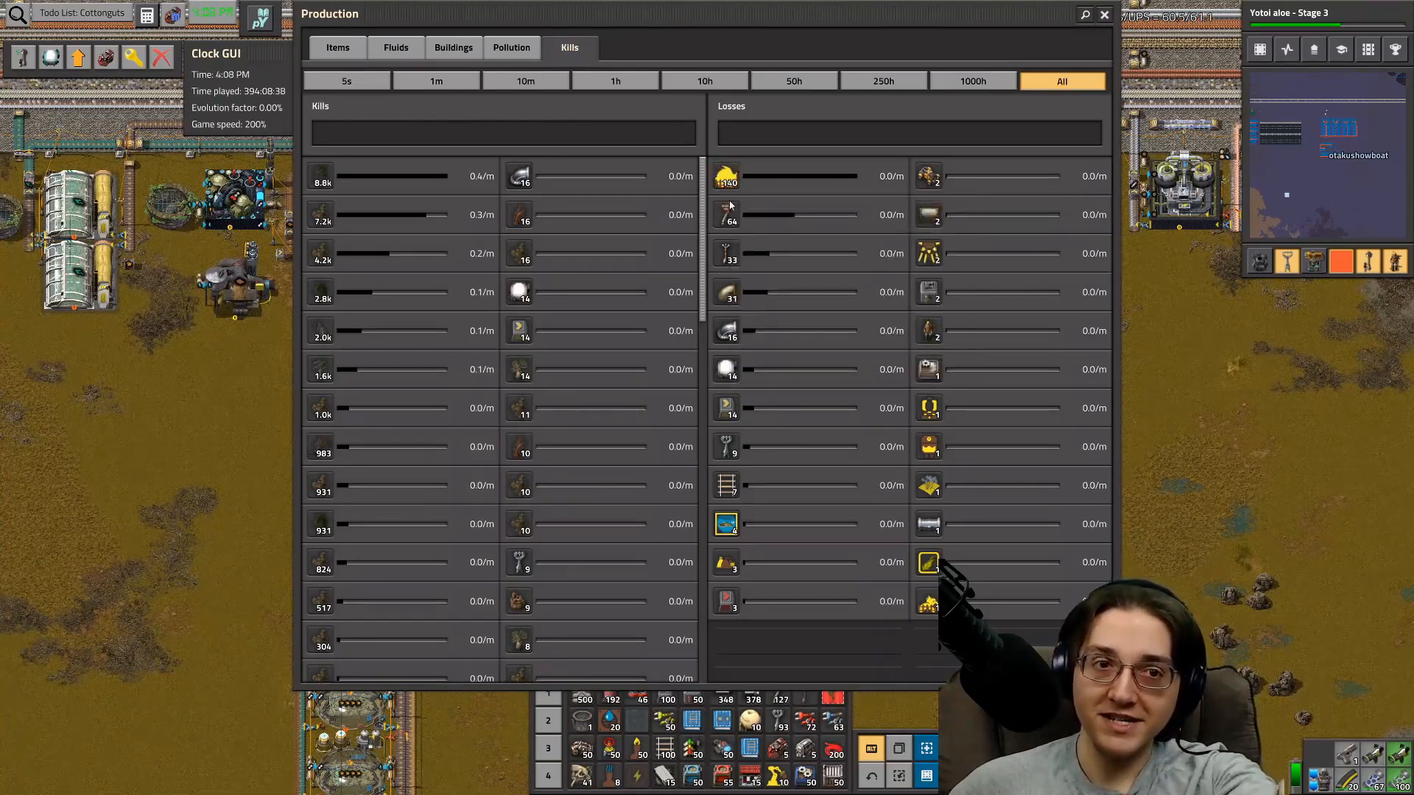
{"action": "mouse_move", "coordinate": [727, 175]}
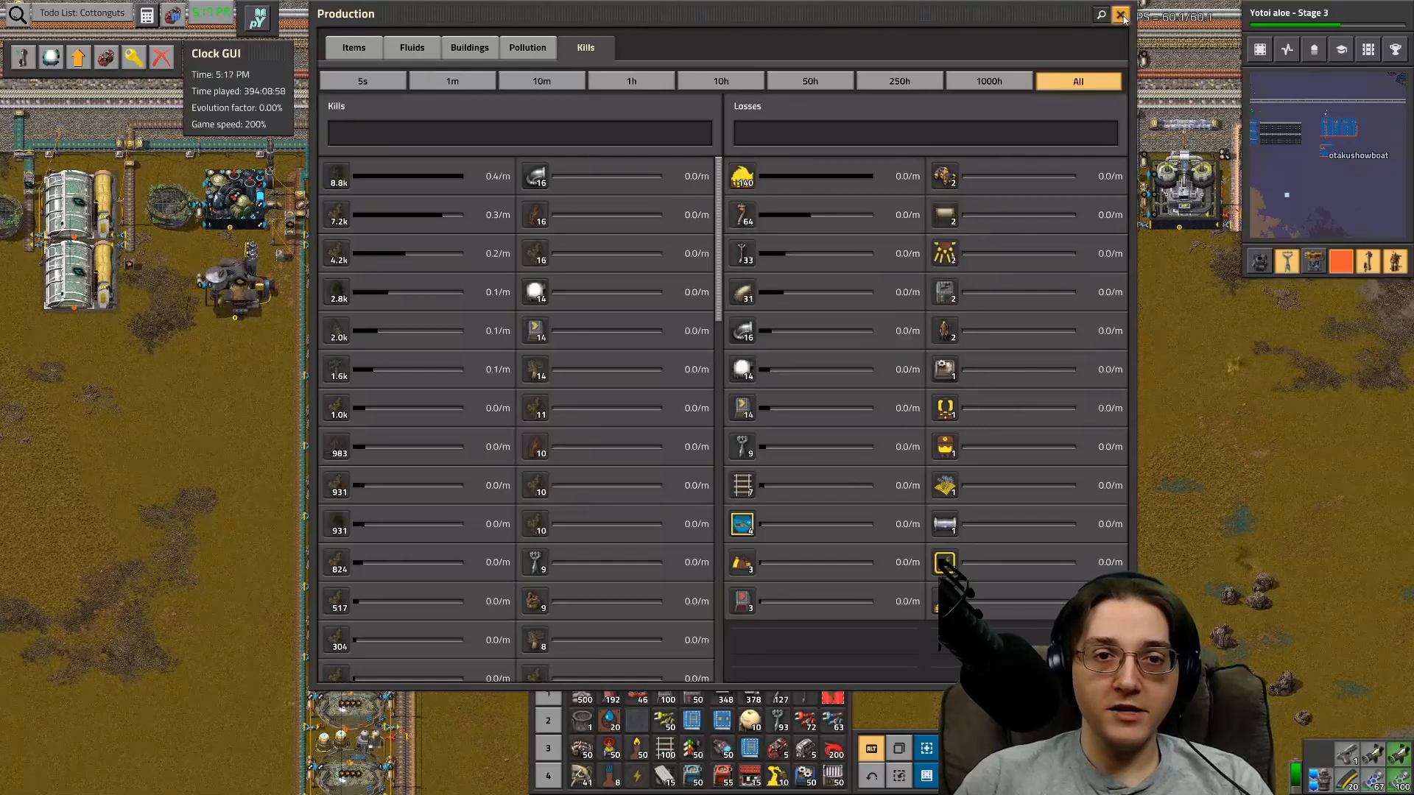
- Close the Production statistics and pan back to the compost plant row
{"action": "left_click", "coordinate": [1123, 15]}
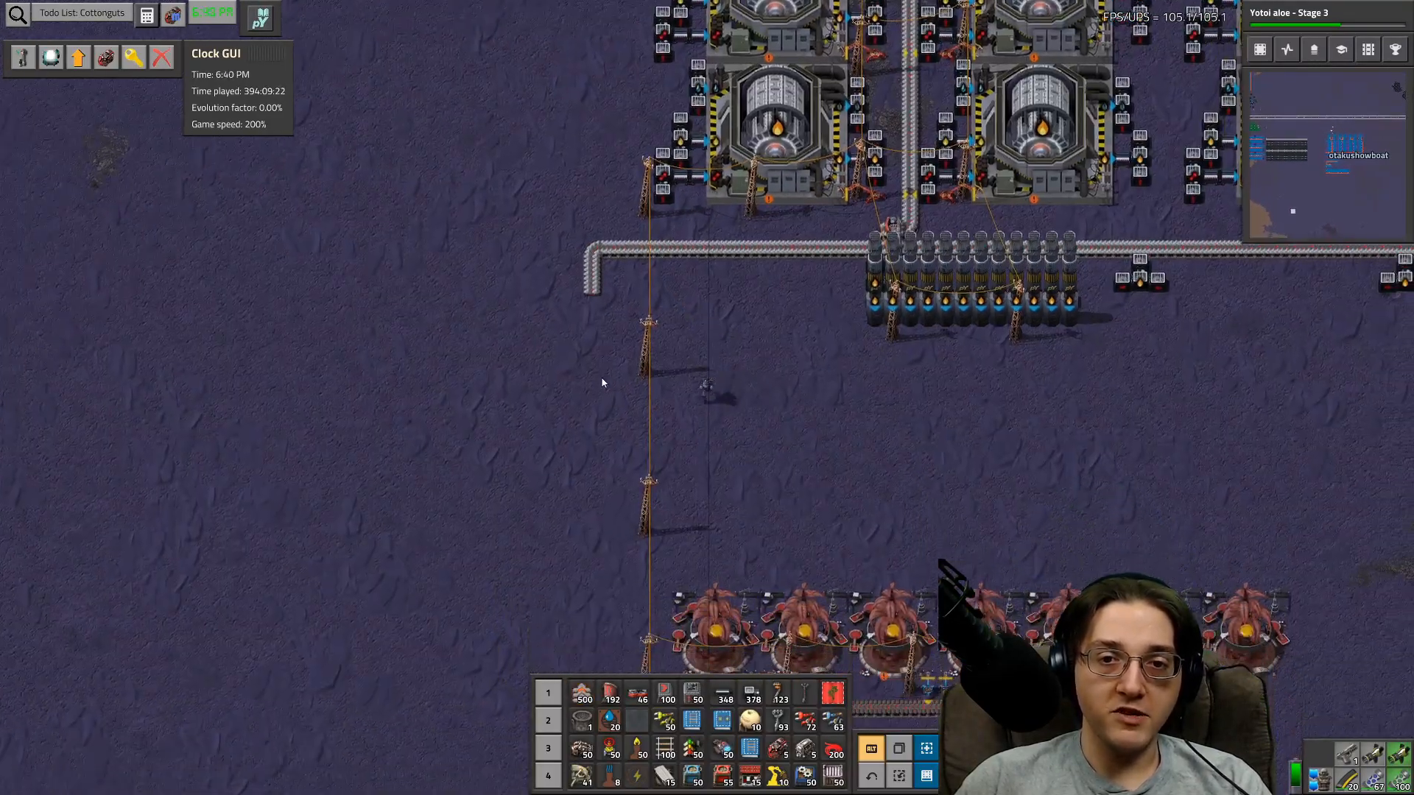
{"action": "scroll", "scroll_direction": "down", "scroll_amount": 3}
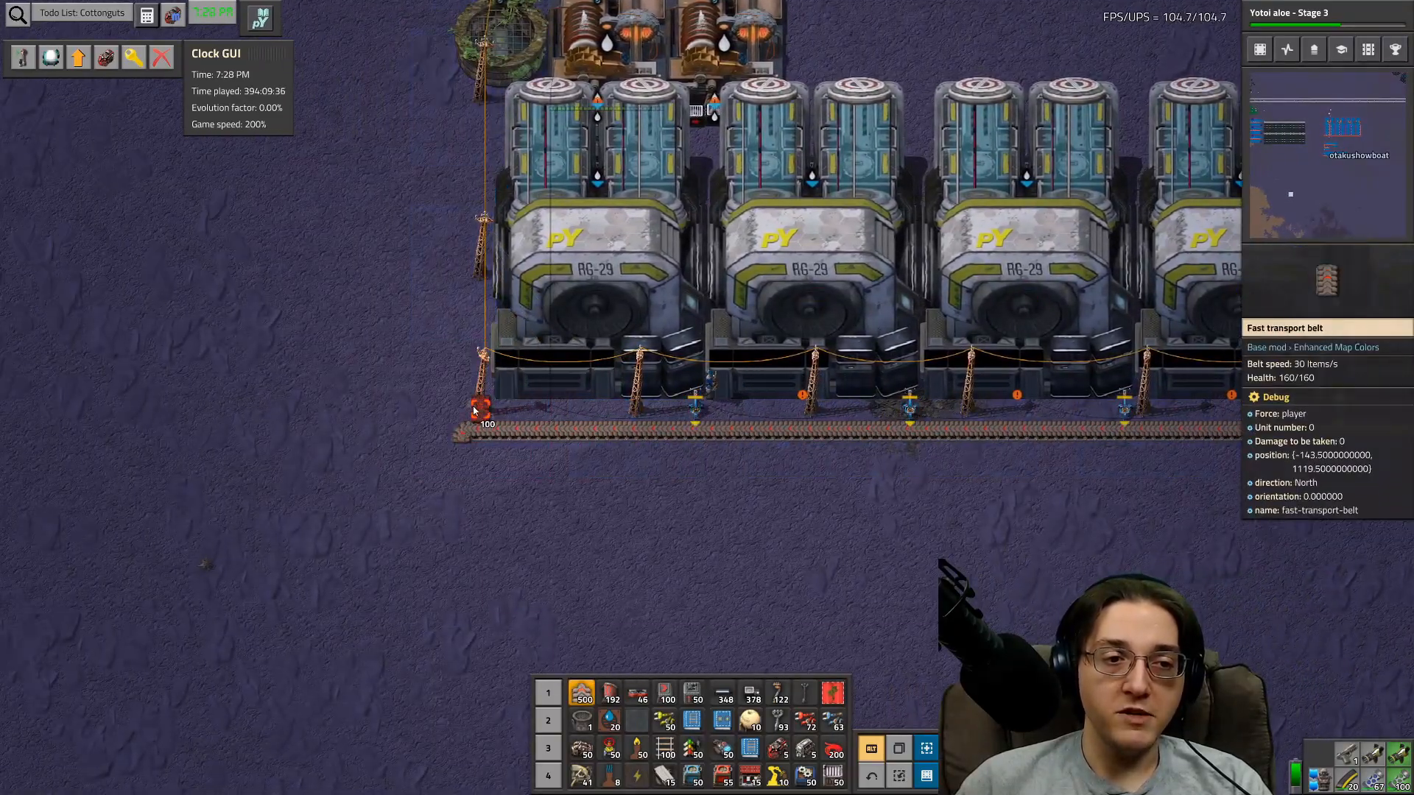
{"action": "scroll", "scroll_direction": "down", "scroll_amount": 3}
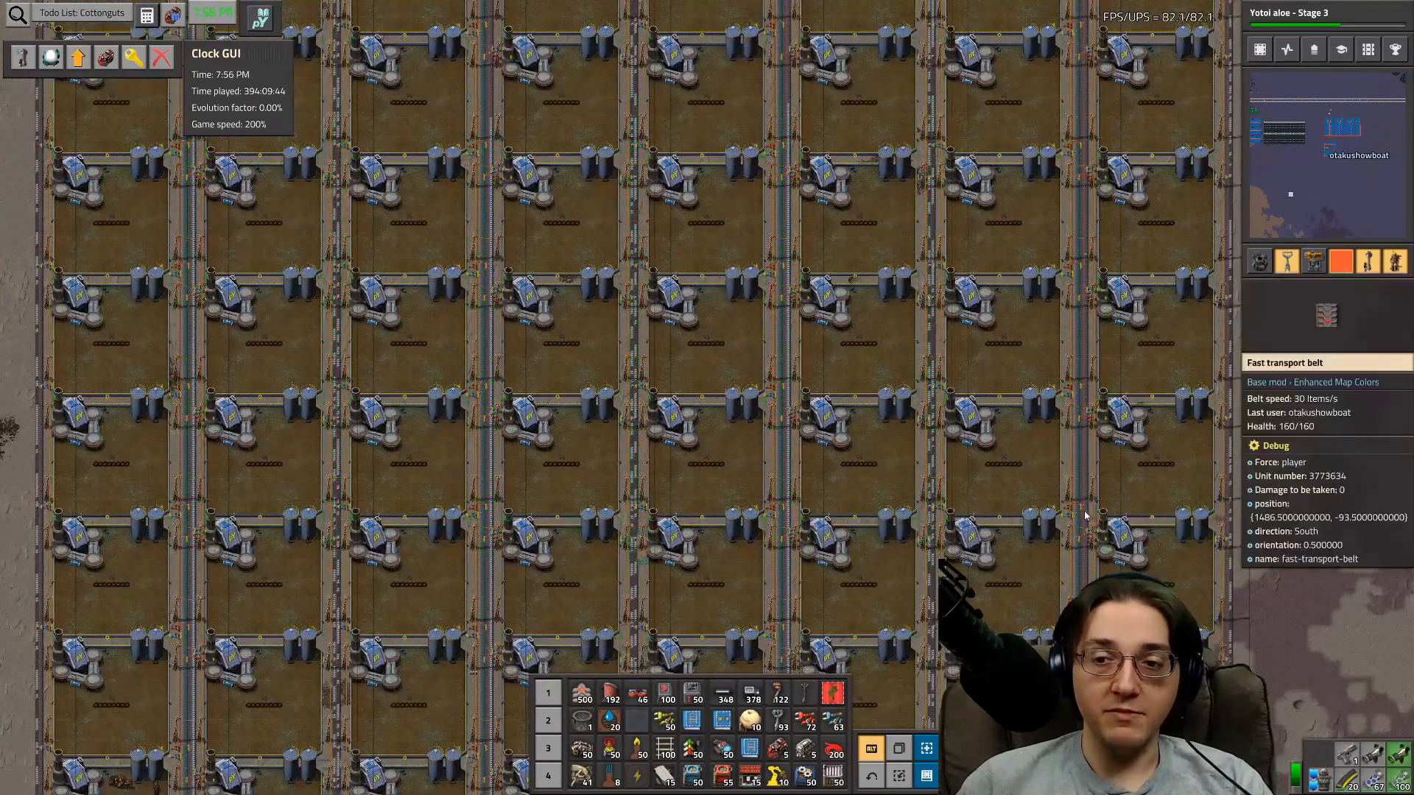
- Scroll the view over to the farm field grid
{"action": "scroll", "scroll_direction": "down", "scroll_amount": 3}
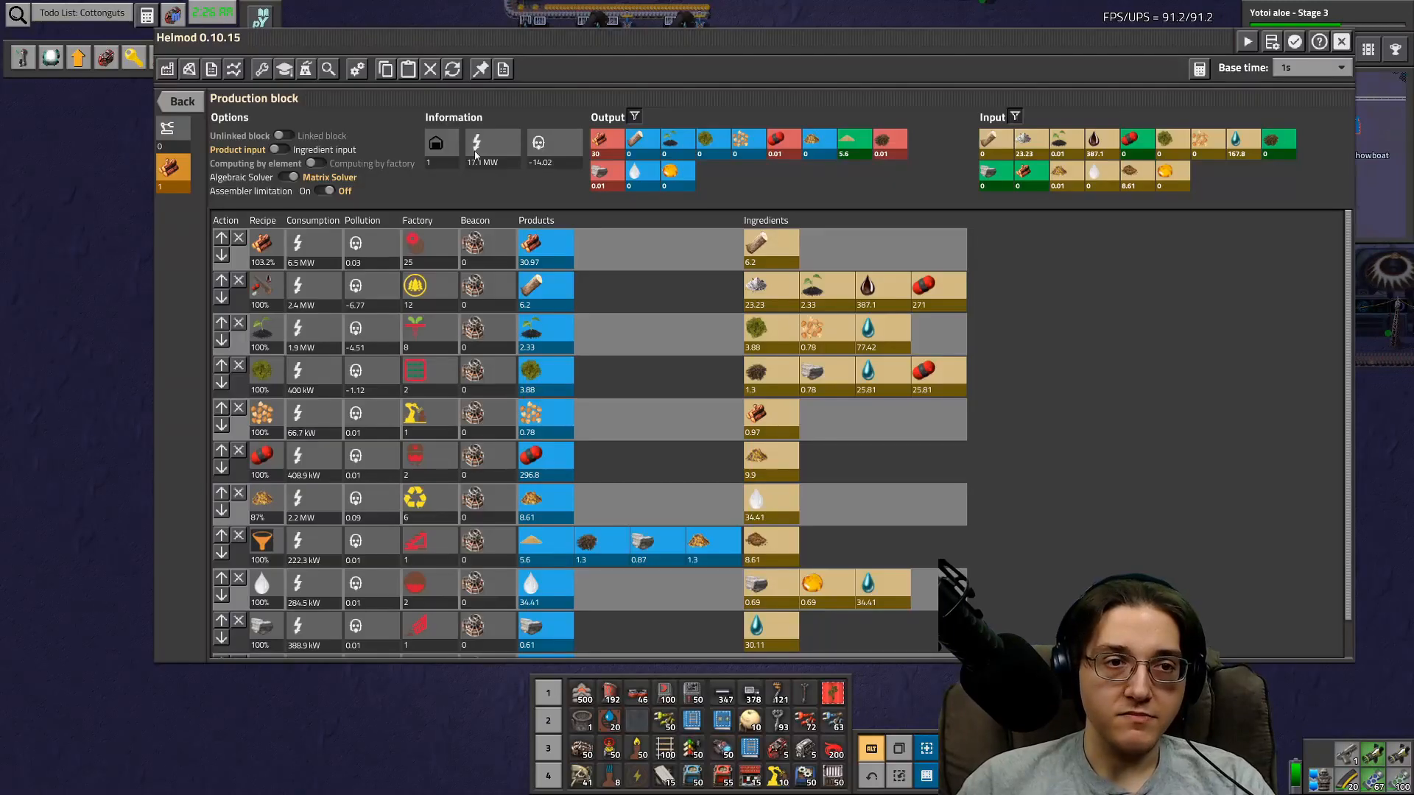
{"action": "mouse_move", "coordinate": [489, 83]}
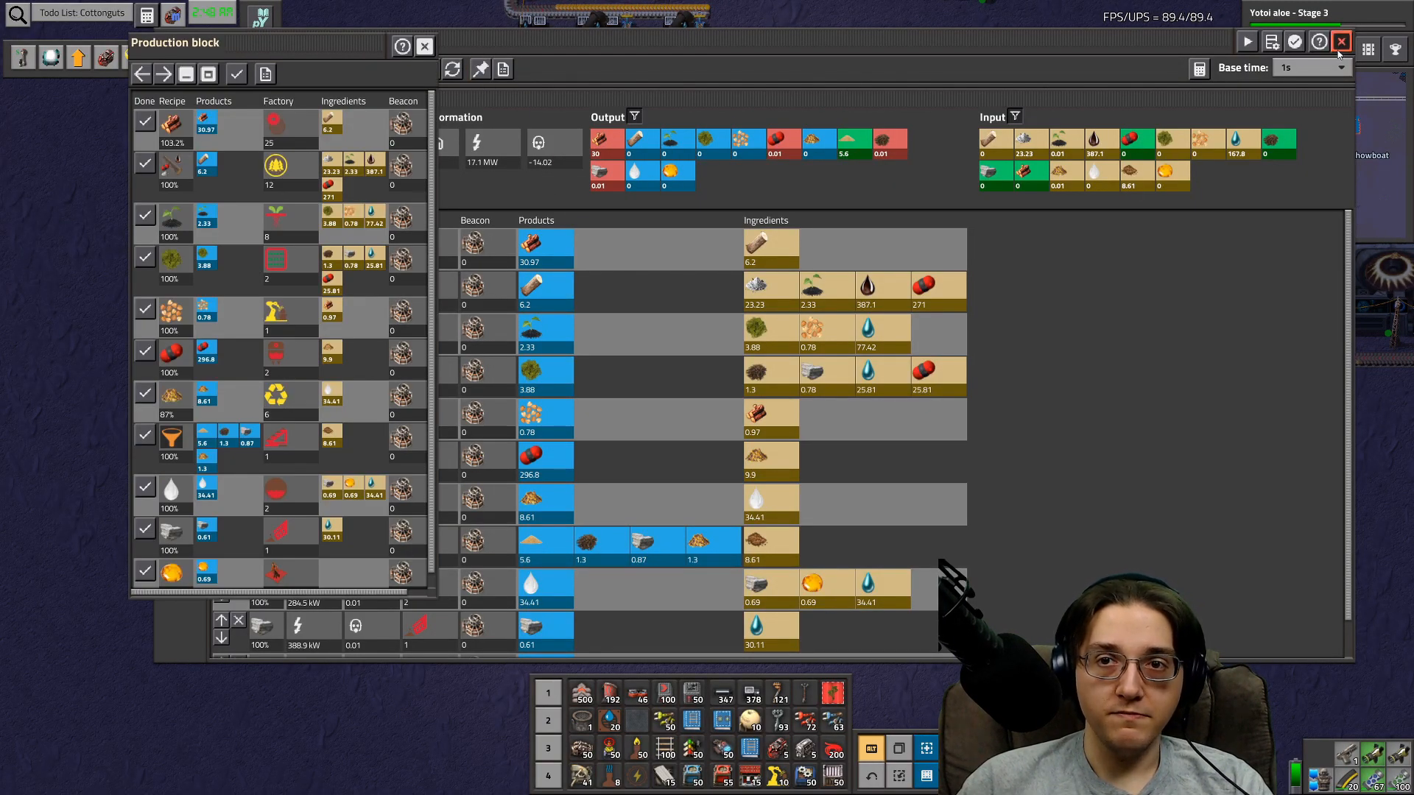
- Close the full Helmod planner, keeping the Production block panel, and open Achievements
{"action": "left_click", "coordinate": [1341, 41]}
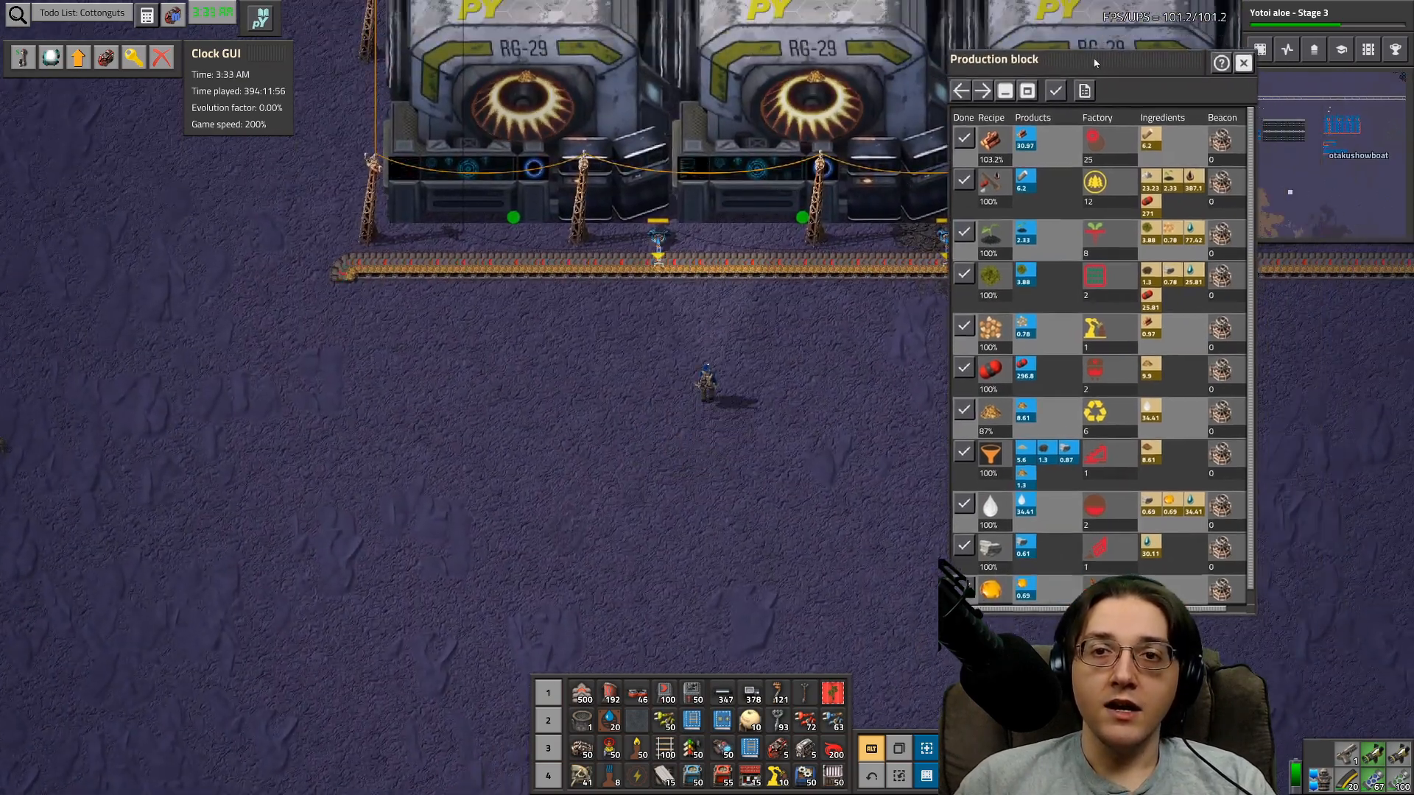
{"action": "left_click", "coordinate": [1341, 49]}
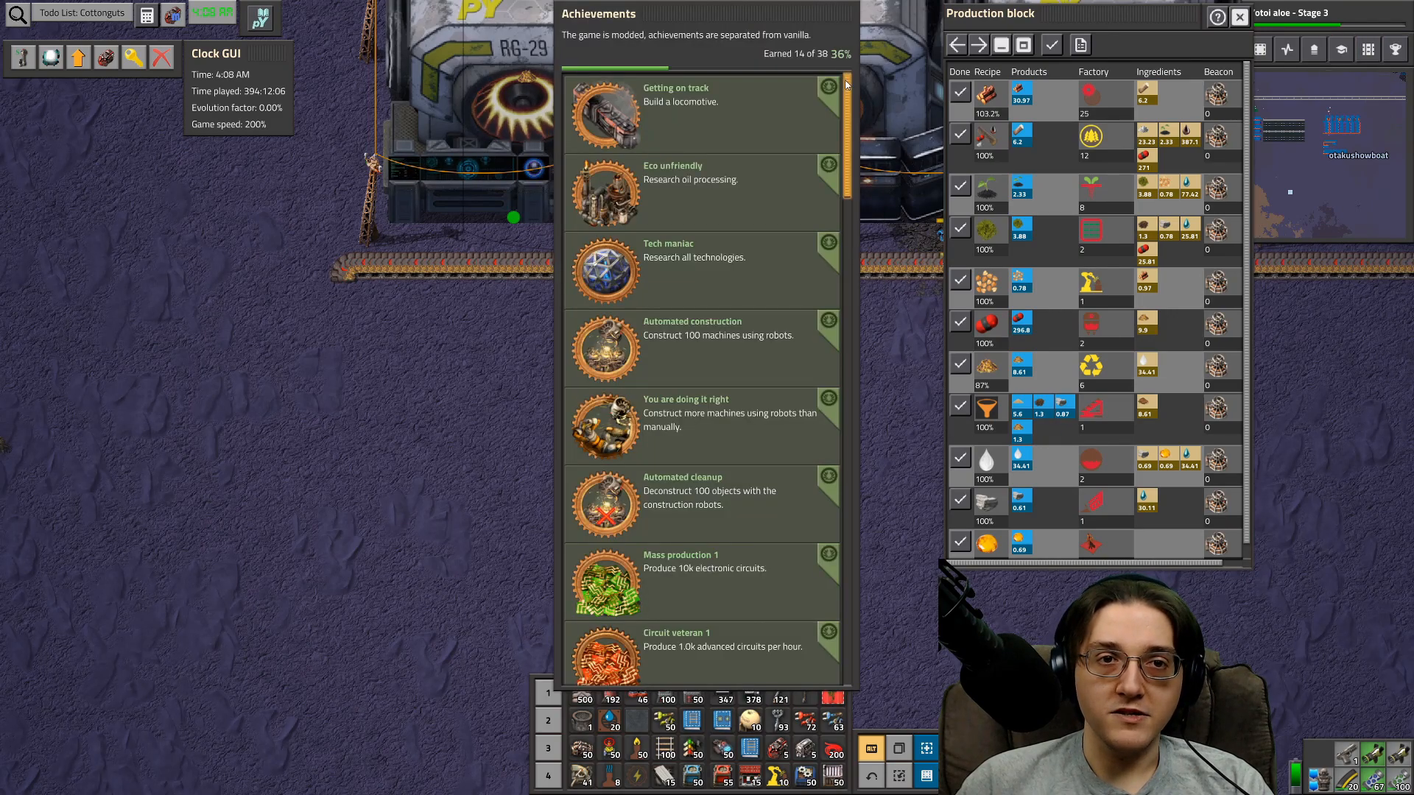
- Scroll to the end of the achievements list and close it
{"action": "scroll", "scroll_direction": "down", "scroll_amount": 3}
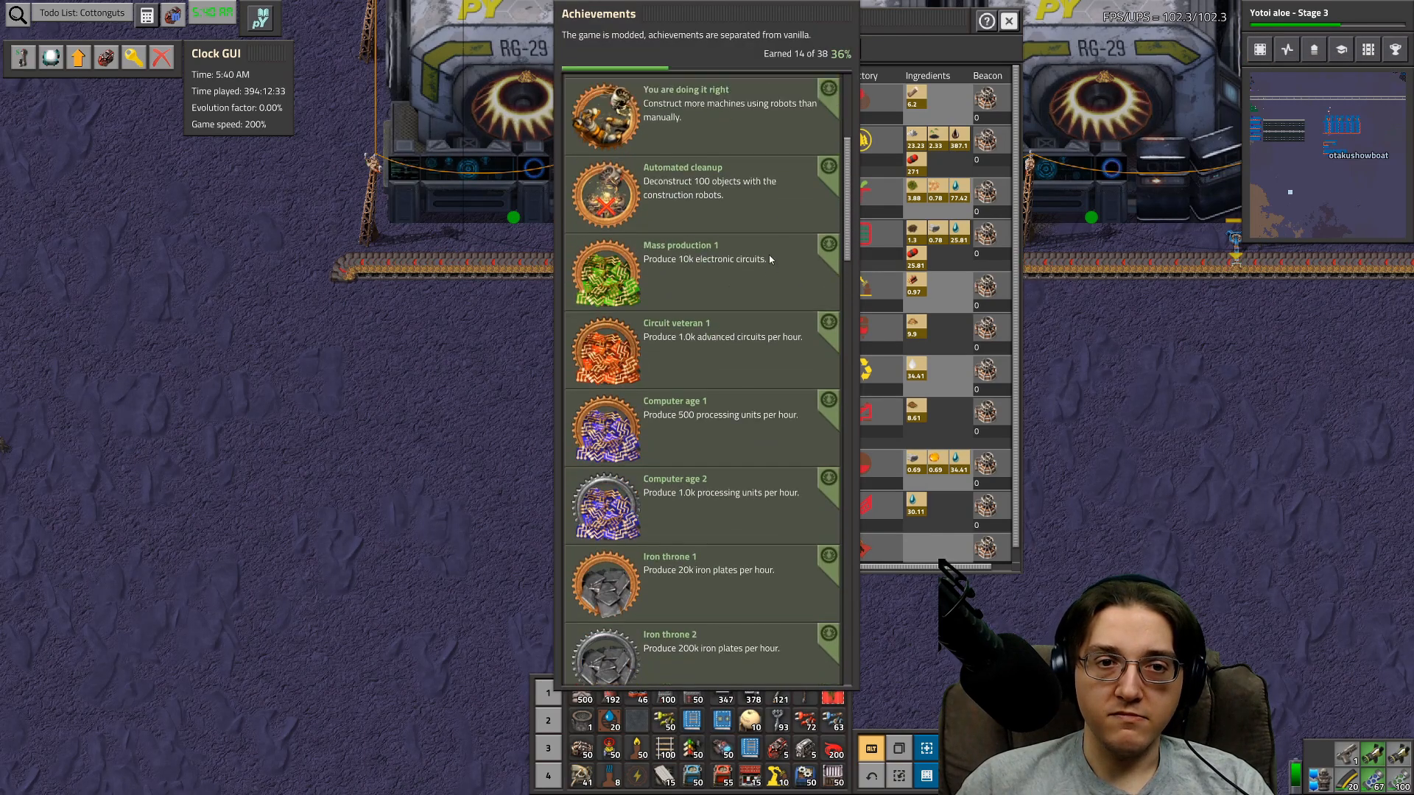
{"action": "scroll", "scroll_direction": "down", "scroll_amount": 3}
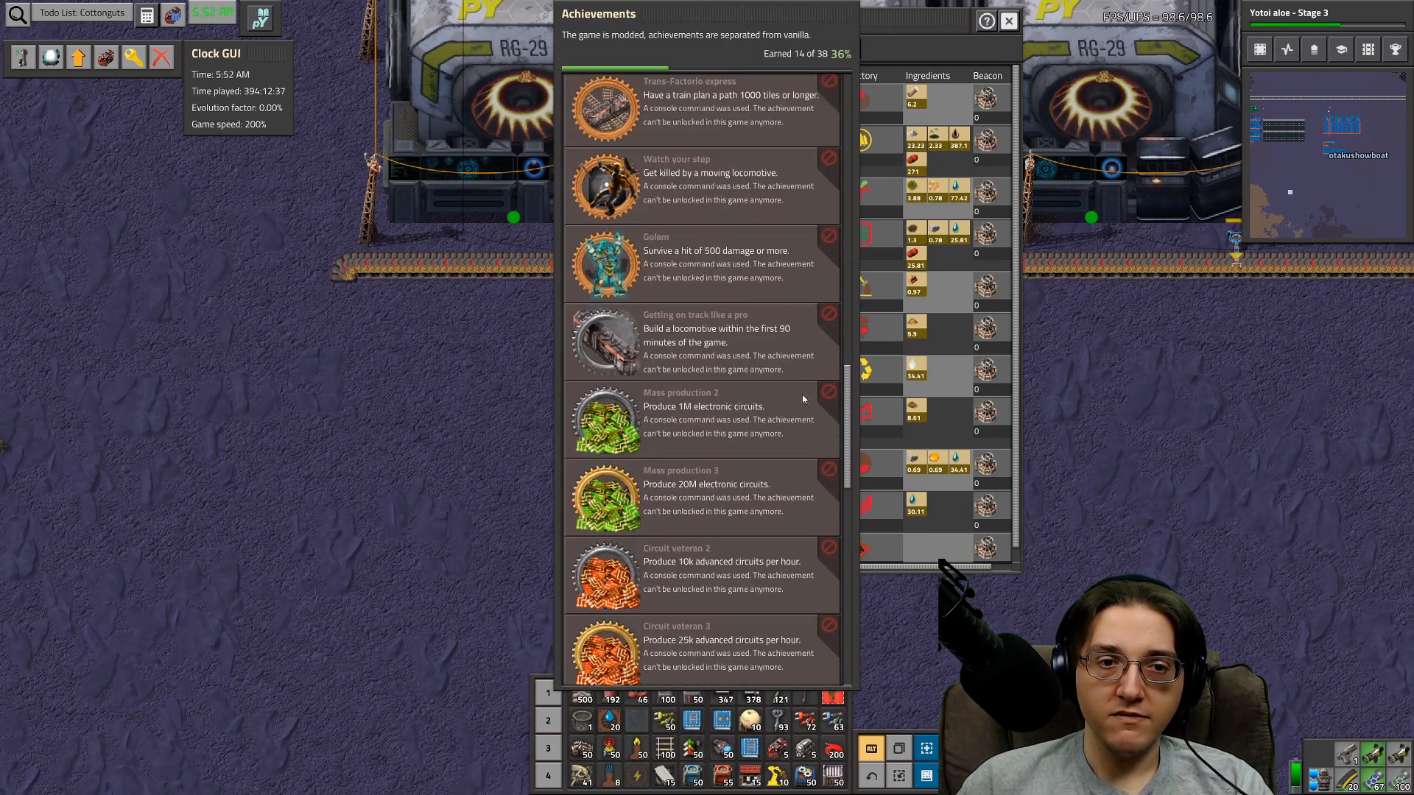
{"action": "scroll", "scroll_direction": "down", "scroll_amount": 3}
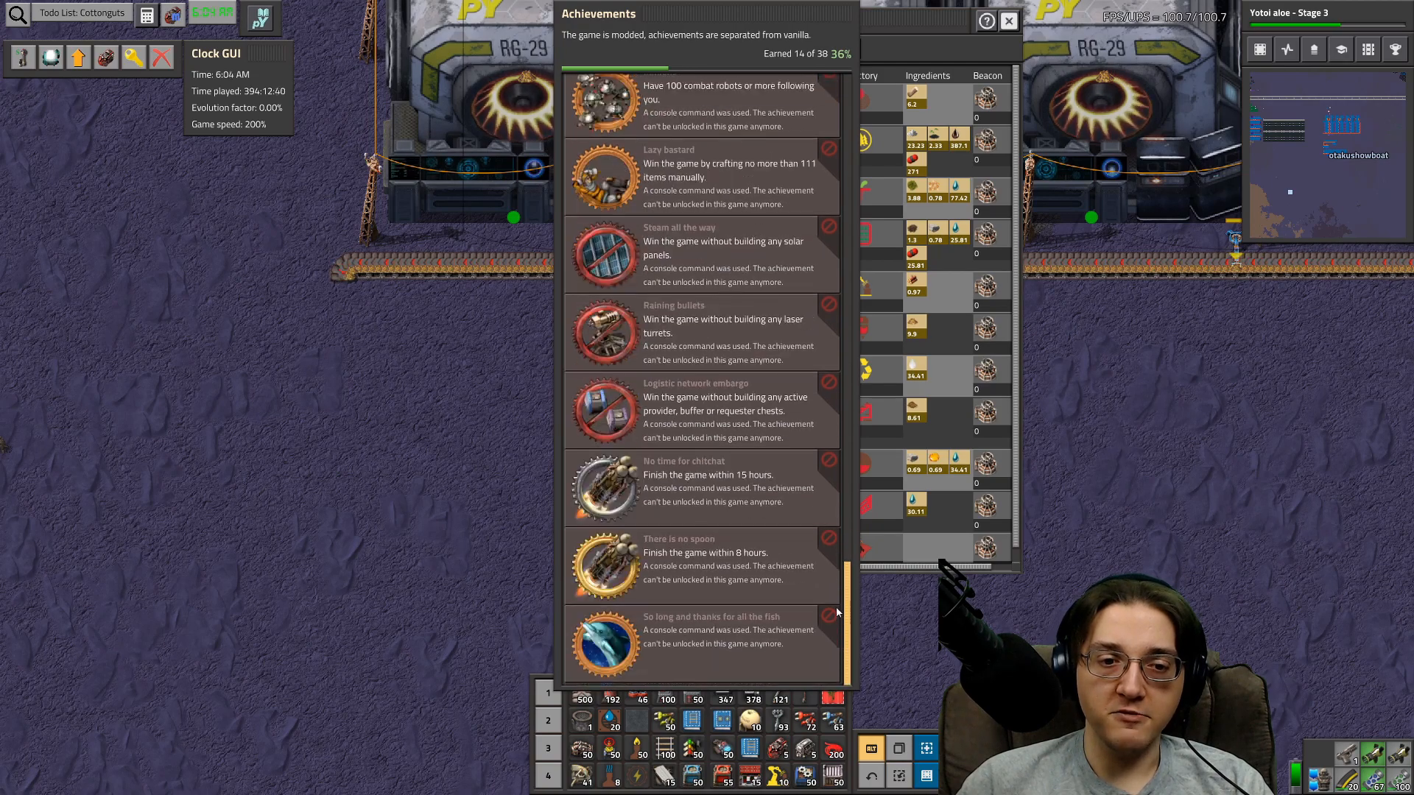
{"action": "left_click", "coordinate": [1008, 21]}
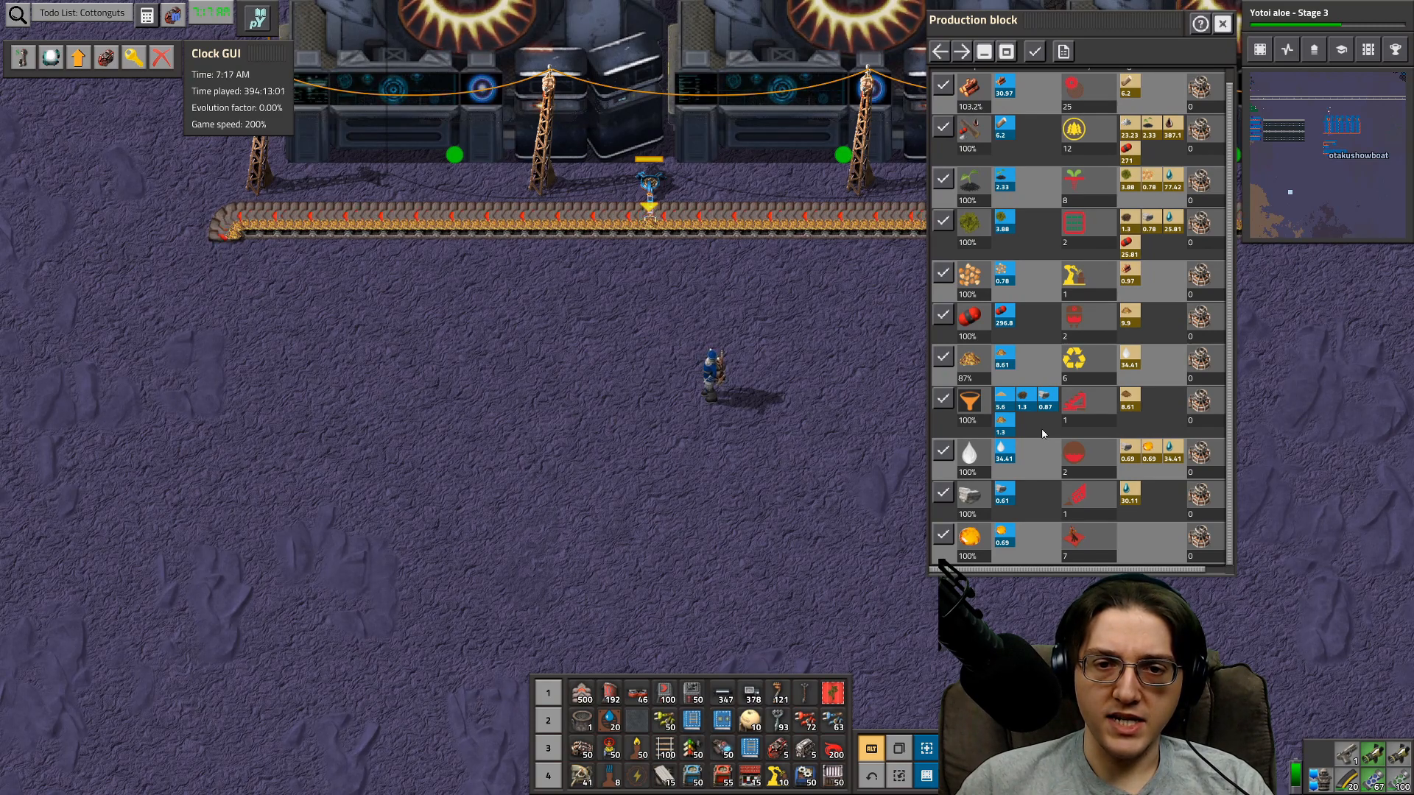
- Toggle the funnel recipe's Done checkbox and reopen the full Helmod planner
{"action": "left_click", "coordinate": [943, 399]}
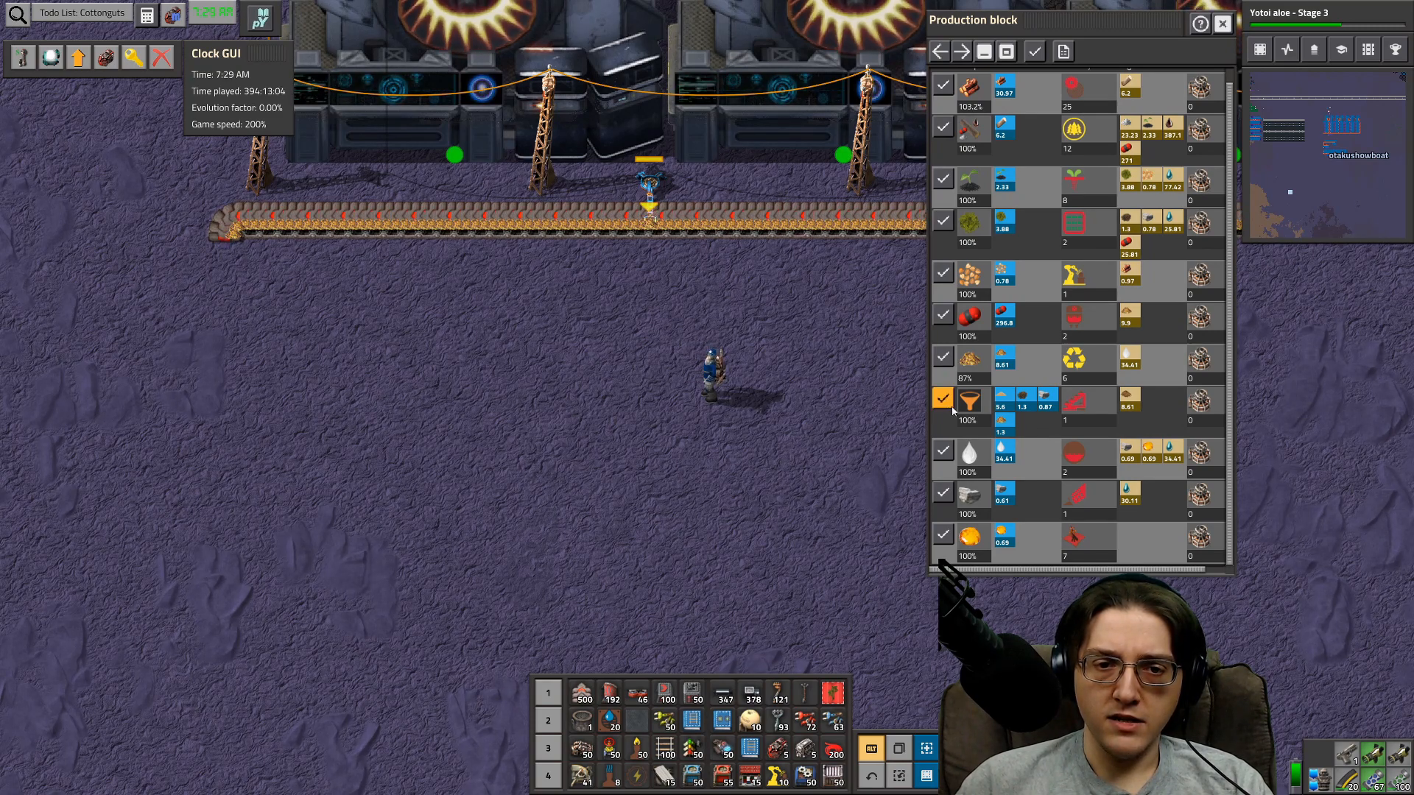
{"action": "key", "text": "e"}
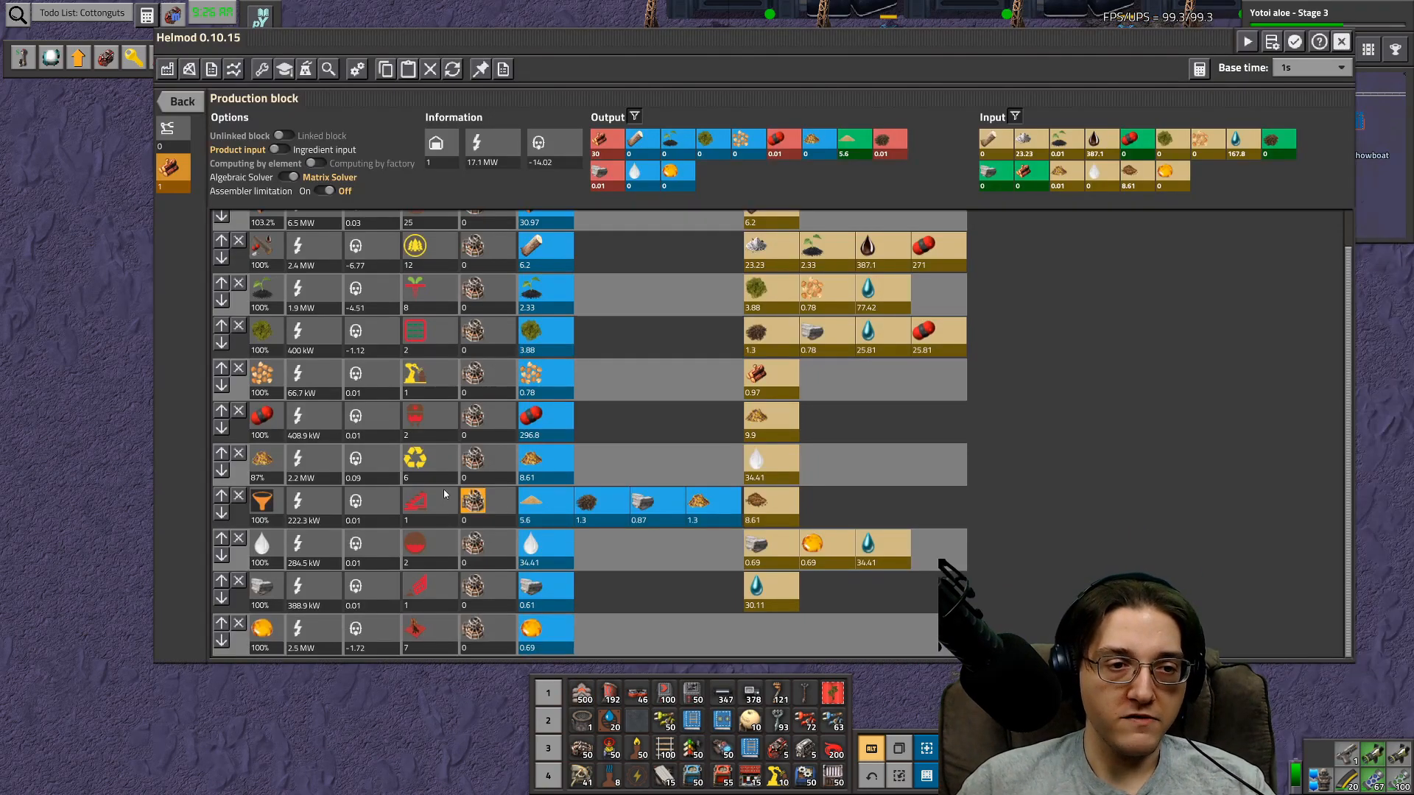
{"action": "mouse_move", "coordinate": [757, 501]}
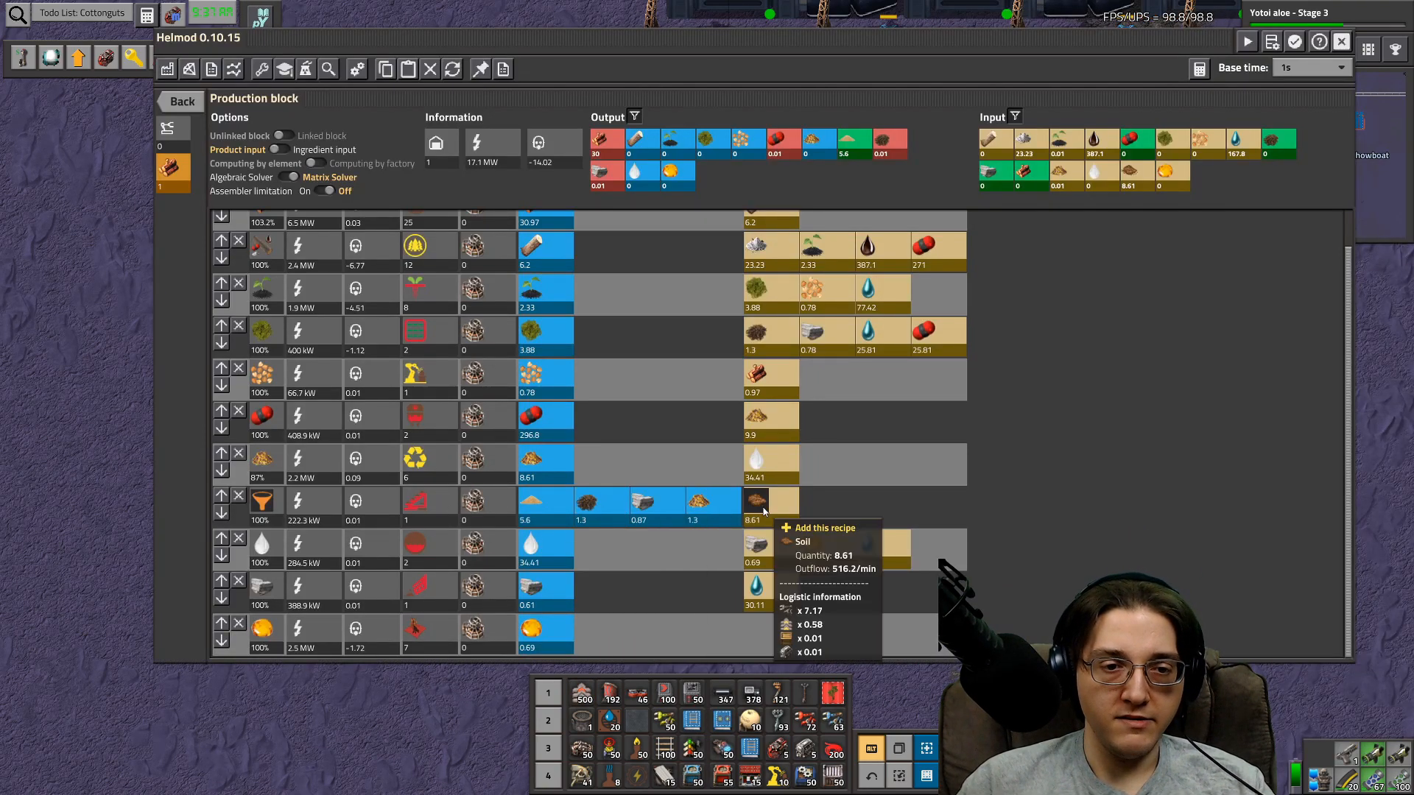
- Add a recipe producing Soil from the funnel recipe's Soil ingredient
{"action": "left_click", "coordinate": [758, 503]}
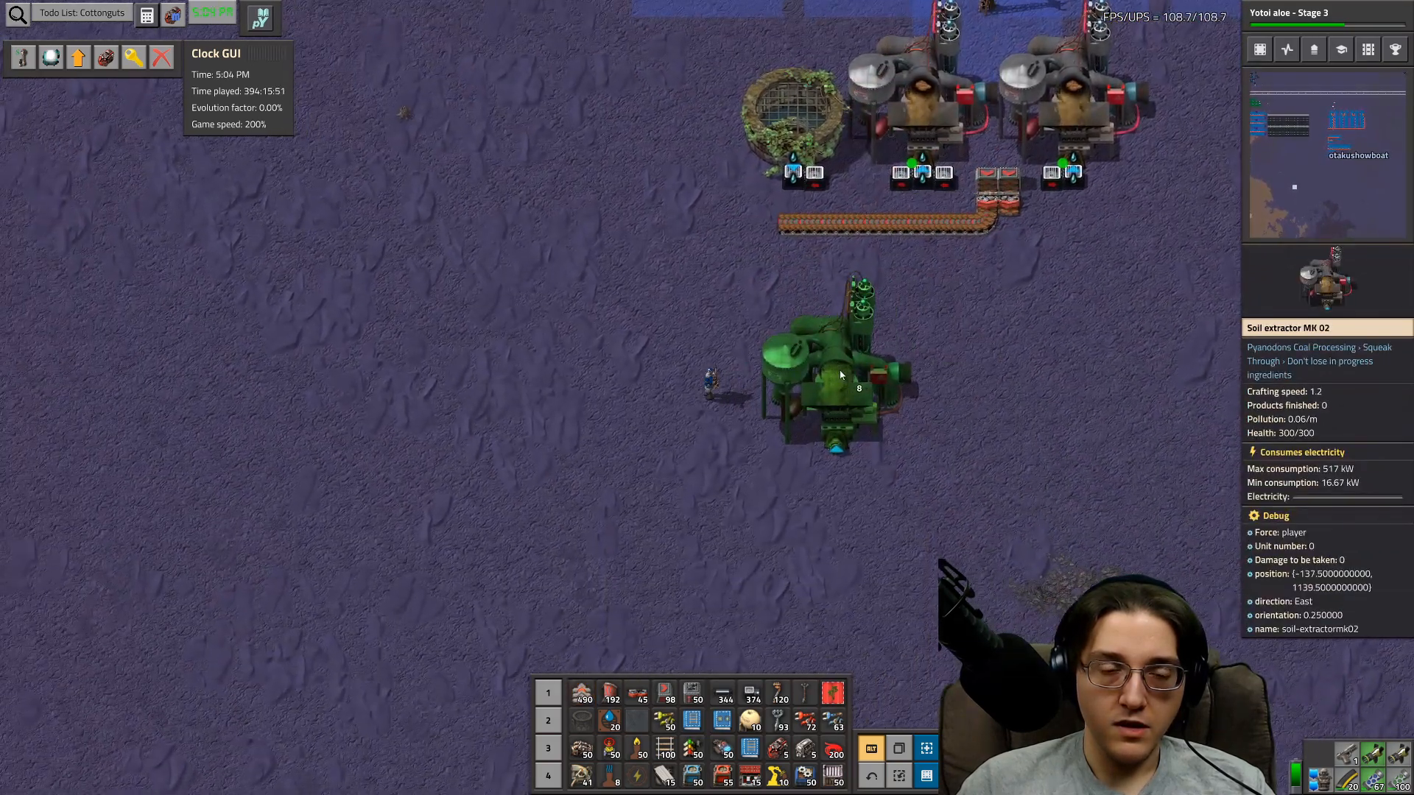
- Reopen the Helmod planner after placing the Soil extractor MK 02
{"action": "key", "text": "e"}
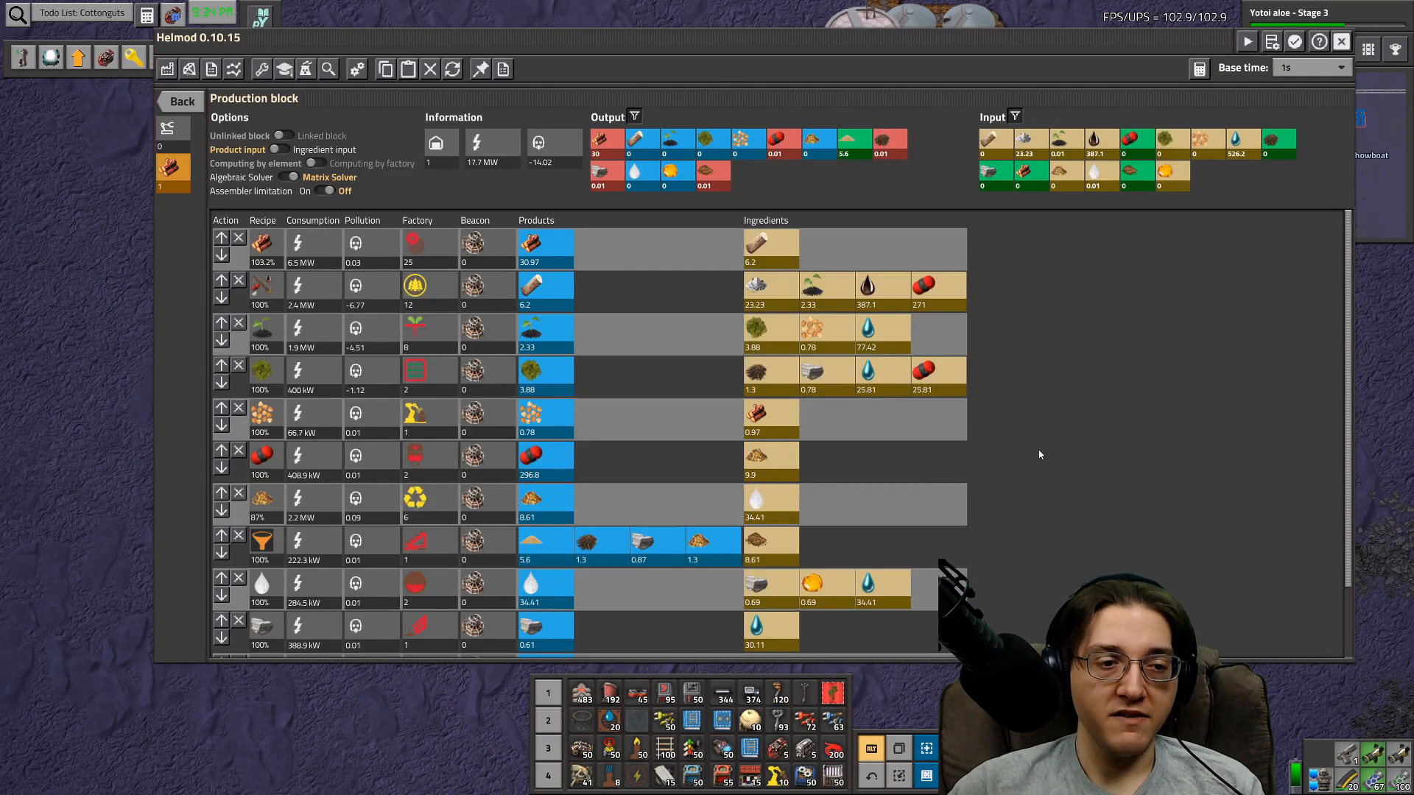
- Scroll through the moss farm, soil and limestone entries in the production block
{"action": "scroll", "scroll_direction": "down", "scroll_amount": 3}
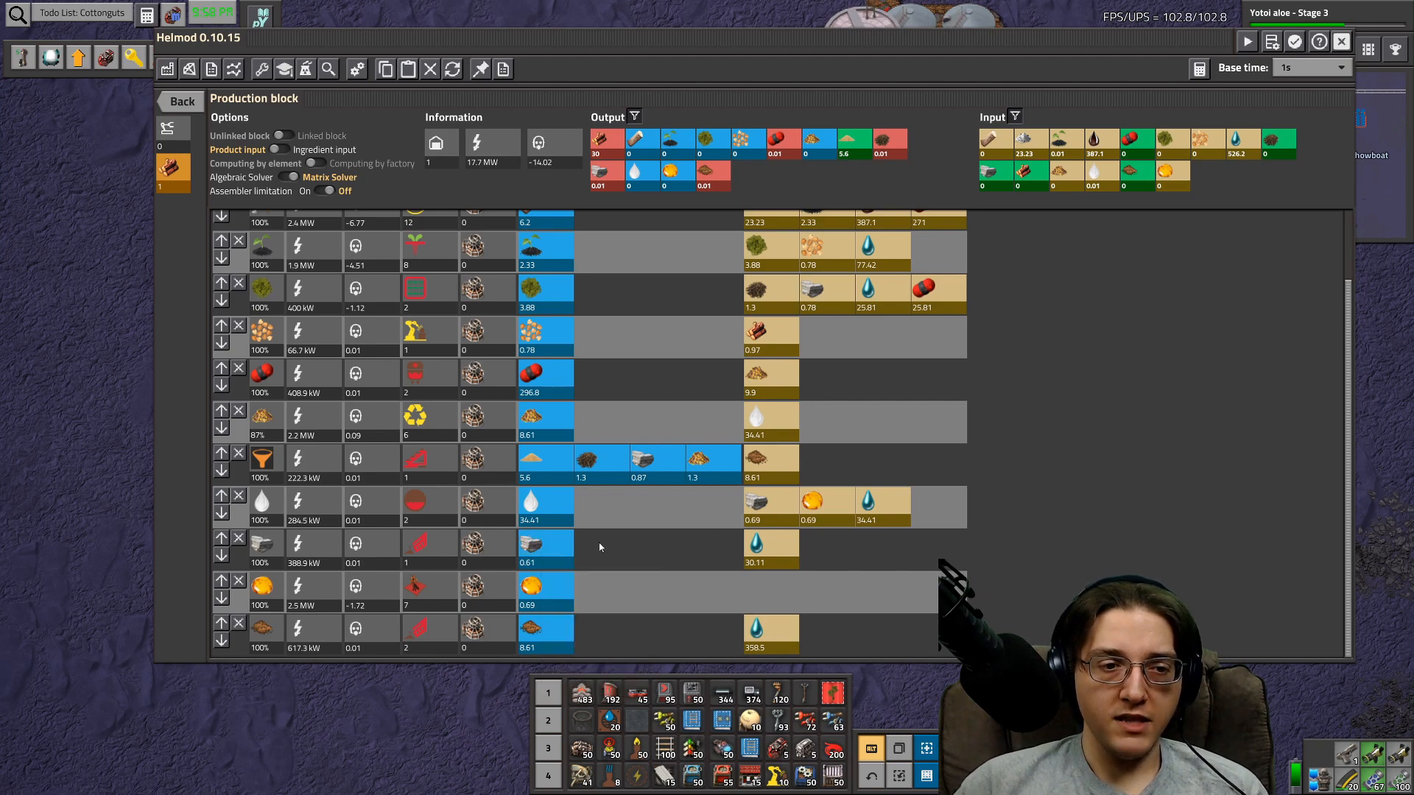
{"action": "mouse_move", "coordinate": [828, 488]}
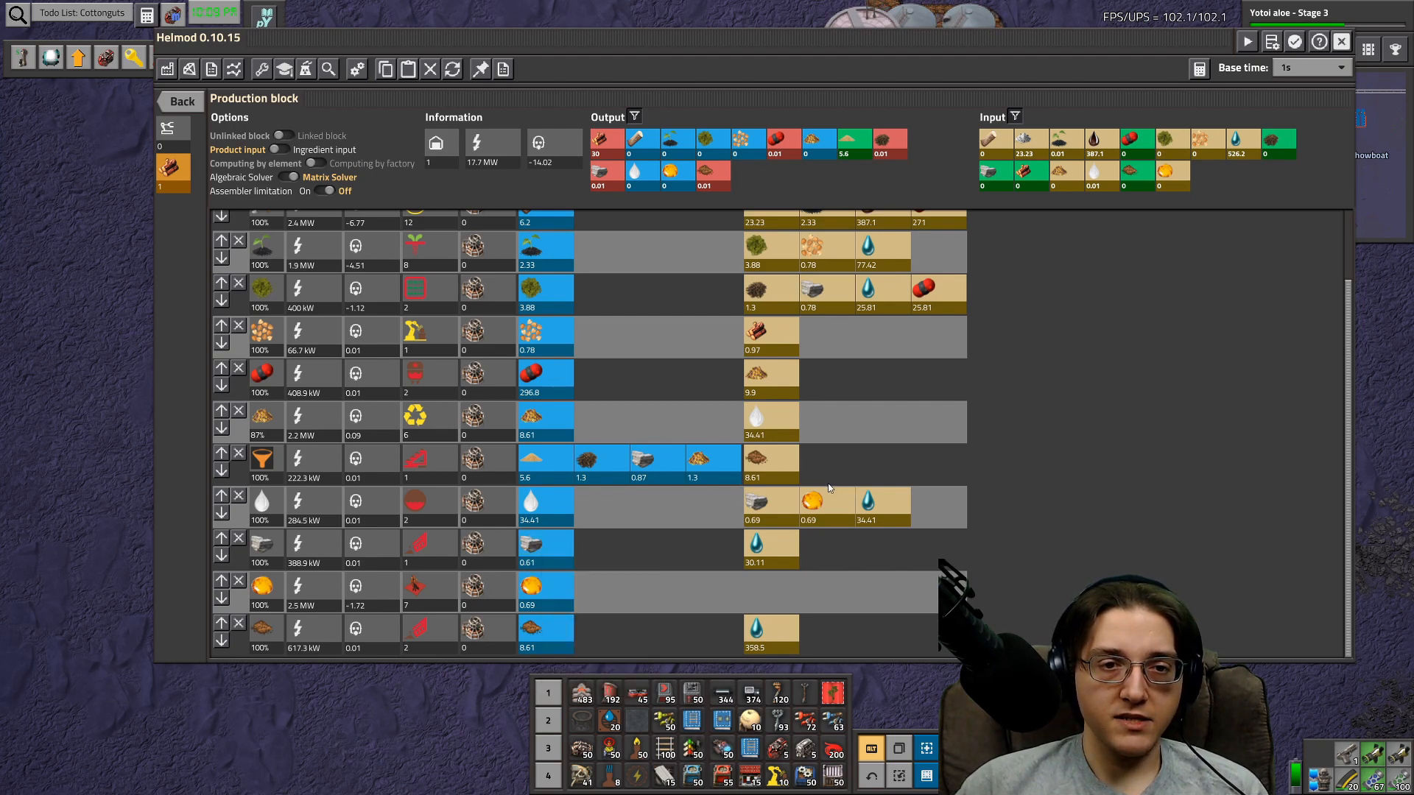
{"action": "mouse_move", "coordinate": [839, 301]}
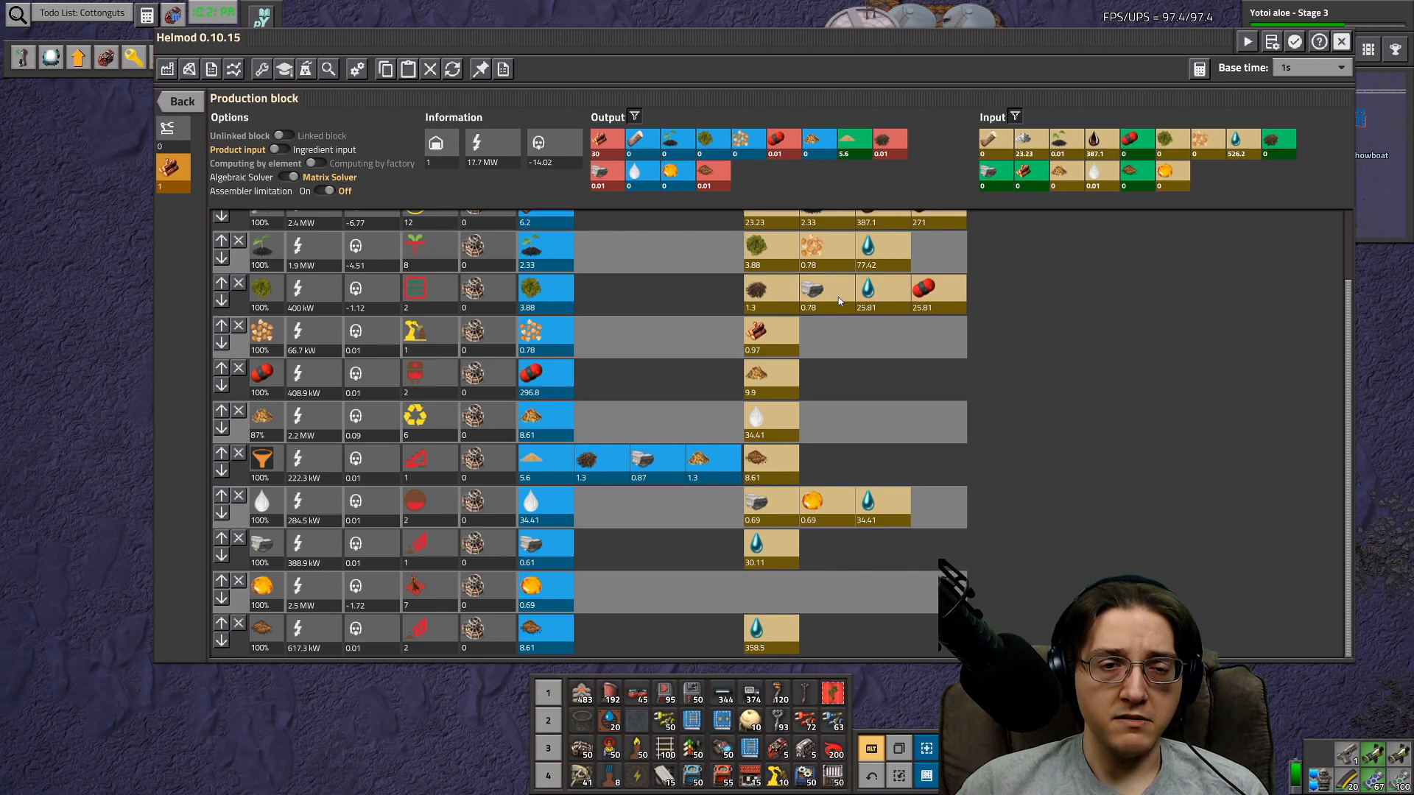
{"action": "scroll", "scroll_direction": "up", "scroll_amount": 3}
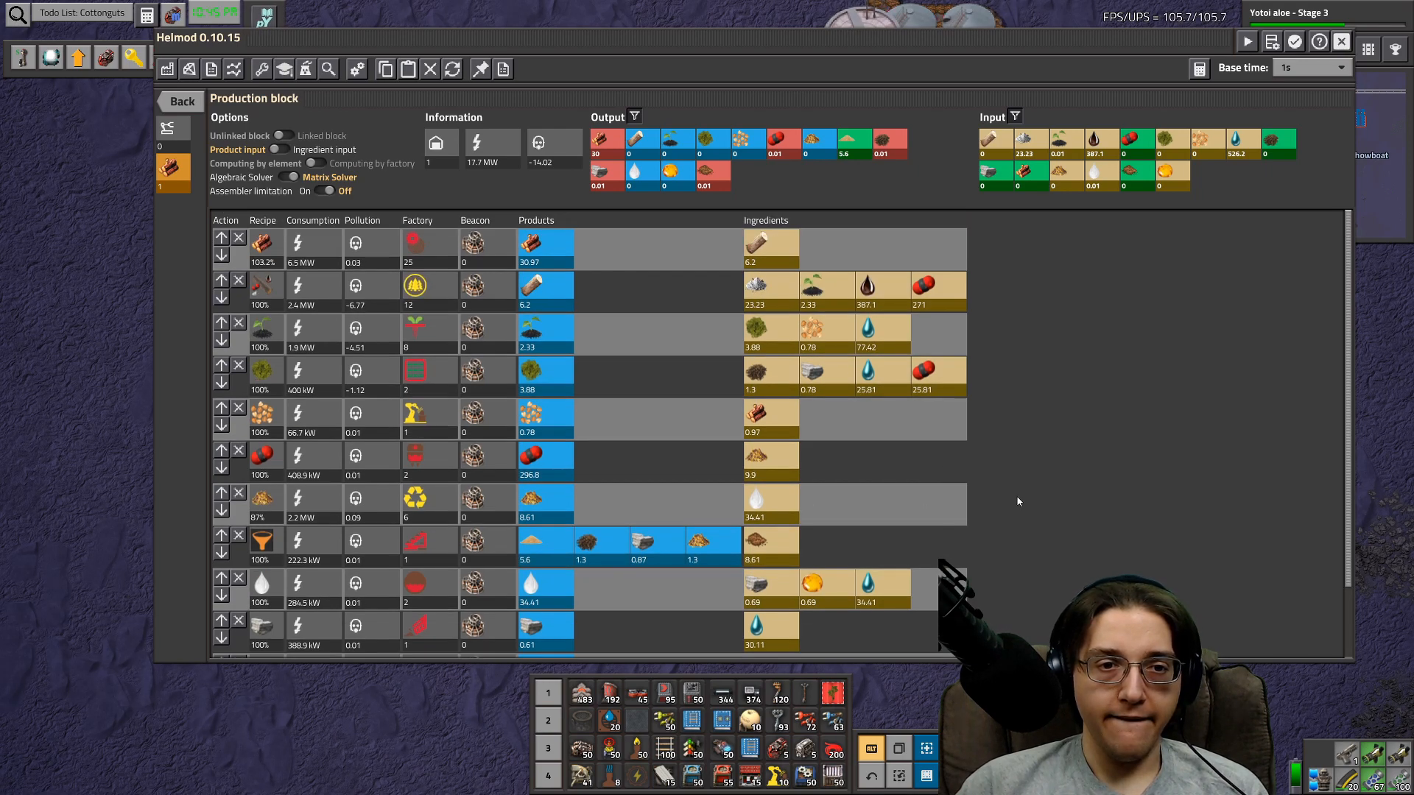
{"action": "scroll", "scroll_direction": "down", "scroll_amount": 3}
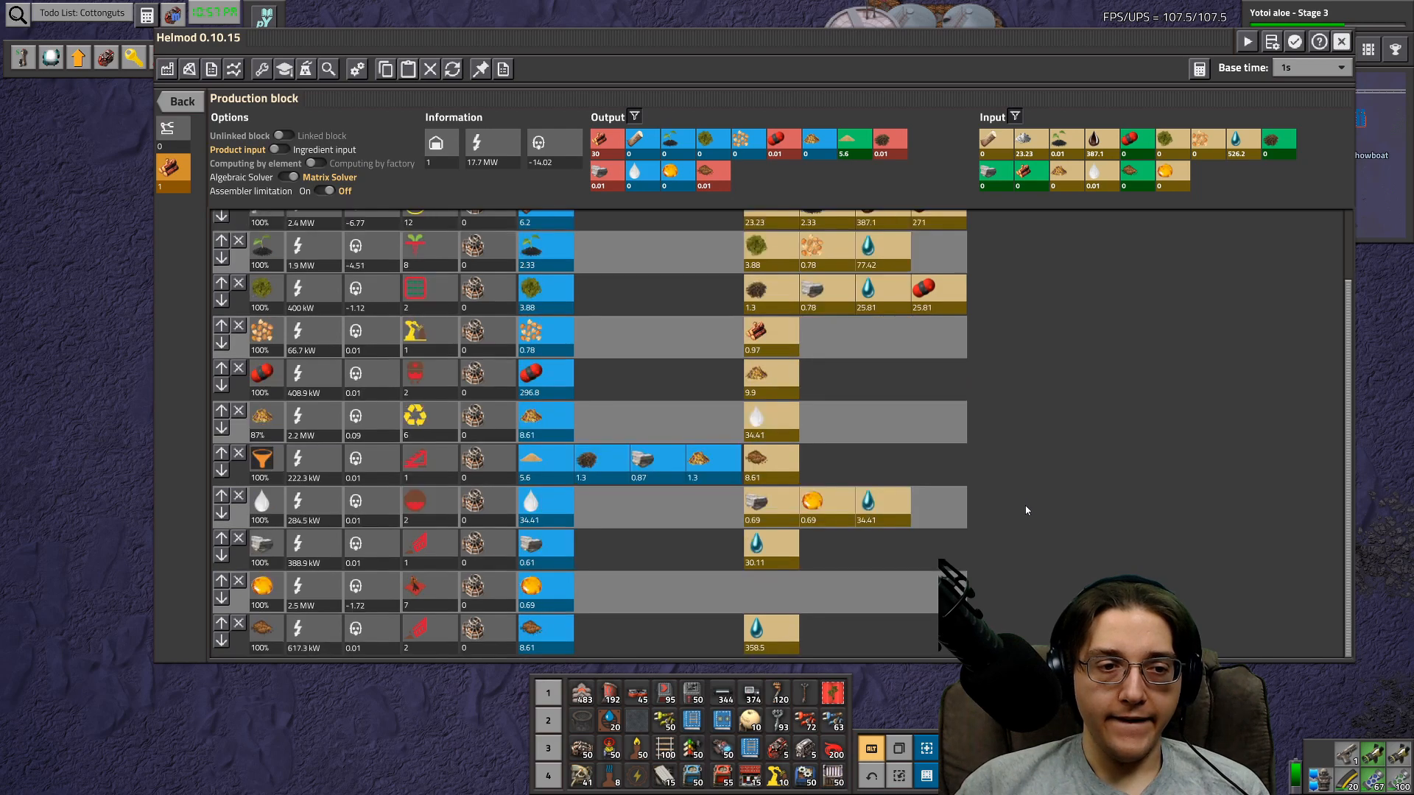
{"action": "mouse_move", "coordinate": [1069, 543]}
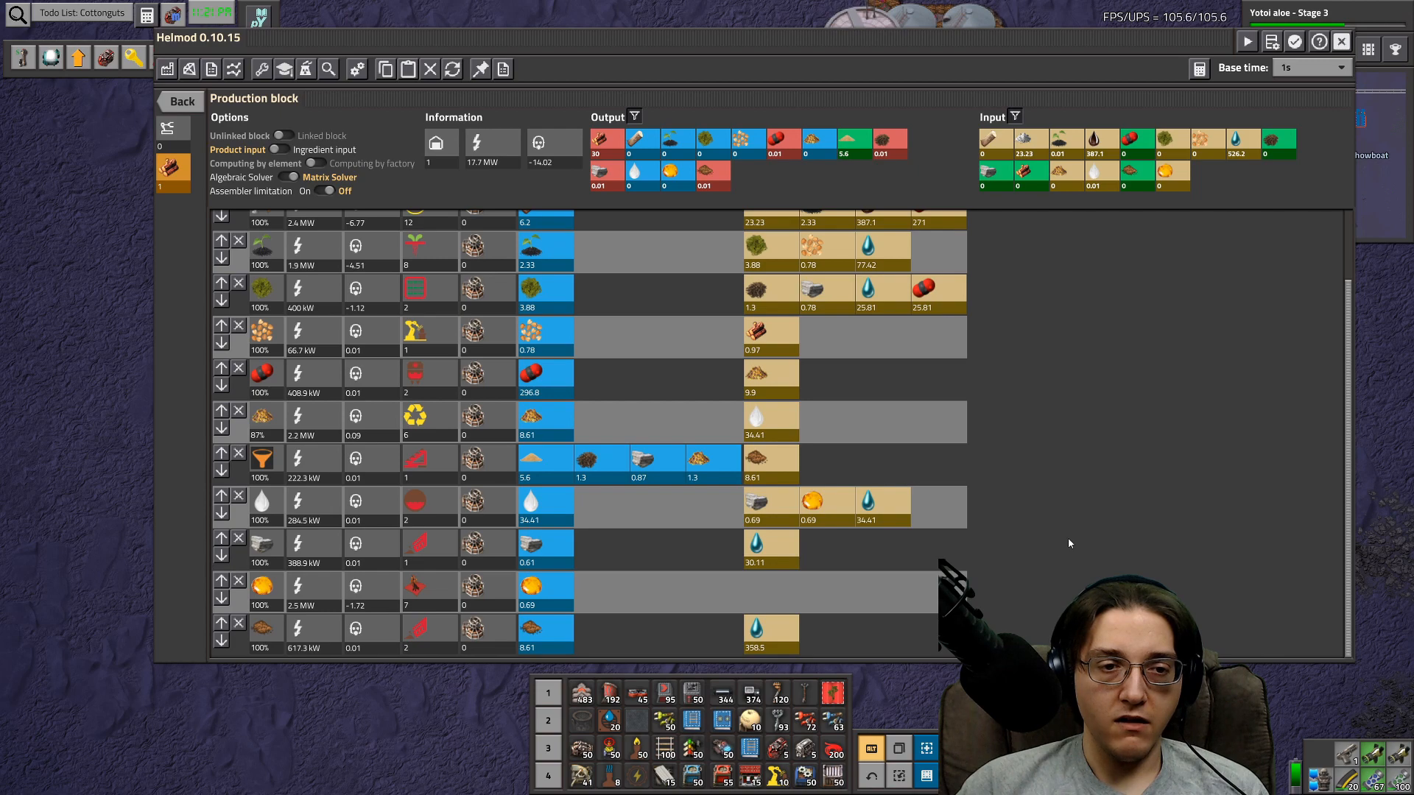
{"action": "scroll", "scroll_direction": "up", "scroll_amount": 3}
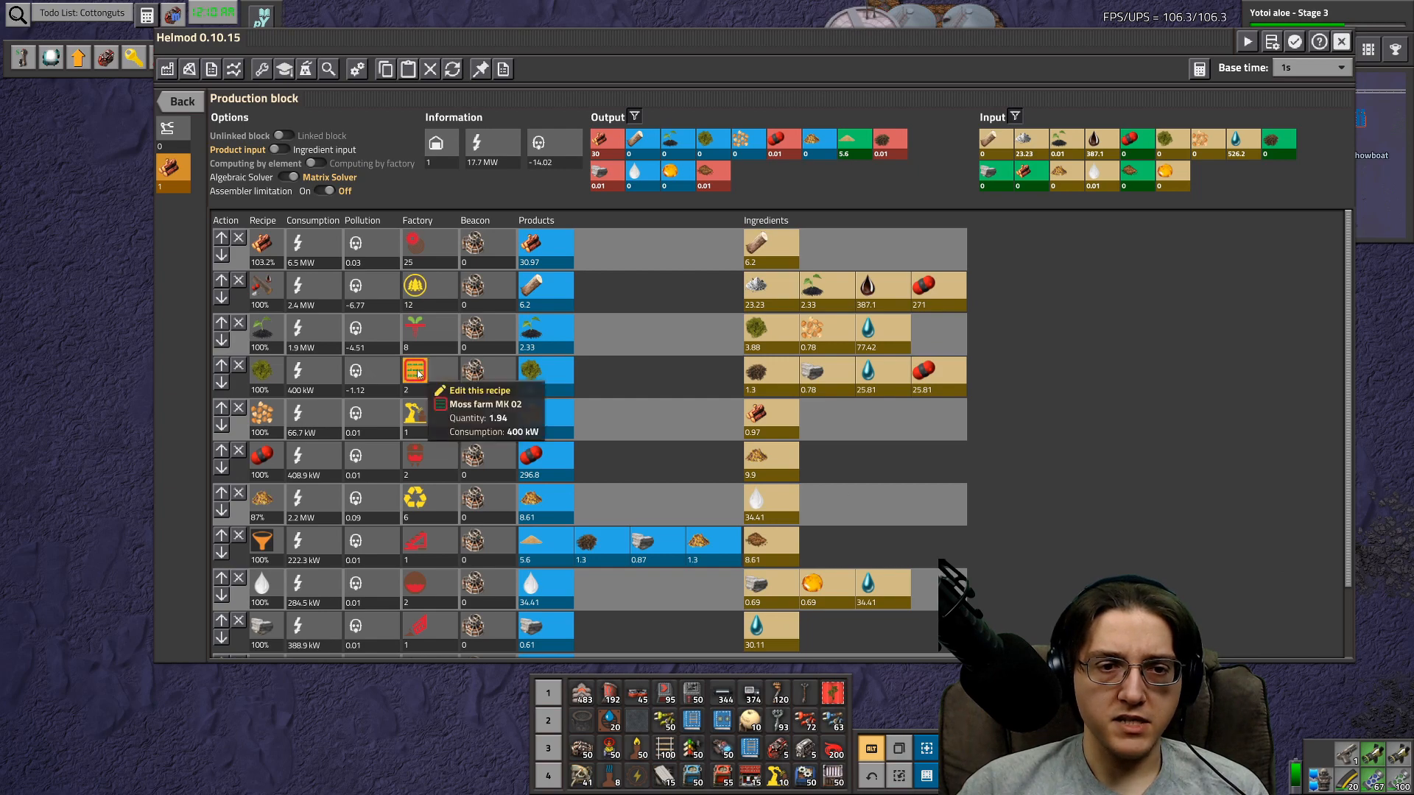
{"action": "mouse_move", "coordinate": [824, 369]}
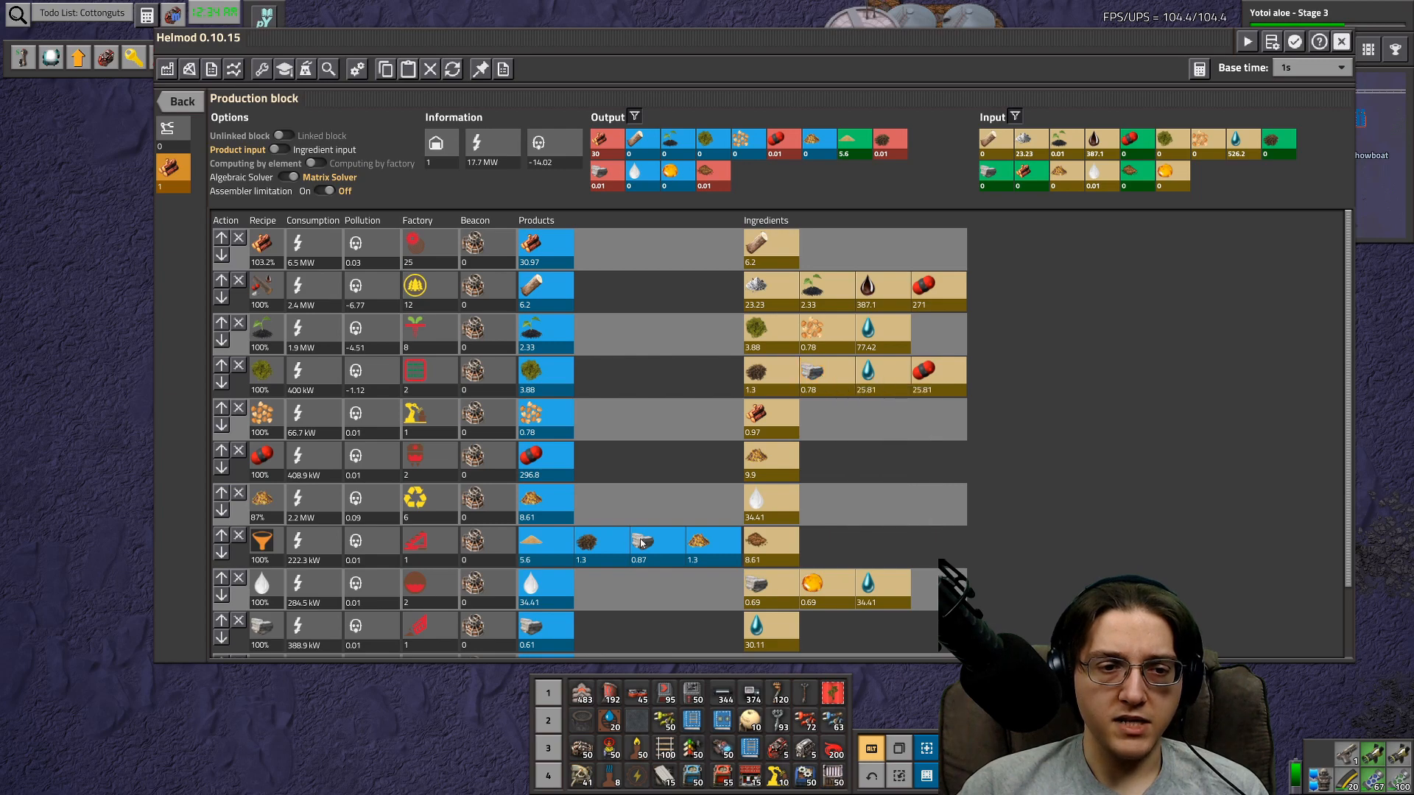
{"action": "mouse_move", "coordinate": [771, 541]}
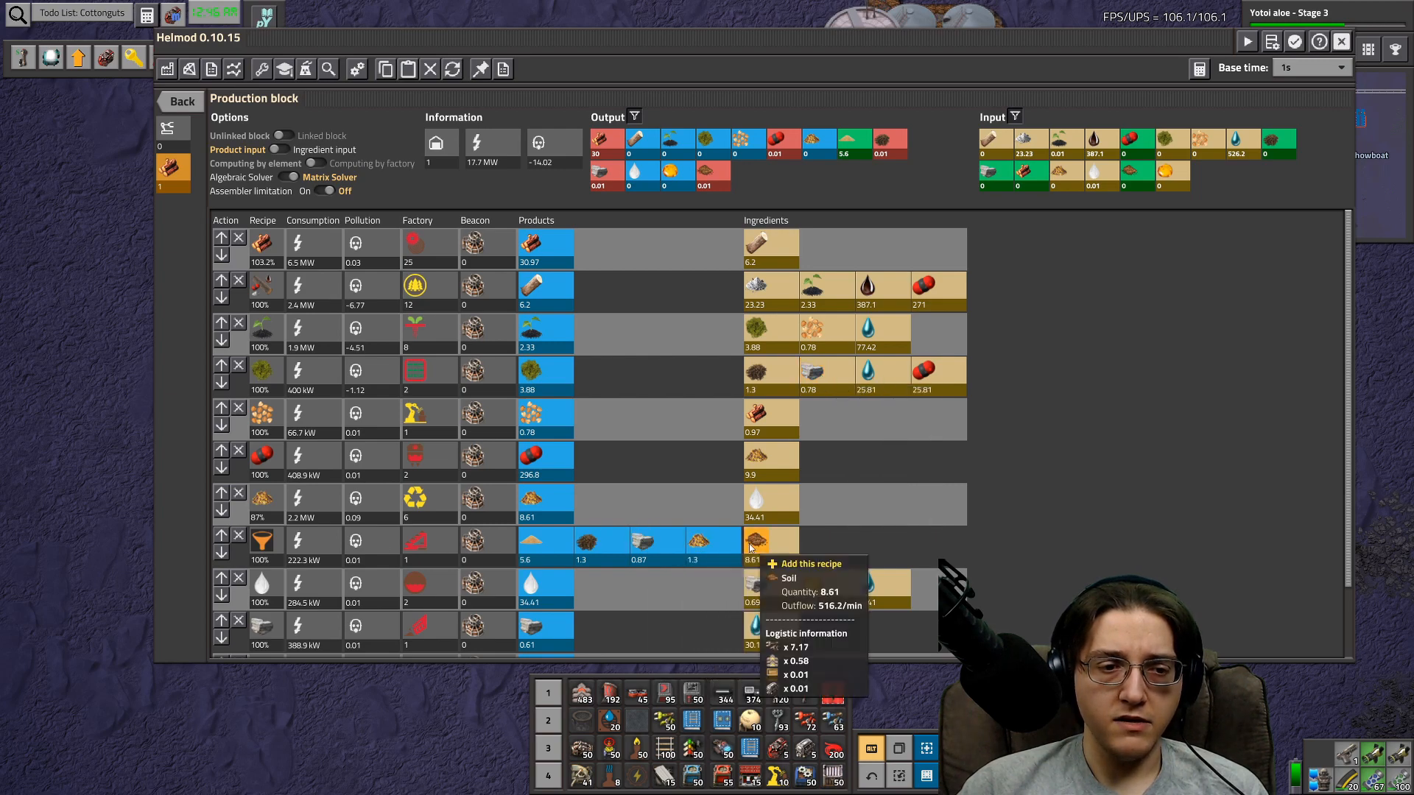
{"action": "mouse_move", "coordinate": [1136, 421]}
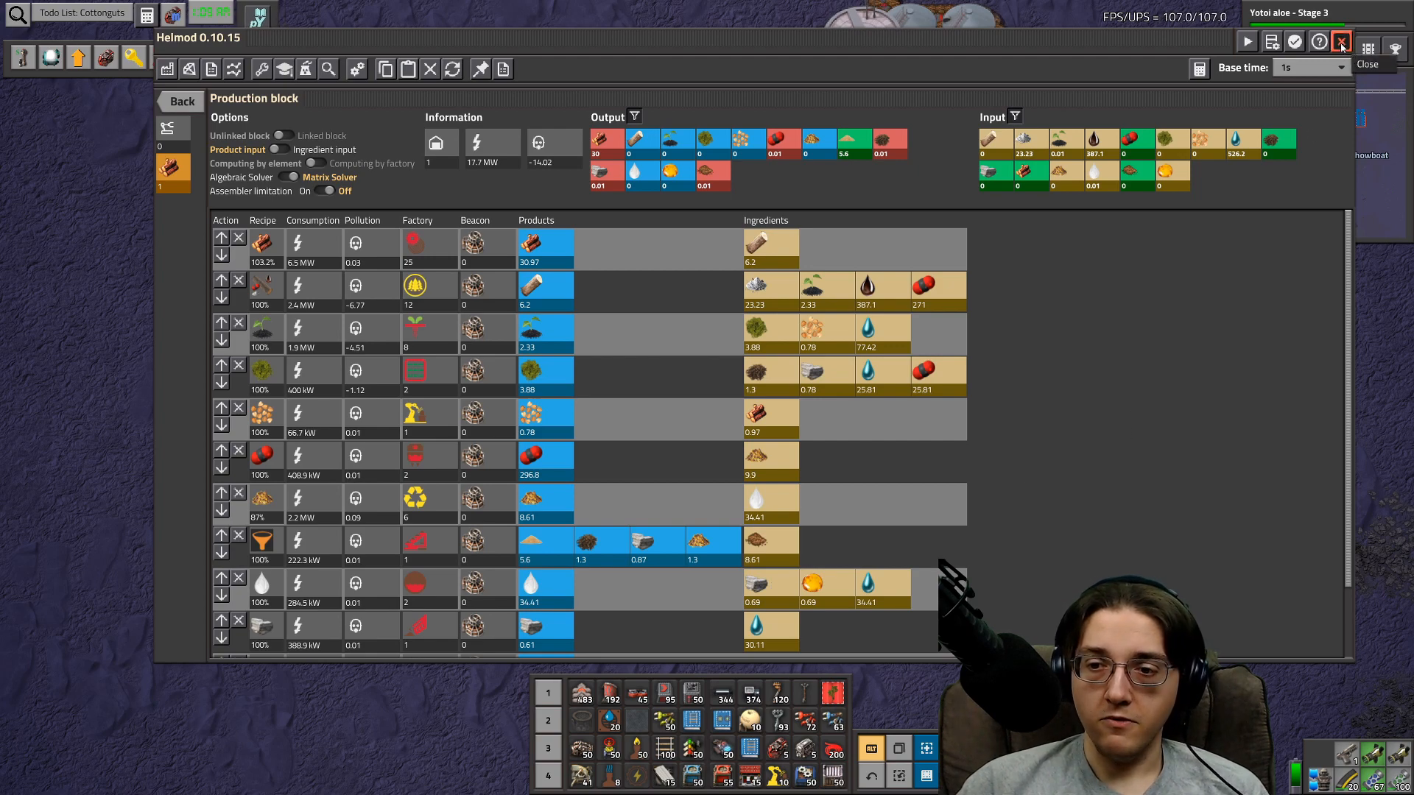
{"action": "scroll", "scroll_direction": "down", "scroll_amount": 3}
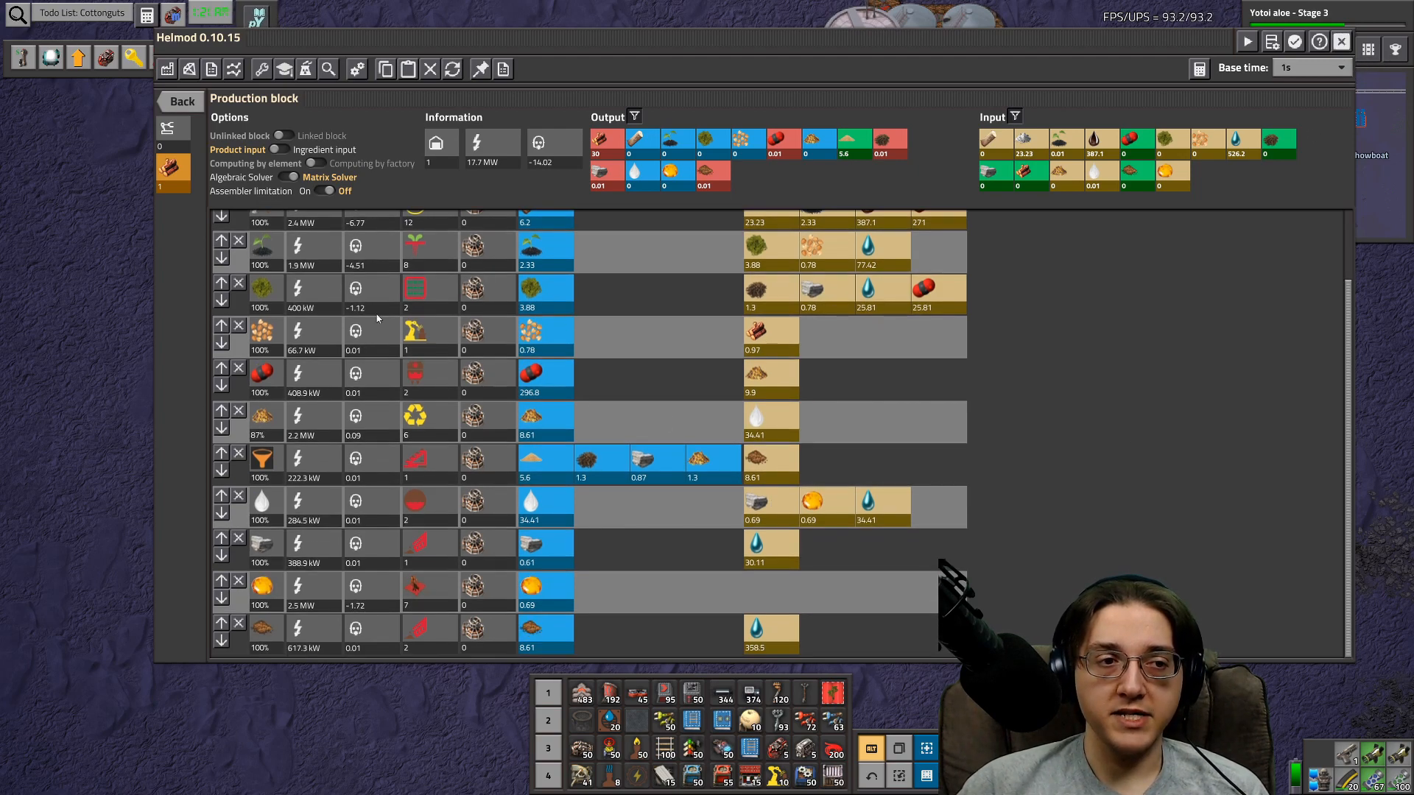
{"action": "mouse_move", "coordinate": [803, 289]}
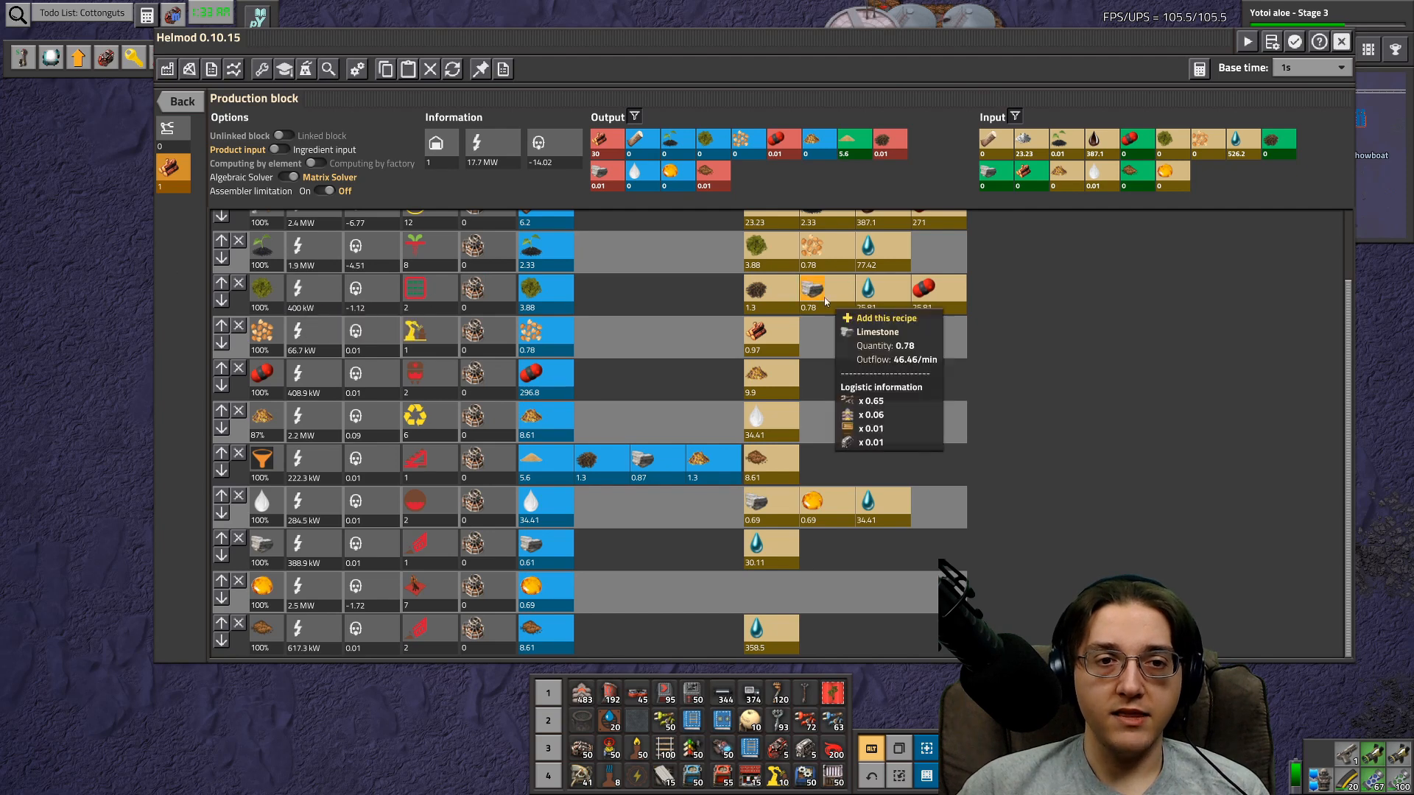
{"action": "mouse_move", "coordinate": [749, 467]}
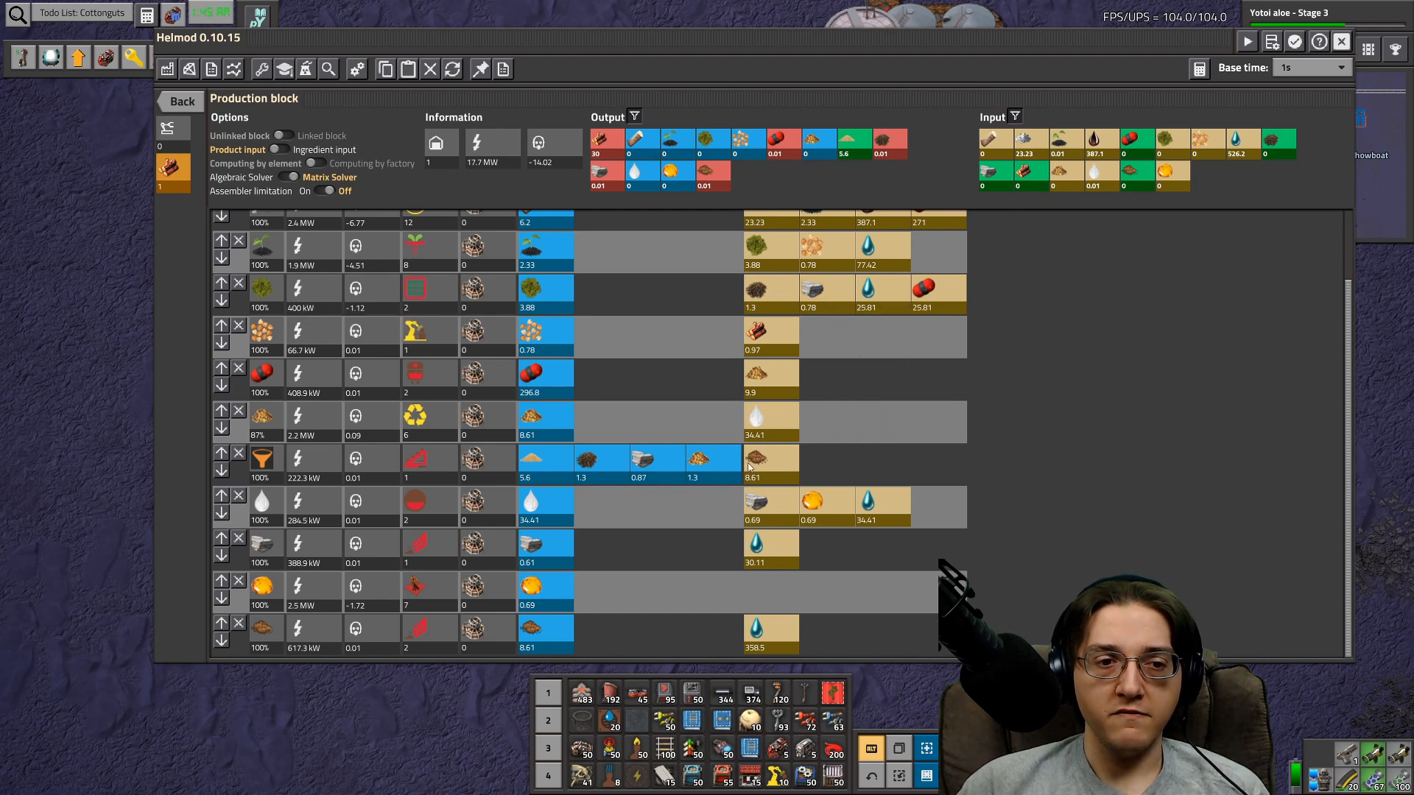
{"action": "mouse_move", "coordinate": [615, 442]}
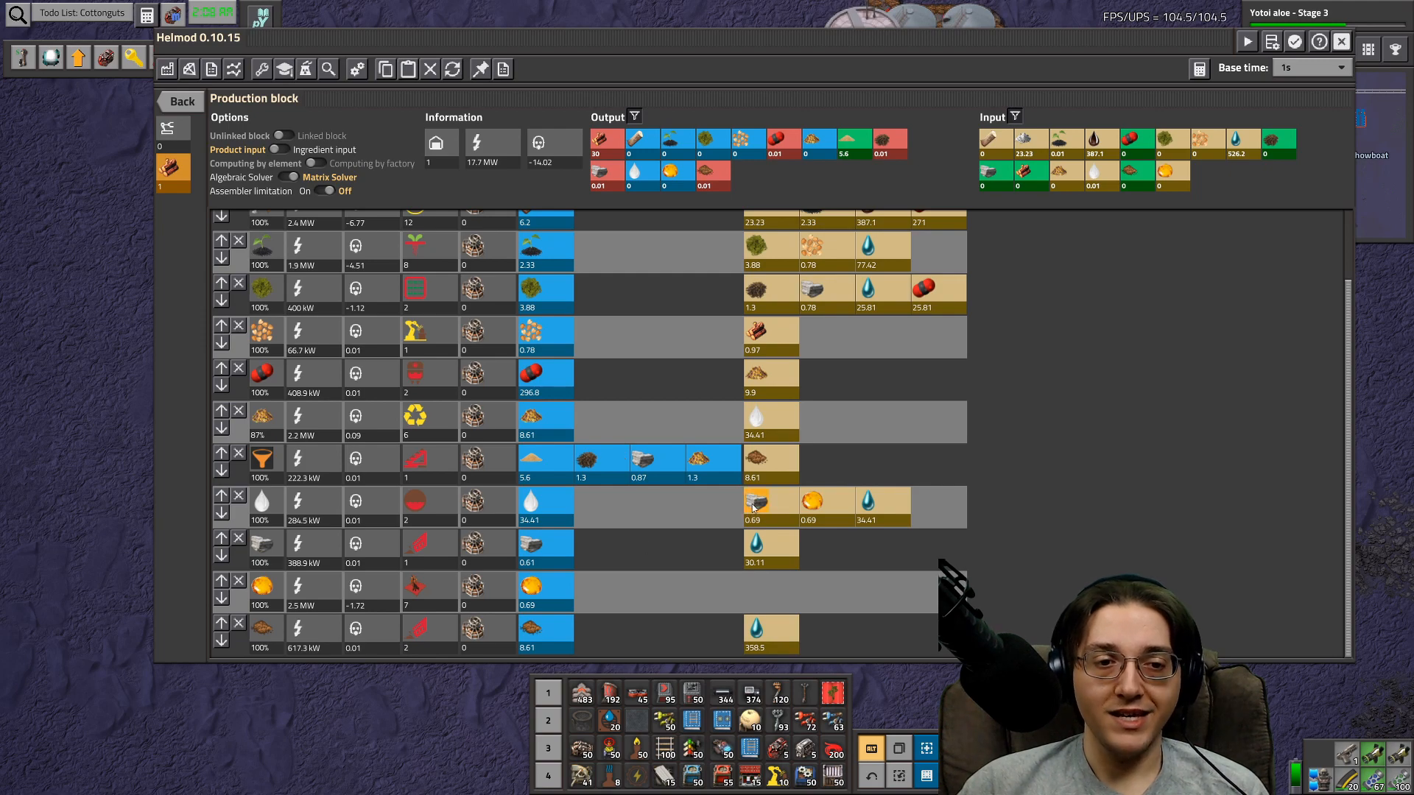
{"action": "mouse_move", "coordinate": [843, 497]}
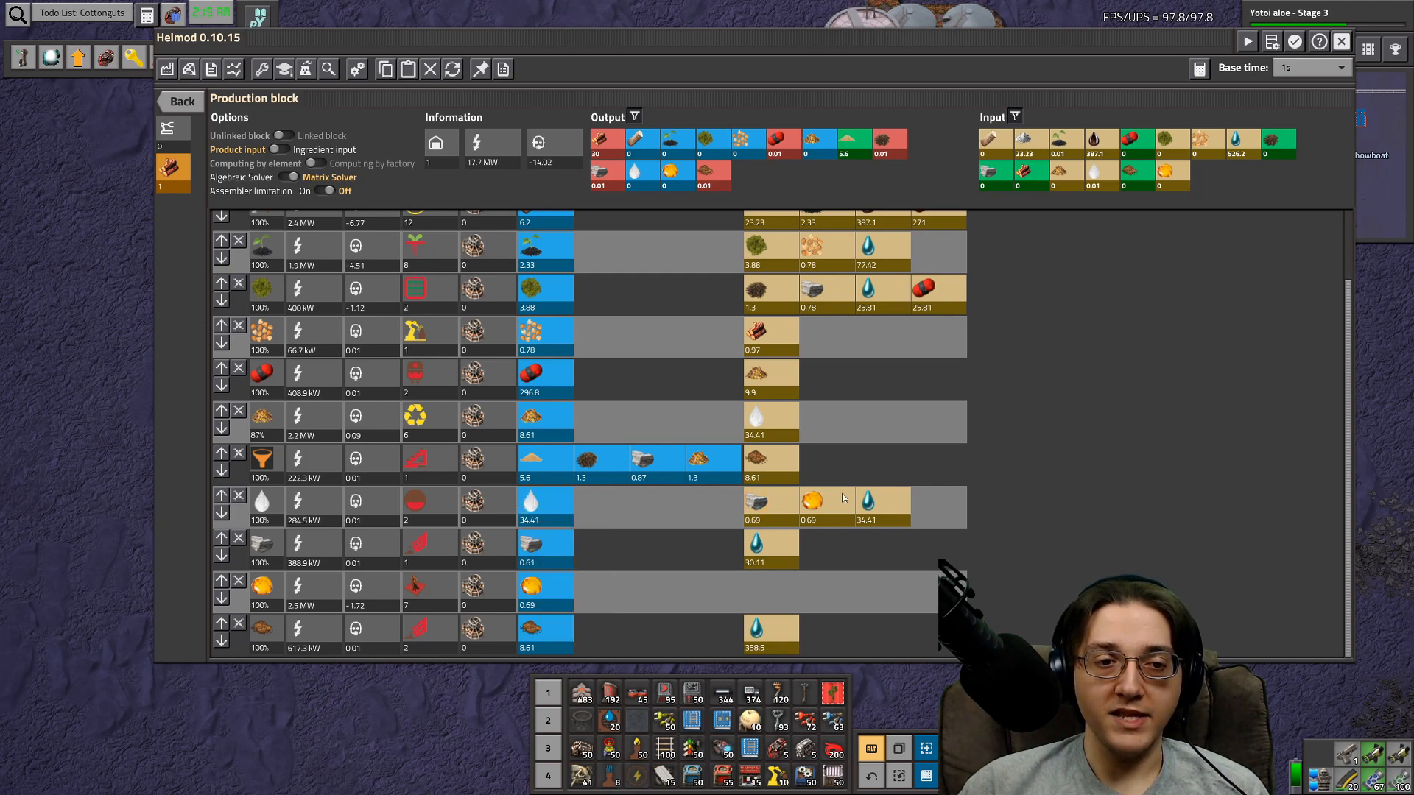
{"action": "mouse_move", "coordinate": [938, 500]}
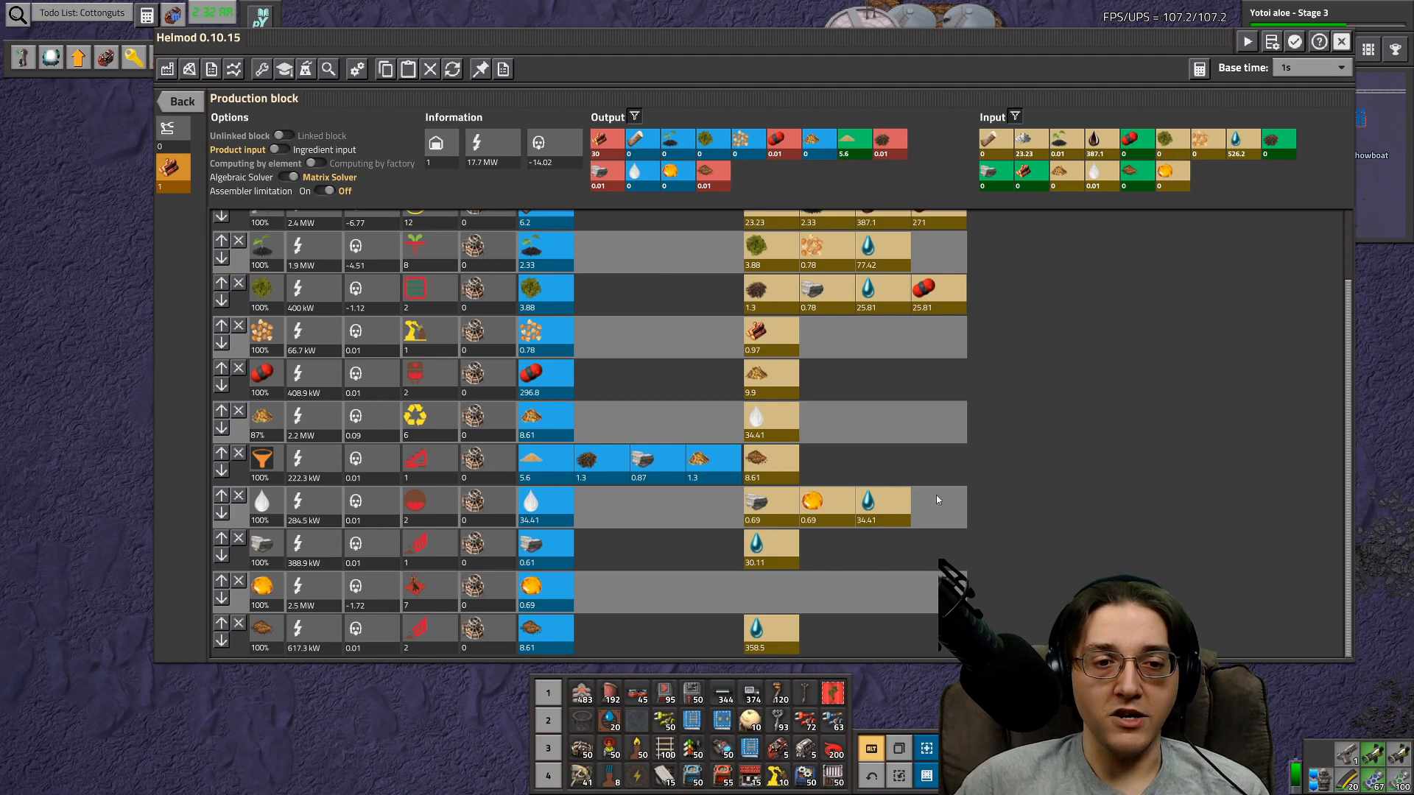
{"action": "mouse_move", "coordinate": [643, 462]}
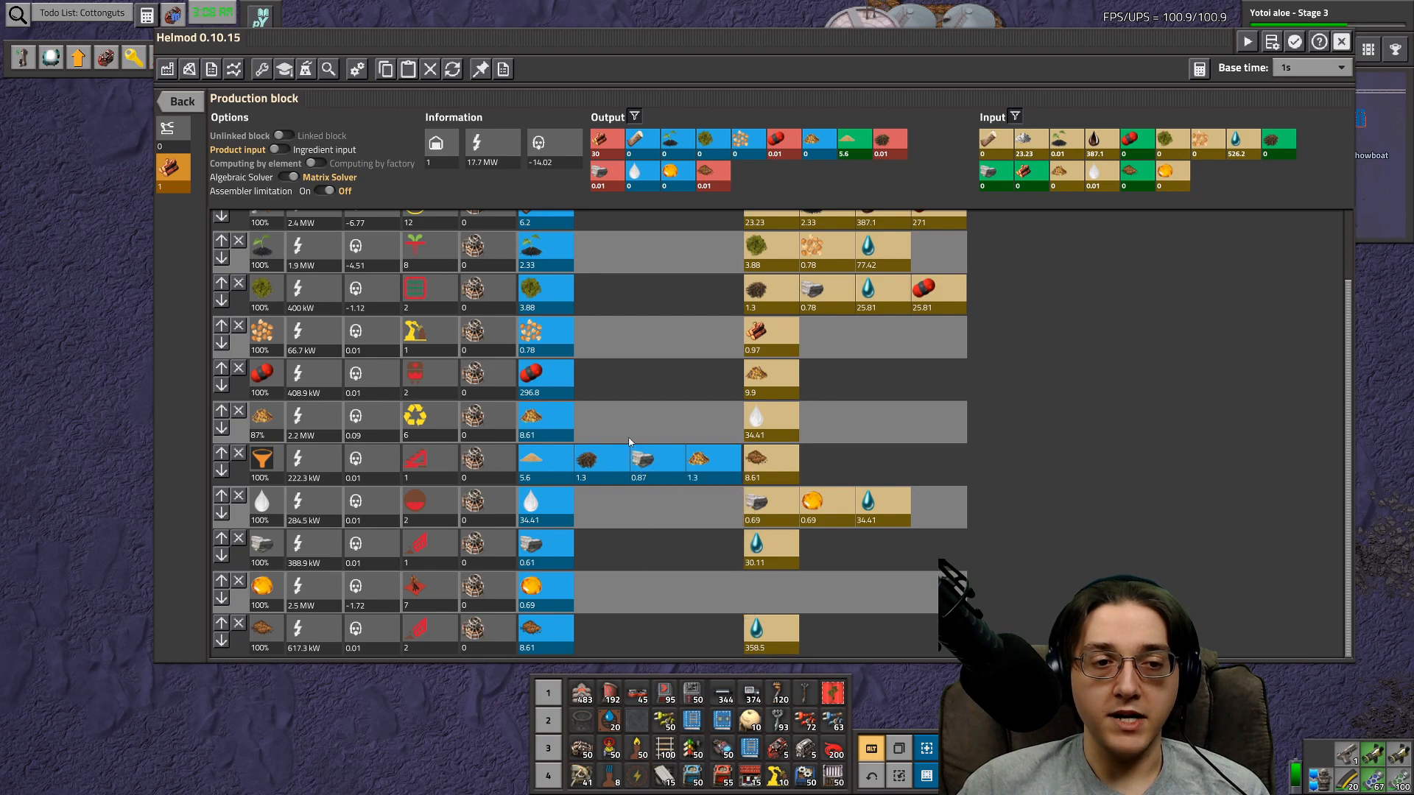
{"action": "mouse_move", "coordinate": [374, 298]}
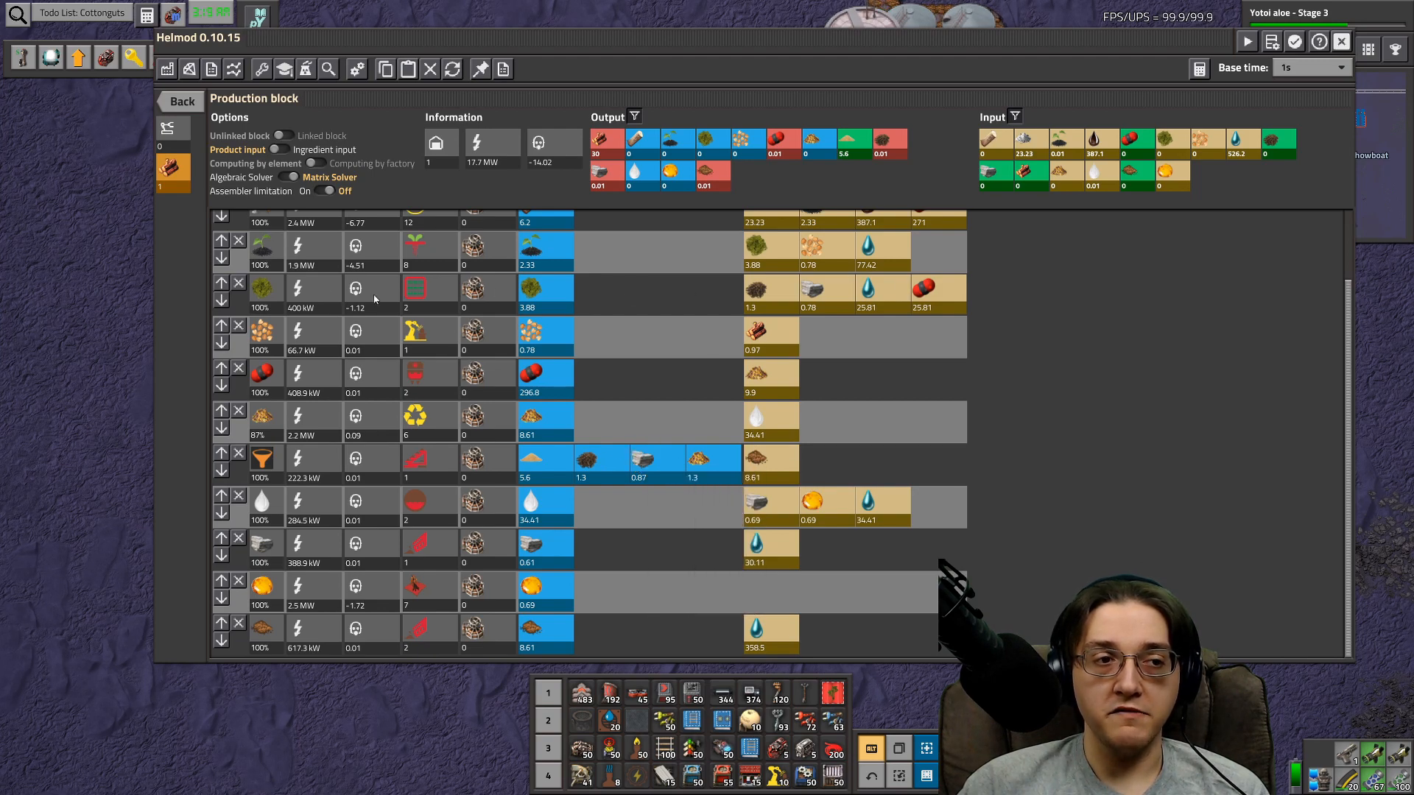
{"action": "mouse_move", "coordinate": [416, 289]}
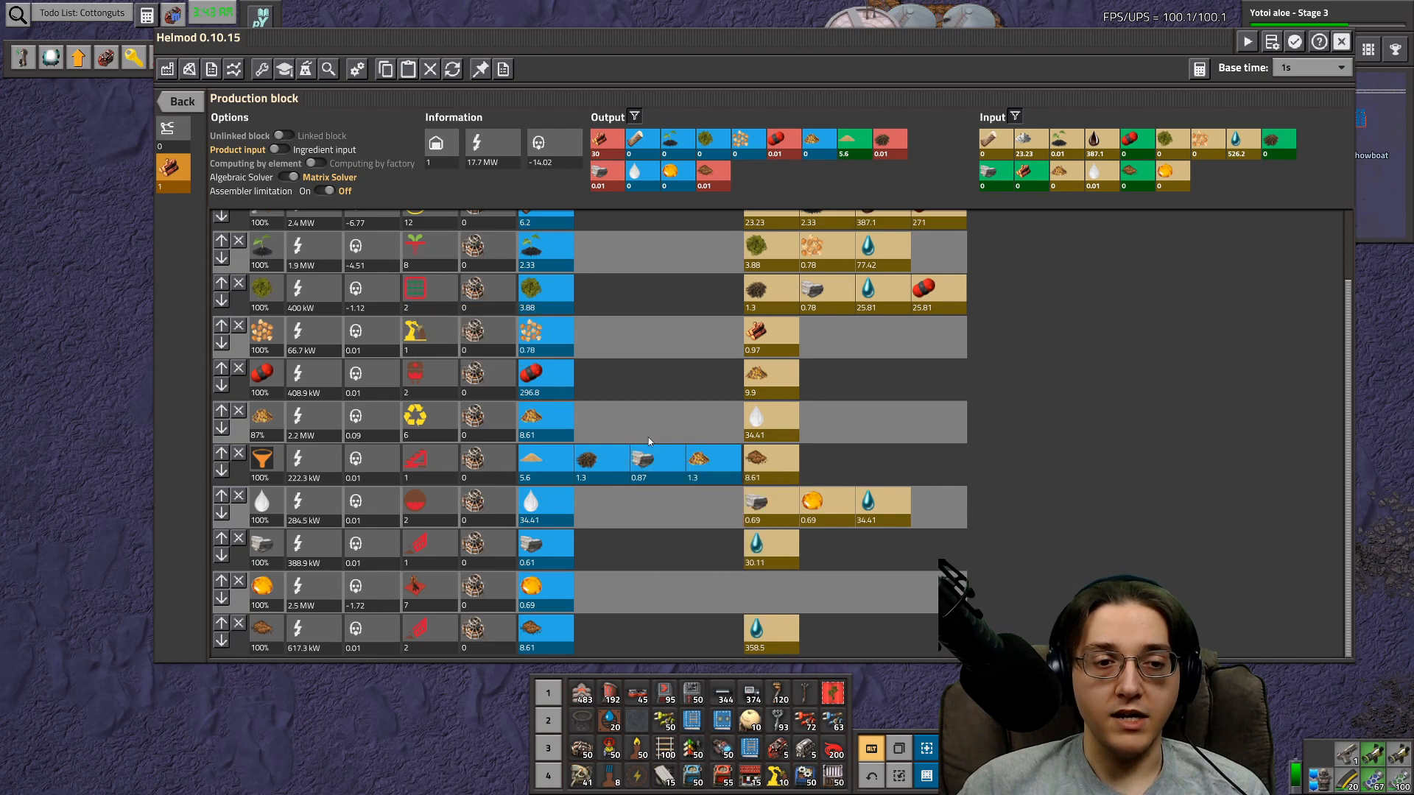
{"action": "mouse_move", "coordinate": [748, 490]}
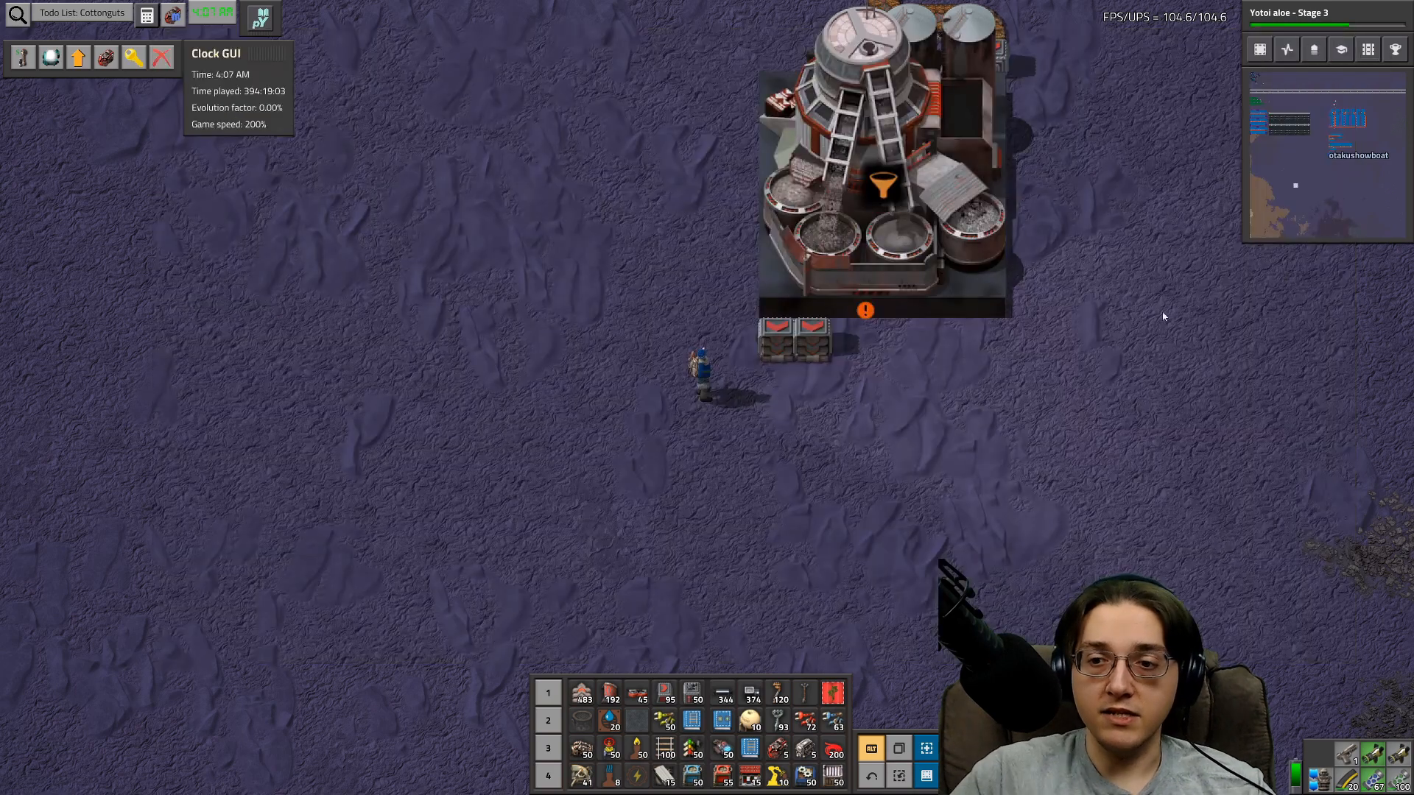
- Open the fast compact loader's filter picker and search for limestone, biomass, coarse and fra
{"action": "left_click", "coordinate": [793, 338]}
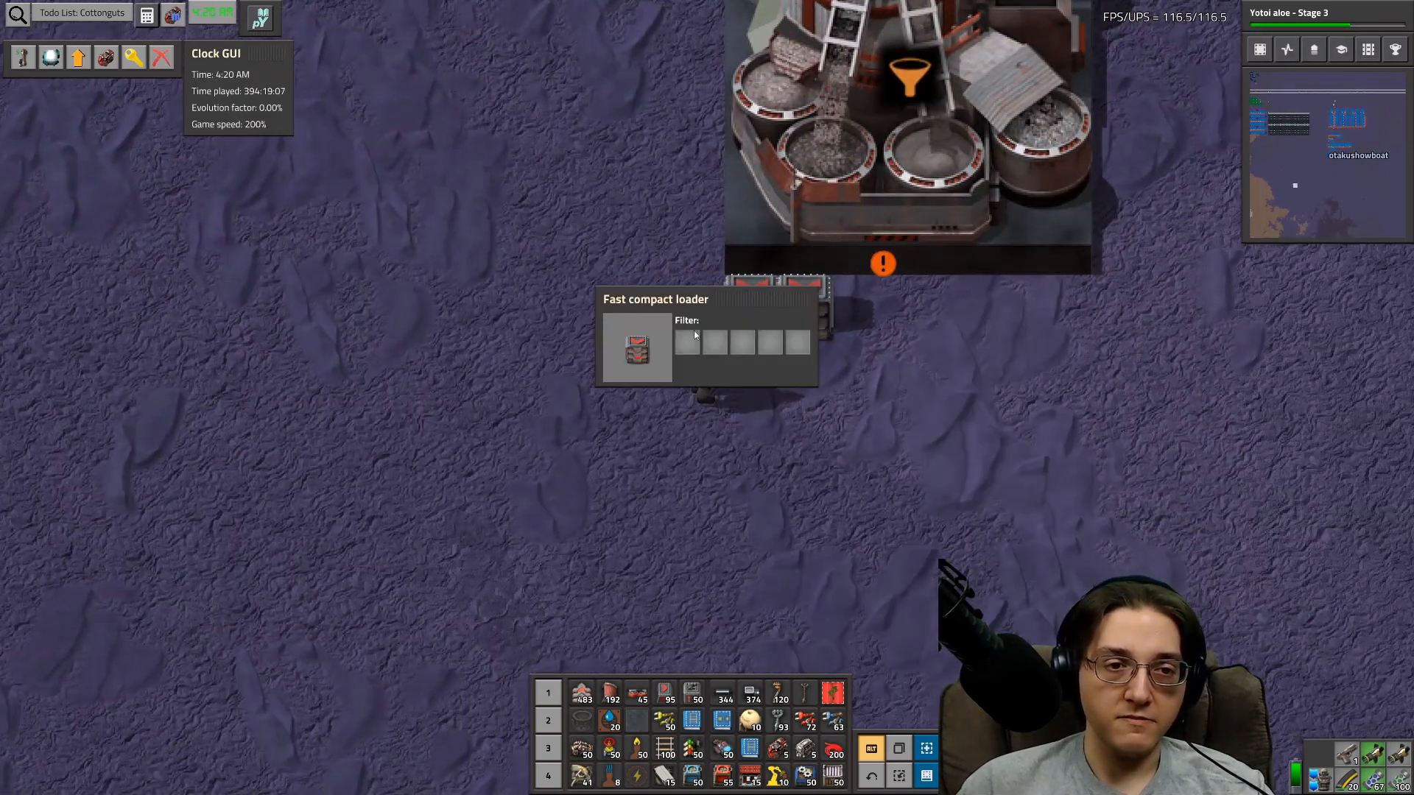
{"action": "left_click", "coordinate": [686, 342]}
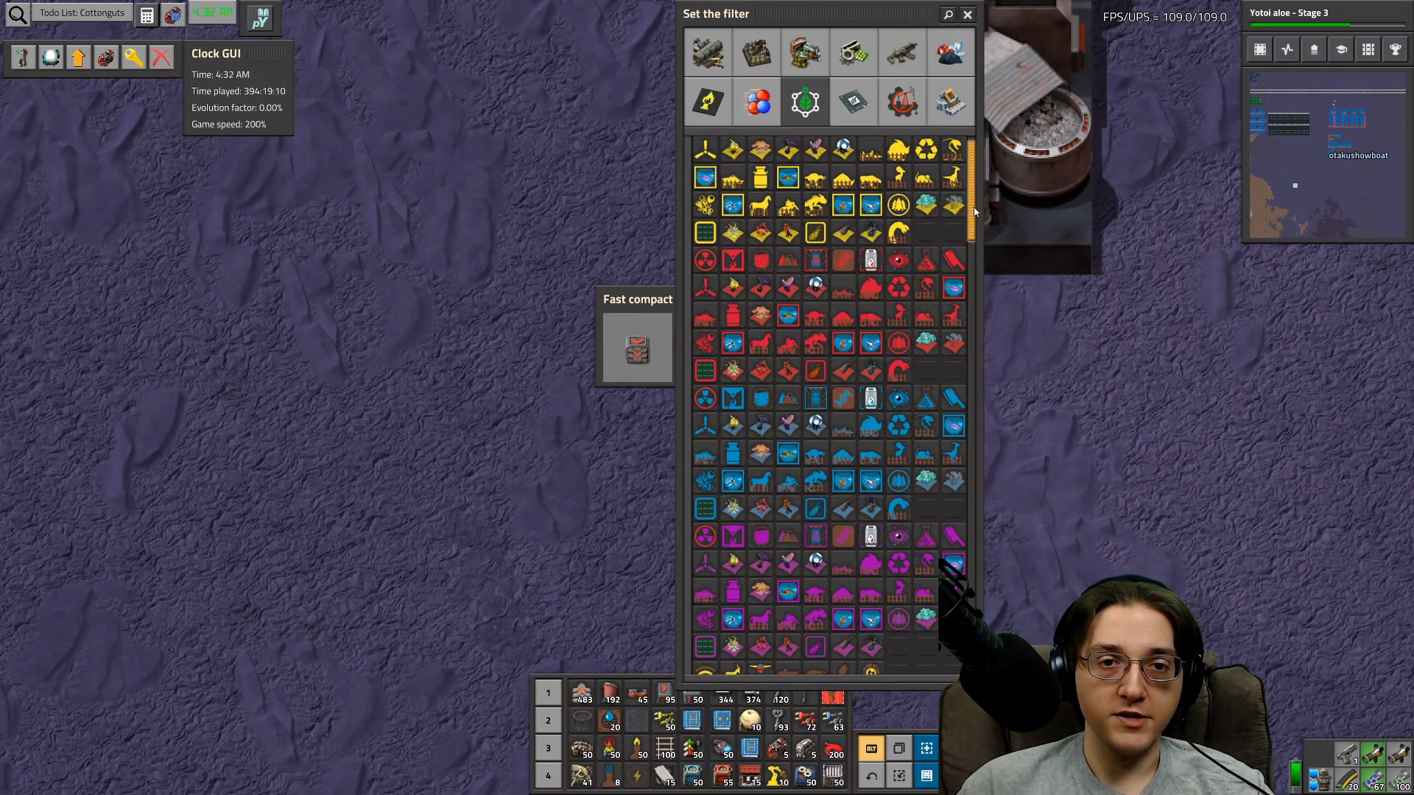
{"action": "scroll", "scroll_direction": "down", "scroll_amount": 3}
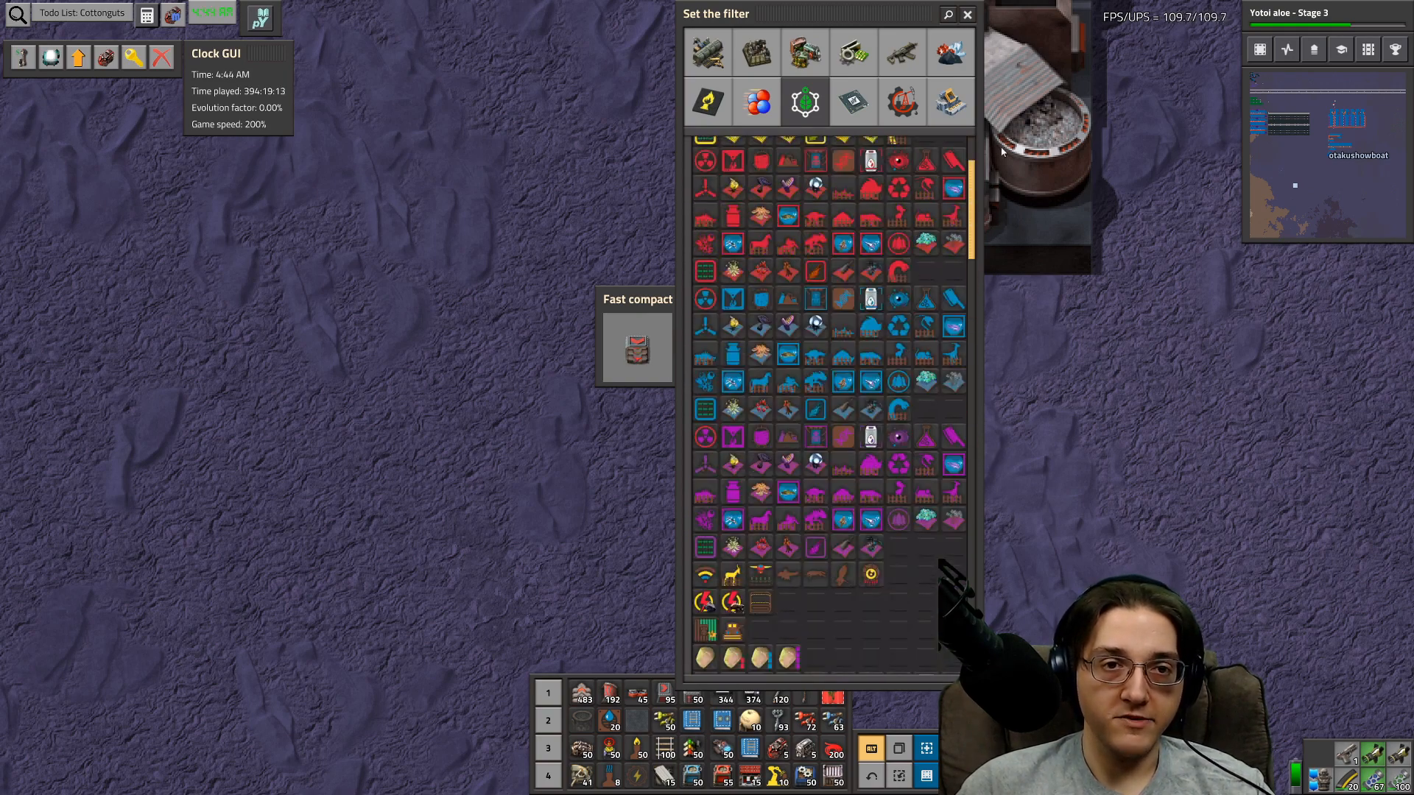
{"action": "type", "text": "limes"}
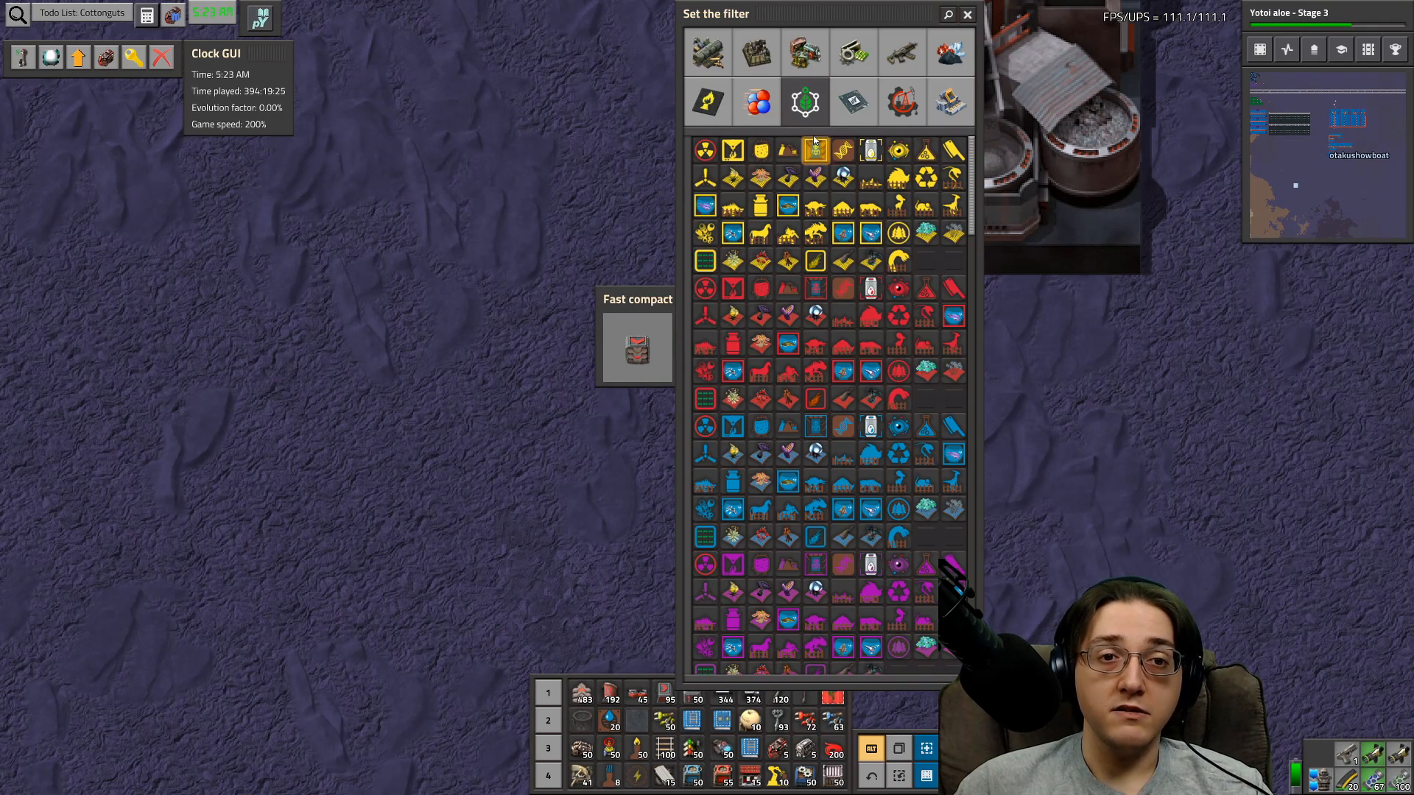
{"action": "type", "text": "biomass"}
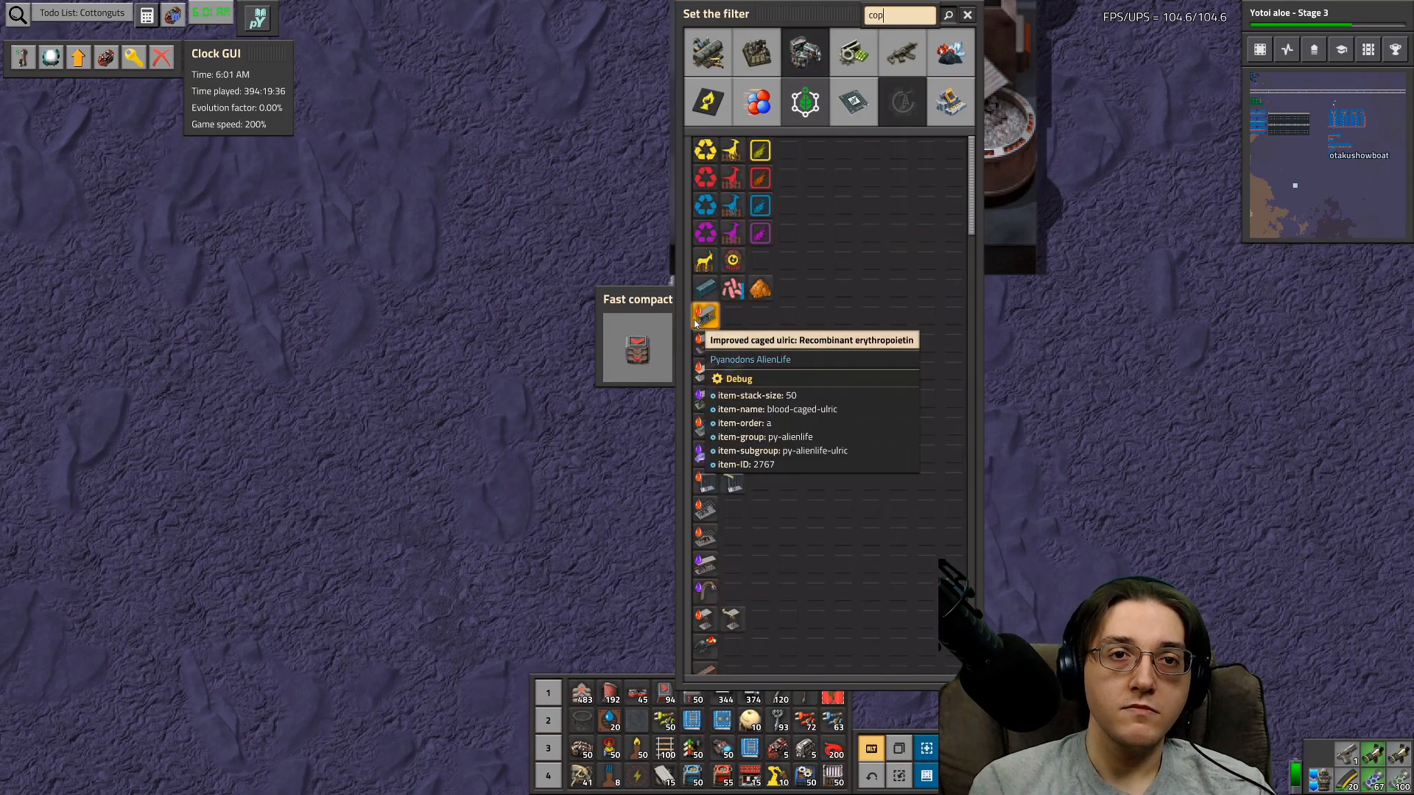
{"action": "type", "text": "coarse"}
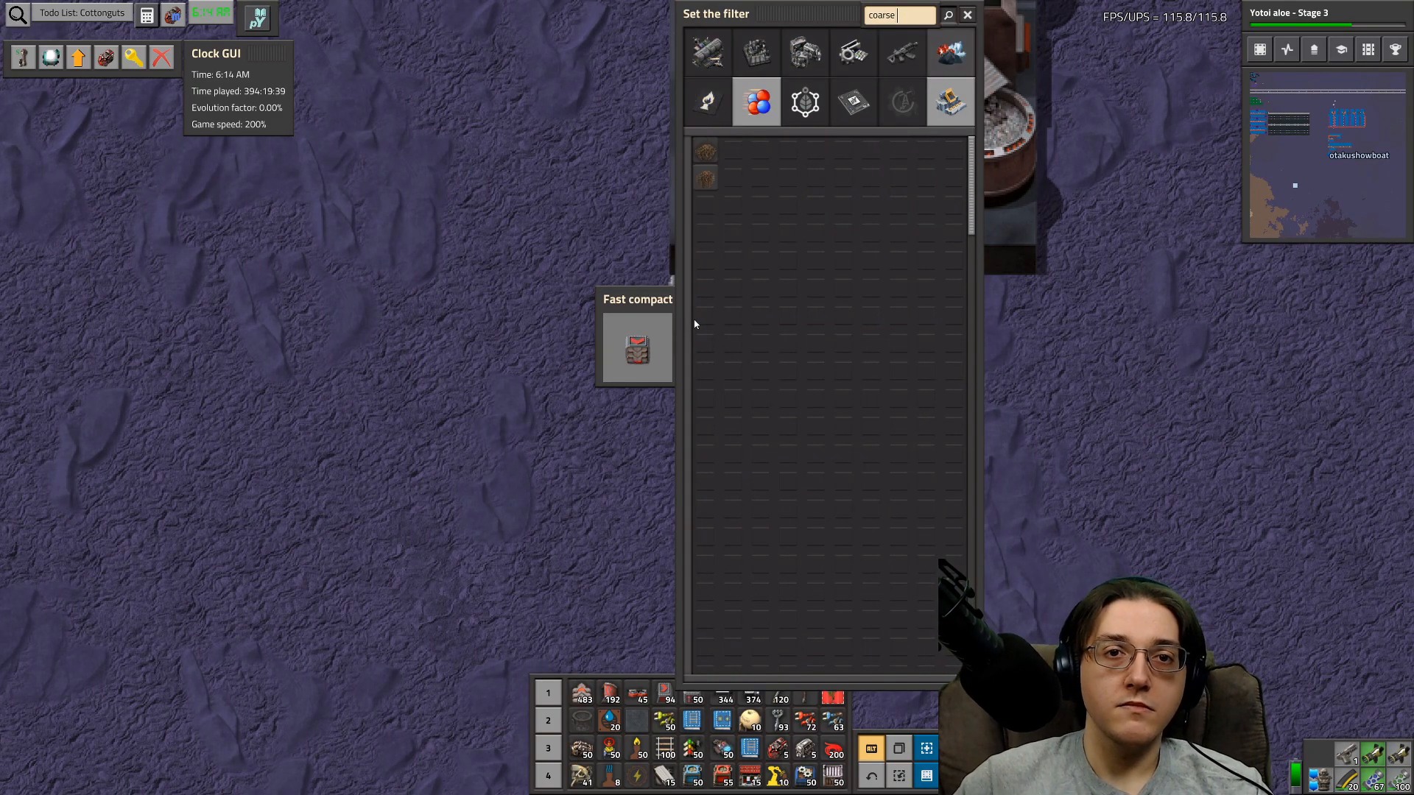
{"action": "type", "text": "fra"}
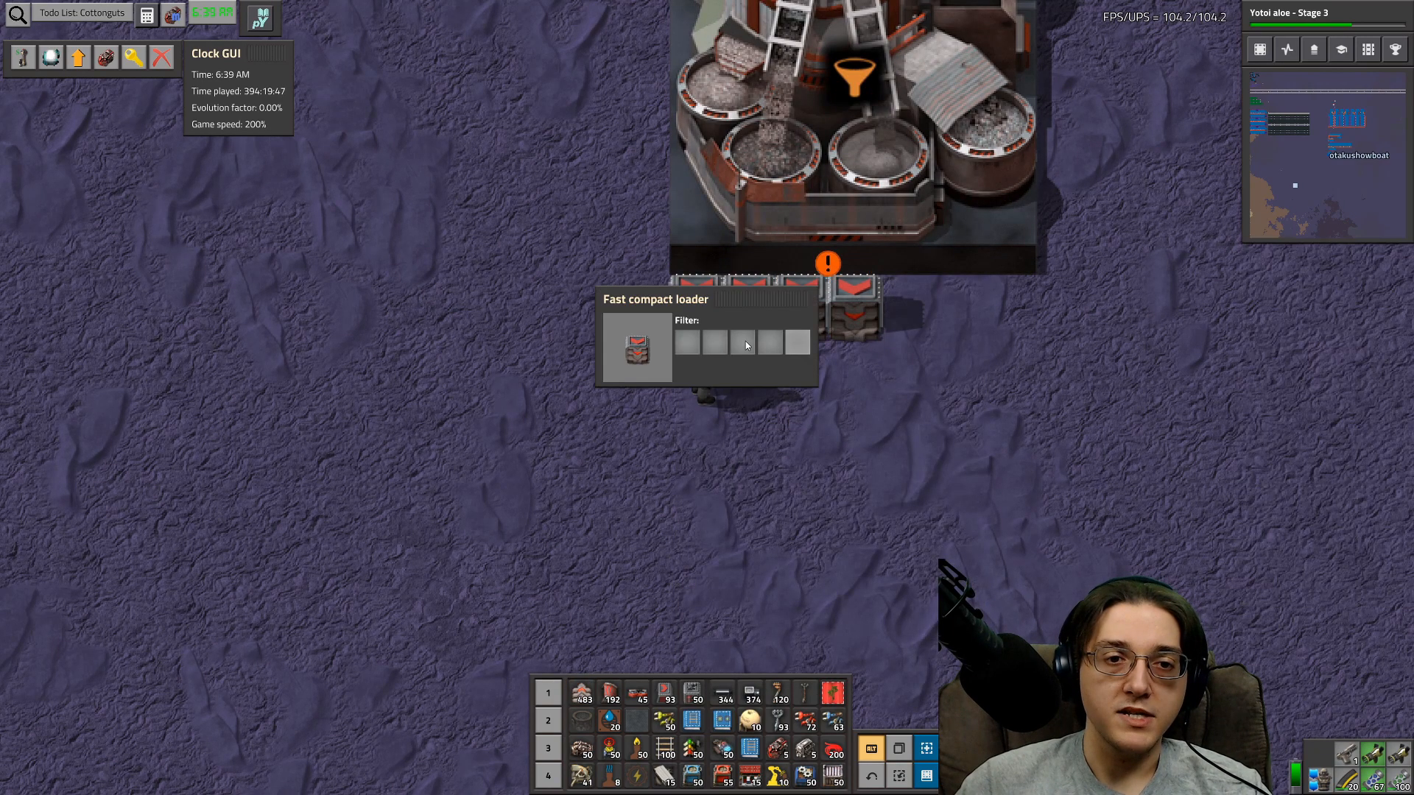
- Reopen the loader's filter slot and search the picker for sand
{"action": "left_click", "coordinate": [687, 344]}
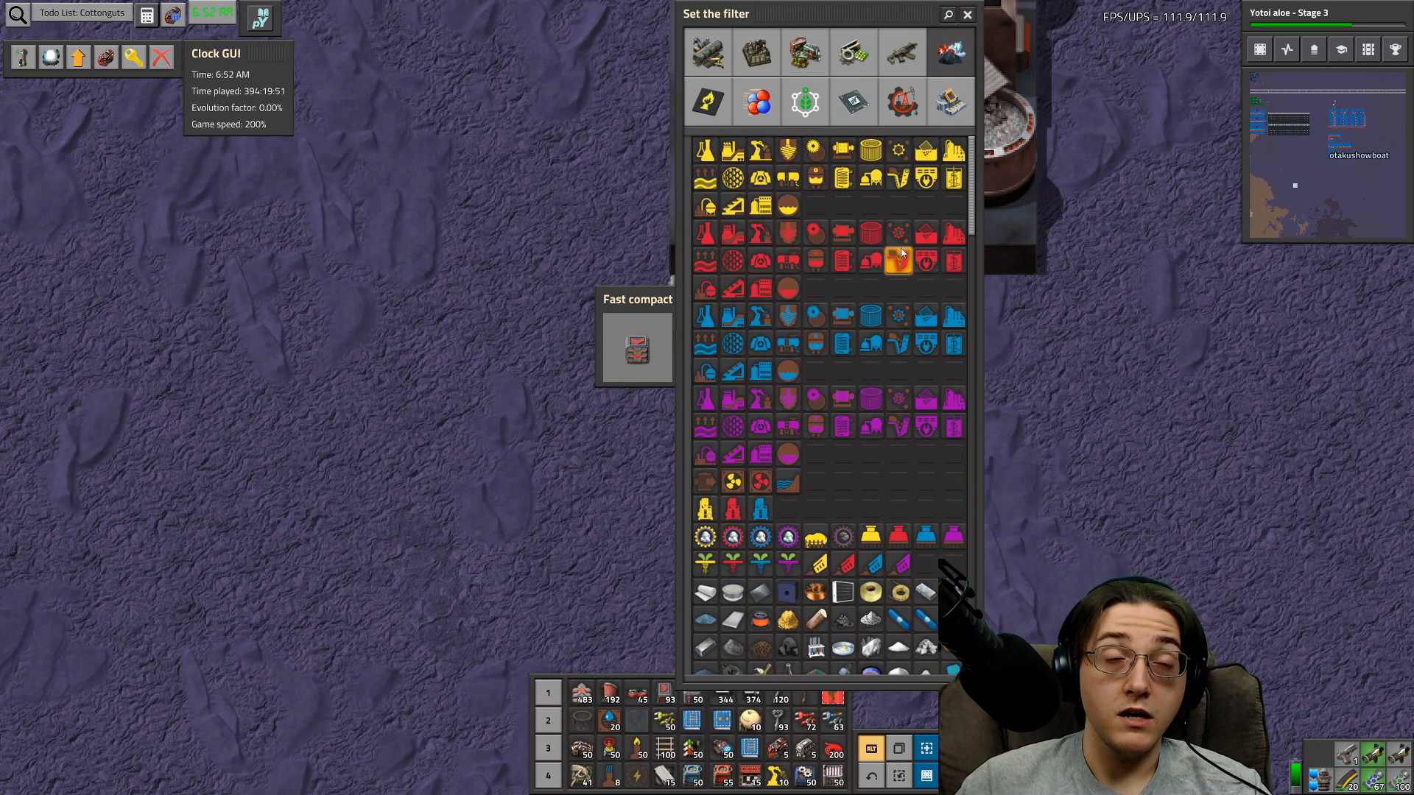
{"action": "mouse_move", "coordinate": [897, 260]}
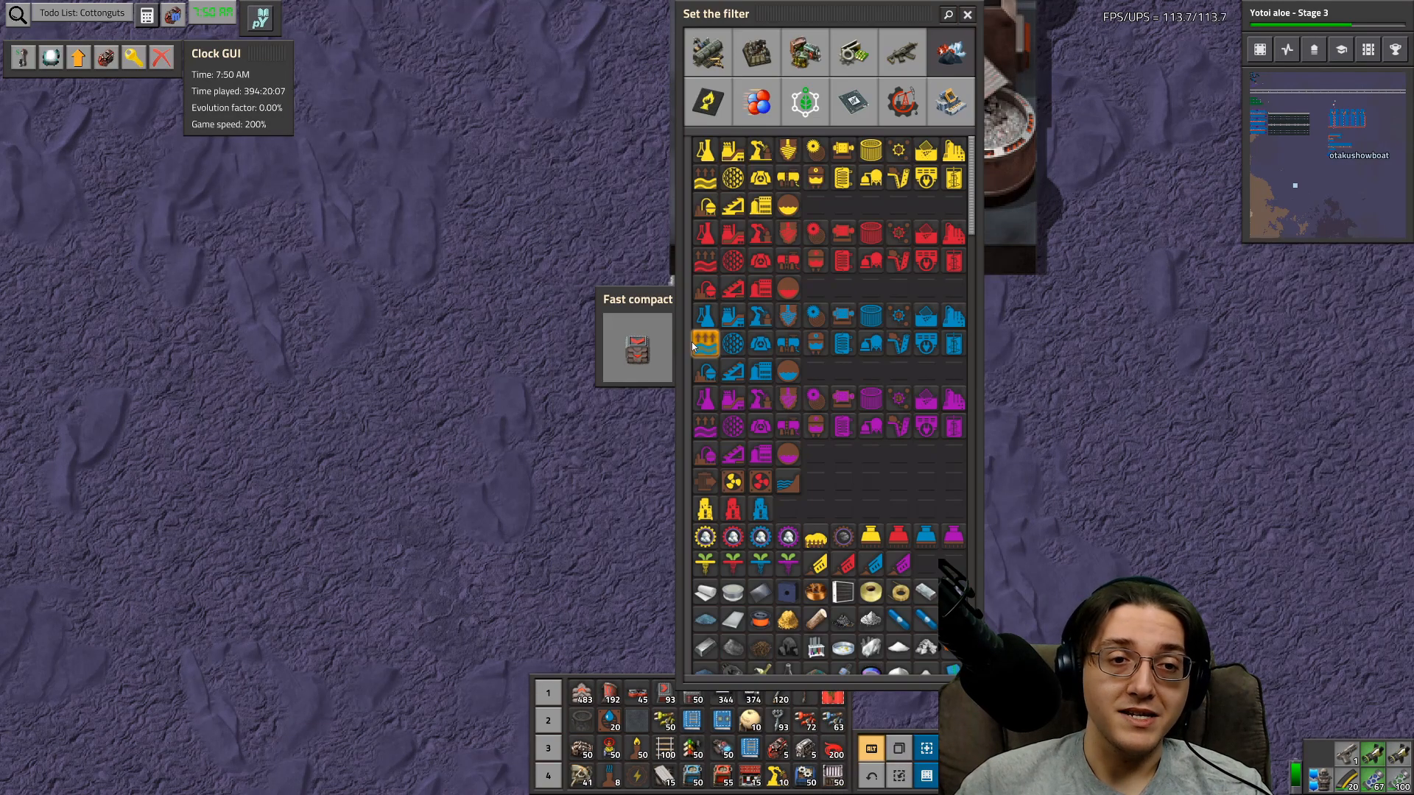
{"action": "type", "text": "sand"}
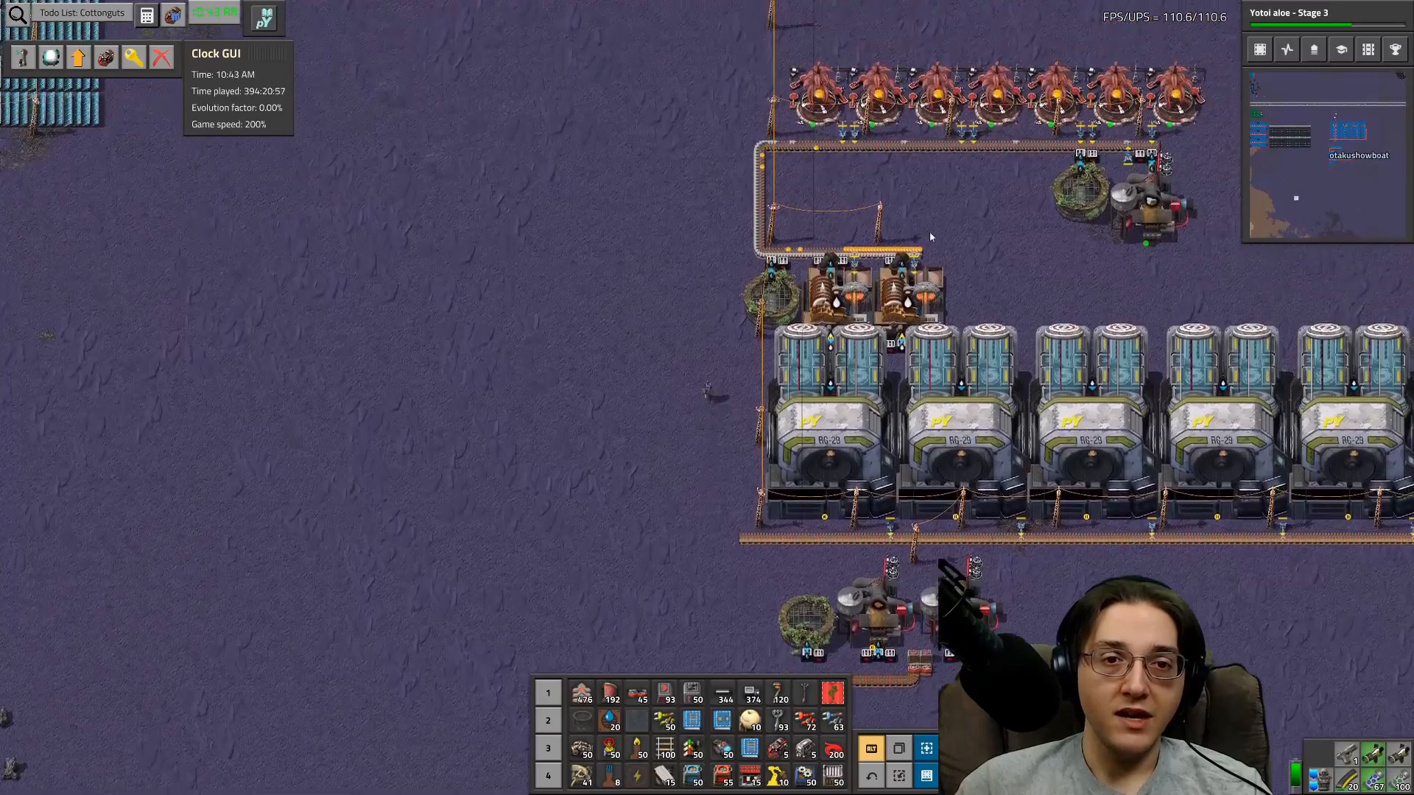
- Scroll through the reopened Helmod moss farm production block
{"action": "scroll", "scroll_direction": "down", "scroll_amount": 3}
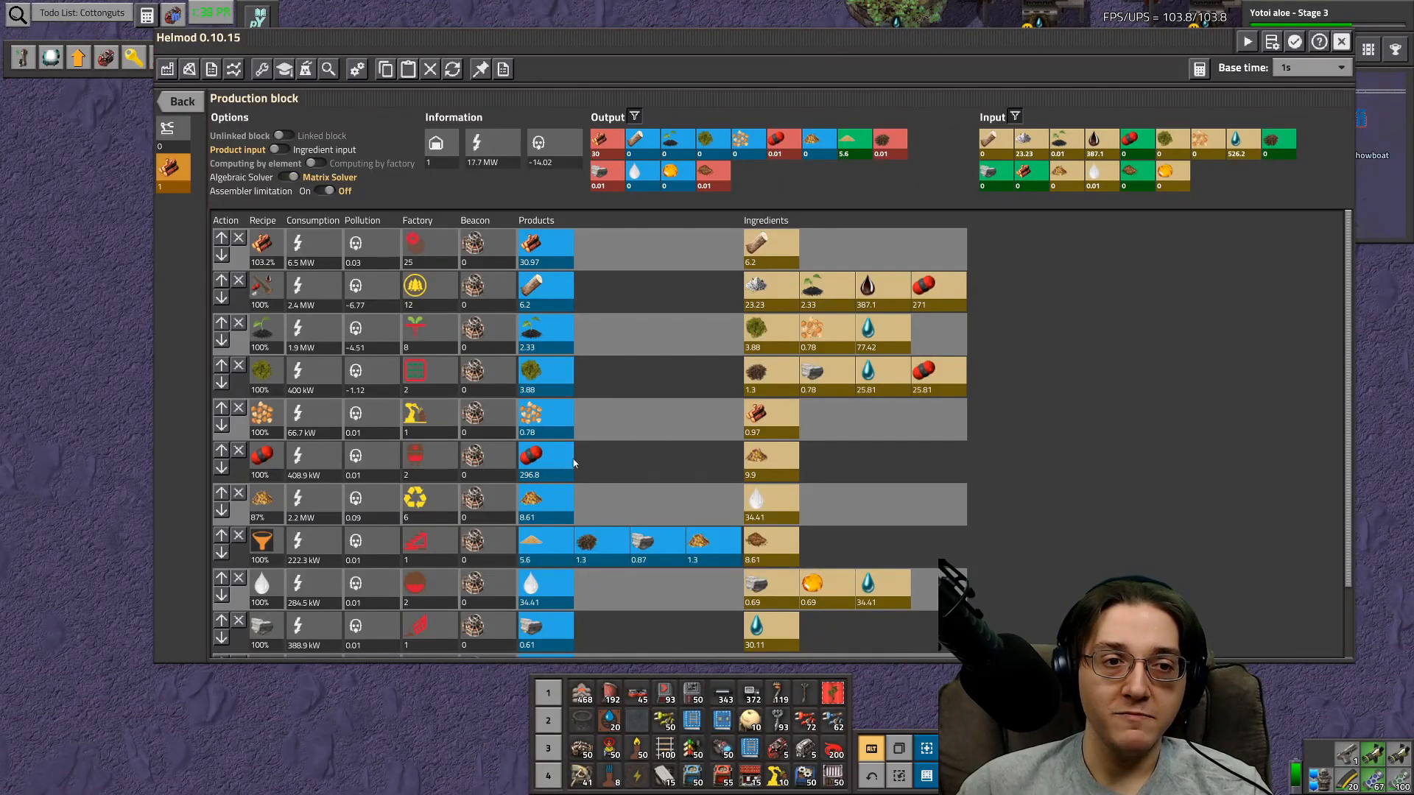
- Switch Helmod to the Matrix Solver, review the block, then inspect the Solid separator MK 02
{"action": "left_click", "coordinate": [316, 163]}
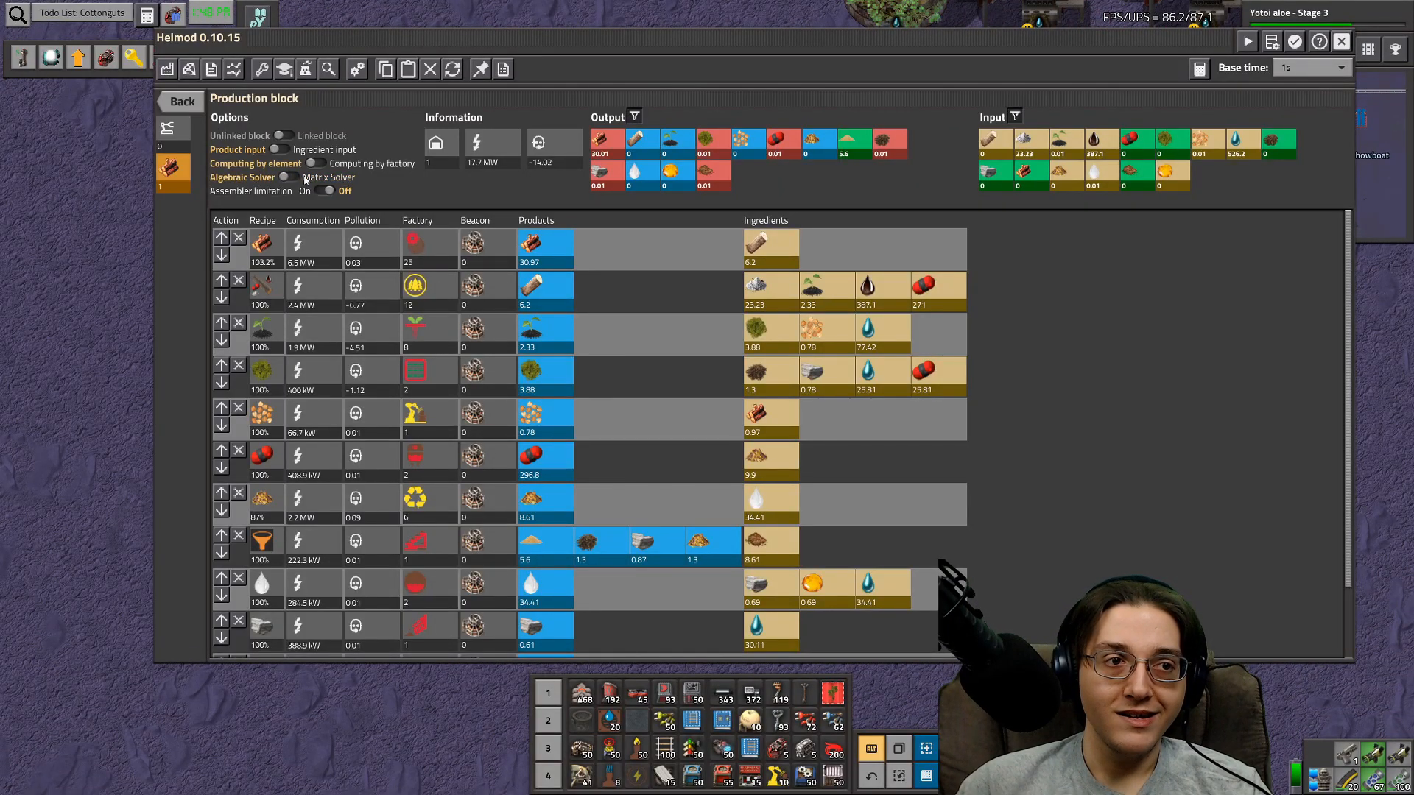
{"action": "mouse_move", "coordinate": [367, 358]}
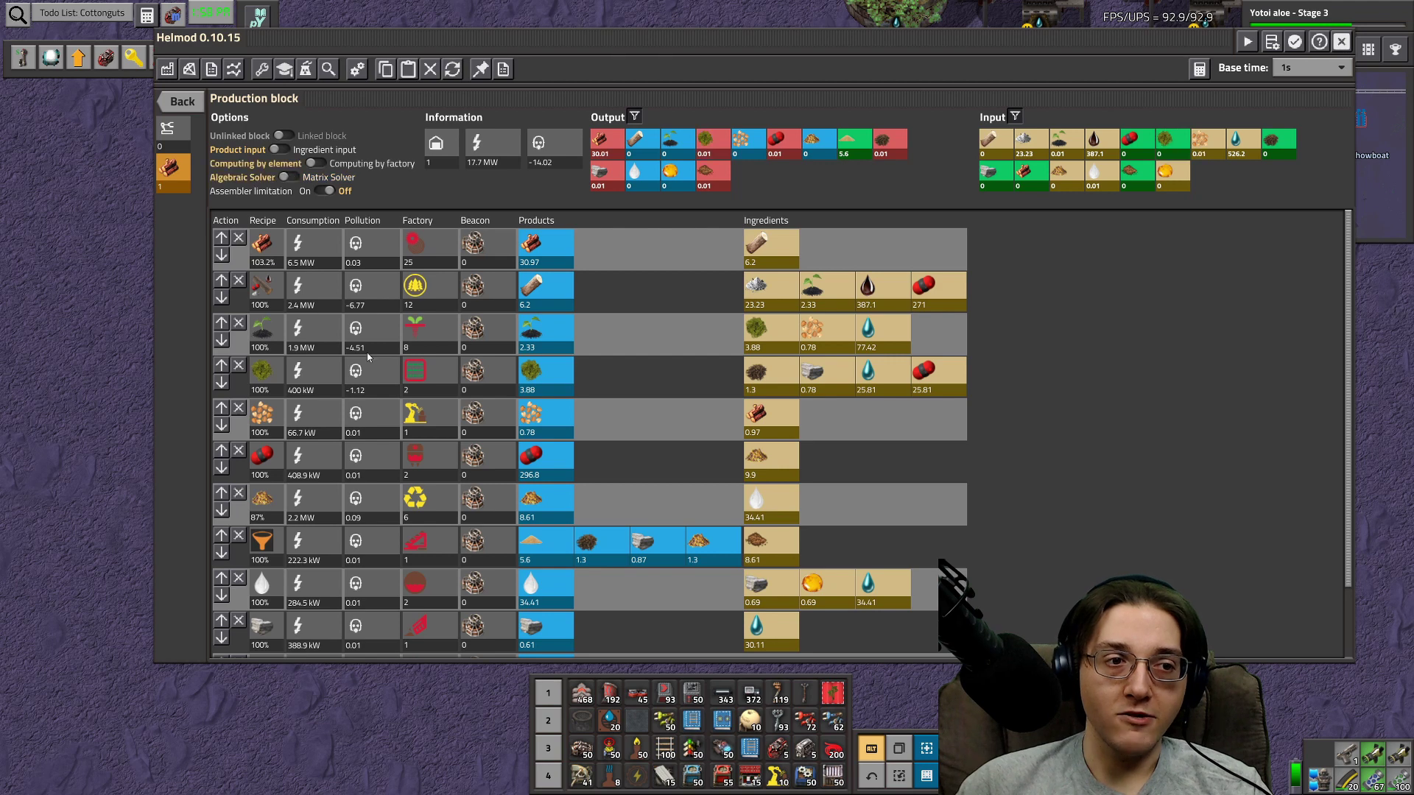
{"action": "scroll", "scroll_direction": "down", "scroll_amount": 3}
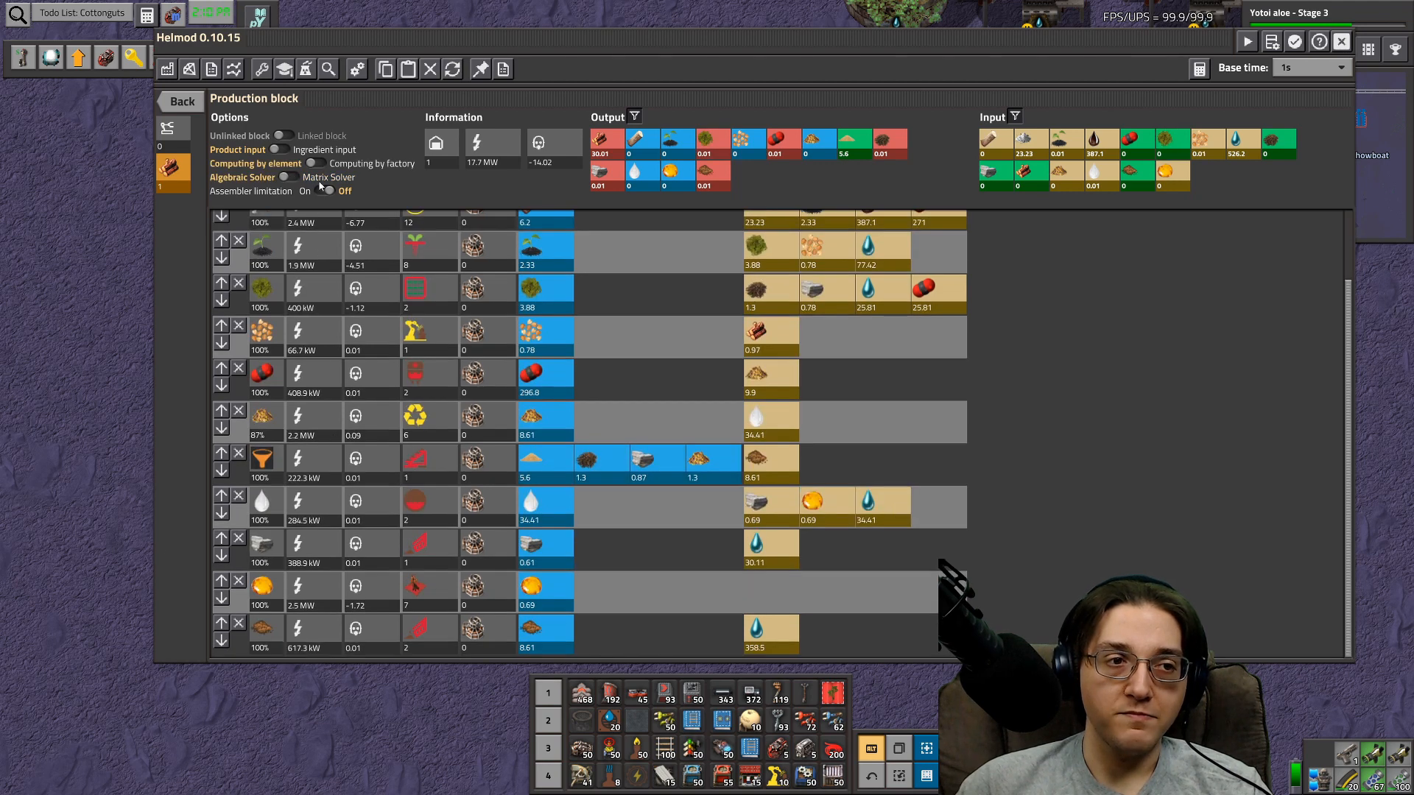
{"action": "scroll", "scroll_direction": "up", "scroll_amount": 3}
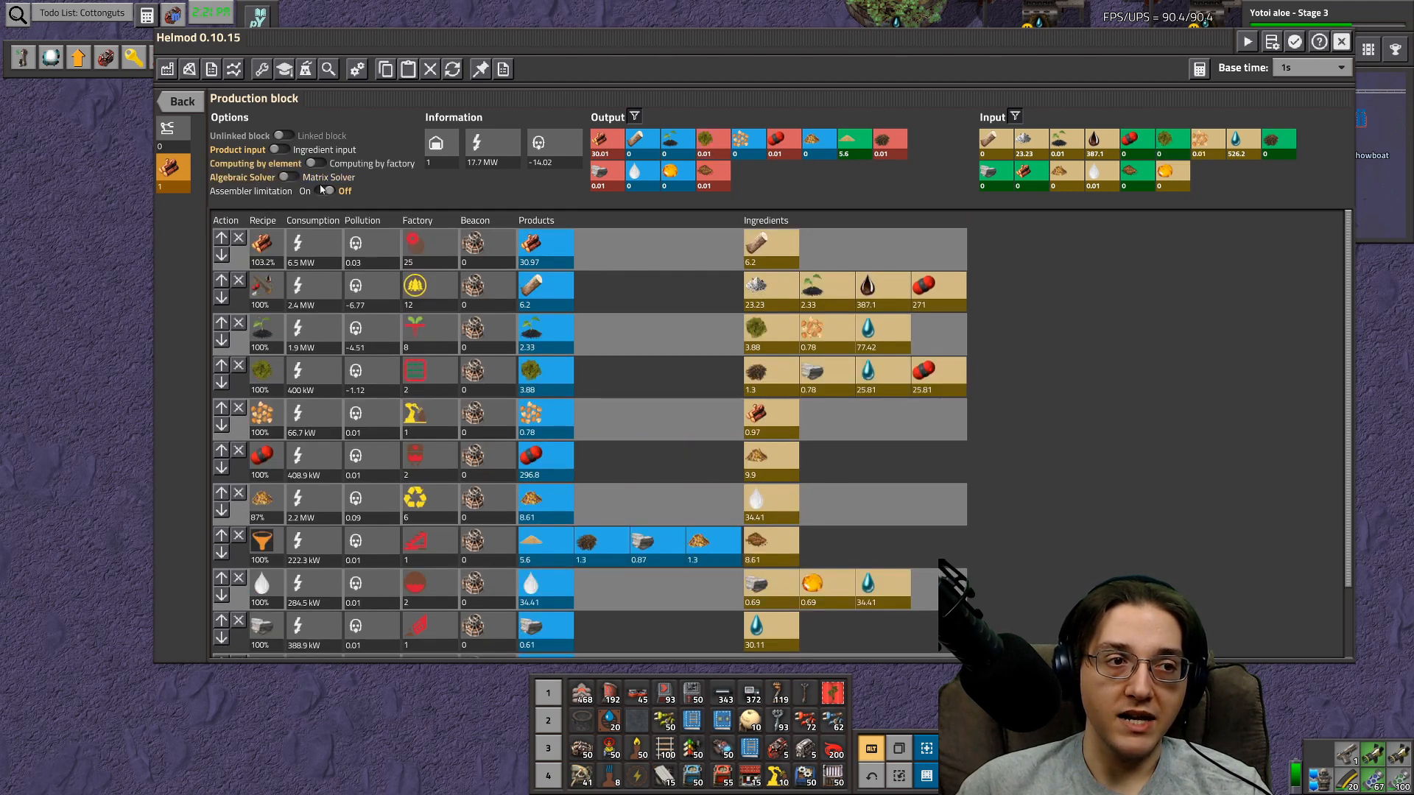
{"action": "scroll", "scroll_direction": "down", "scroll_amount": 3}
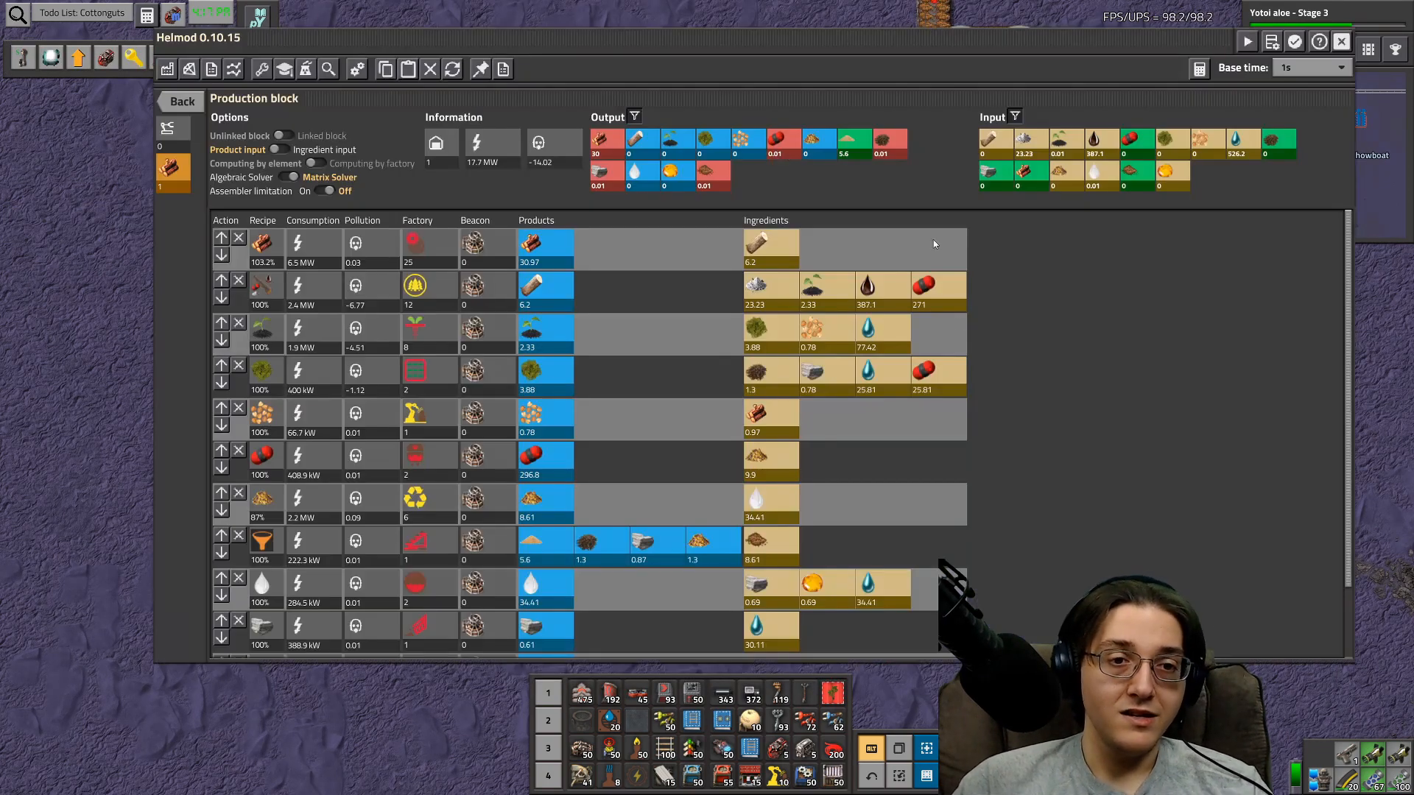
{"action": "scroll", "scroll_direction": "down", "scroll_amount": 3}
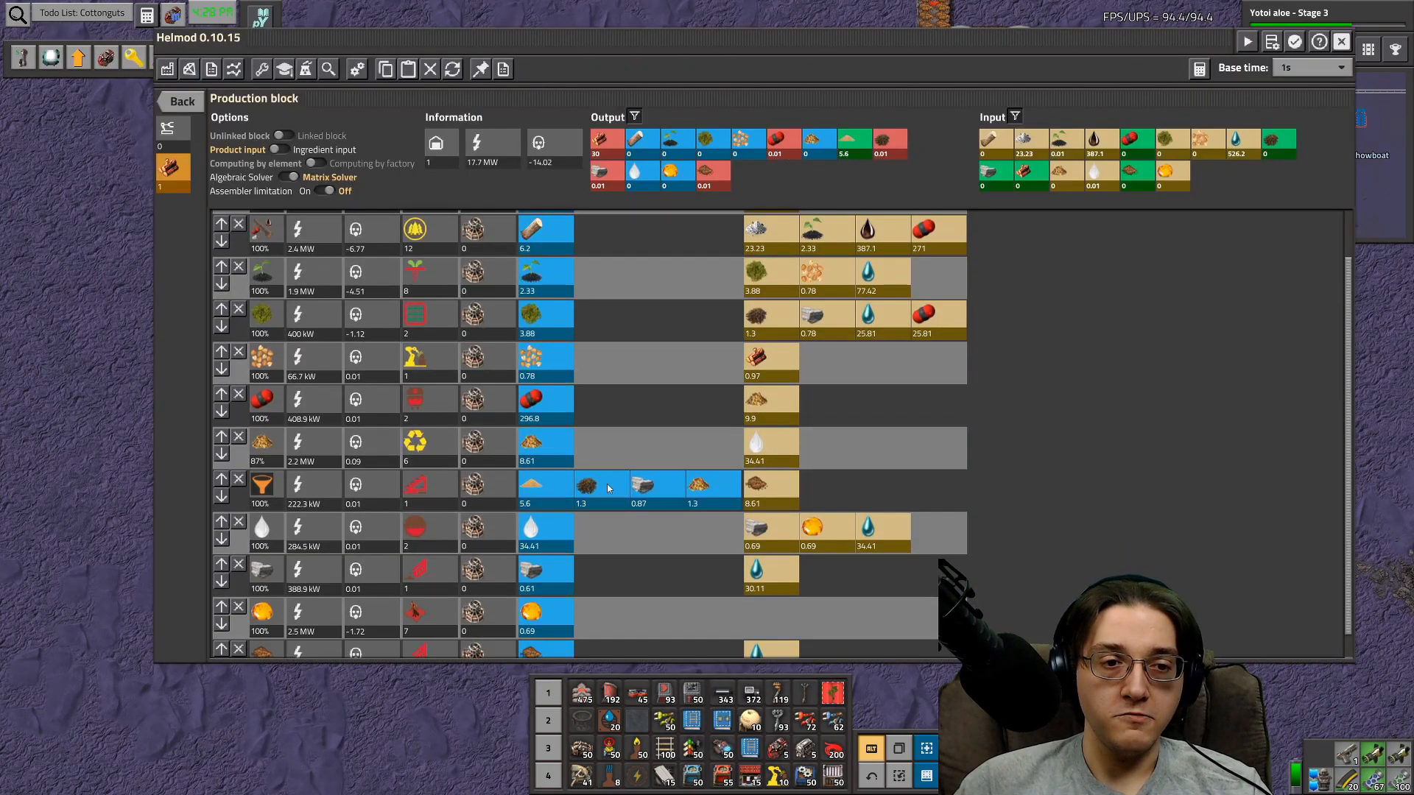
{"action": "mouse_move", "coordinate": [642, 485]}
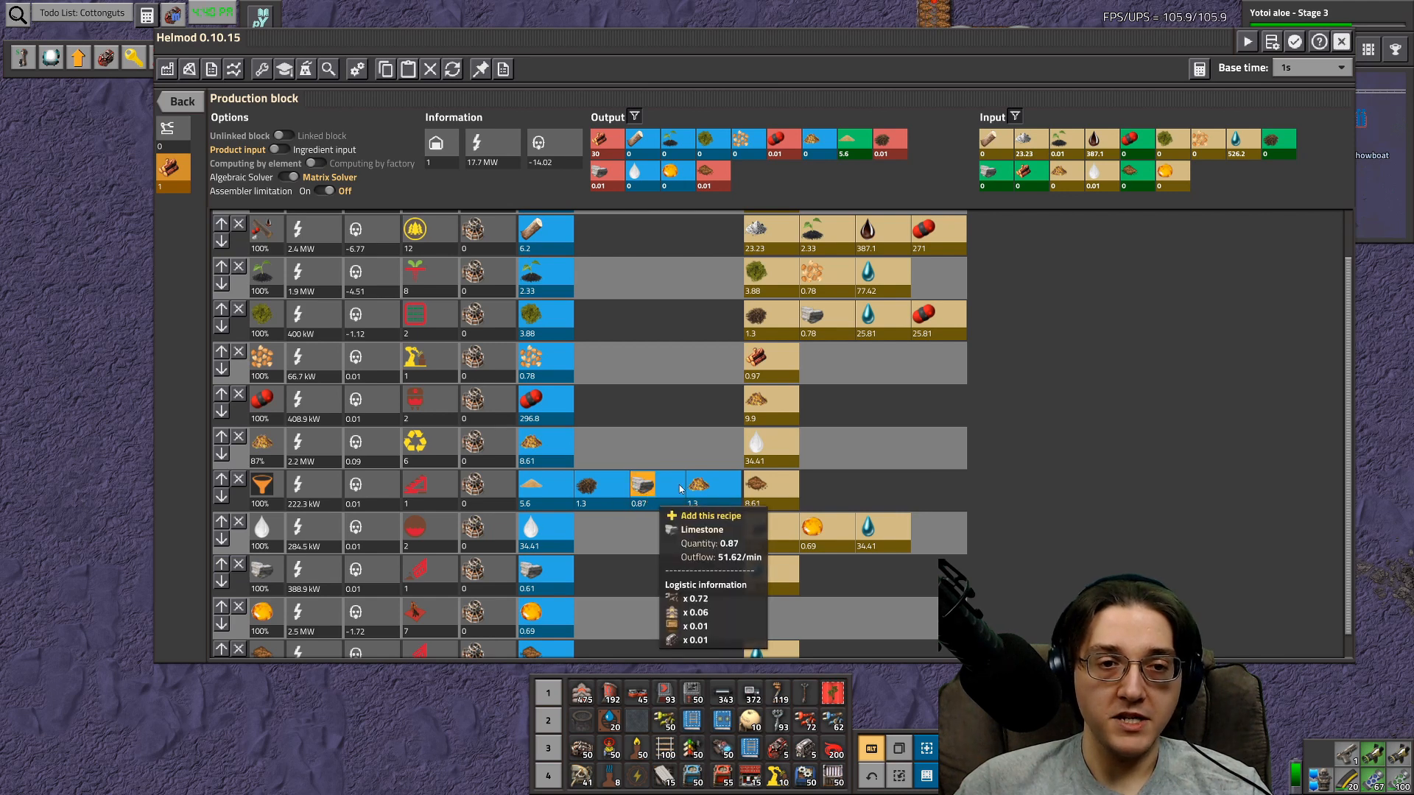
{"action": "mouse_move", "coordinate": [816, 314]}
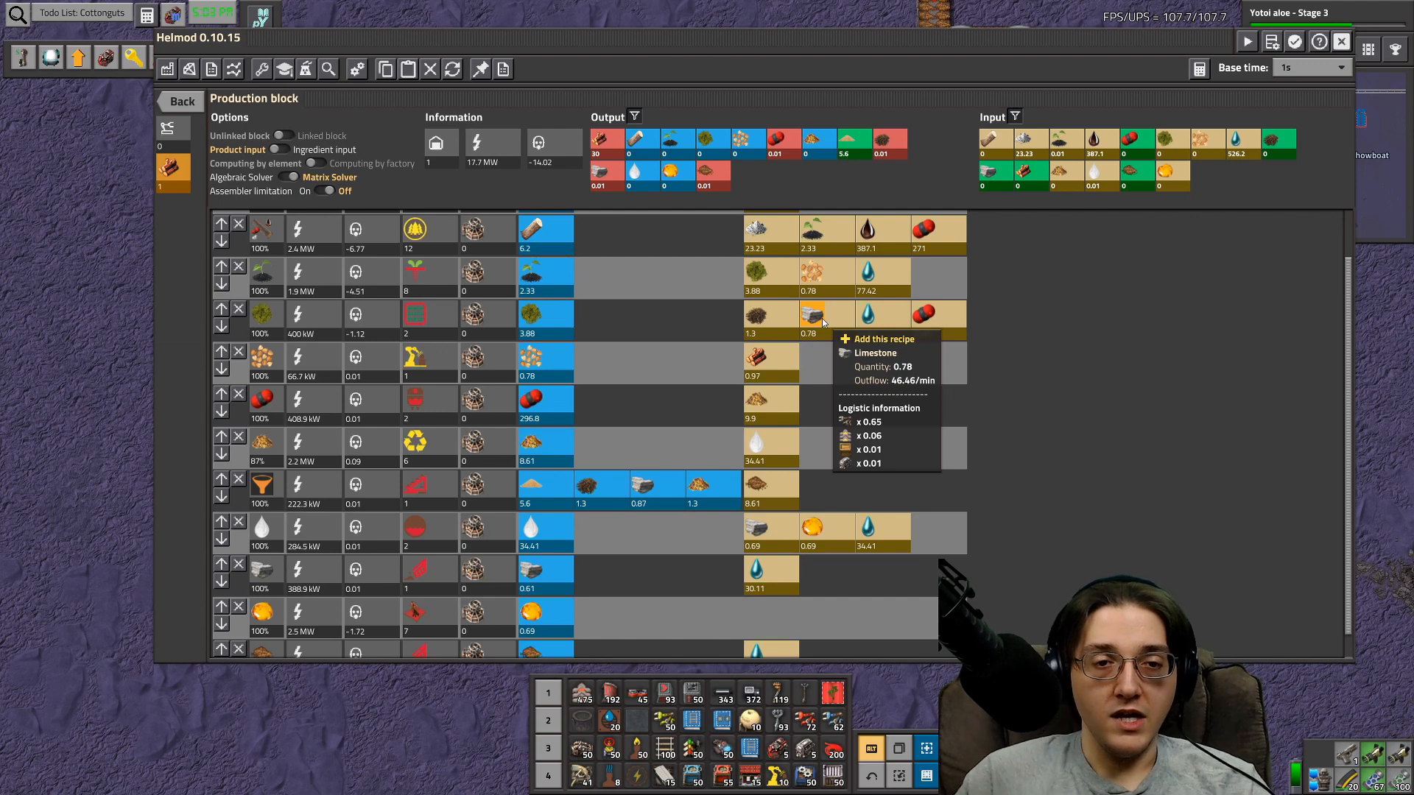
{"action": "left_click", "coordinate": [811, 315]}
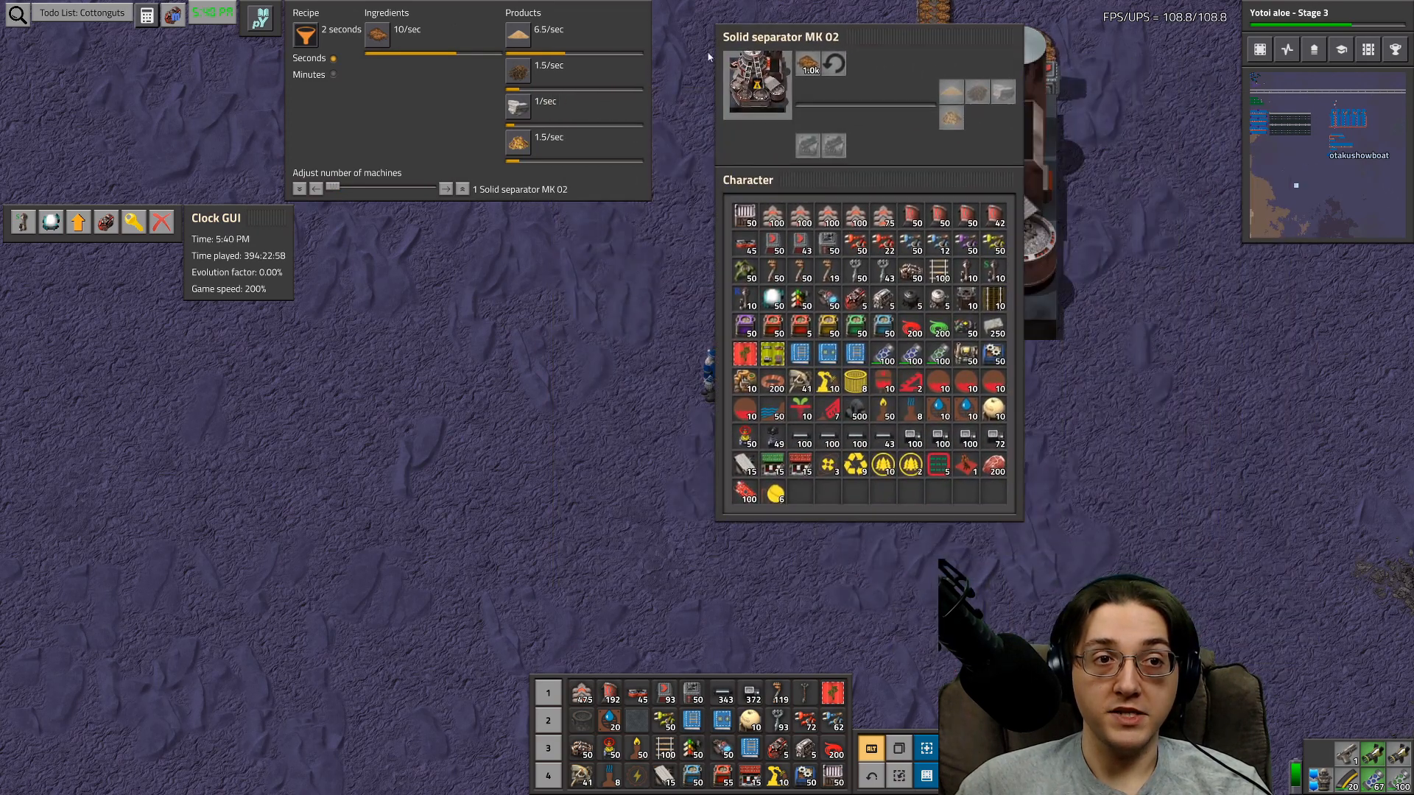
{"action": "mouse_move", "coordinate": [517, 106]}
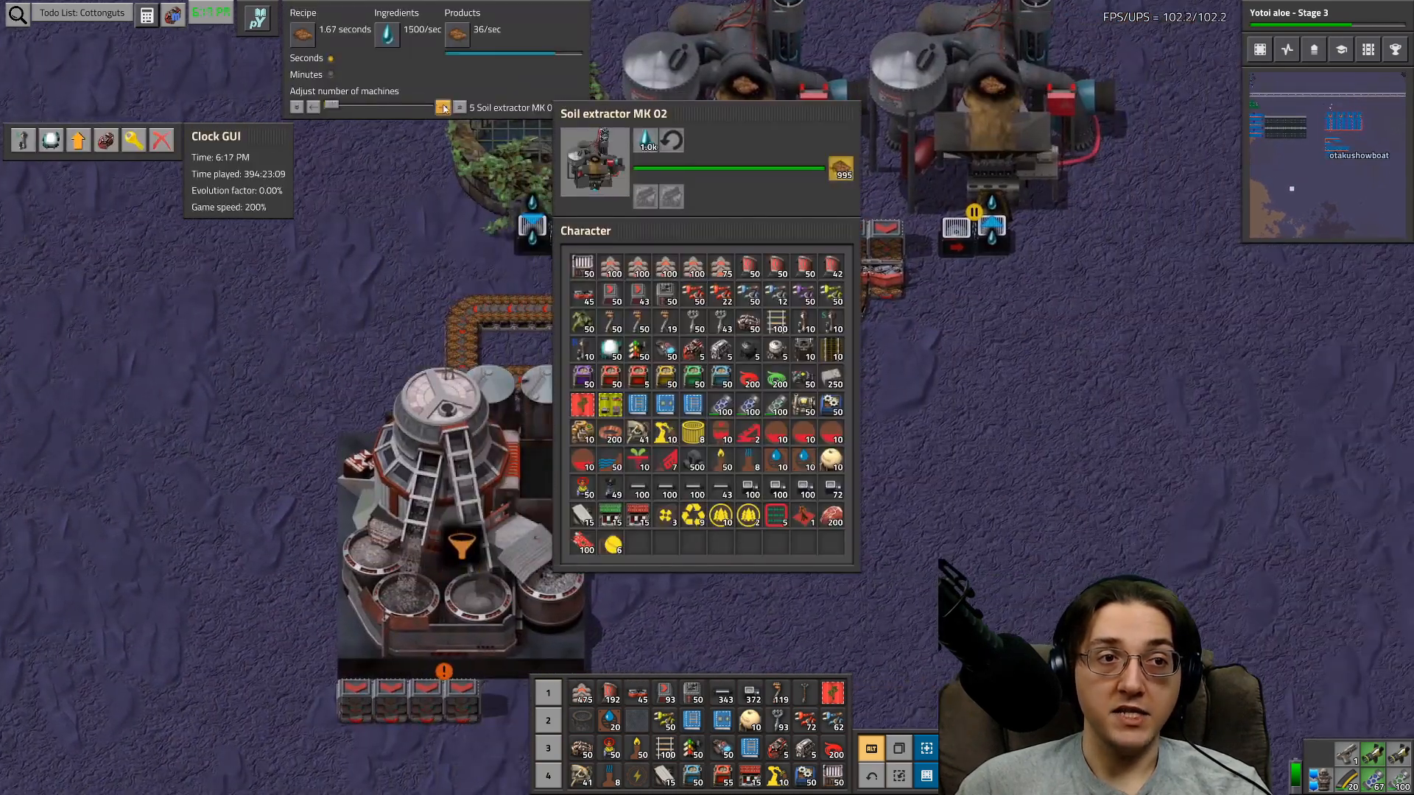
- Close the Soil extractor MK 02 window after checking its recipe
{"action": "left_click", "coordinate": [314, 107]}
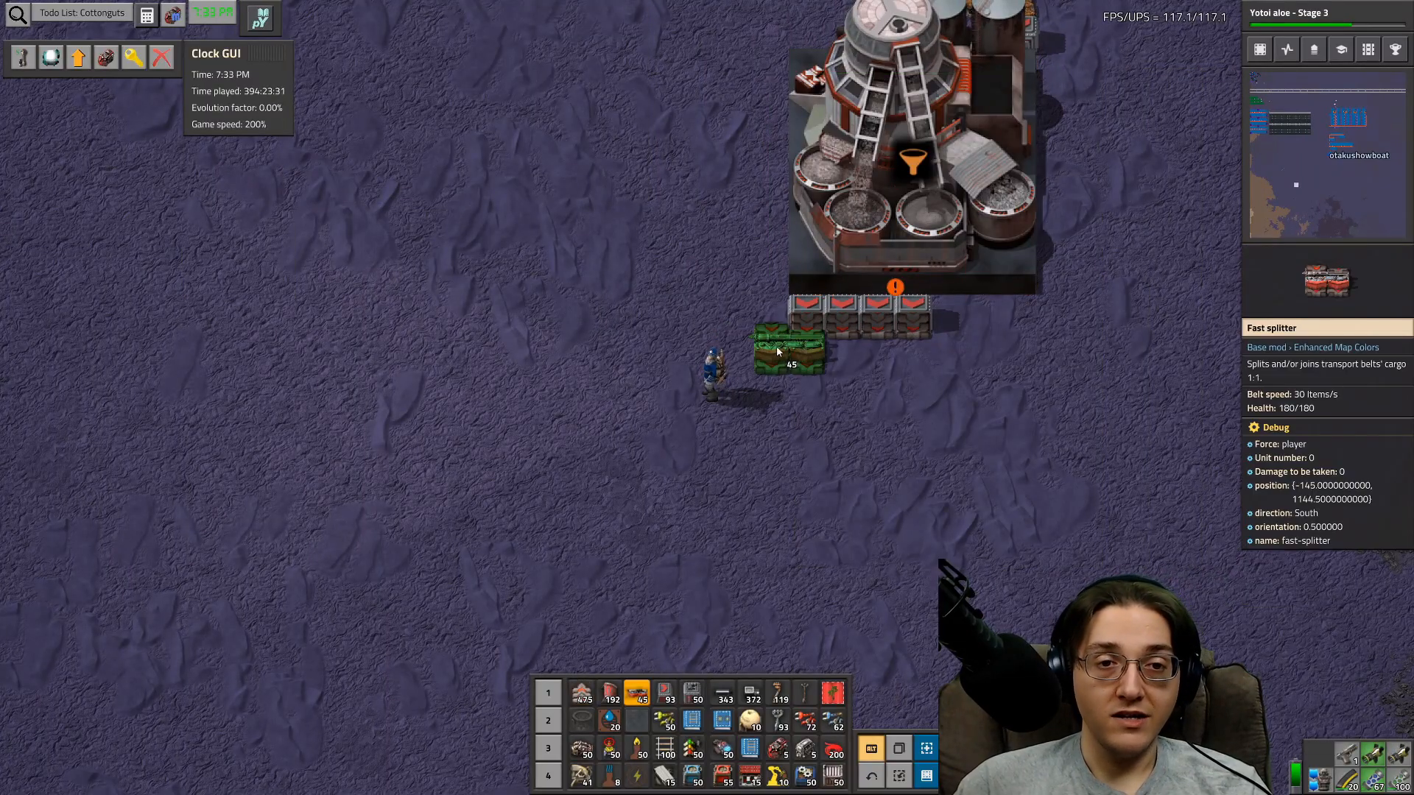
- Place a fast splitter and belts feeding compact loaders to two new machines, then reopen Helmod
{"action": "left_click", "coordinate": [789, 350]}
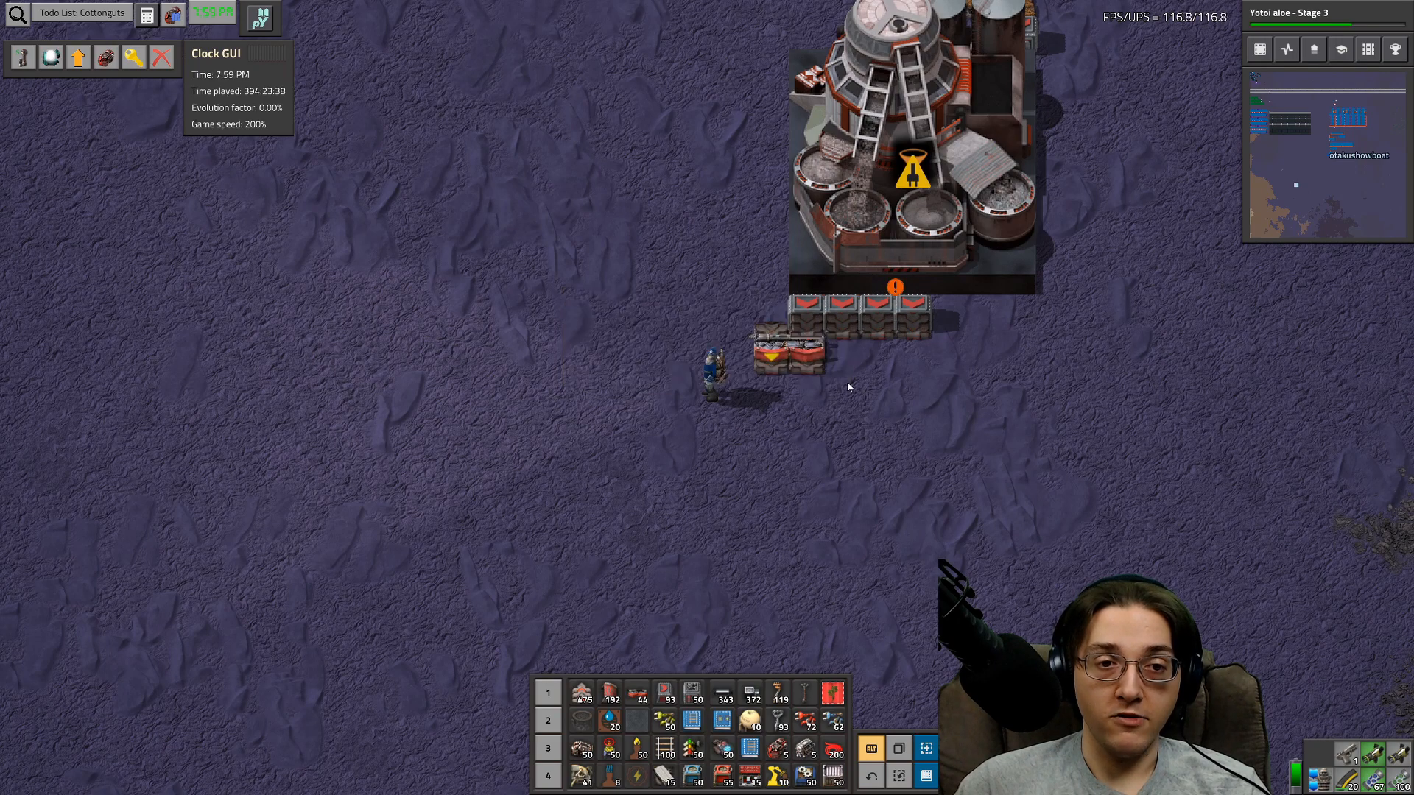
{"action": "left_click", "coordinate": [788, 350]}
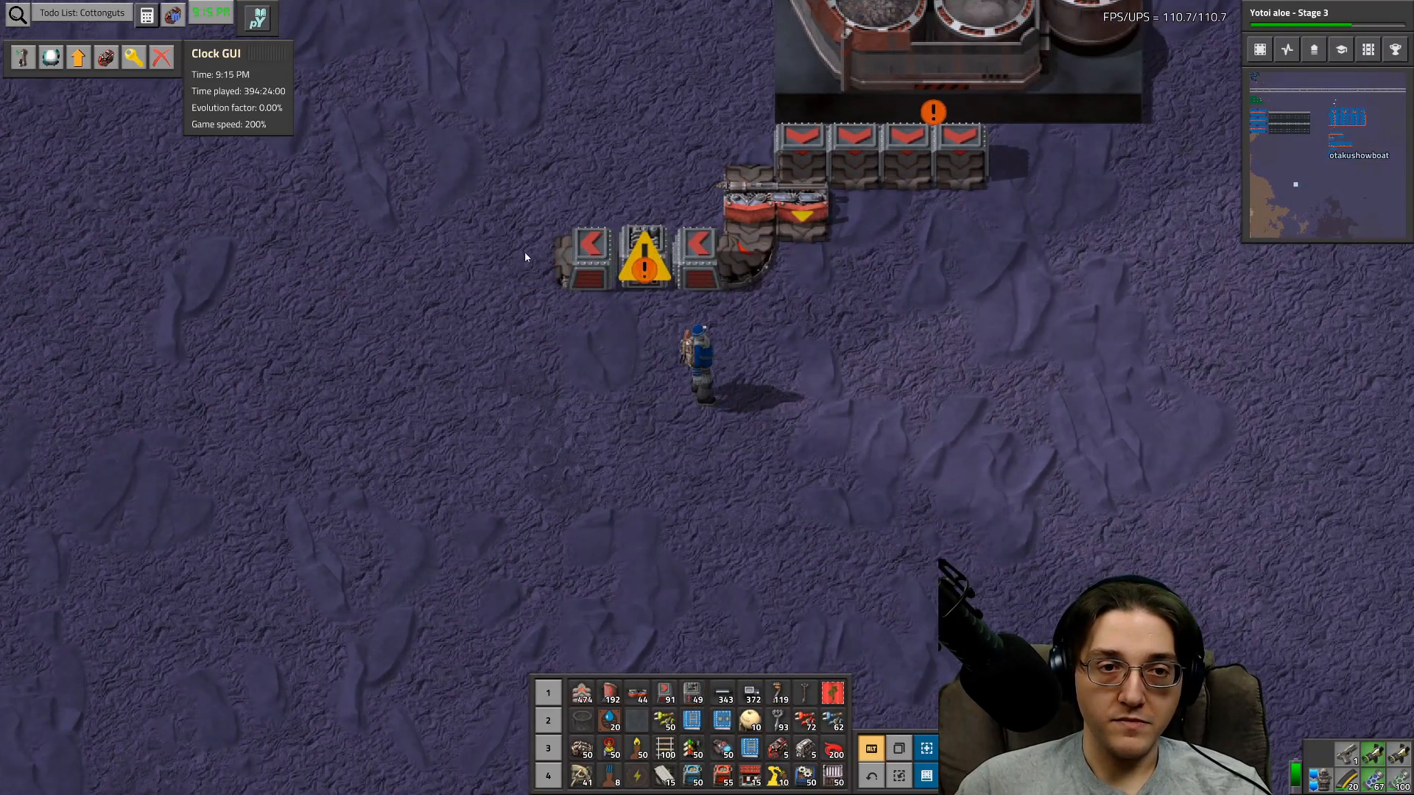
{"action": "left_click", "coordinate": [852, 145]}
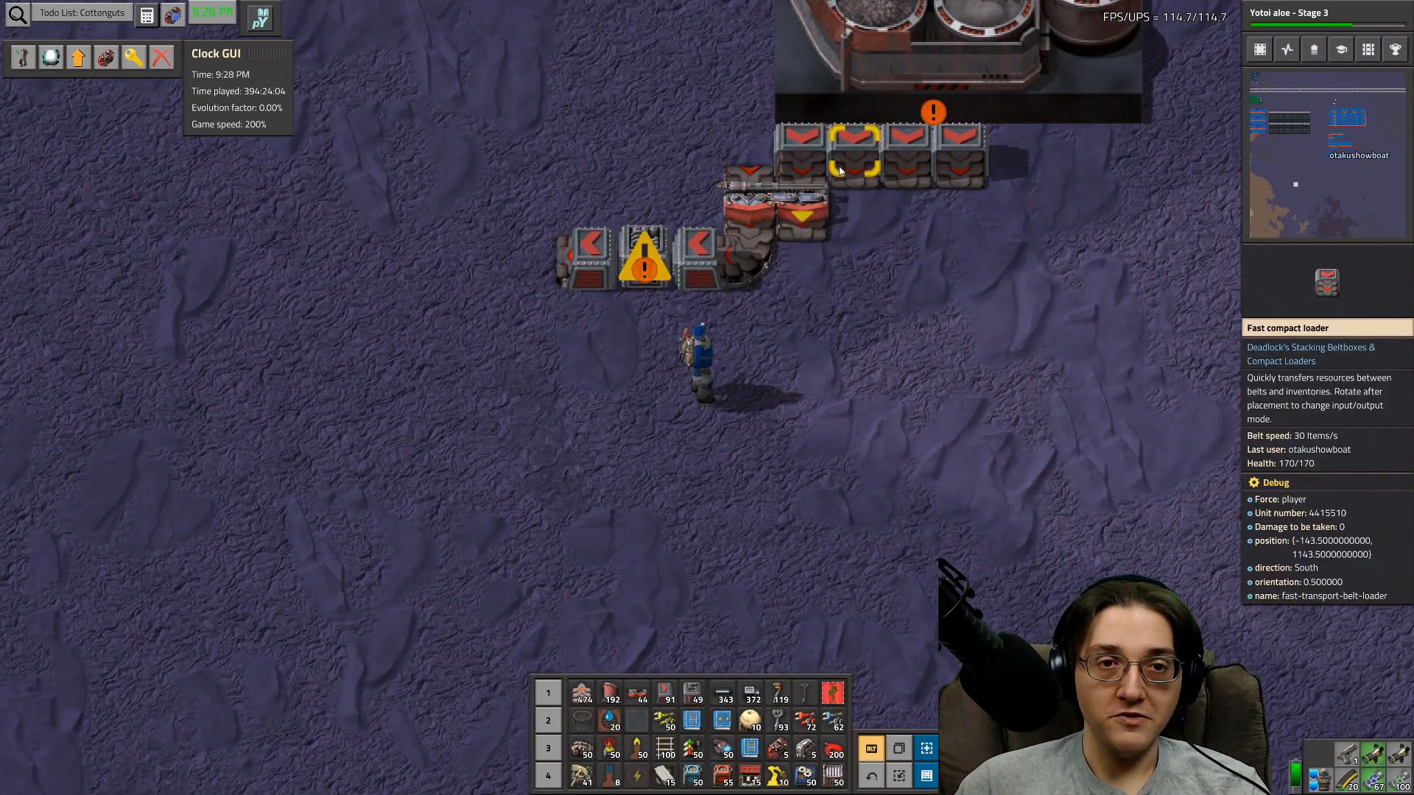
{"action": "left_click", "coordinate": [956, 153]}
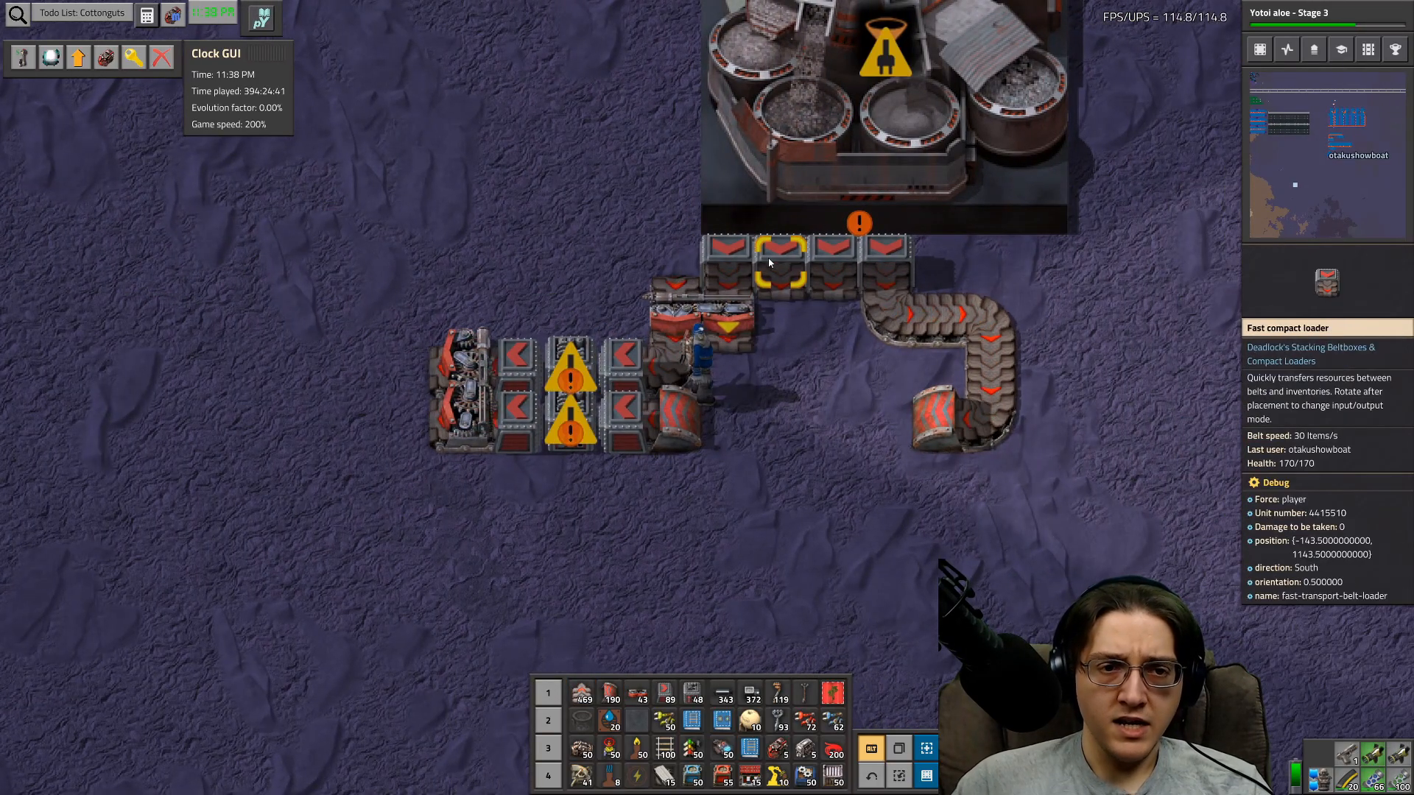
{"action": "left_click", "coordinate": [772, 261]}
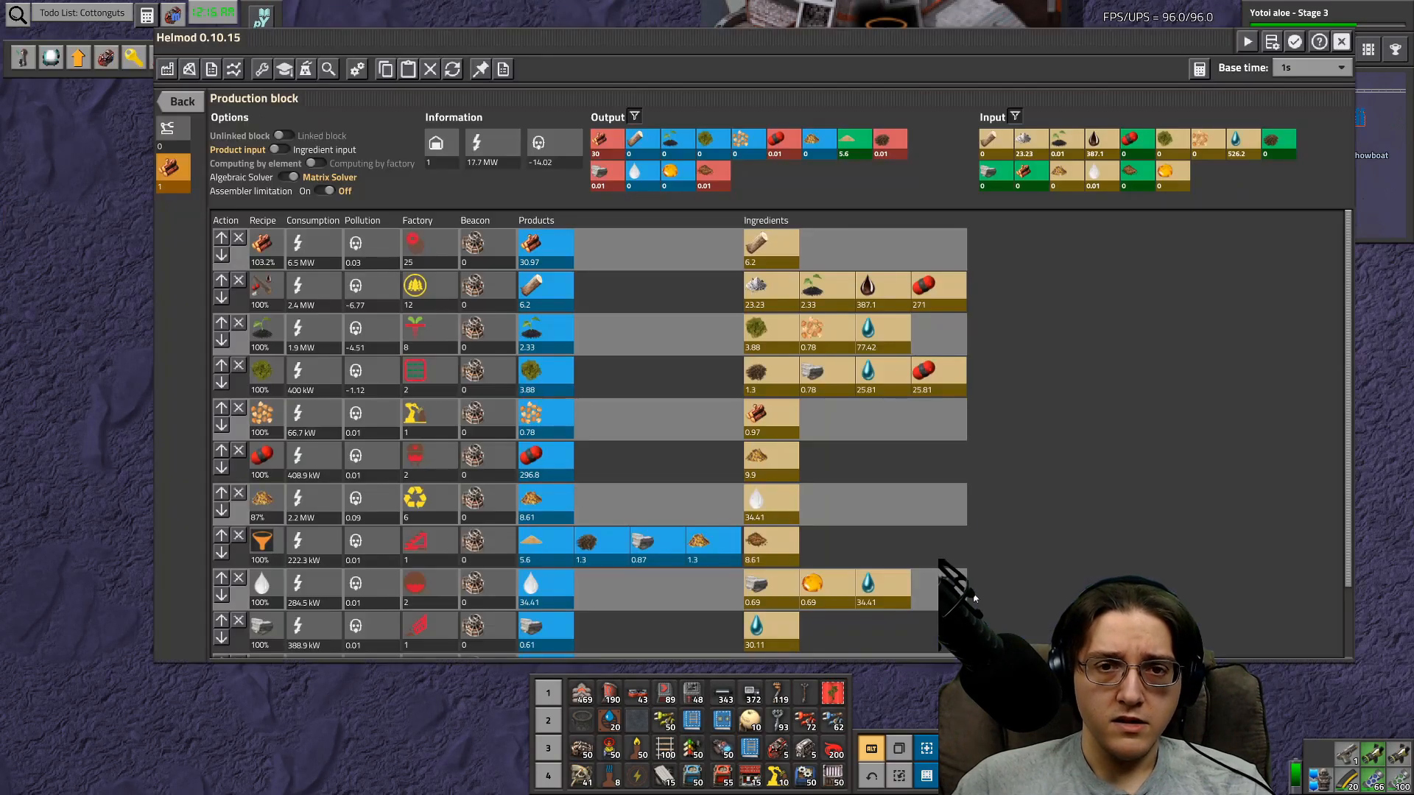
{"action": "mouse_move", "coordinate": [1062, 538]}
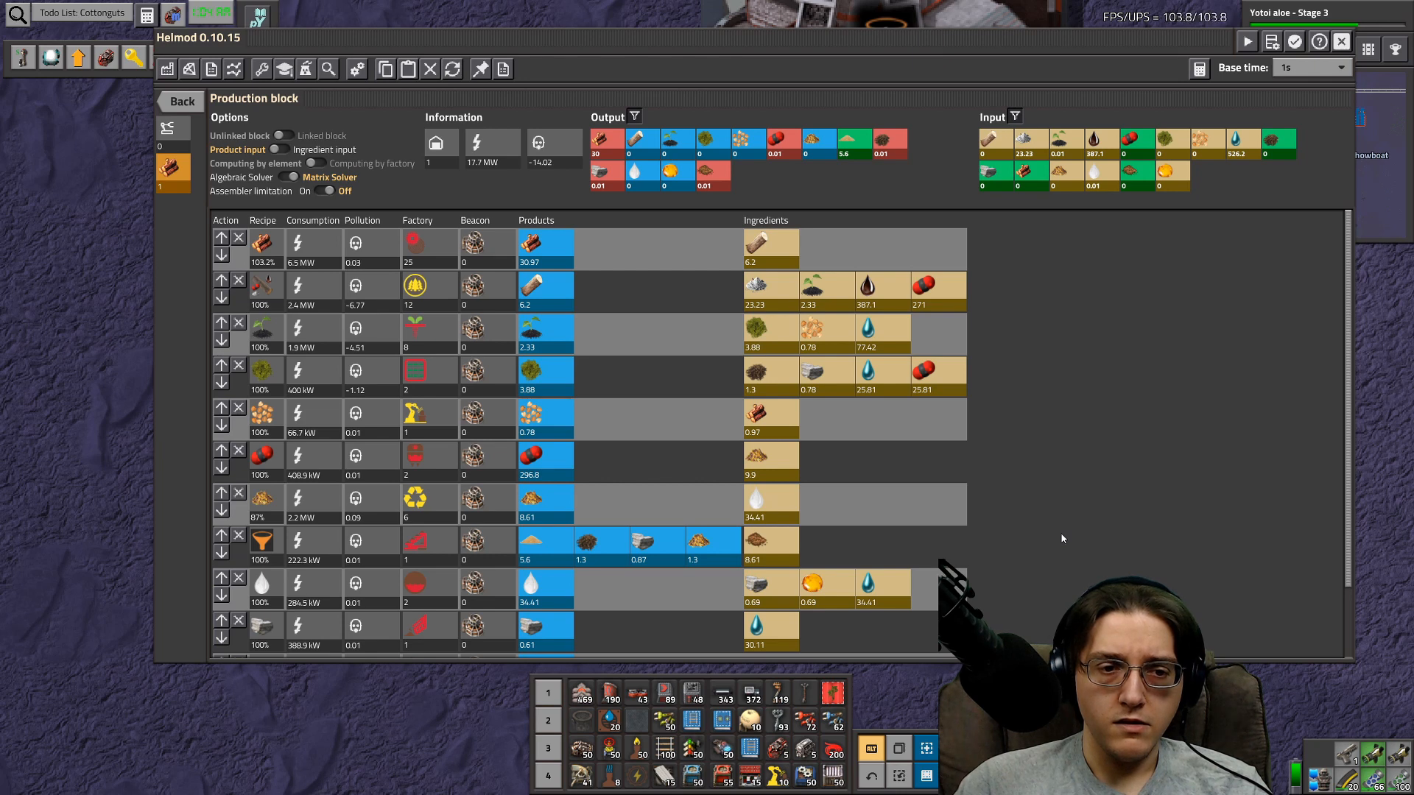
{"action": "mouse_move", "coordinate": [1060, 563]}
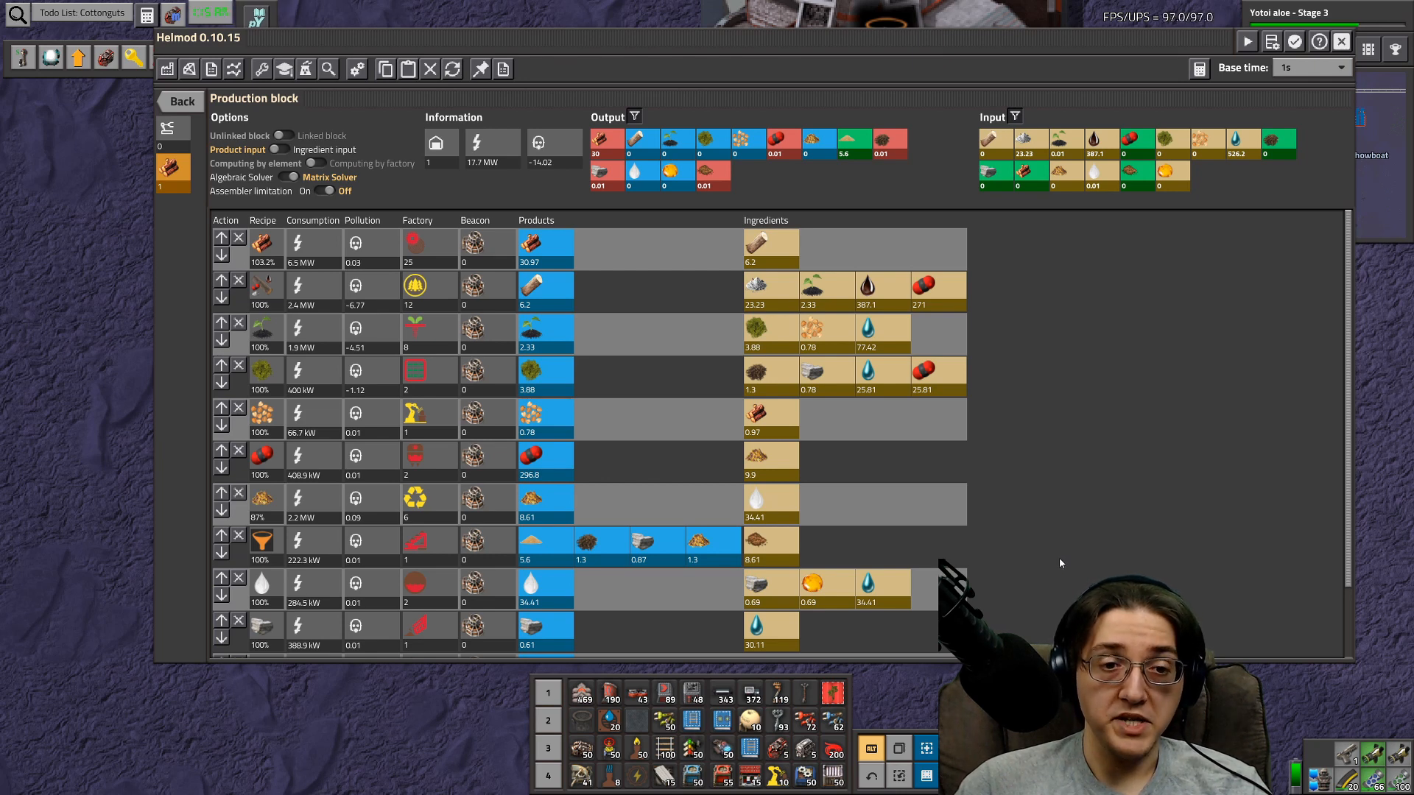
{"action": "mouse_move", "coordinate": [1048, 420]}
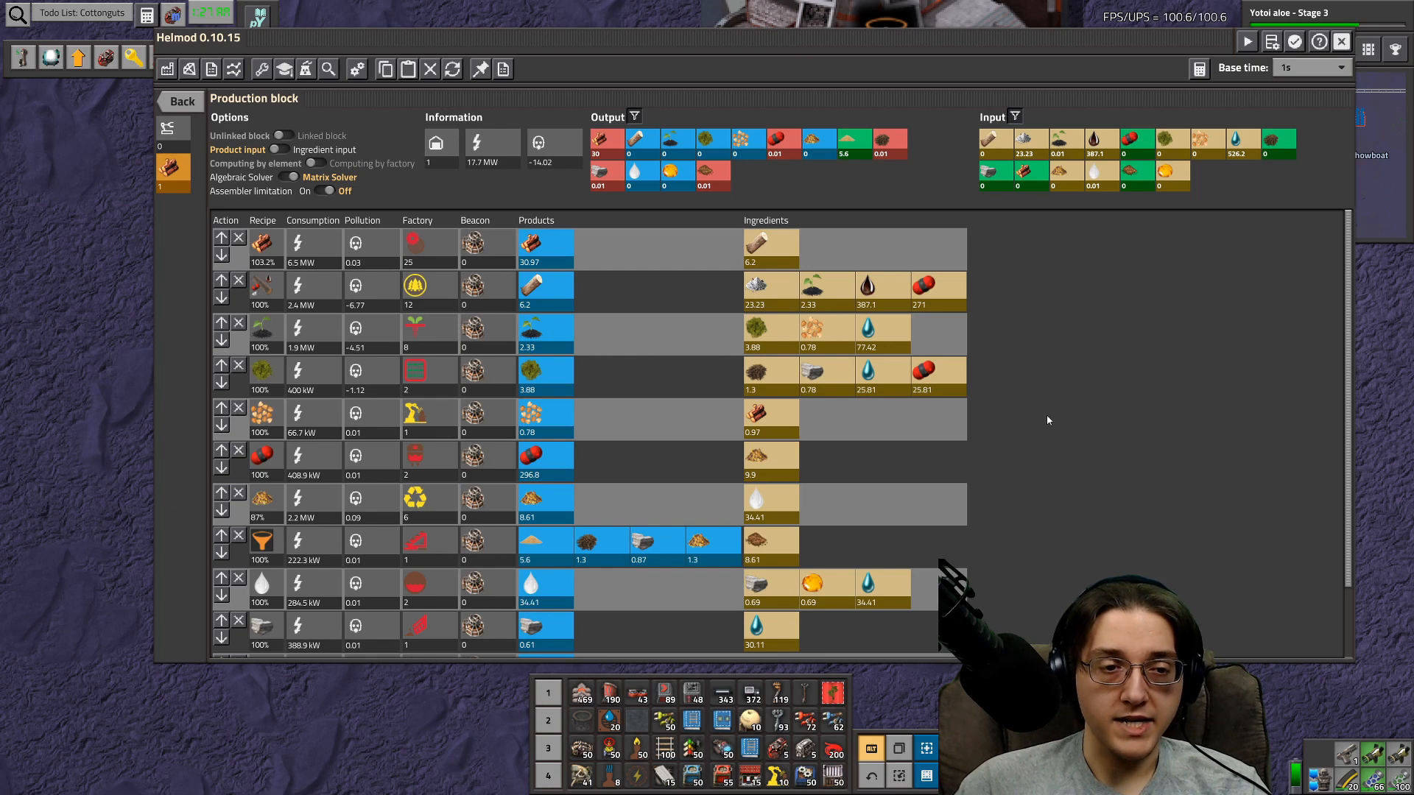
- Scroll Helmod down to the lower recipes, including the 2.5 MW and 358.5-water Soil recipes
{"action": "scroll", "scroll_direction": "down", "scroll_amount": 3}
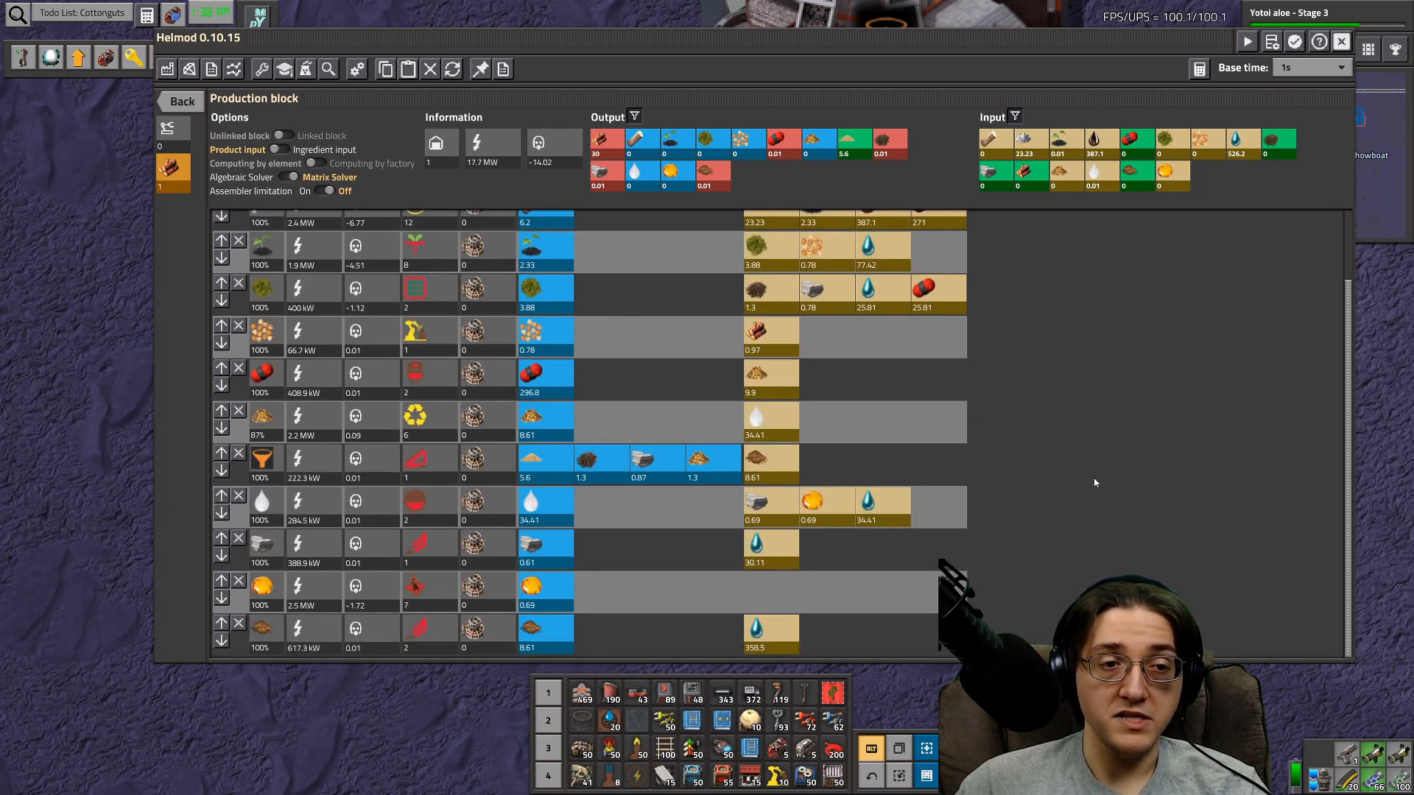
{"action": "mouse_move", "coordinate": [1057, 478]}
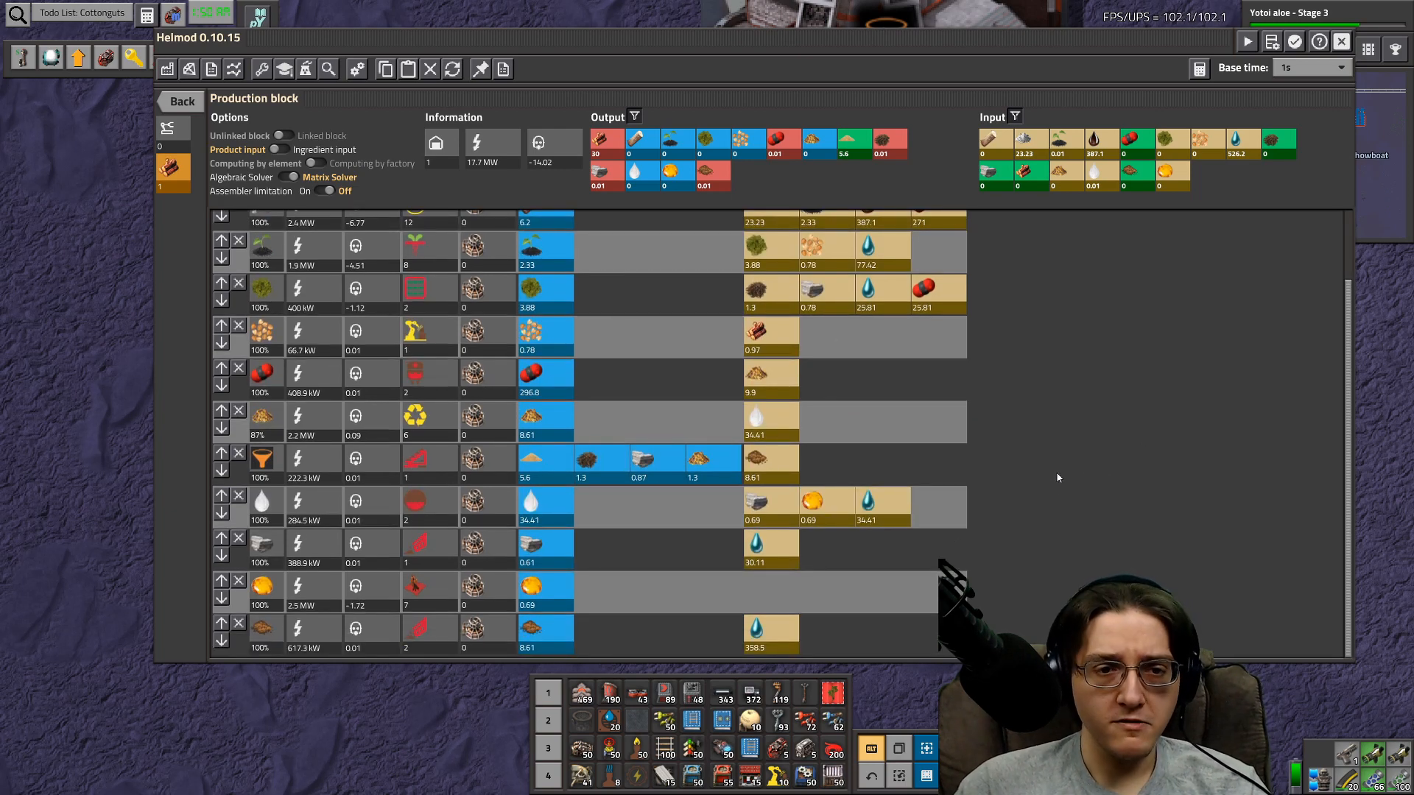
{"action": "mouse_move", "coordinate": [1067, 467]}
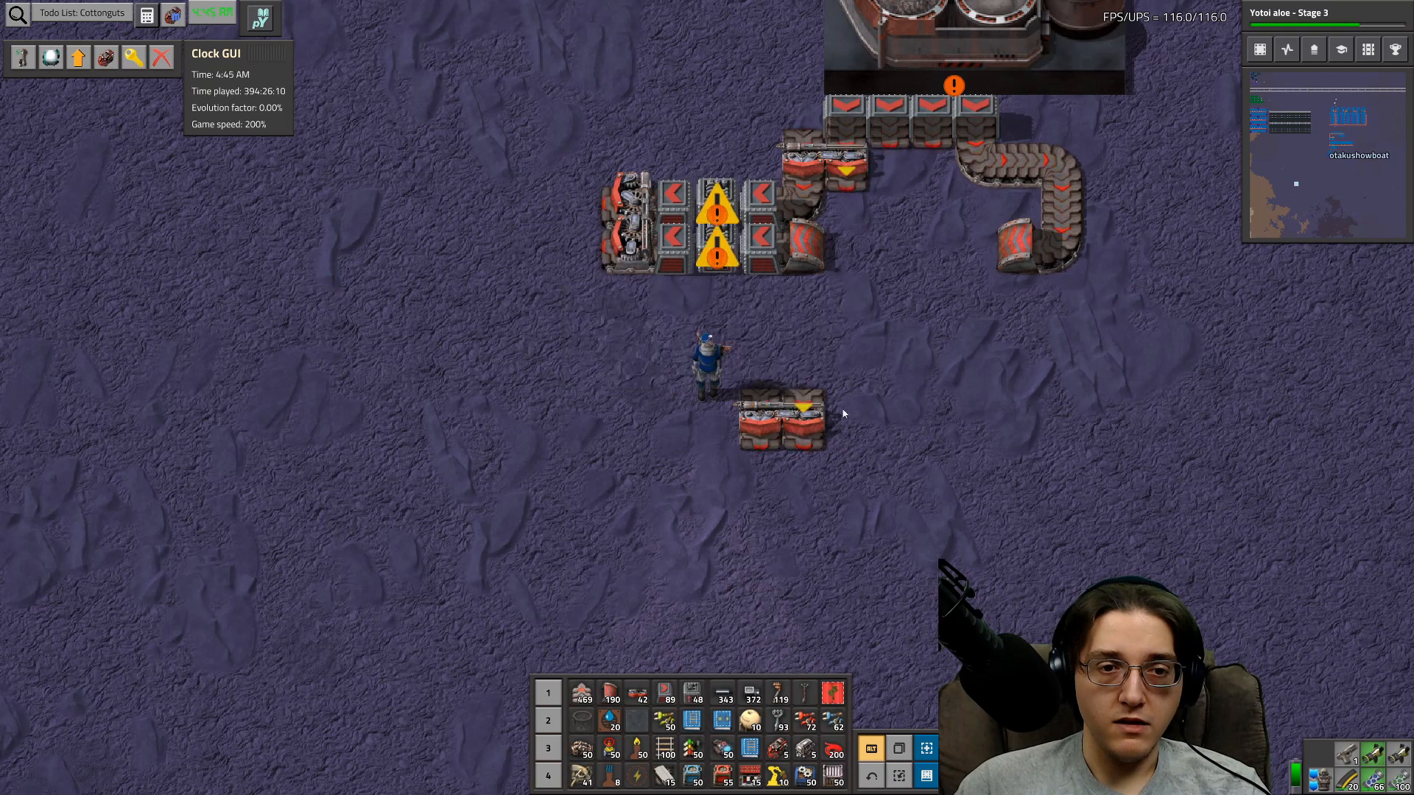
- Run a fast belt down to the lower splitter, extend it south, and open item search
{"action": "left_click", "coordinate": [788, 288]}
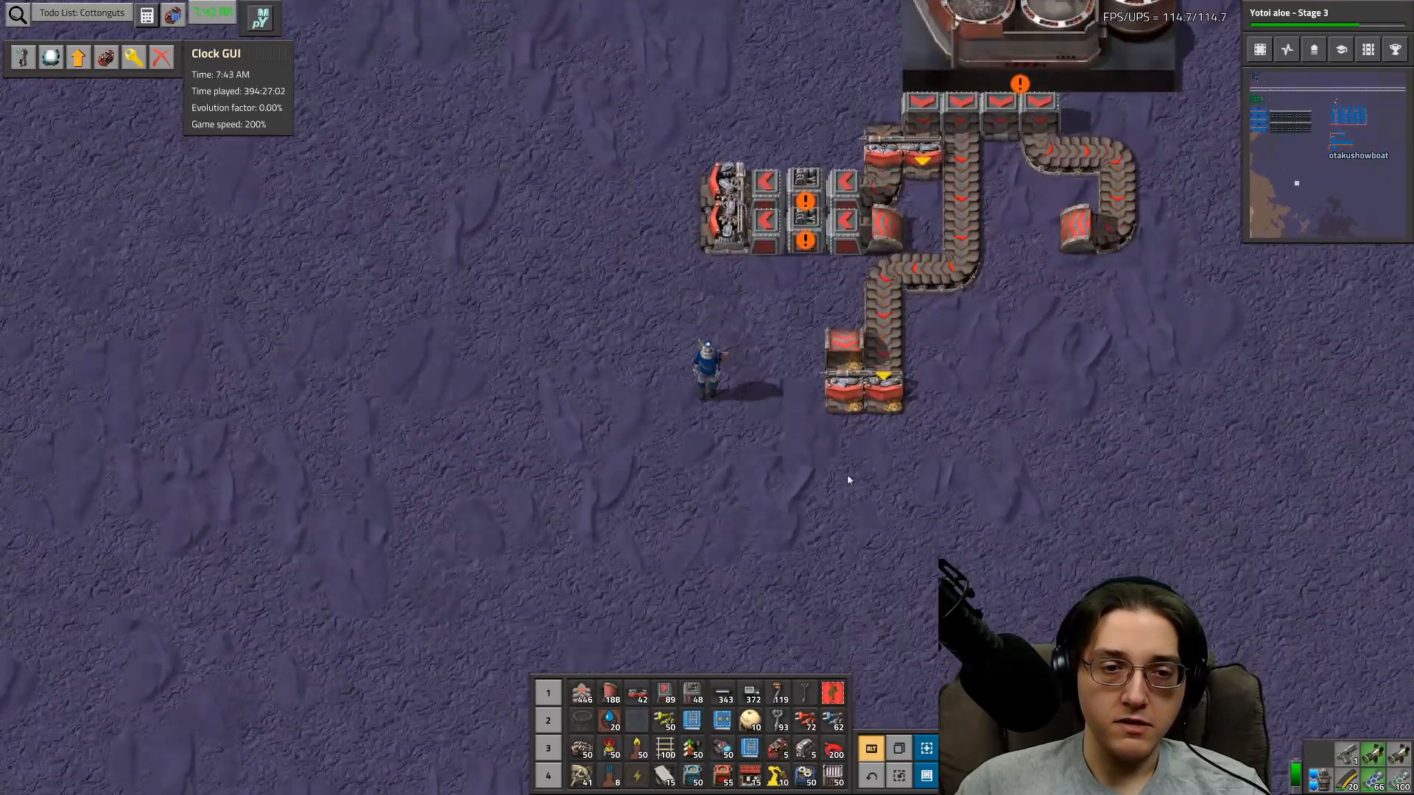
{"action": "left_click", "coordinate": [802, 450]}
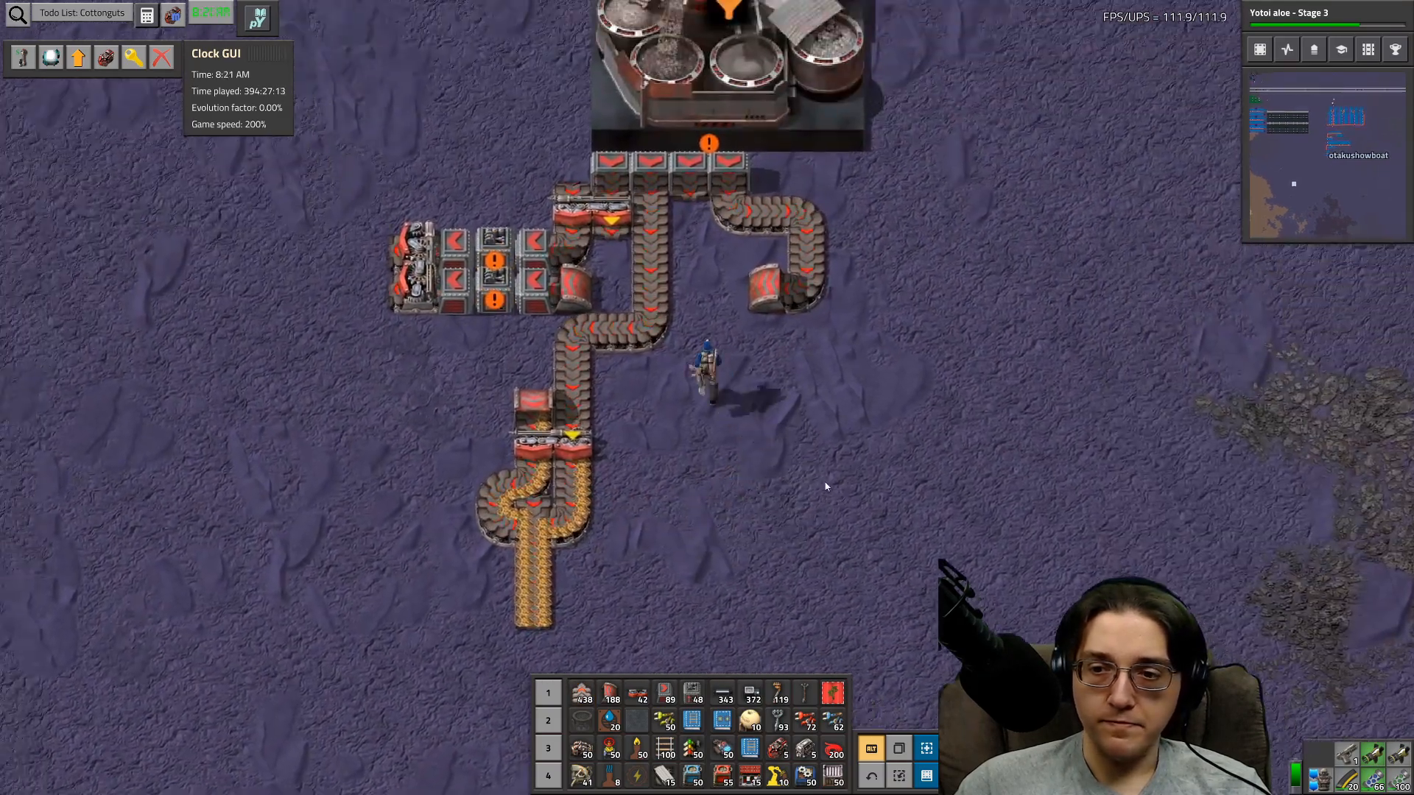
{"action": "key", "text": "e"}
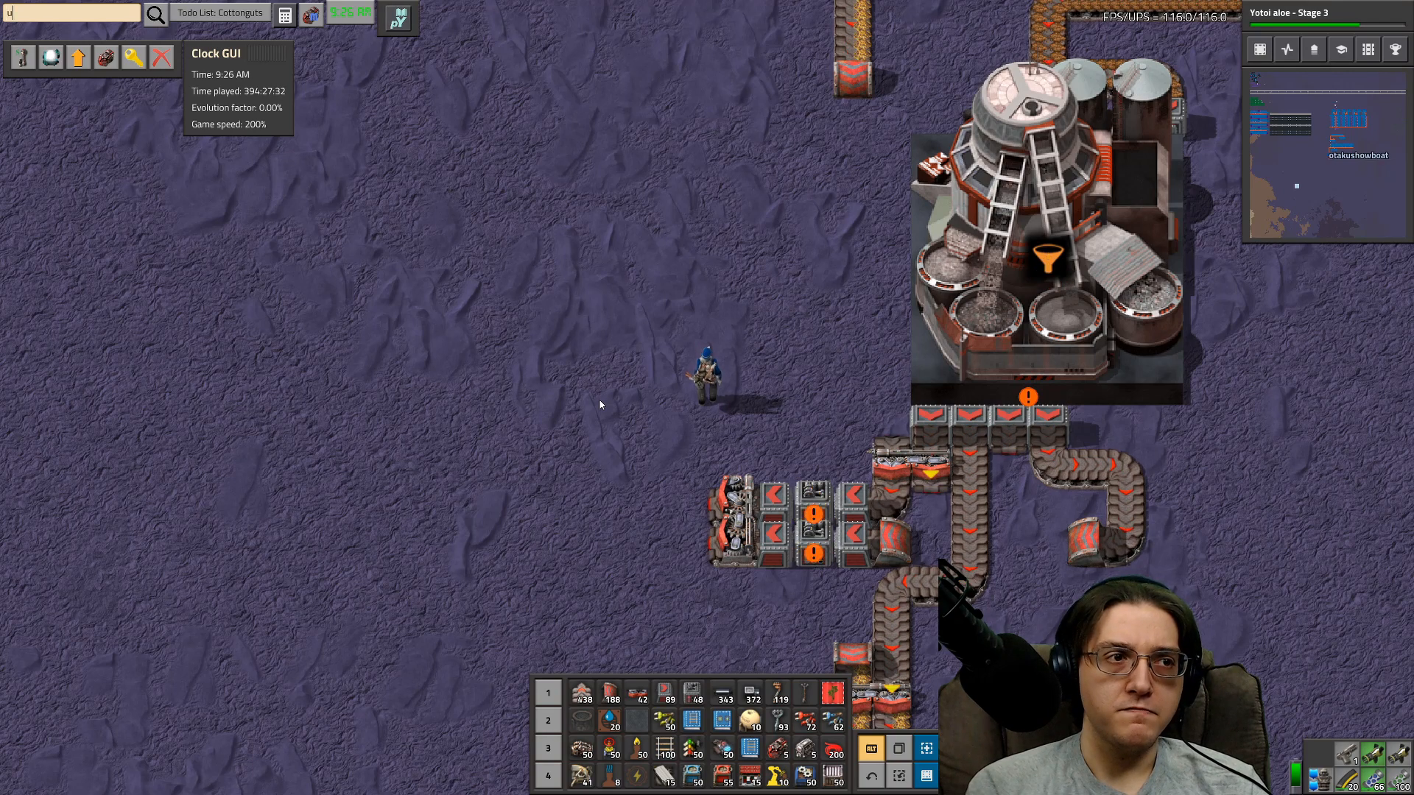
- Look up the Express underground belt recipe, then filter technologies by 'py logistic'
{"action": "type", "text": "under"}
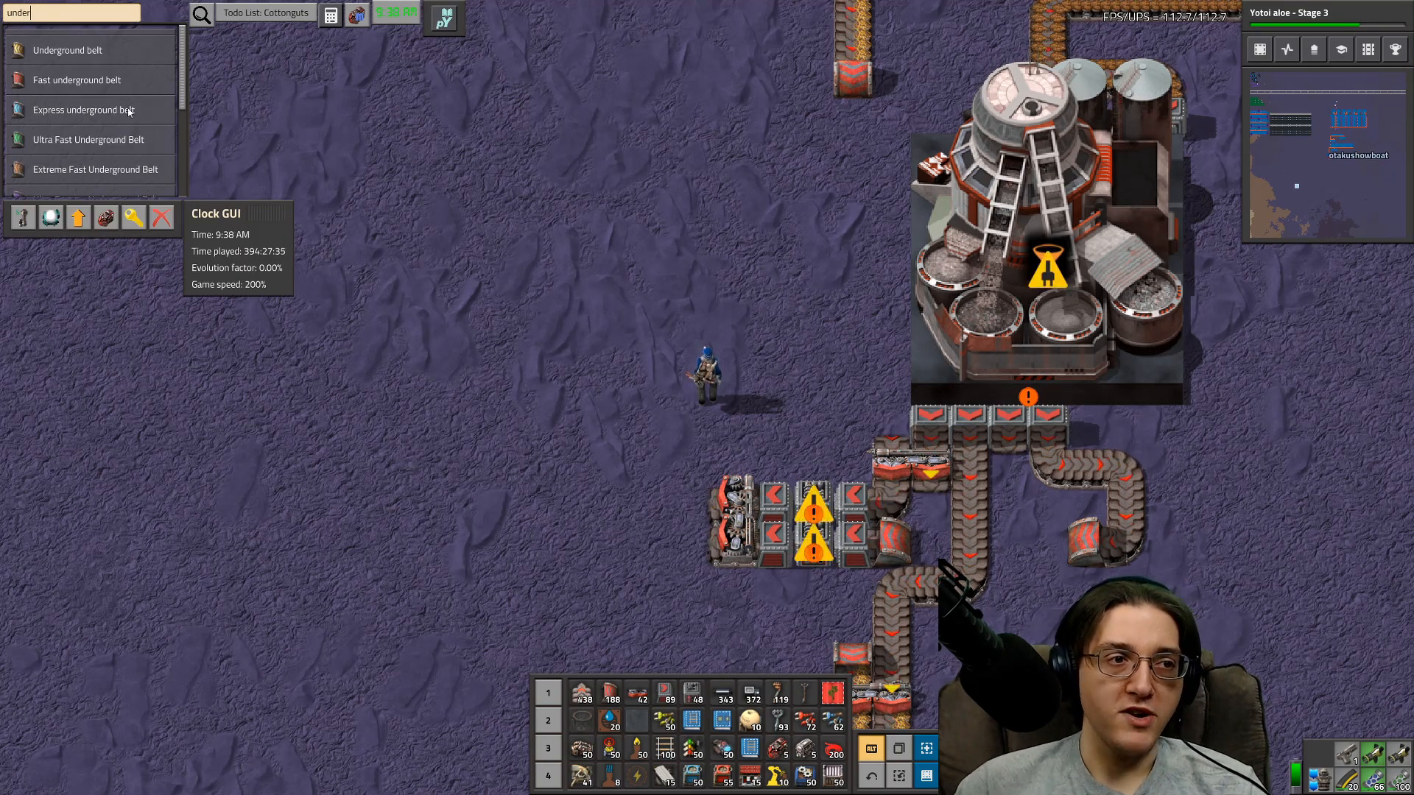
{"action": "left_click", "coordinate": [81, 109]}
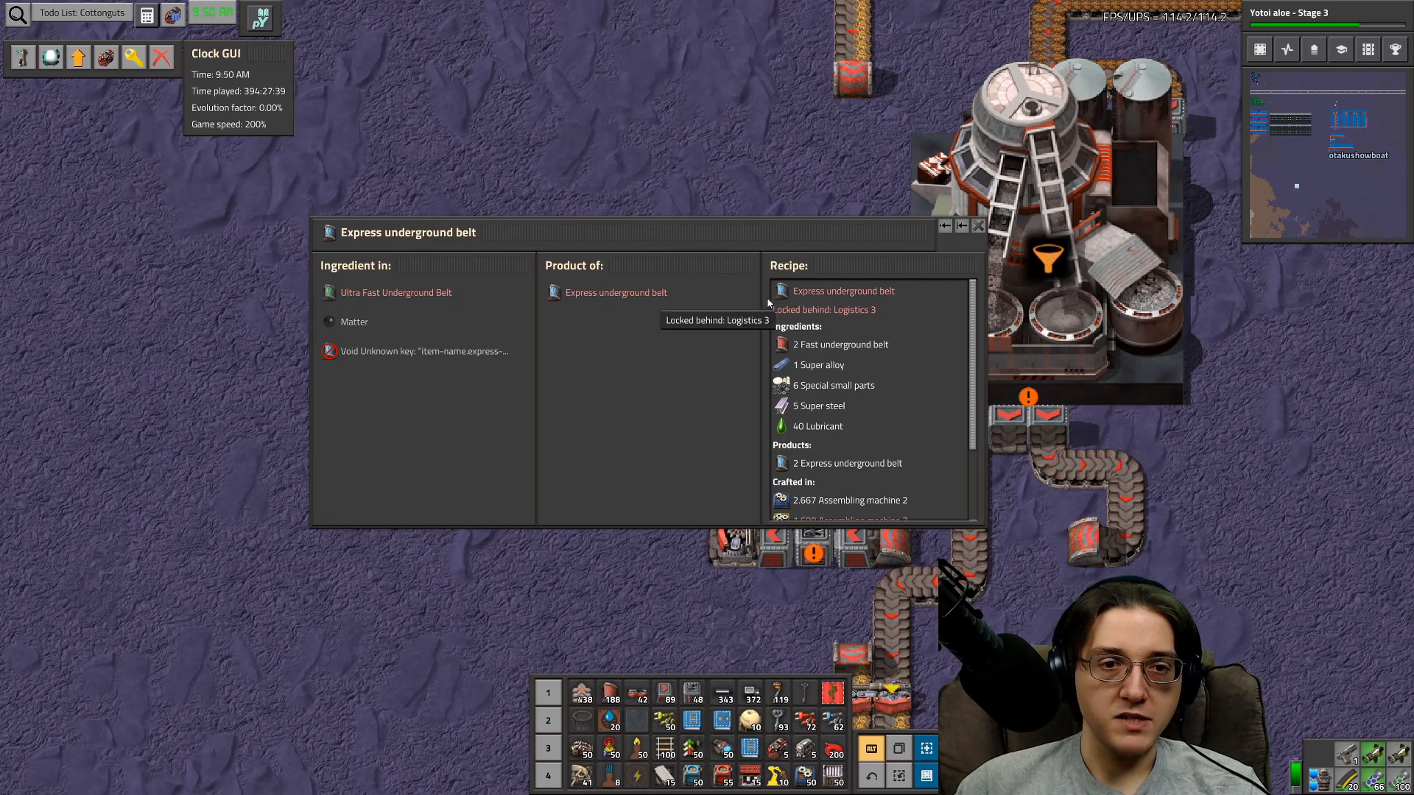
{"action": "scroll", "scroll_direction": "down", "scroll_amount": 3}
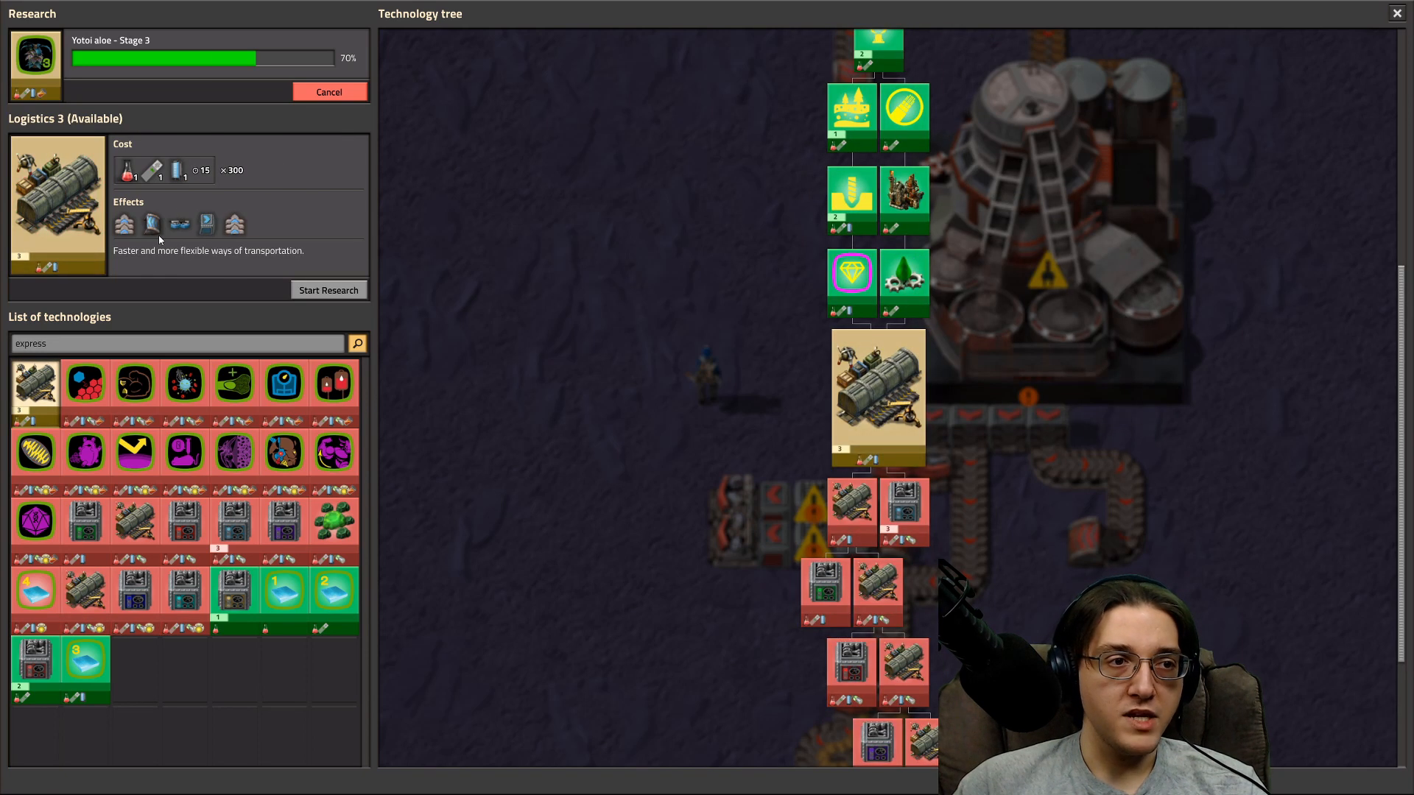
{"action": "mouse_move", "coordinate": [152, 224]}
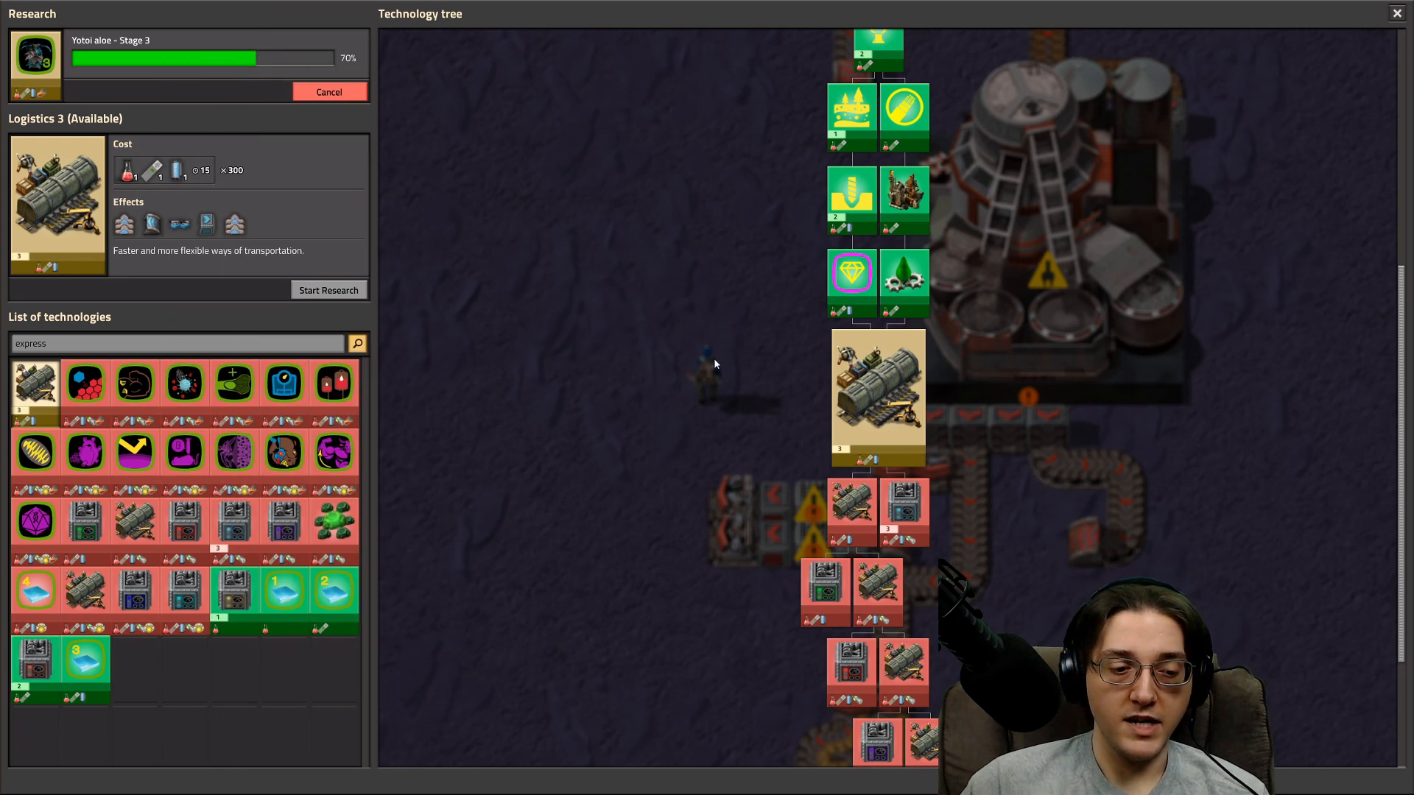
{"action": "key", "text": "BackSpace"}
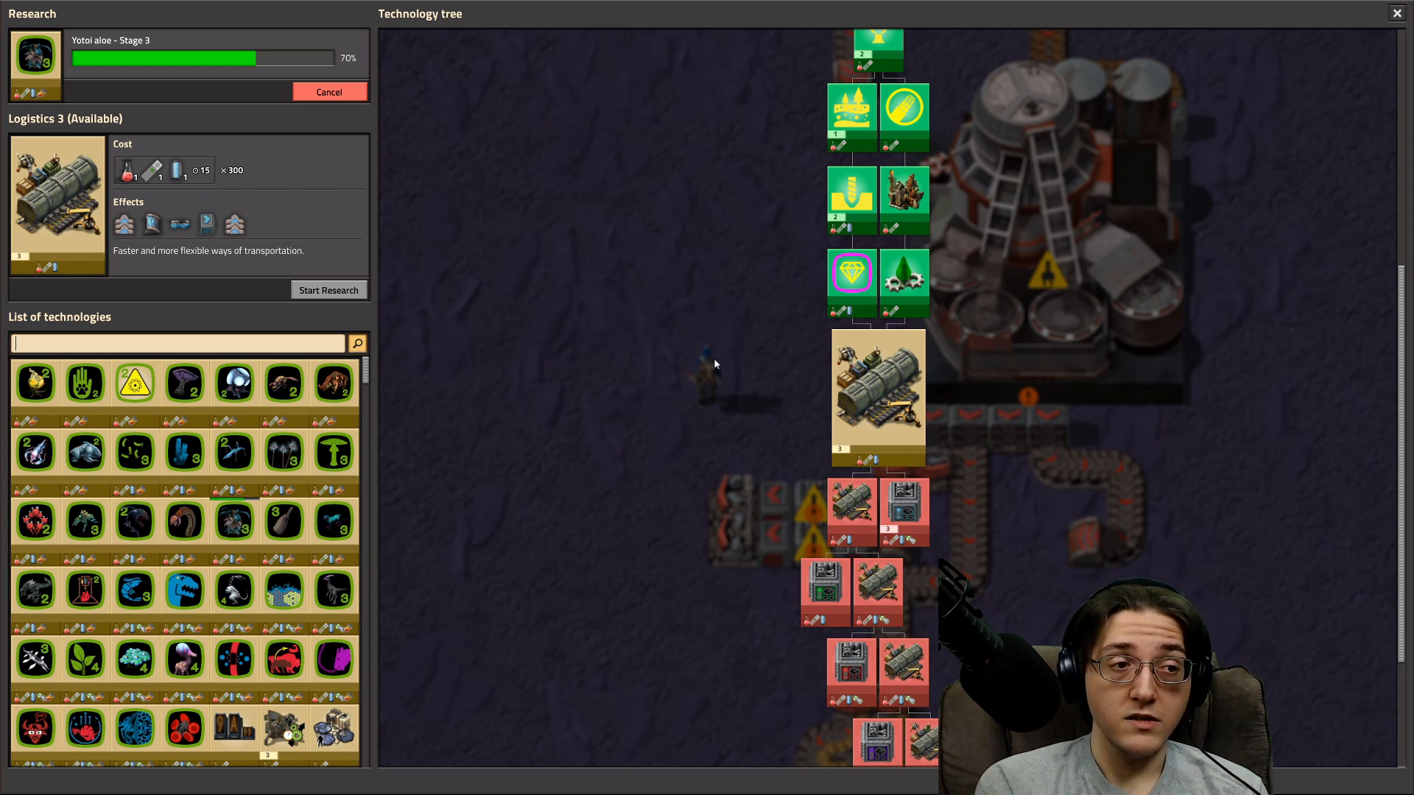
{"action": "type", "text": "py logistic"}
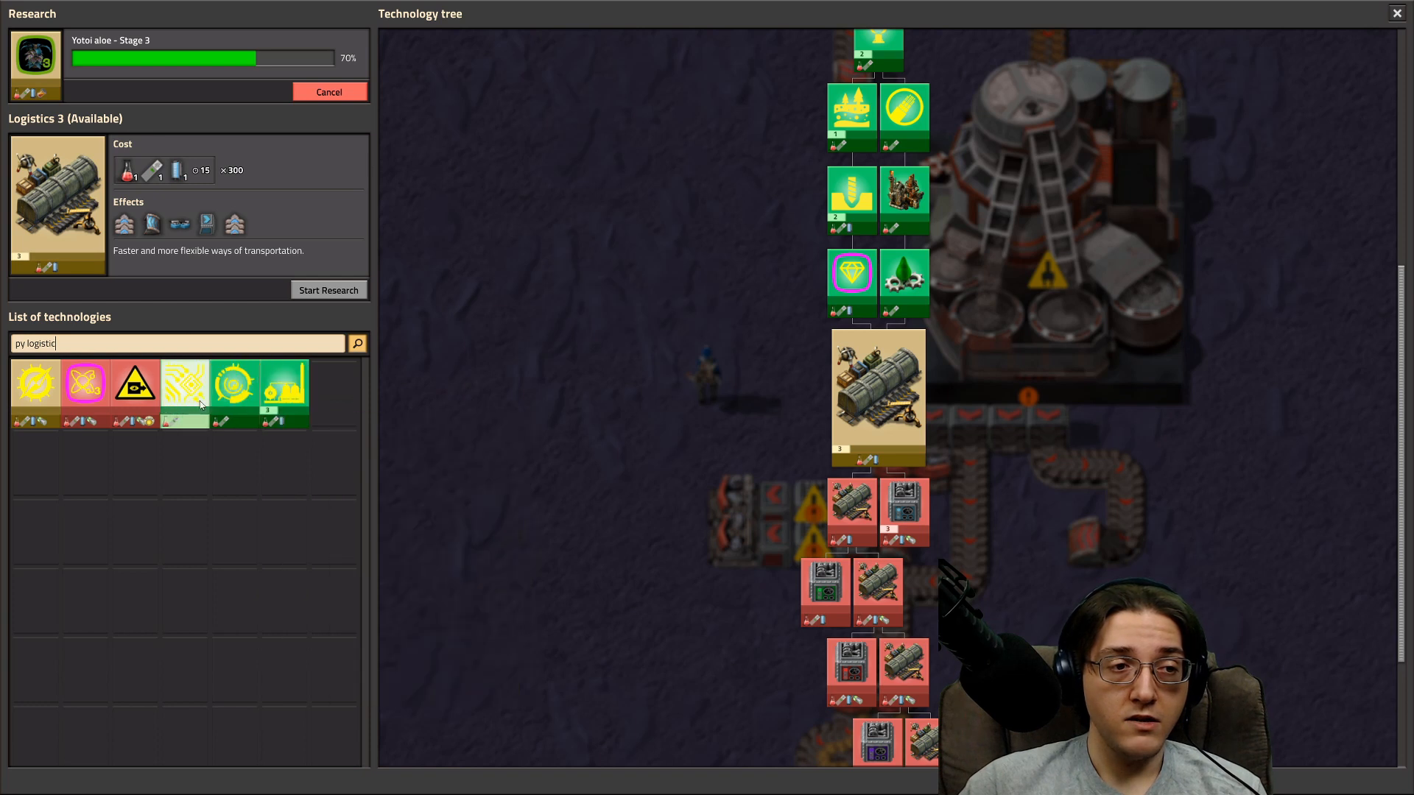
{"action": "mouse_move", "coordinate": [184, 383]}
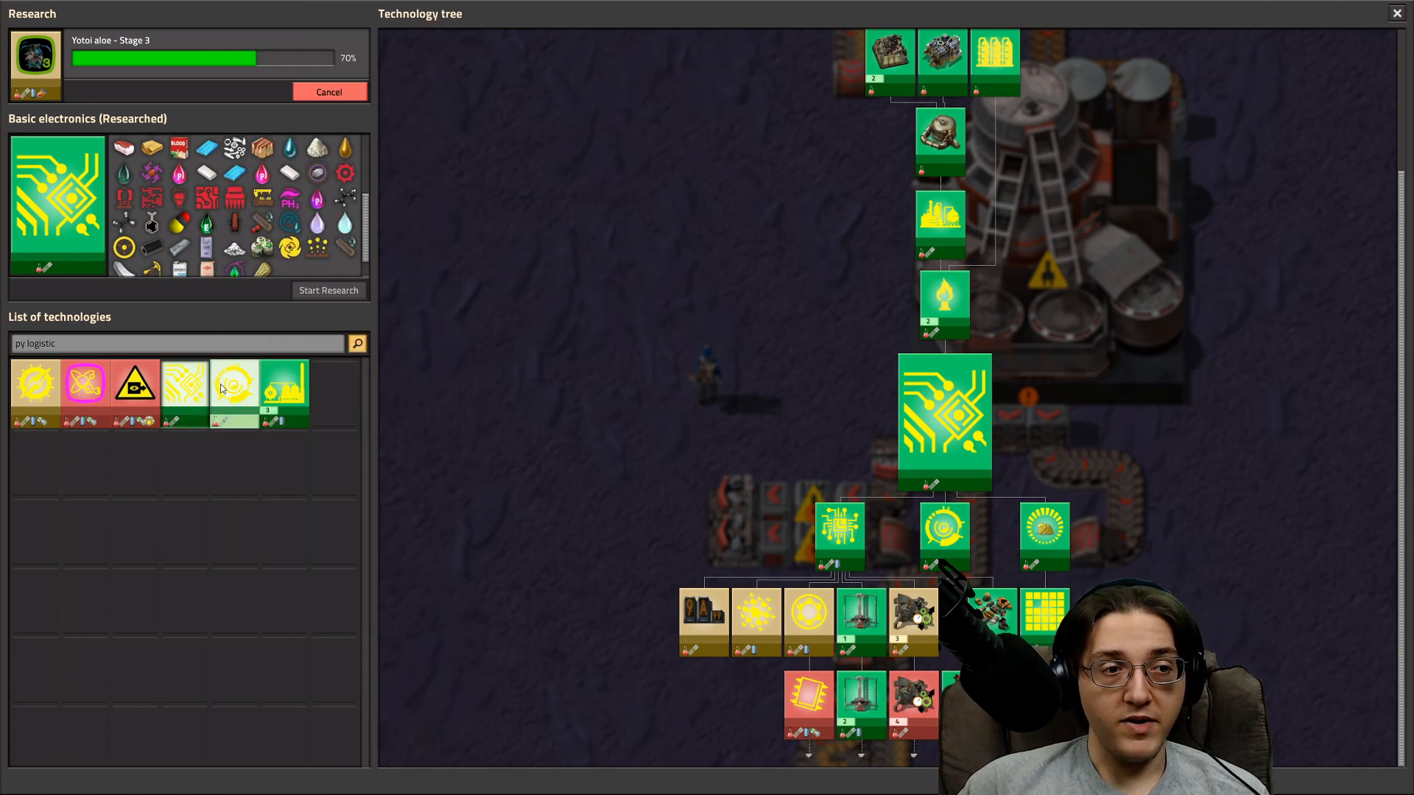
{"action": "mouse_move", "coordinate": [234, 383]}
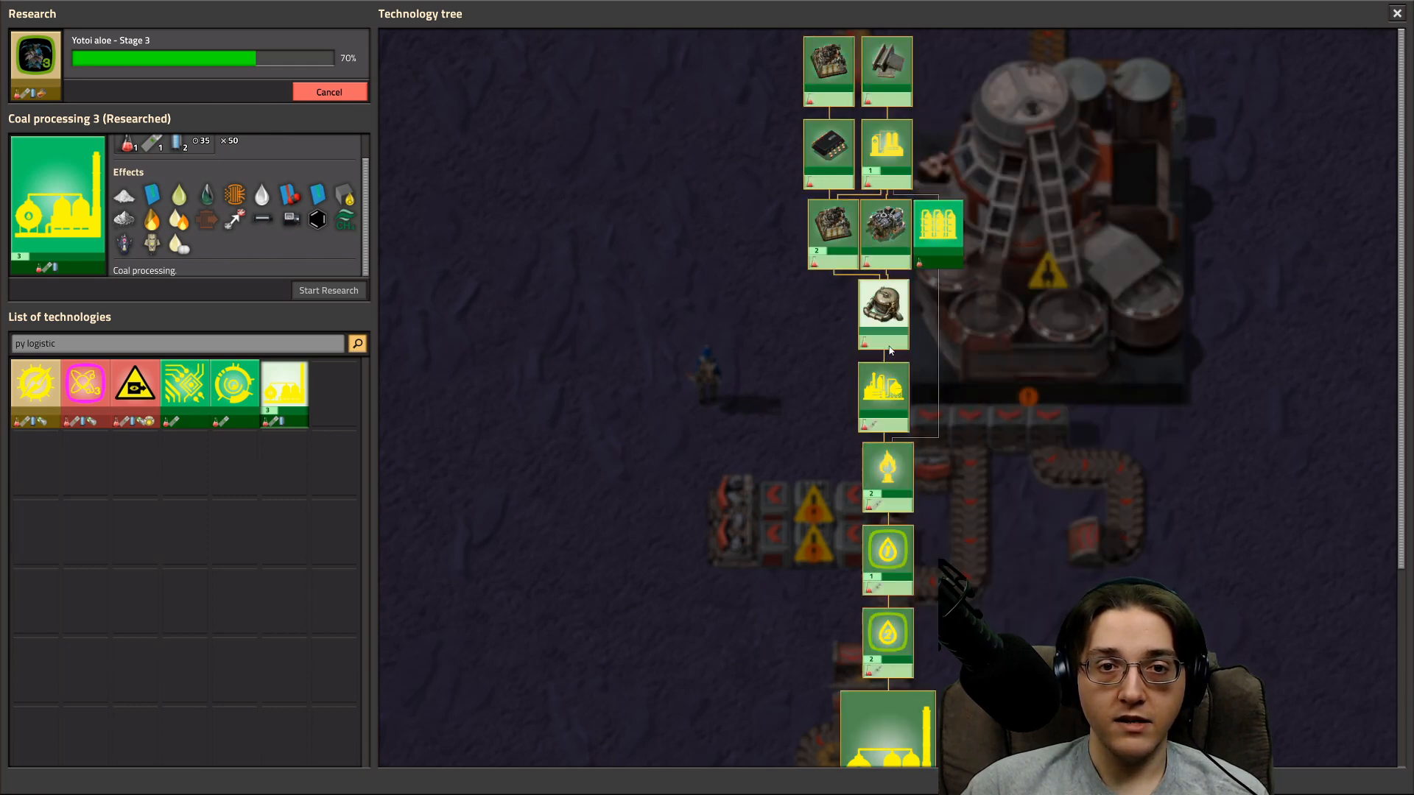
{"action": "mouse_move", "coordinate": [887, 559]}
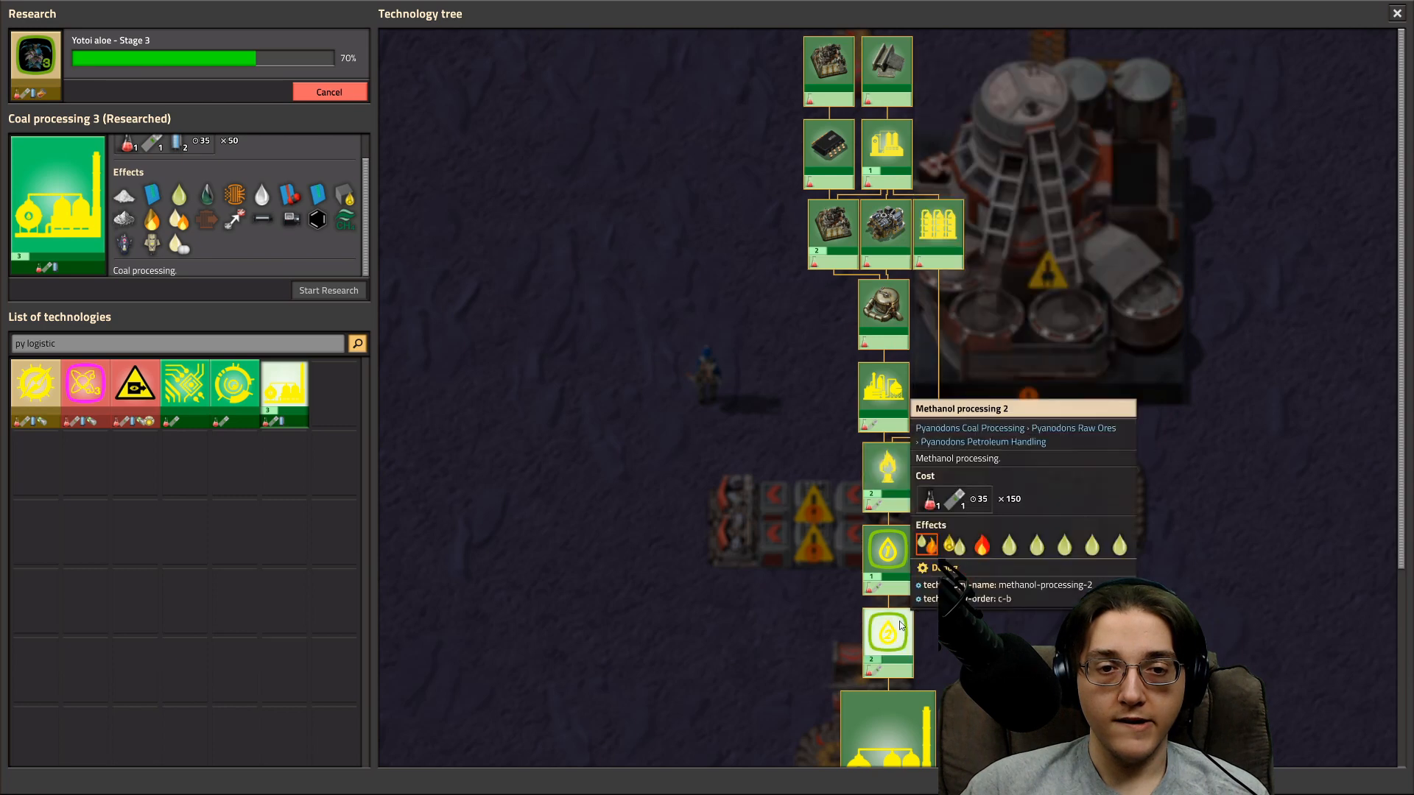
{"action": "mouse_move", "coordinate": [209, 443]}
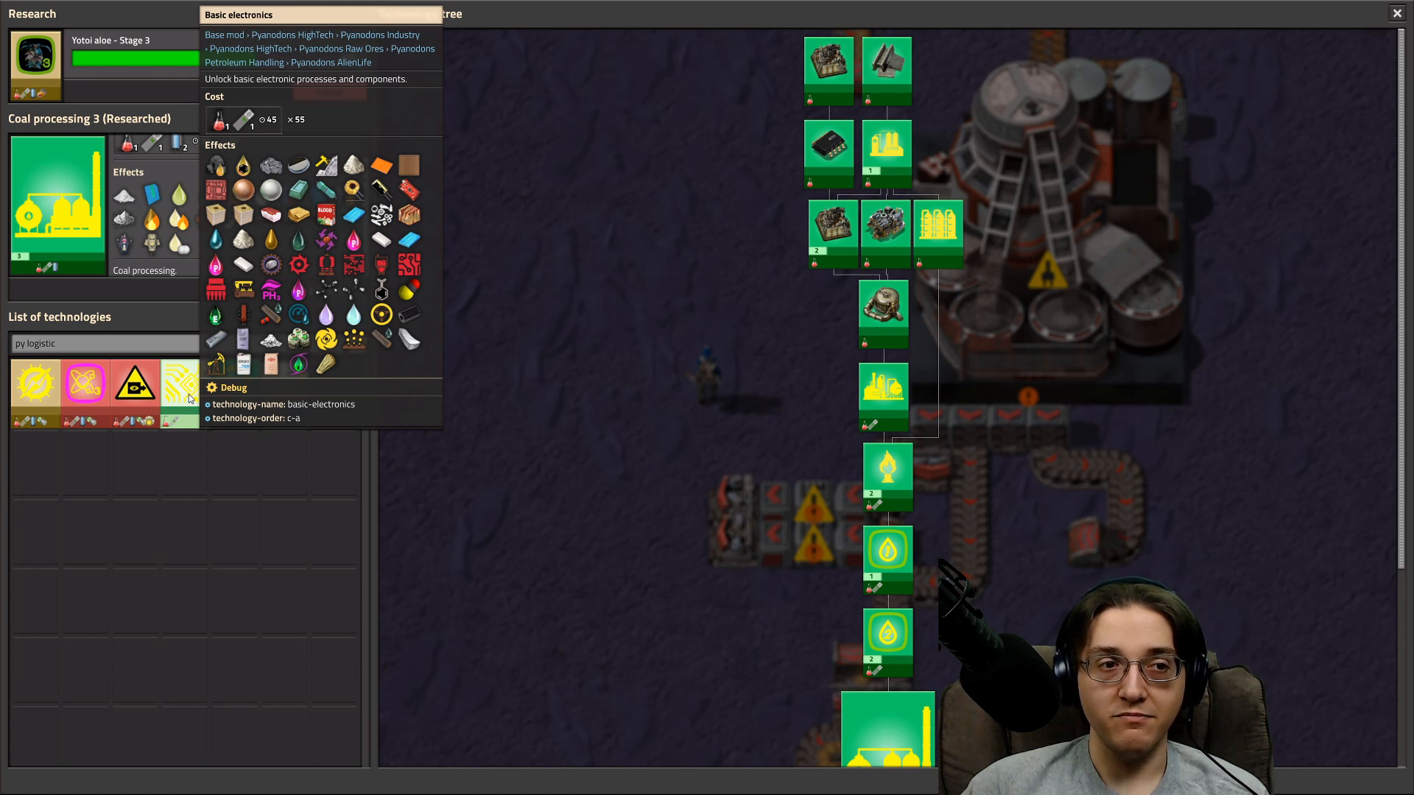
{"action": "mouse_move", "coordinate": [233, 383]}
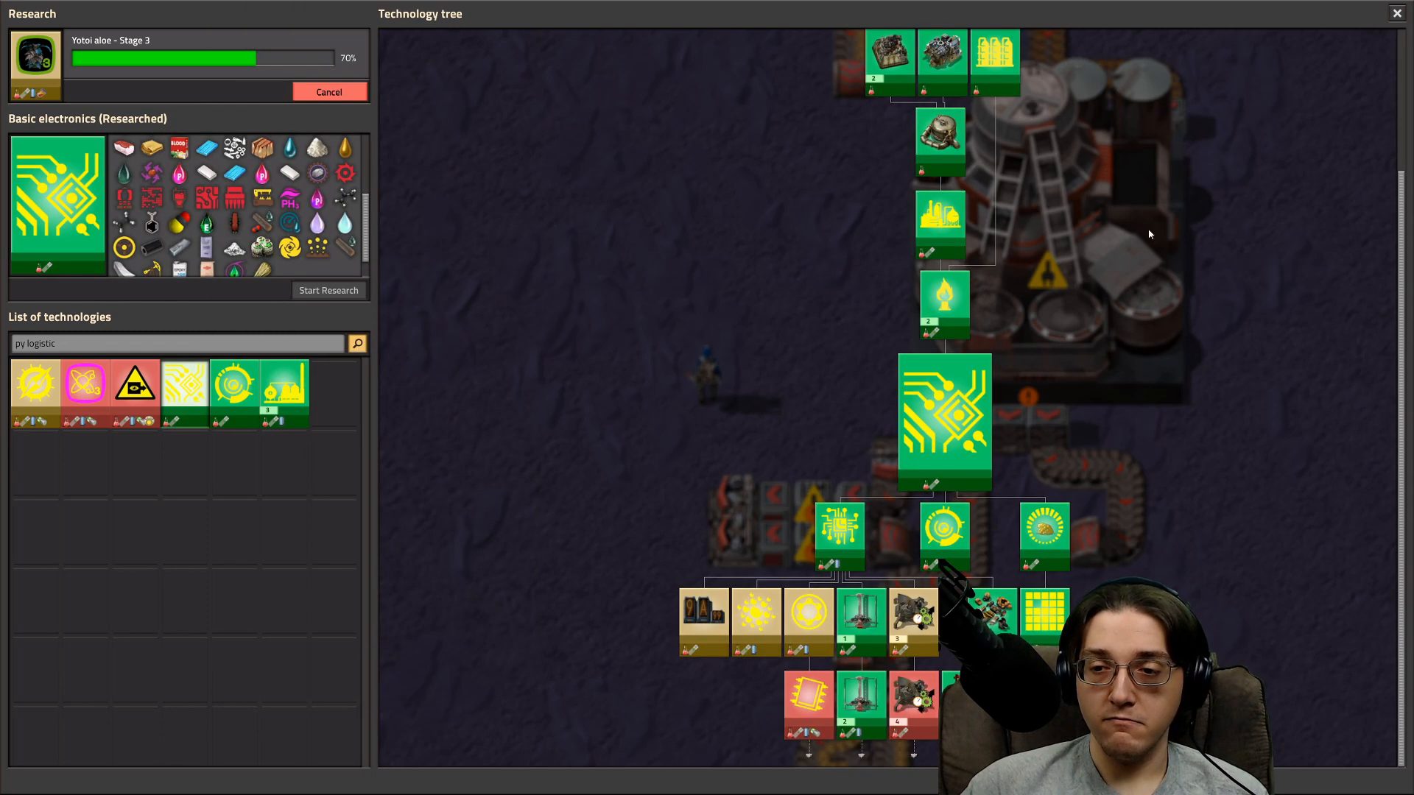
{"action": "mouse_move", "coordinate": [383, 363]}
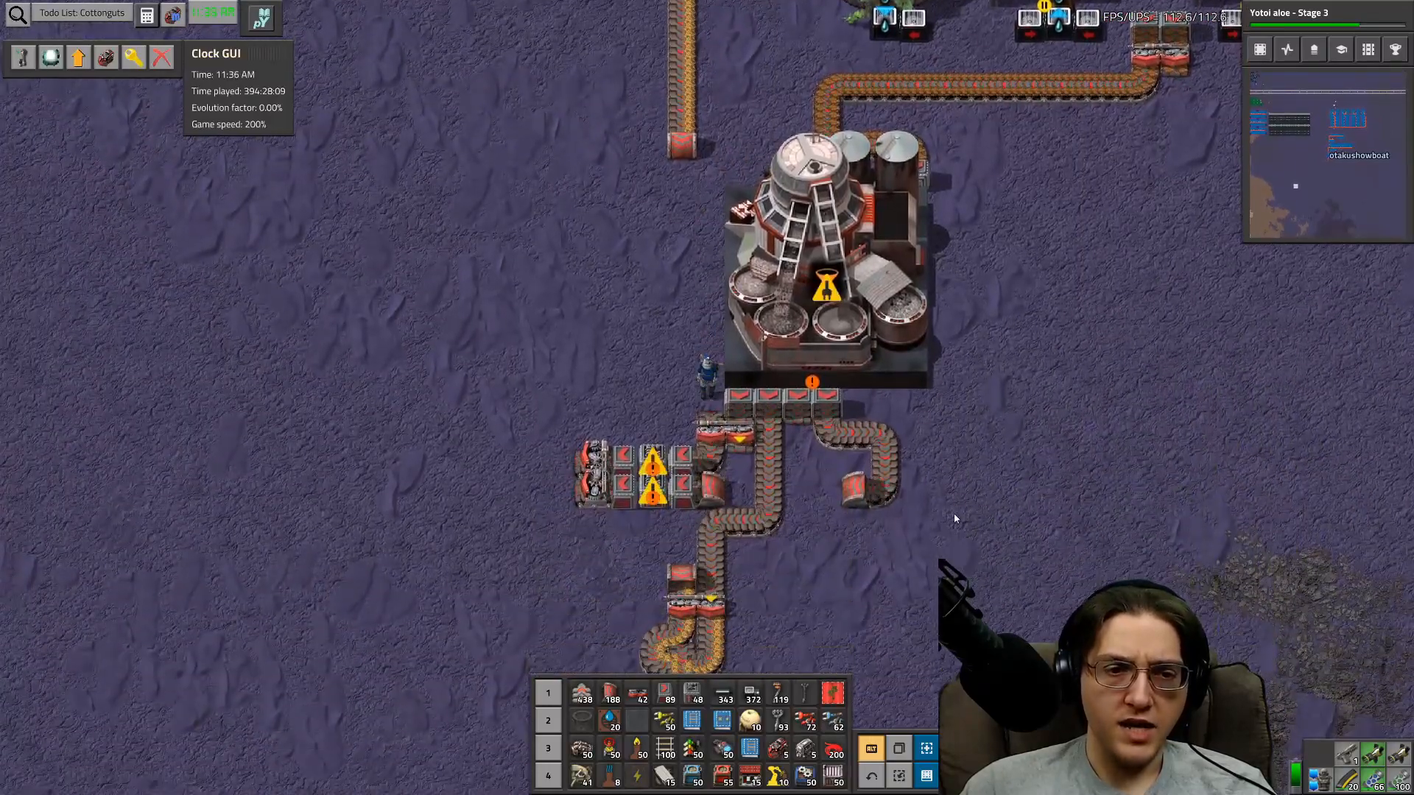
- Open the Helmod planner showing the matrix-solved recipes with block inputs and outputs
{"action": "left_click", "coordinate": [861, 376]}
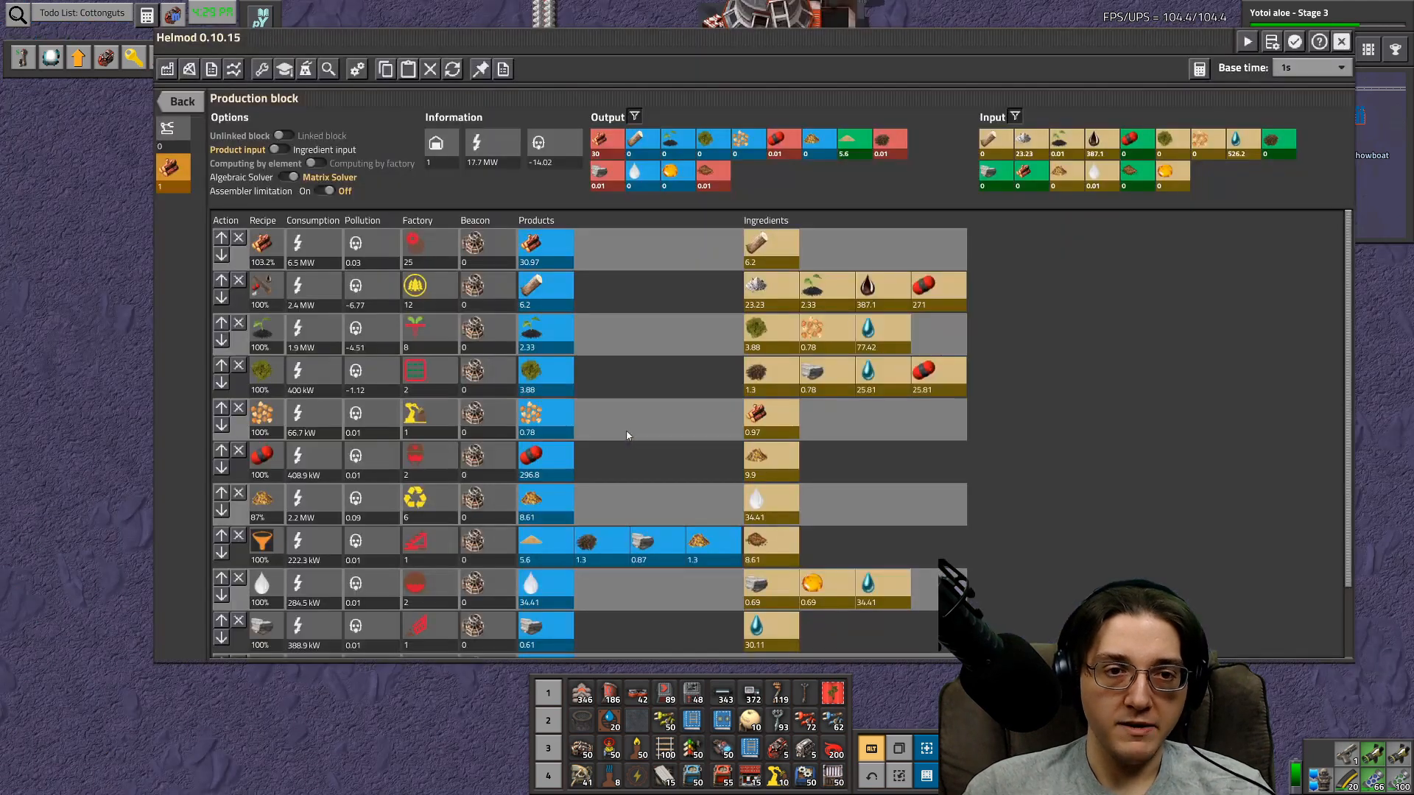
{"action": "scroll", "scroll_direction": "down", "scroll_amount": 3}
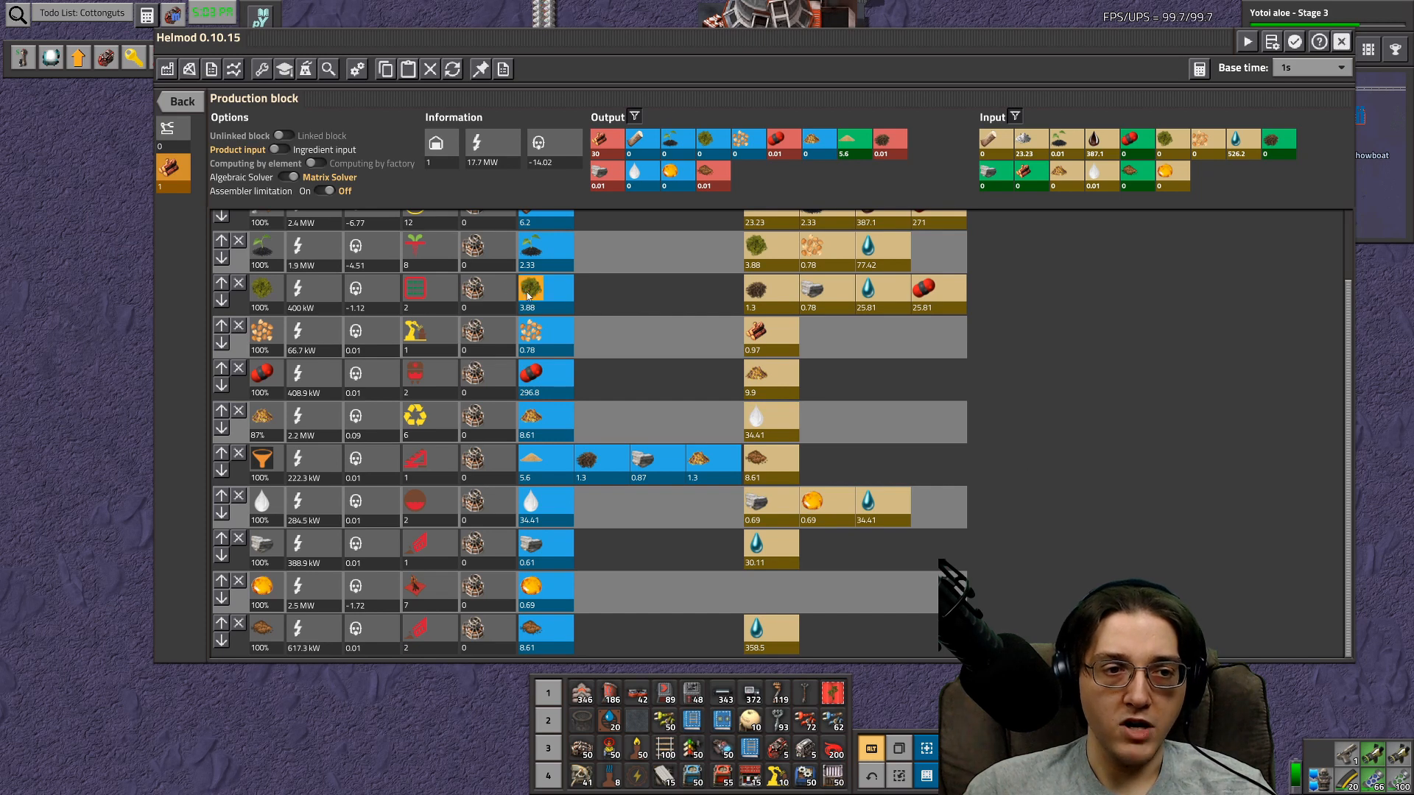
{"action": "scroll", "scroll_direction": "up", "scroll_amount": 3}
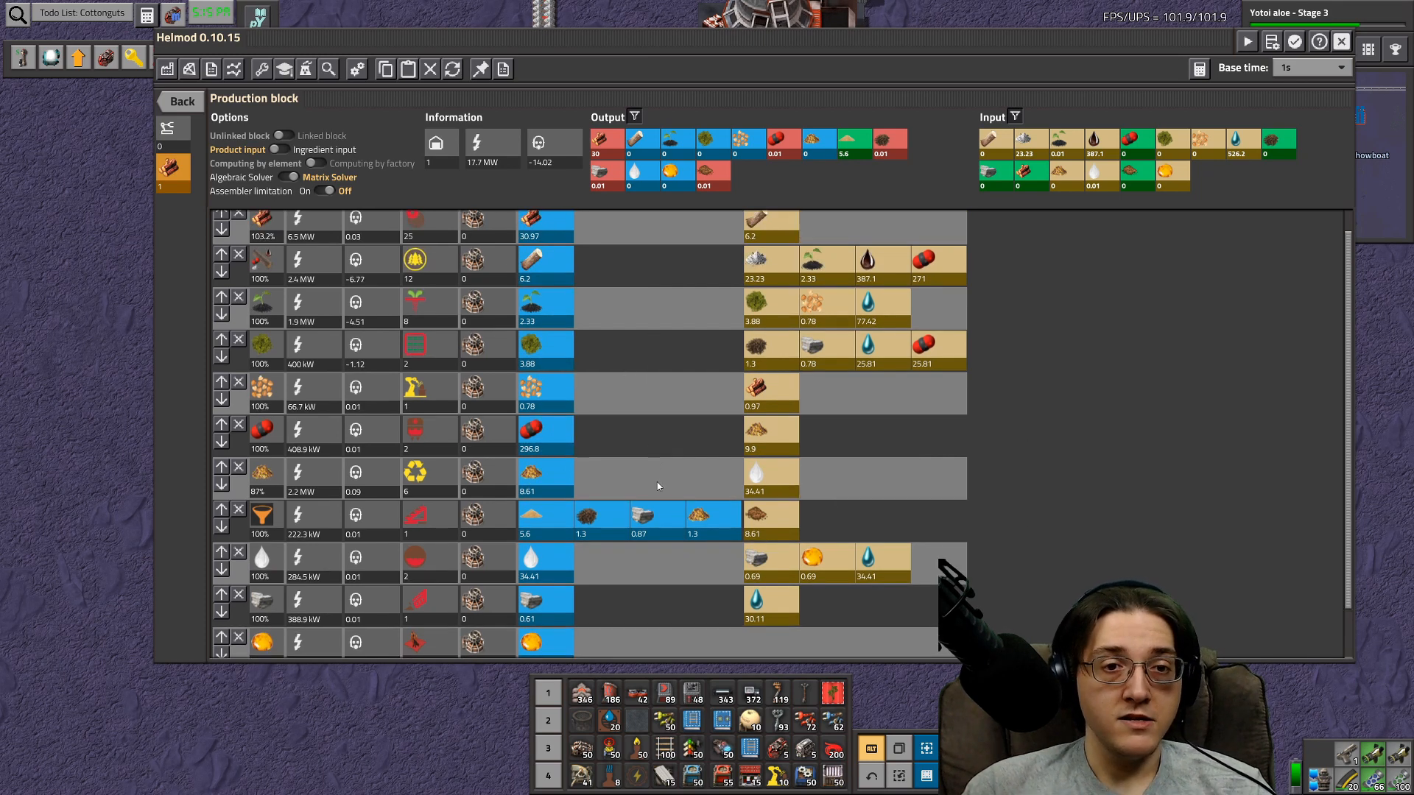
{"action": "scroll", "scroll_direction": "up", "scroll_amount": 3}
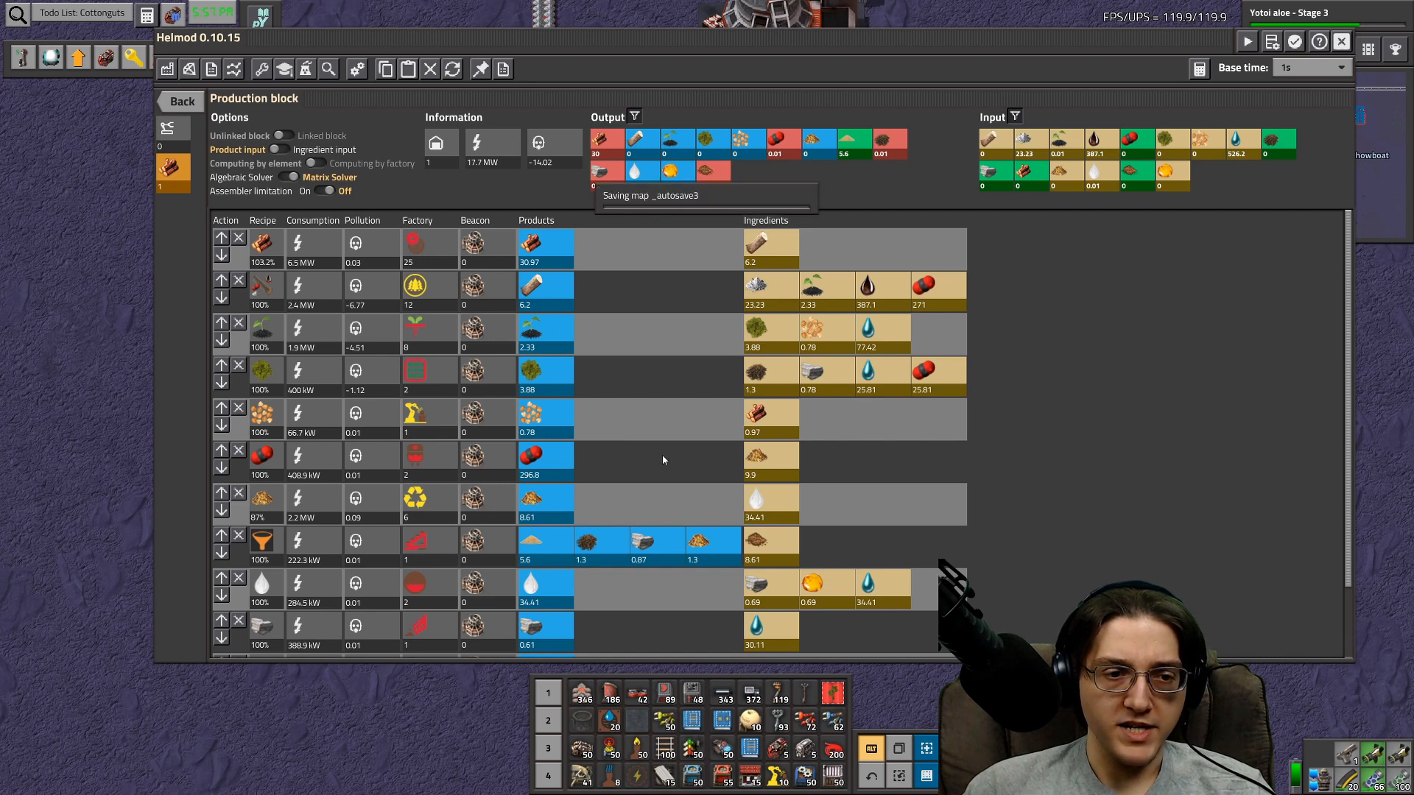
{"action": "mouse_move", "coordinate": [745, 470]}
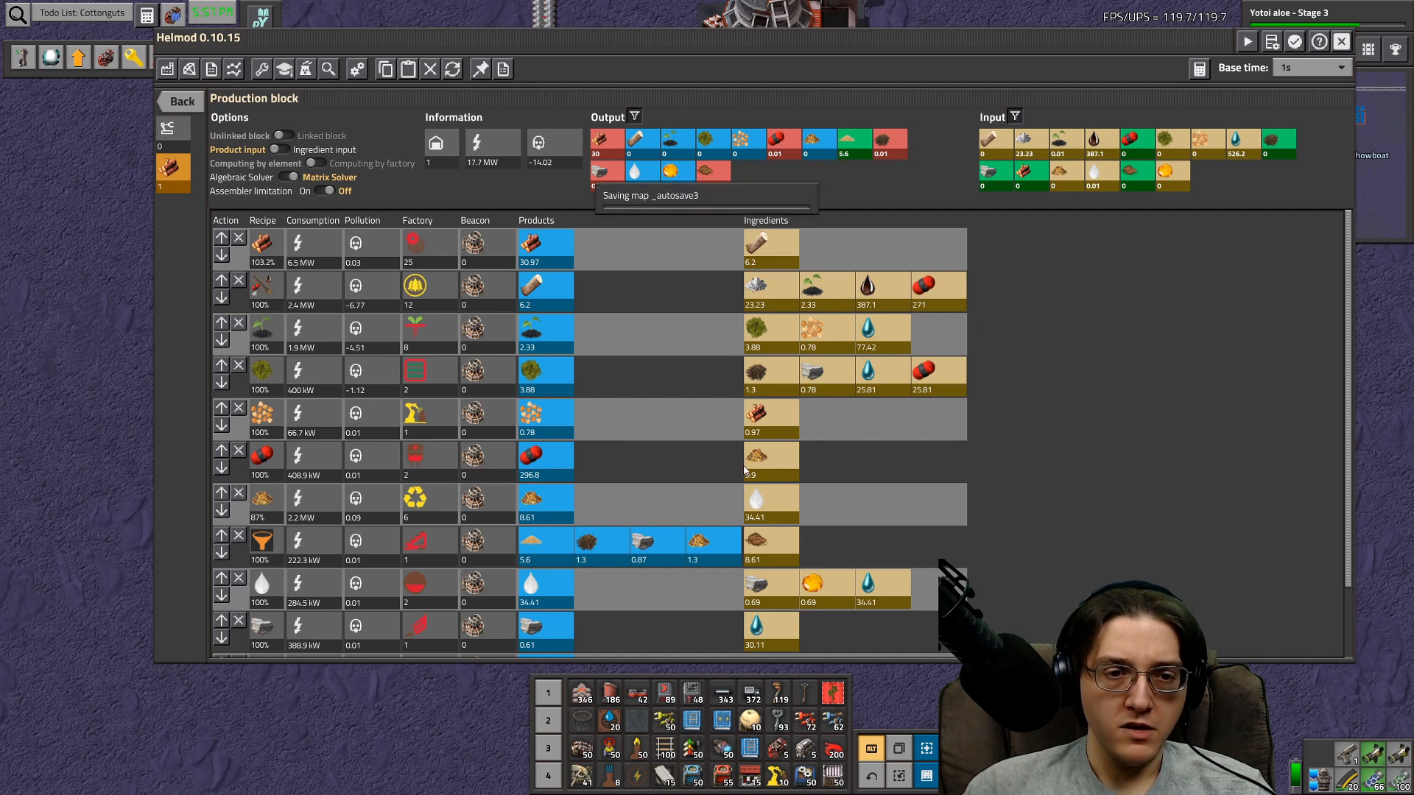
{"action": "mouse_move", "coordinate": [771, 455]}
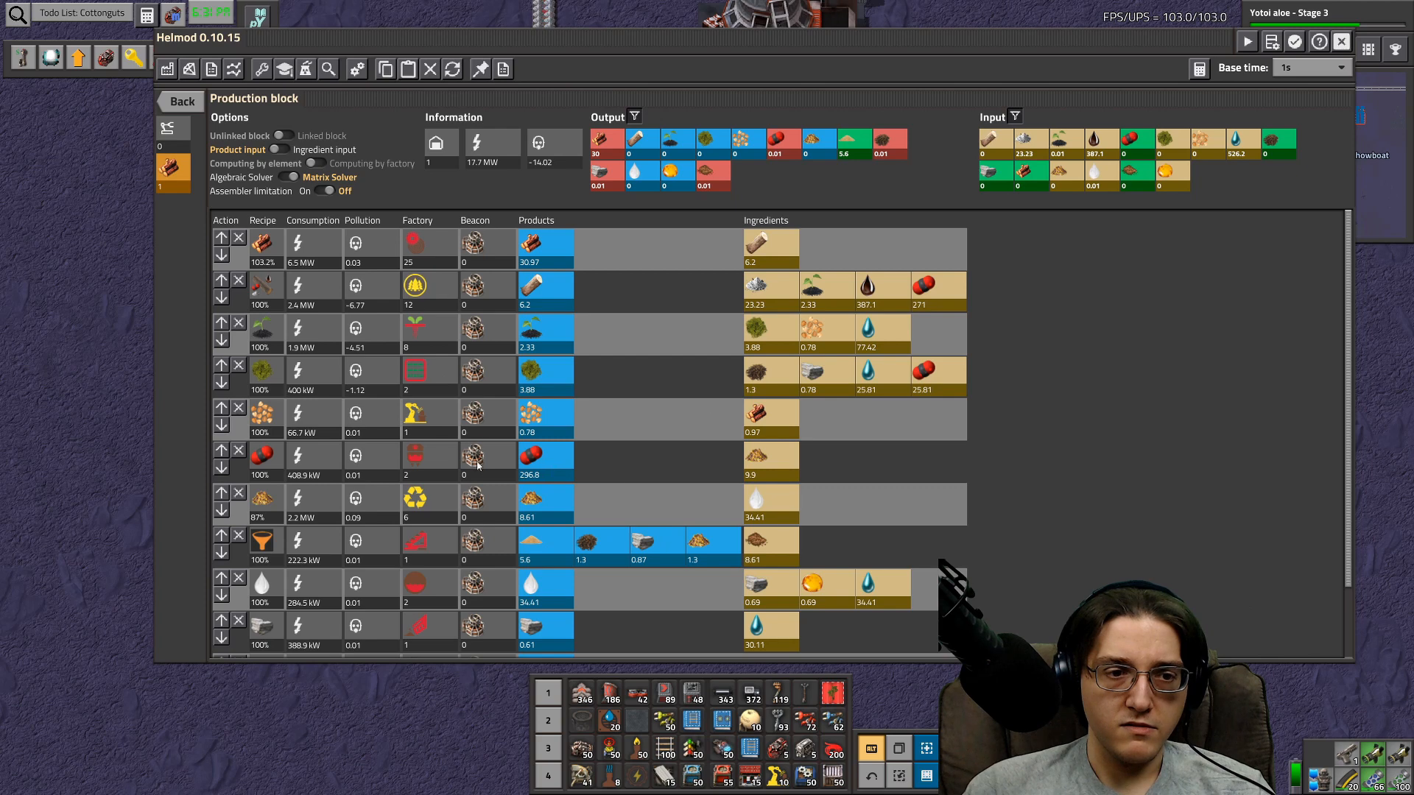
{"action": "mouse_move", "coordinate": [415, 455]}
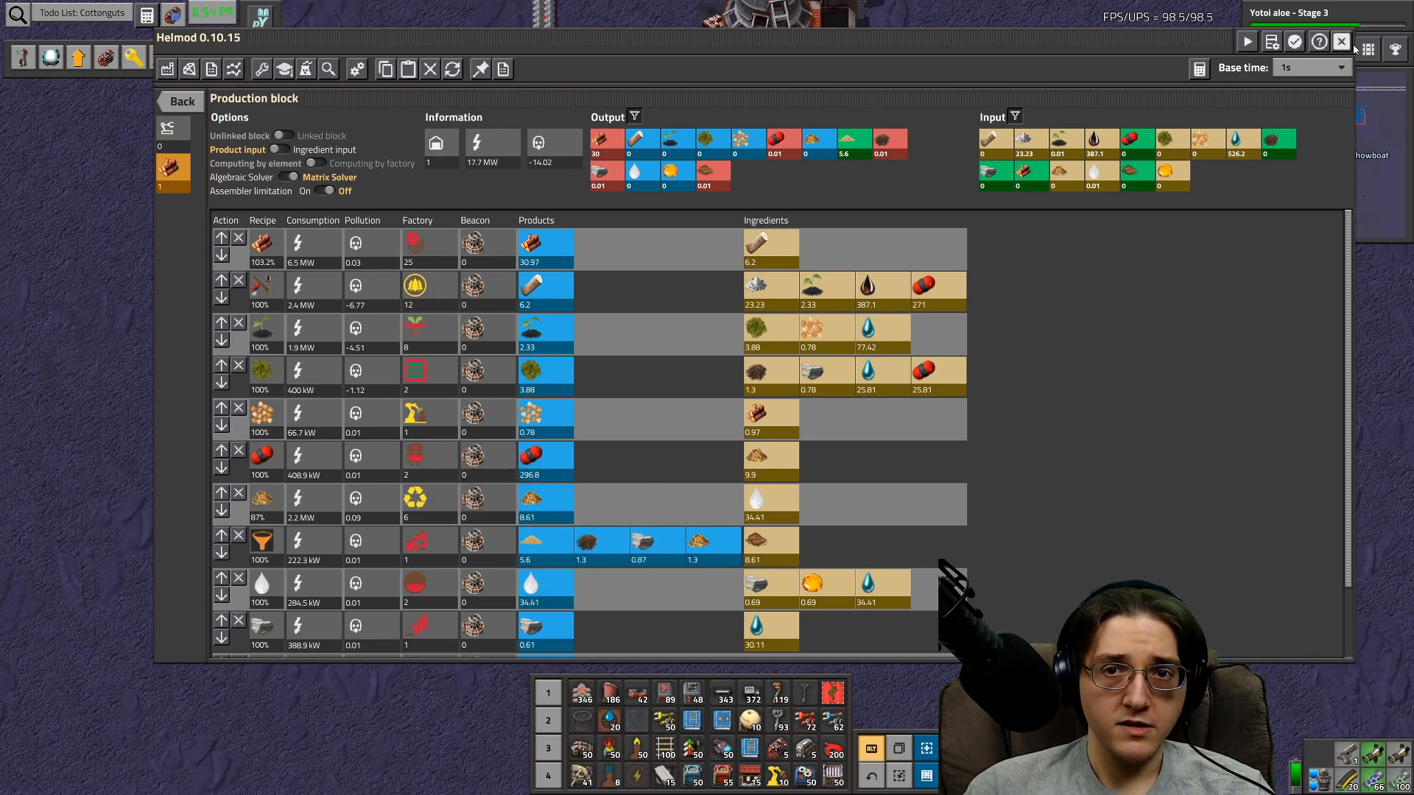
{"action": "mouse_move", "coordinate": [1342, 41]}
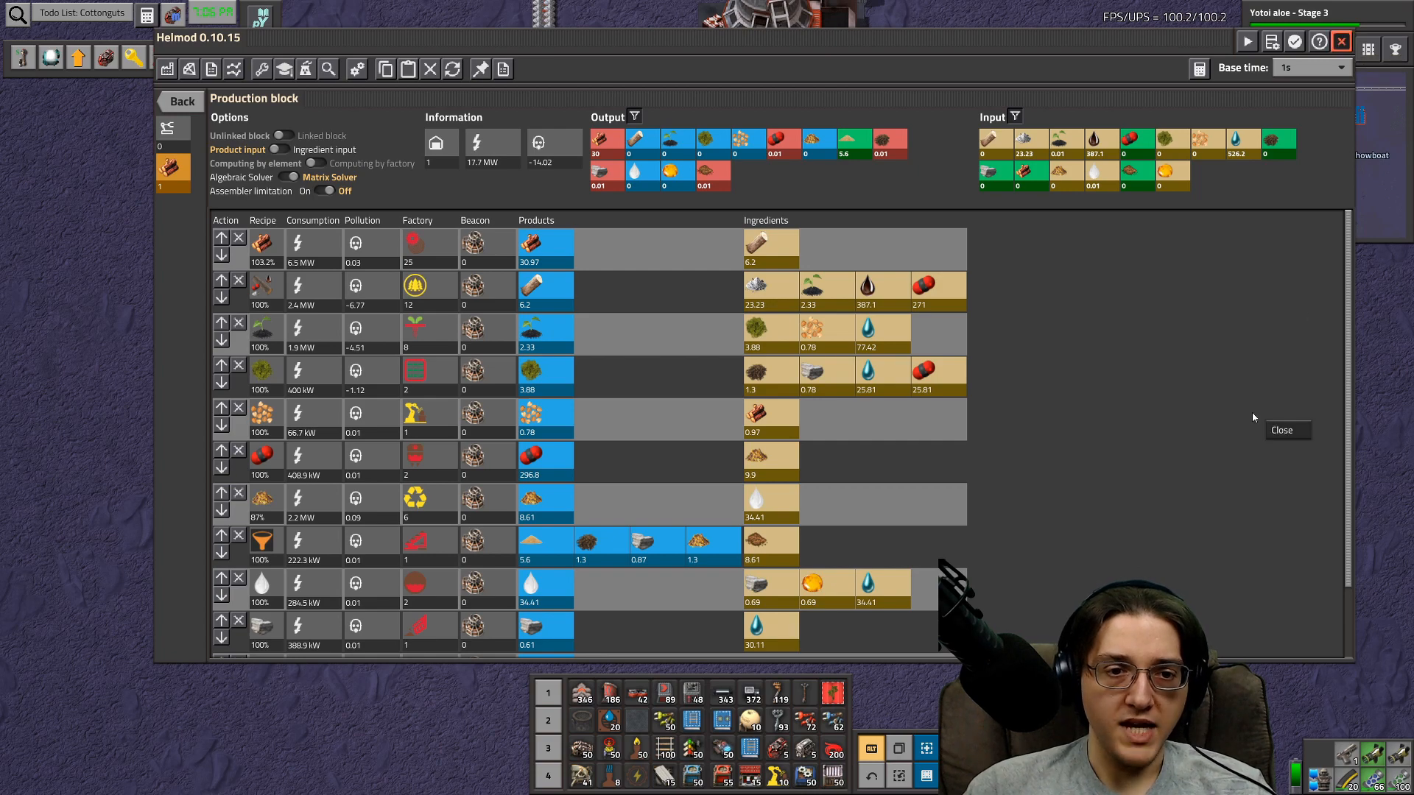
{"action": "mouse_move", "coordinate": [1198, 454]}
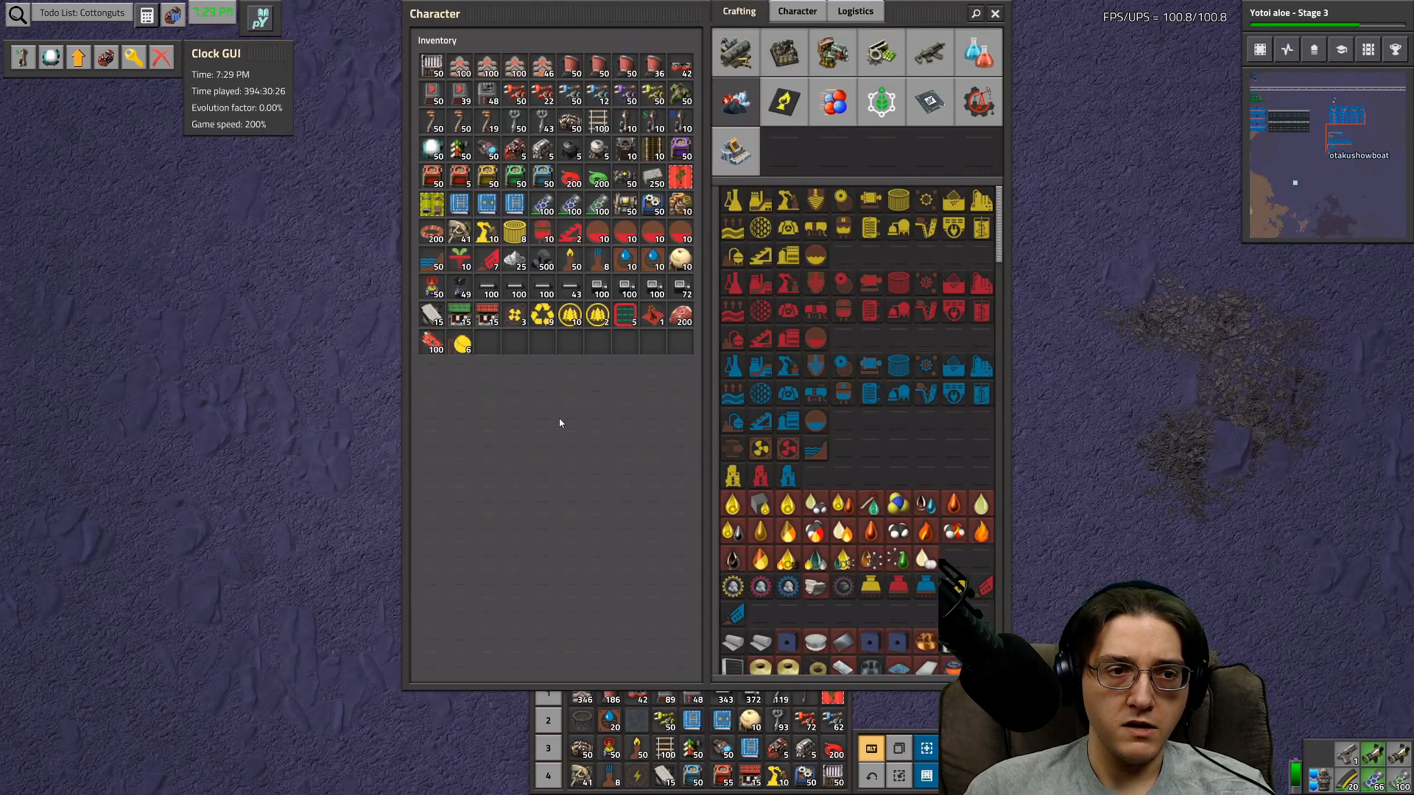
{"action": "mouse_move", "coordinate": [609, 510]}
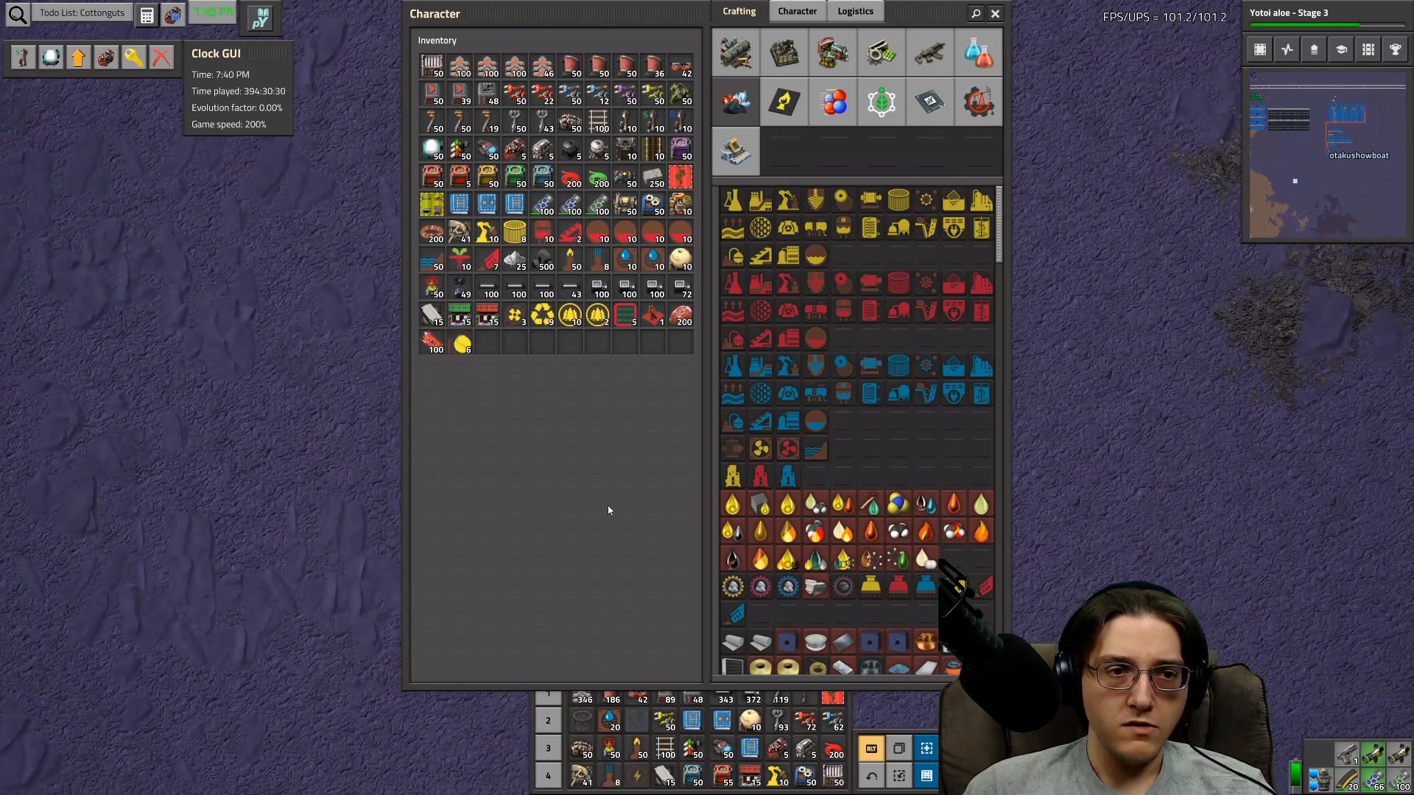
{"action": "mouse_move", "coordinate": [485, 233]}
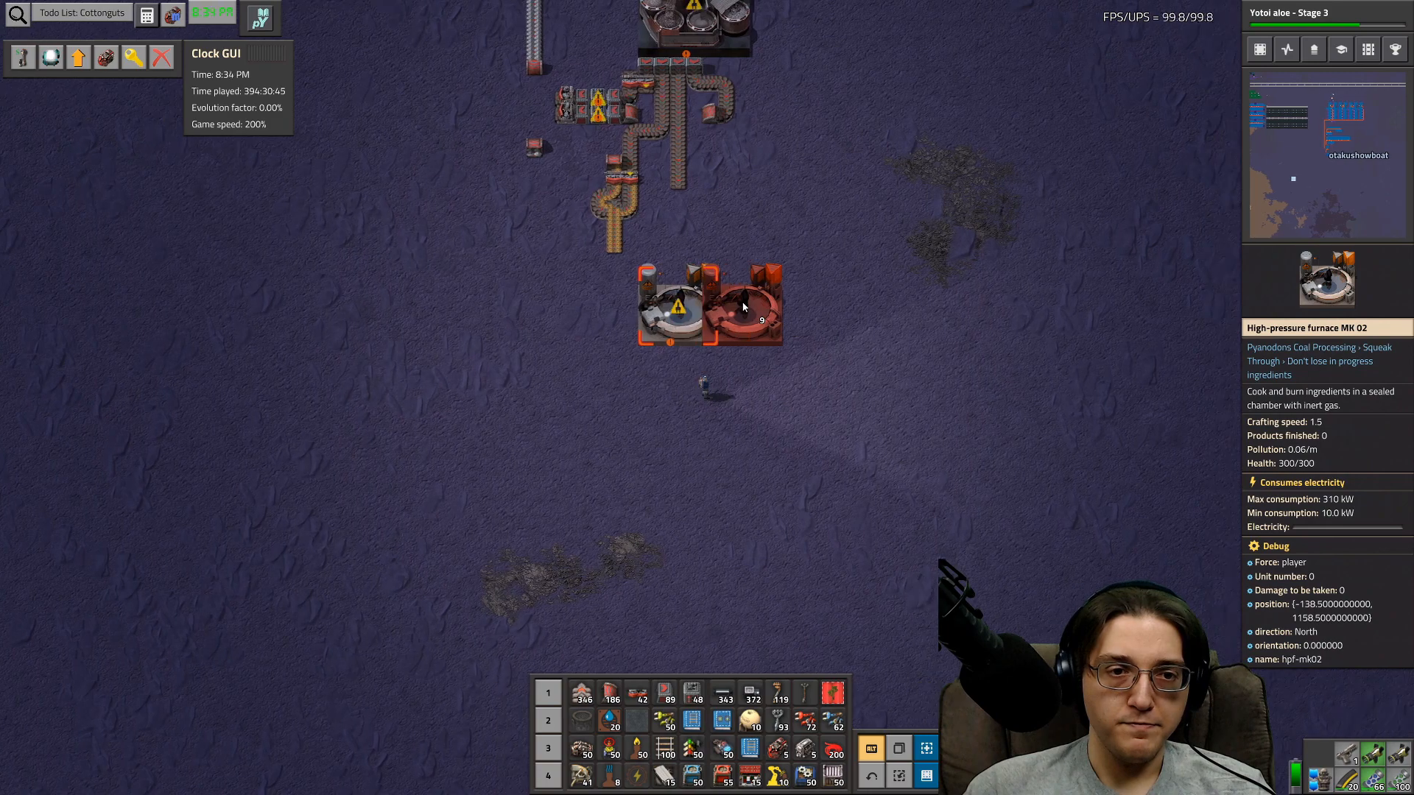
- Place a second High-pressure furnace MK 02 beside the first and check its doubled rate
{"action": "left_click", "coordinate": [671, 306]}
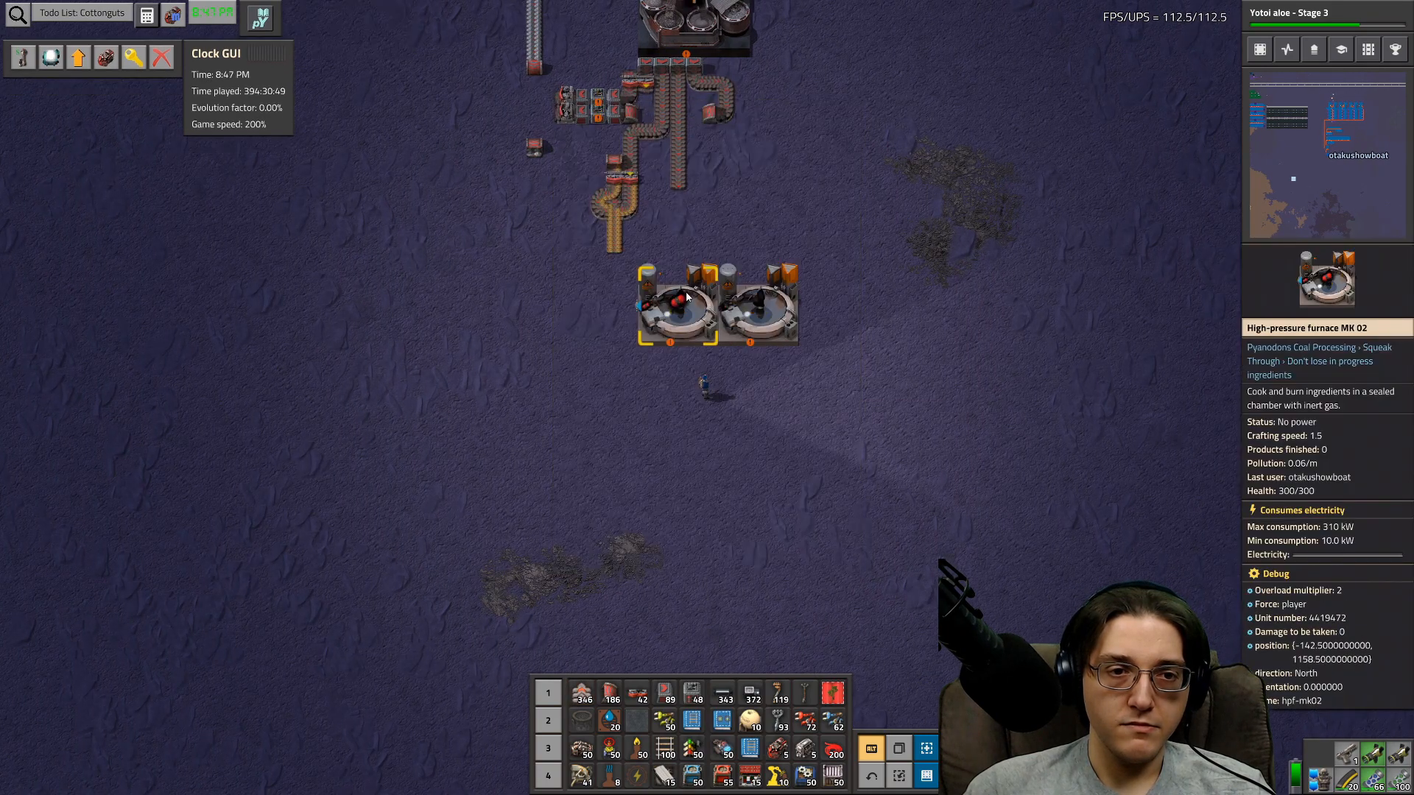
{"action": "left_click", "coordinate": [679, 302]}
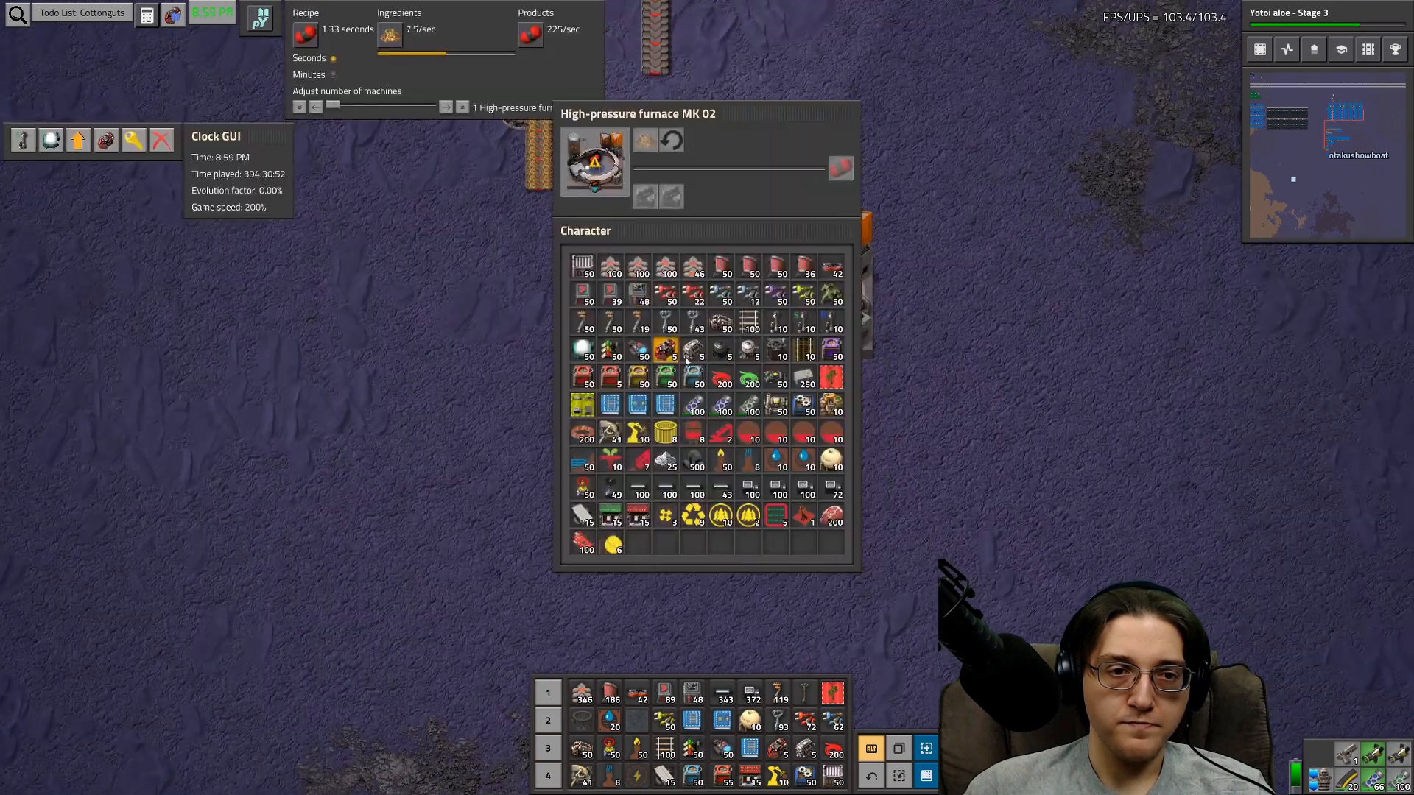
{"action": "left_click", "coordinate": [445, 106]}
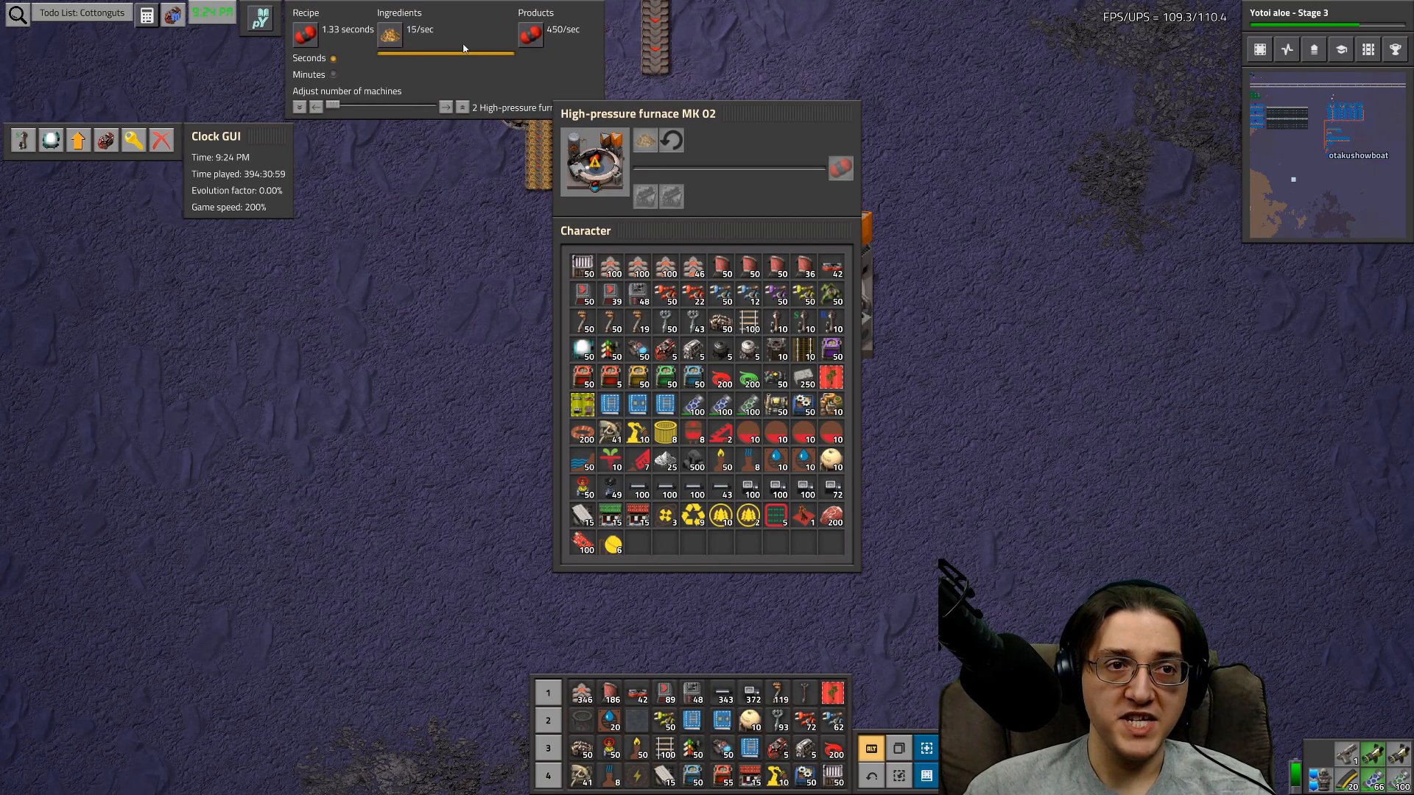
{"action": "key", "text": "Escape"}
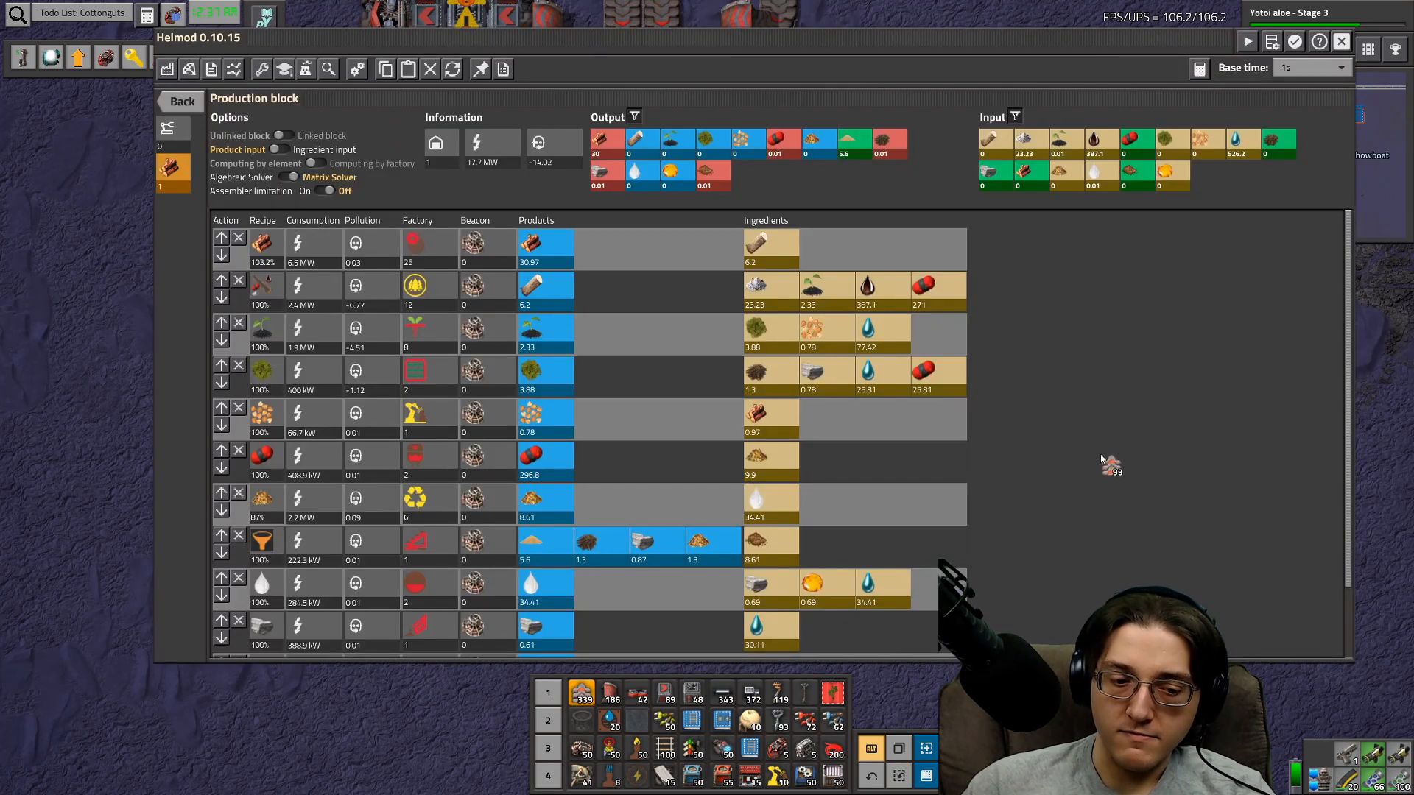
{"action": "mouse_move", "coordinate": [1111, 462]}
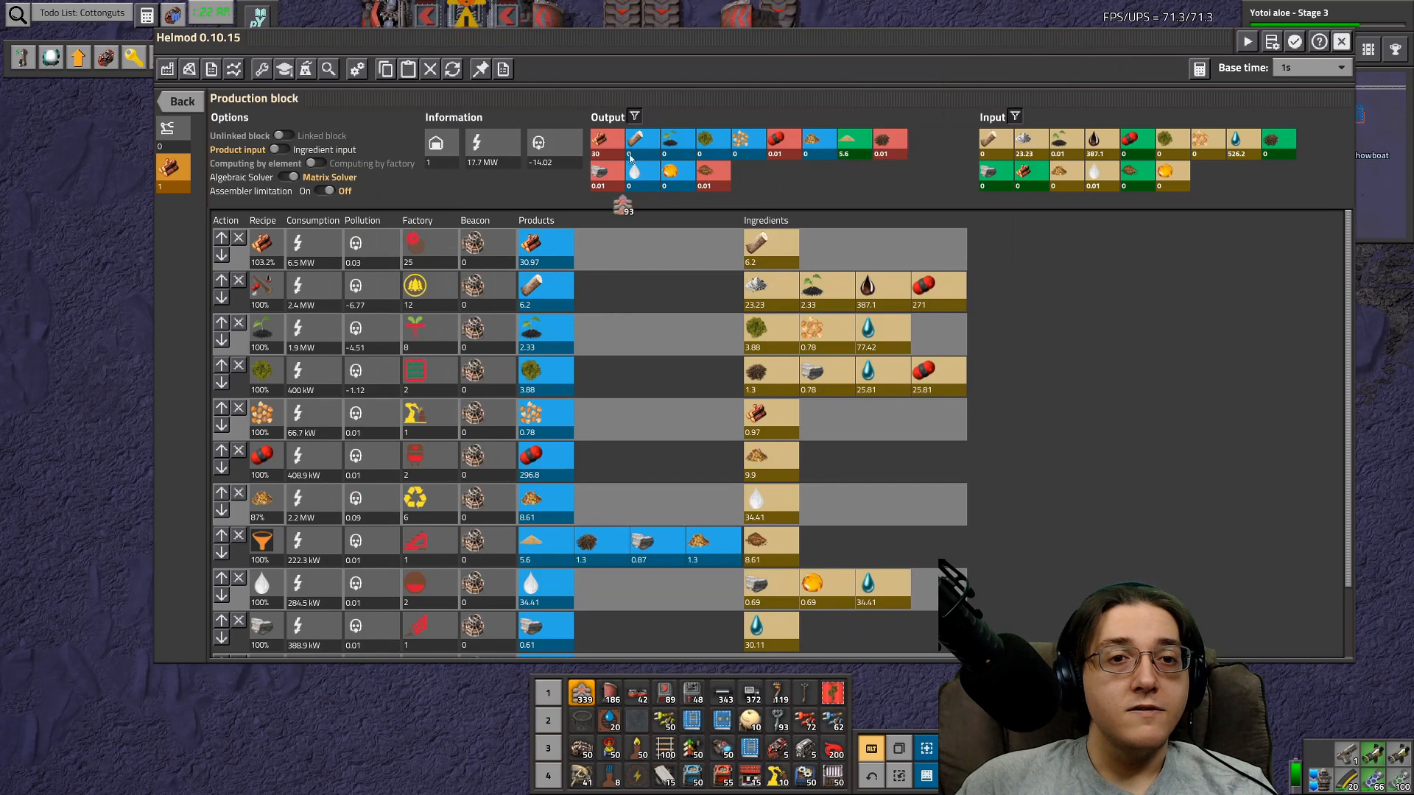
{"action": "mouse_move", "coordinate": [1118, 446]}
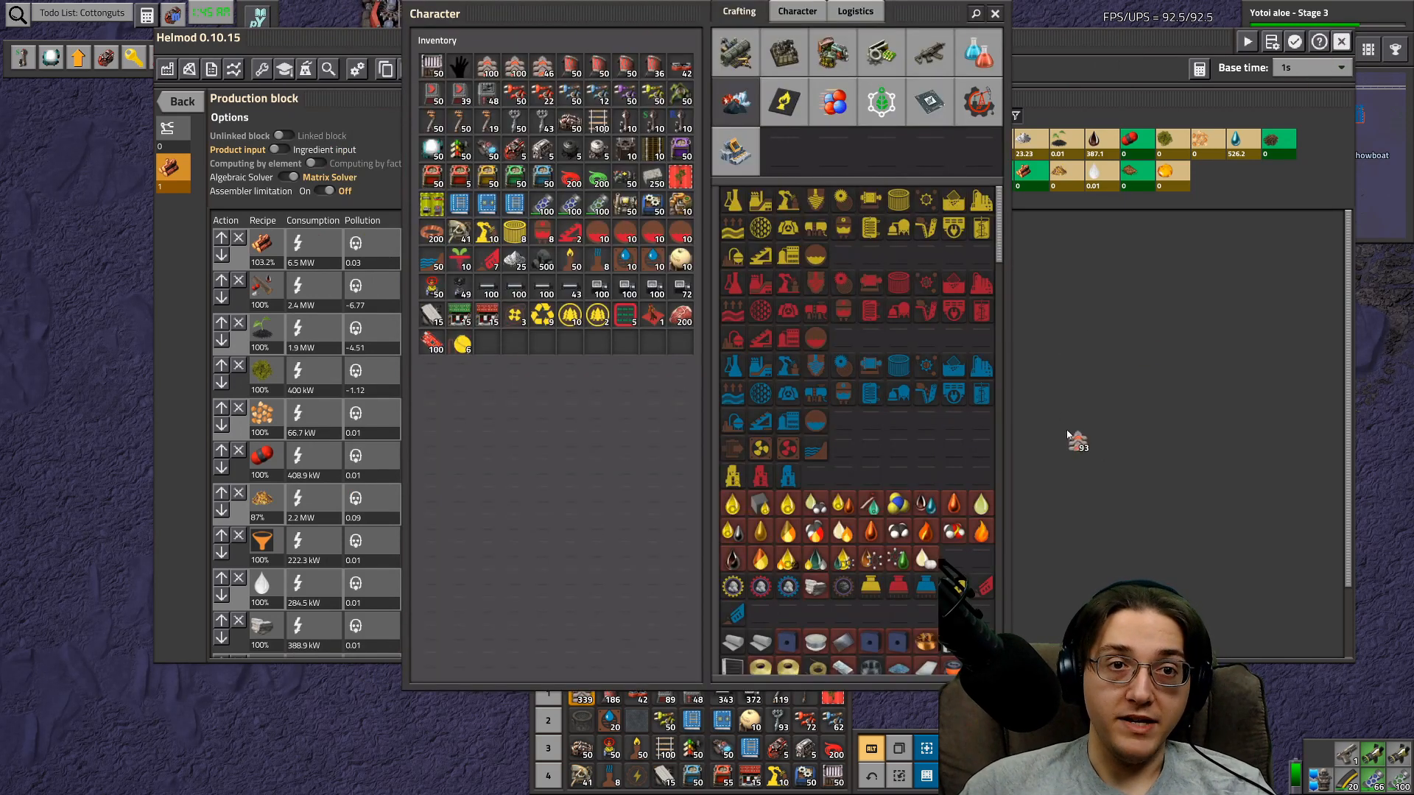
- Switch the crafting grid to the Fusion Energy (HighTech) recipe group
{"action": "left_click", "coordinate": [929, 101]}
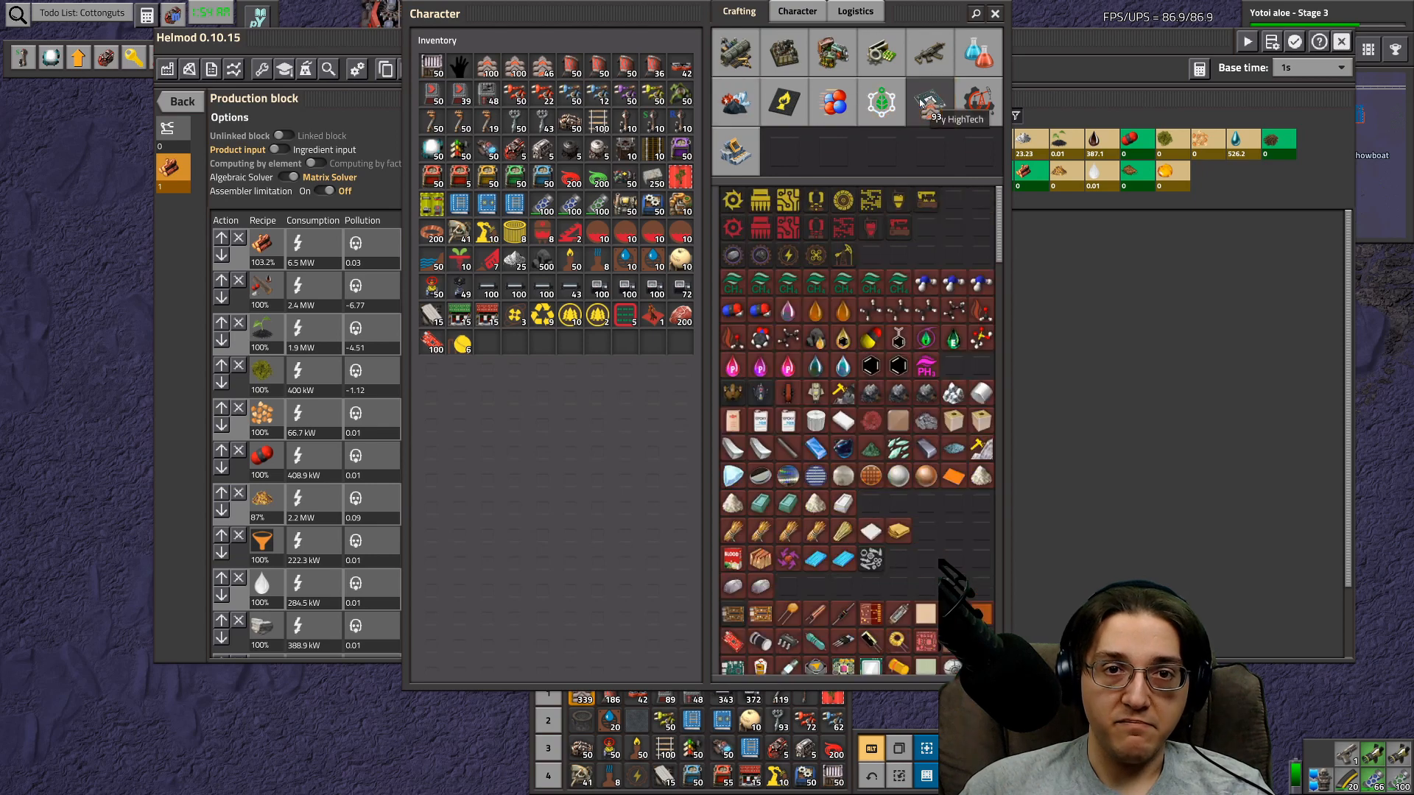
{"action": "mouse_move", "coordinate": [839, 255]}
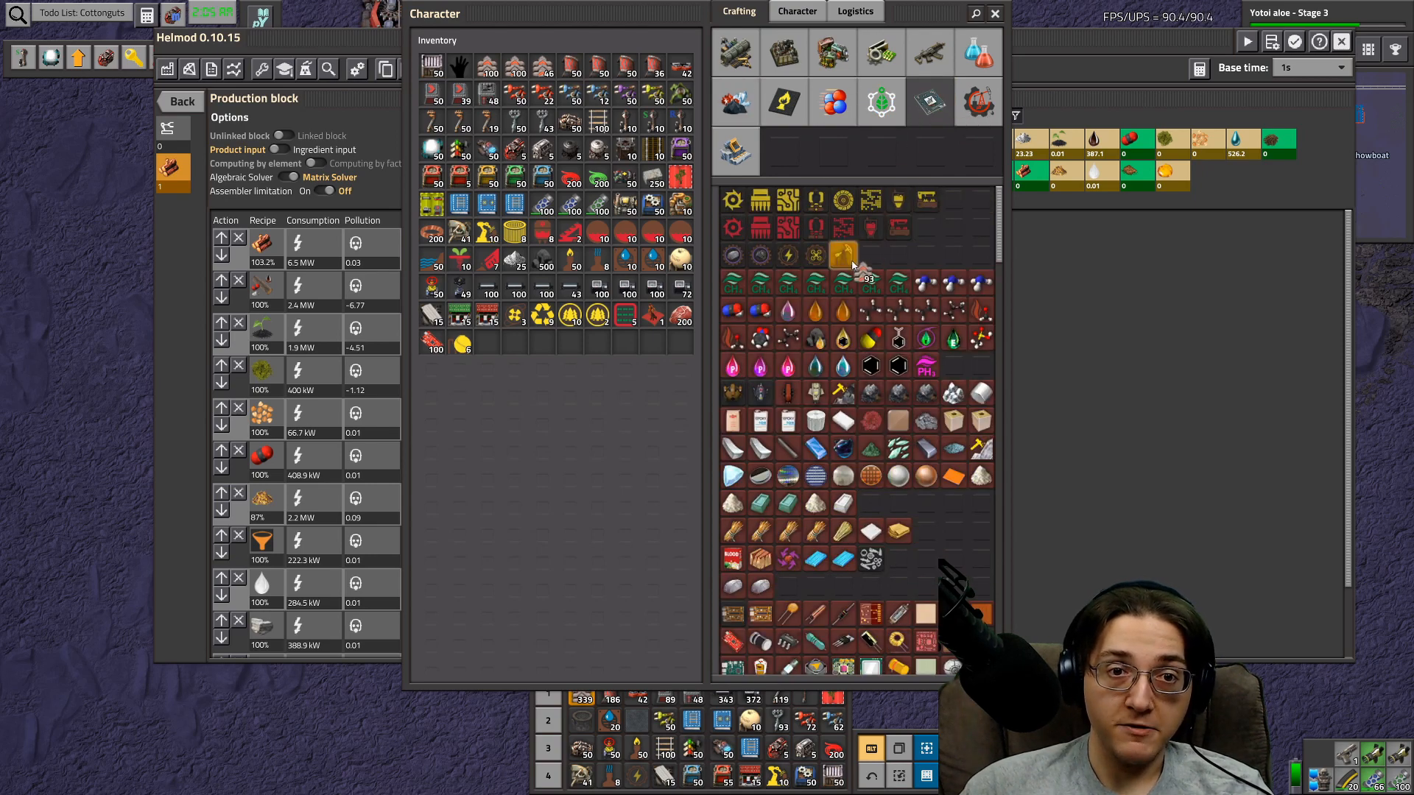
{"action": "mouse_move", "coordinate": [760, 392]}
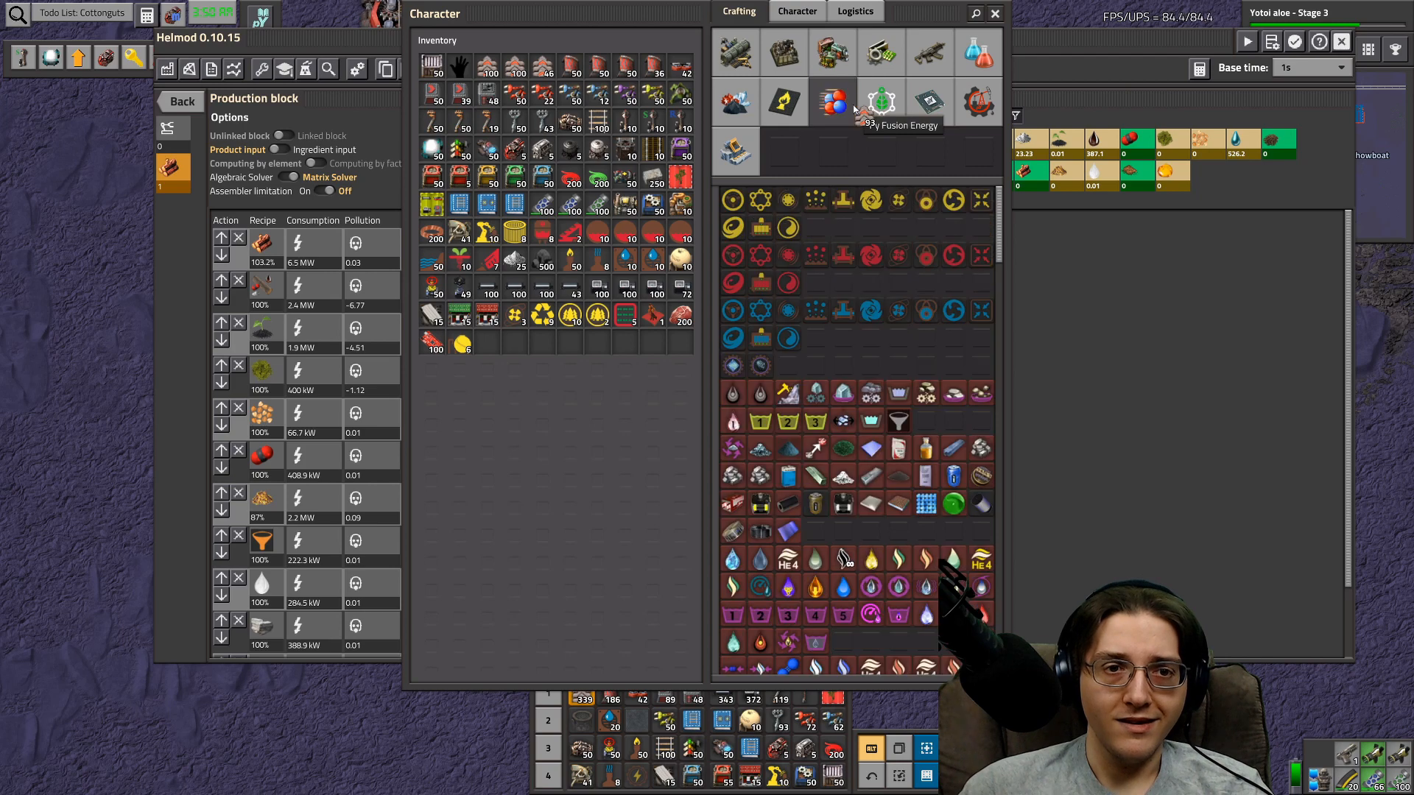
{"action": "mouse_move", "coordinate": [881, 101]}
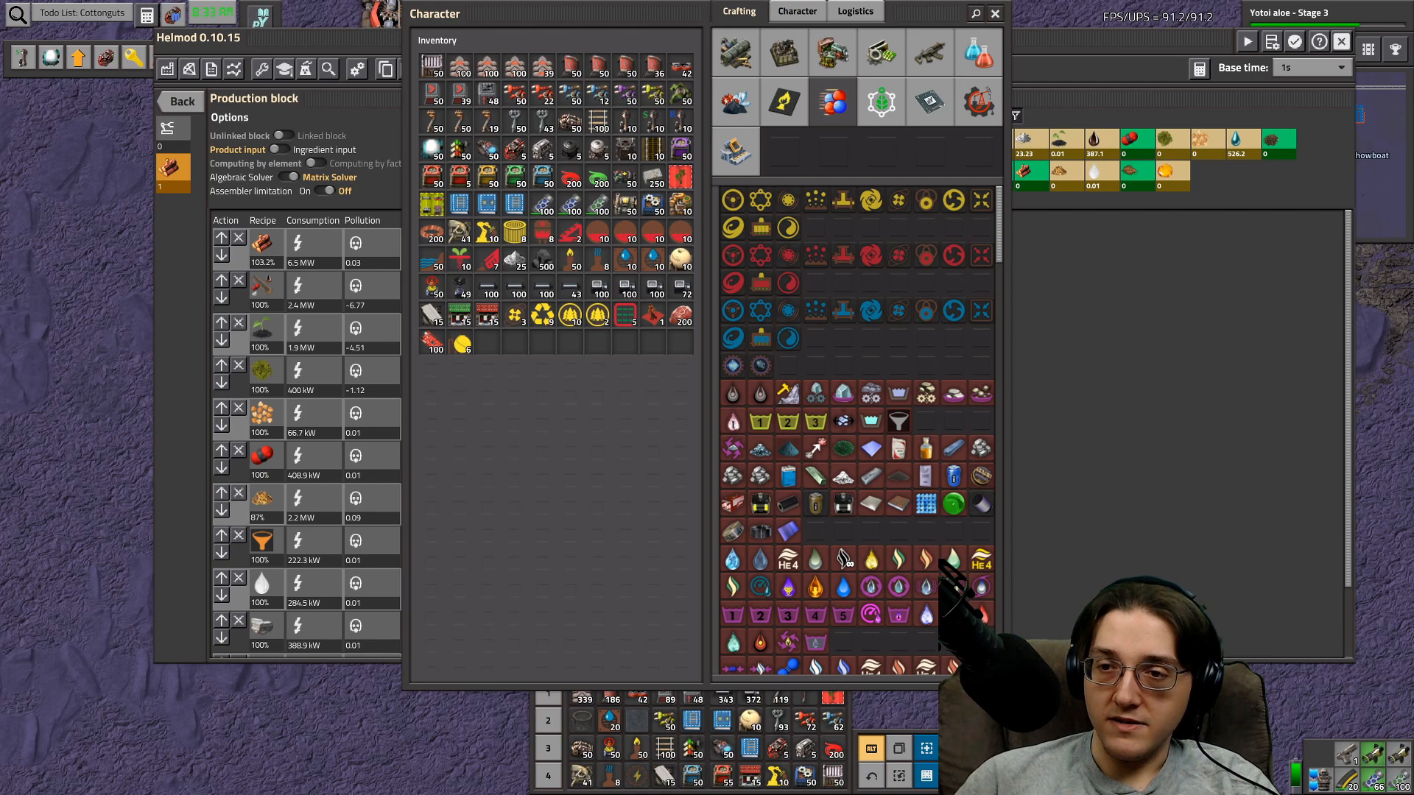
{"action": "mouse_move", "coordinate": [620, 434]}
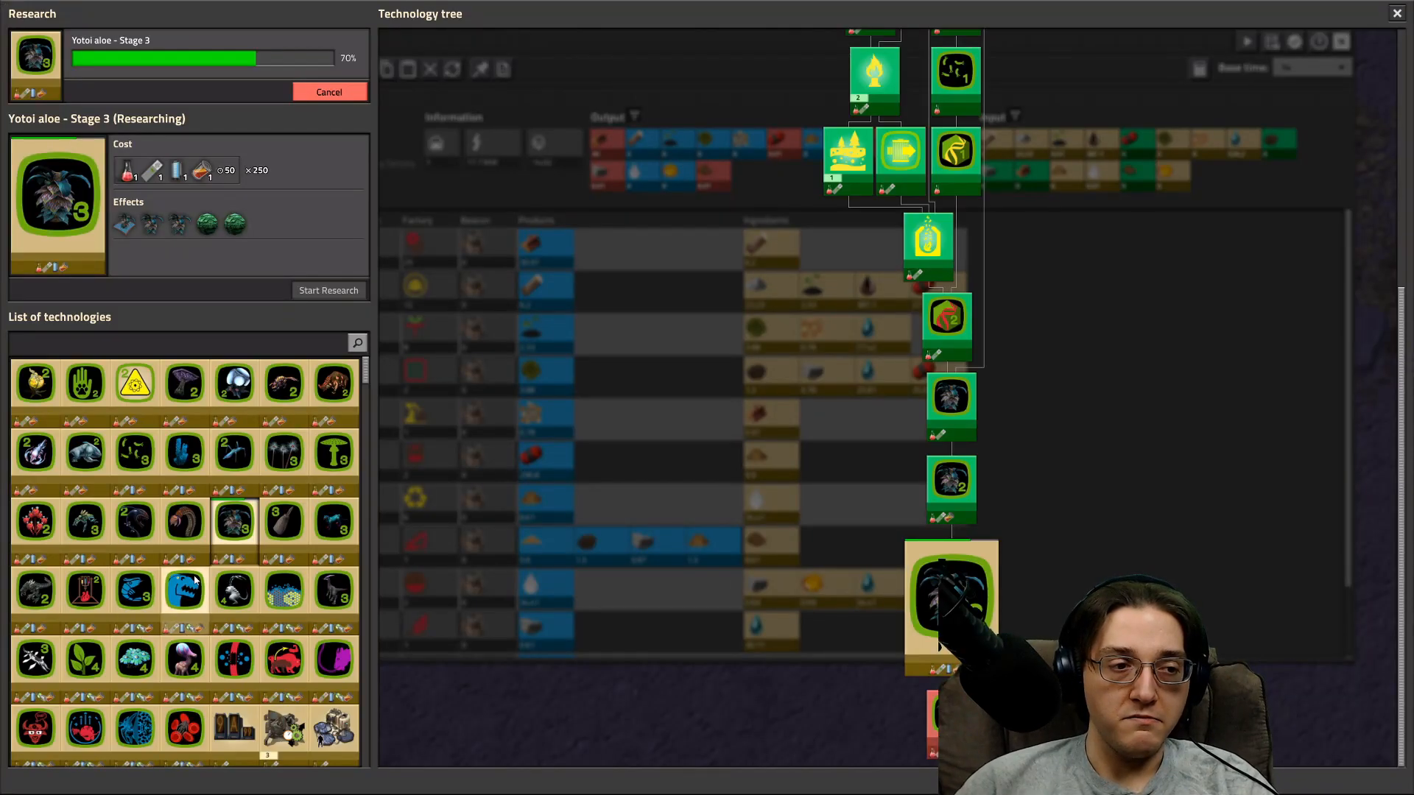
- Search the technology list for 'bas' to find basic electronics, then close the windows
{"action": "type", "text": "basic electr"}
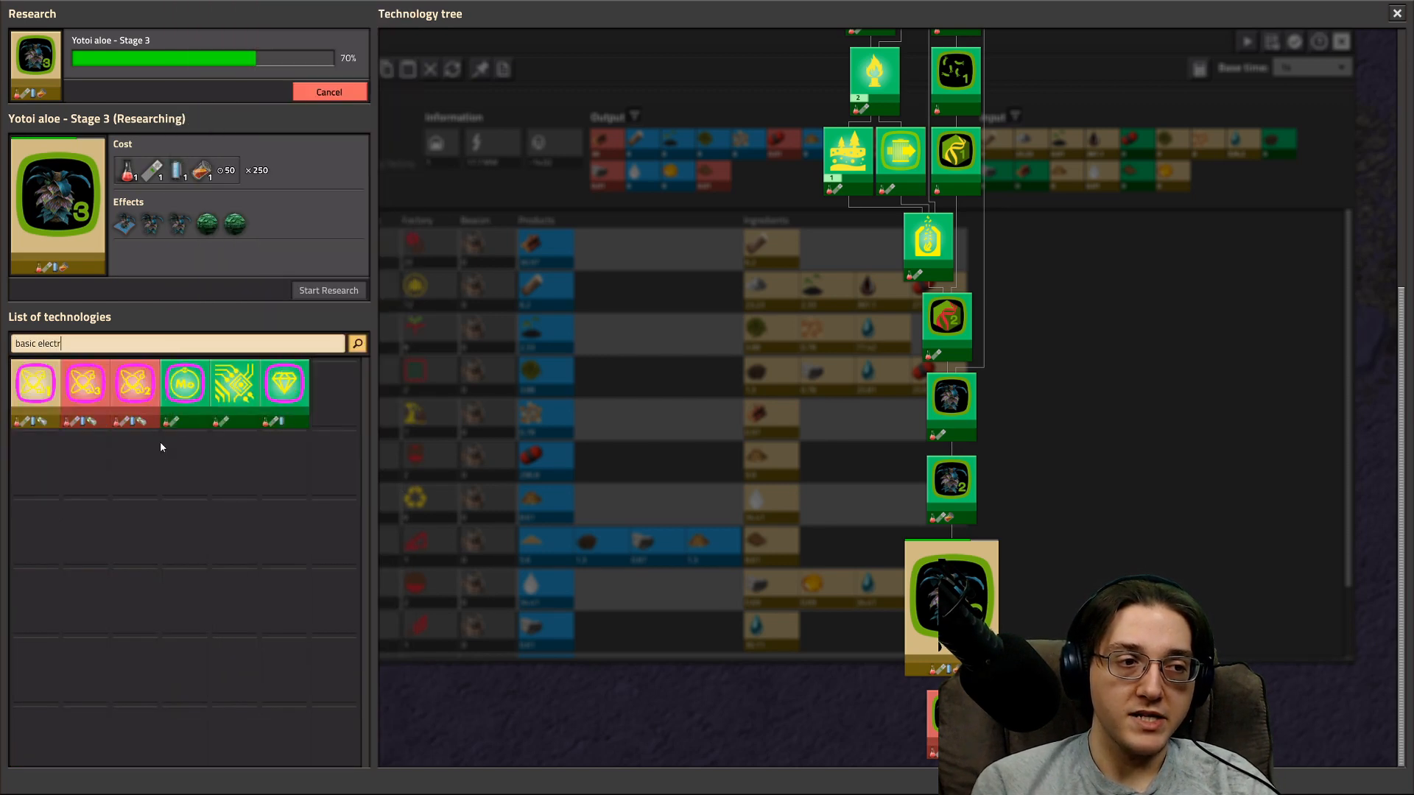
{"action": "left_click", "coordinate": [237, 383]}
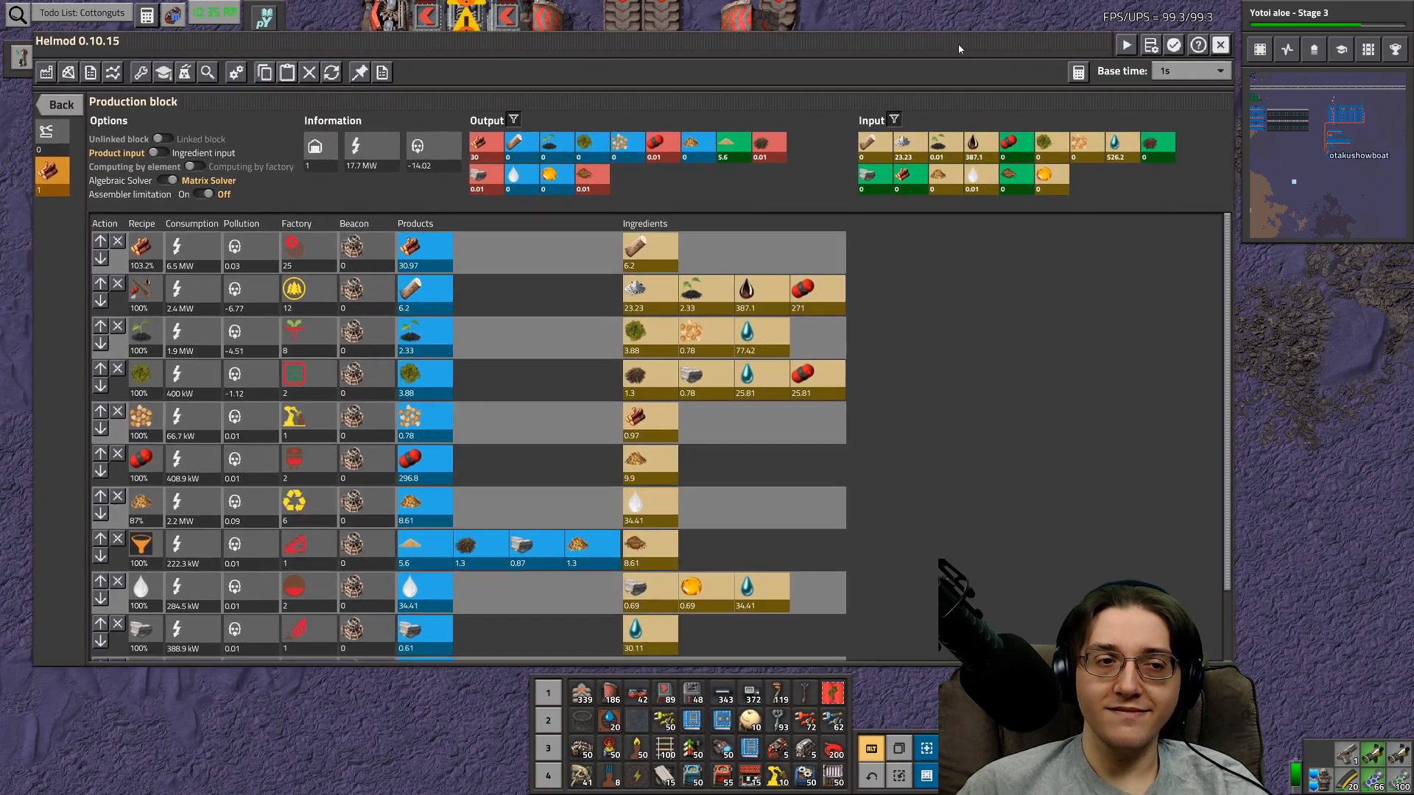
- Scroll through the Helmod recipe rows down to the Soil recipe using 358.5 water
{"action": "scroll", "scroll_direction": "down", "scroll_amount": 3}
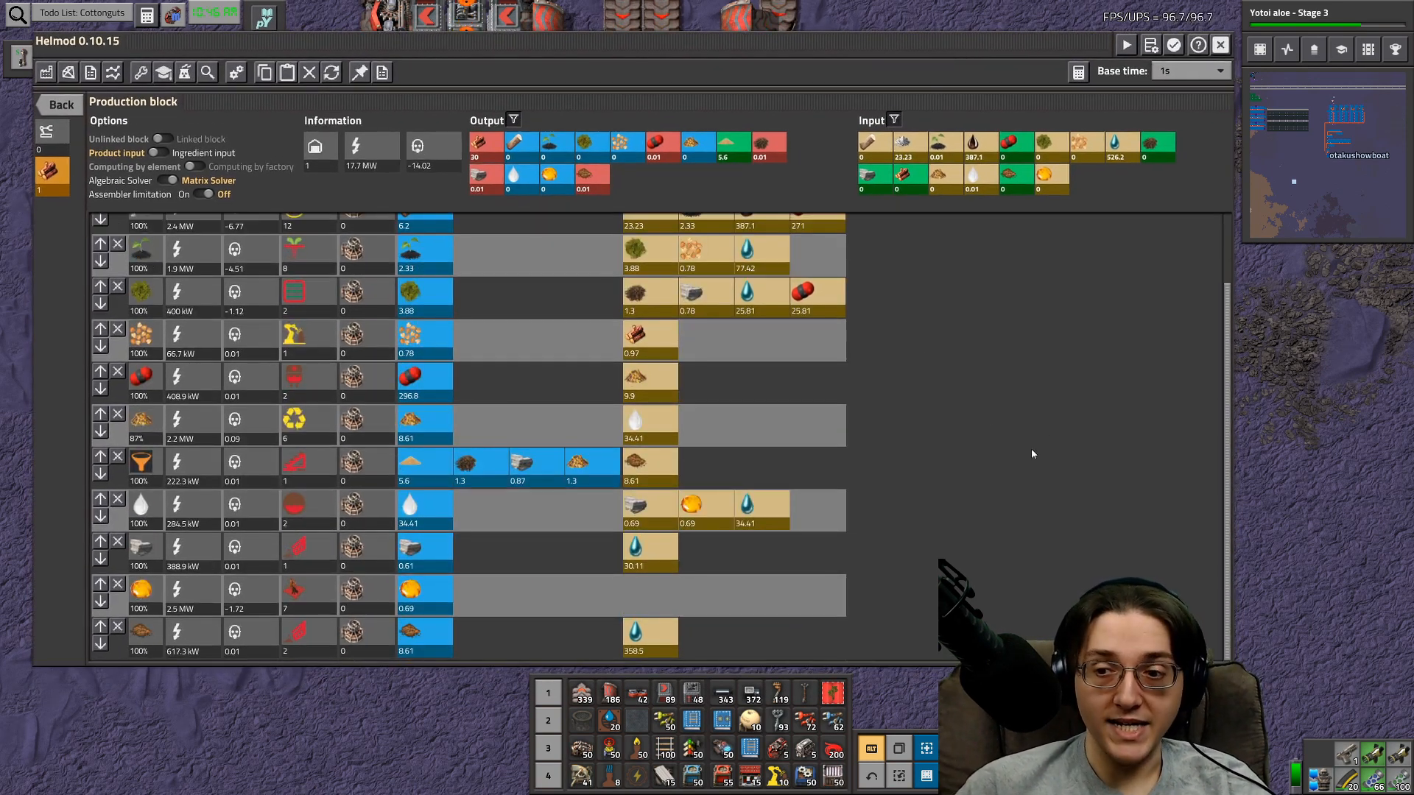
{"action": "scroll", "scroll_direction": "up", "scroll_amount": 3}
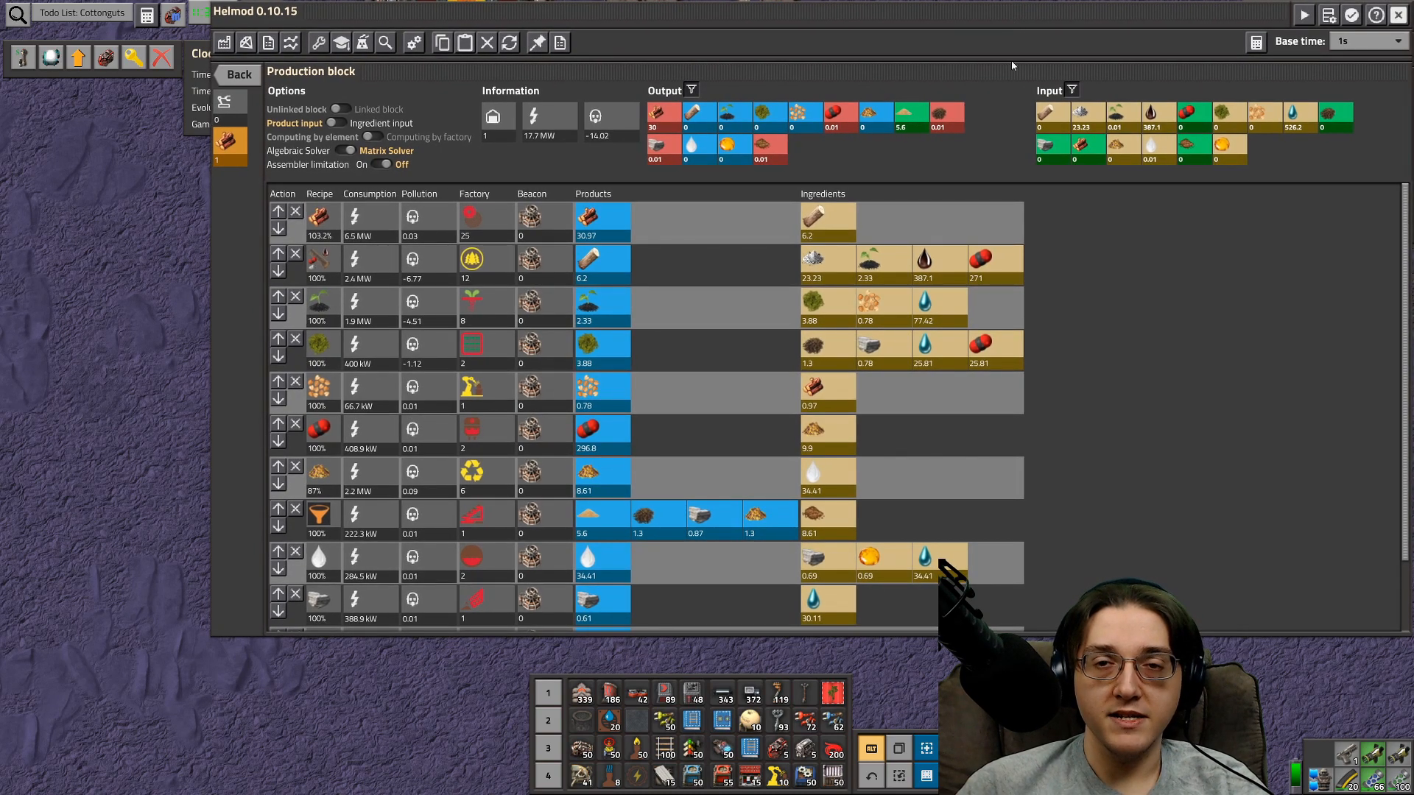
{"action": "mouse_move", "coordinate": [1138, 374]}
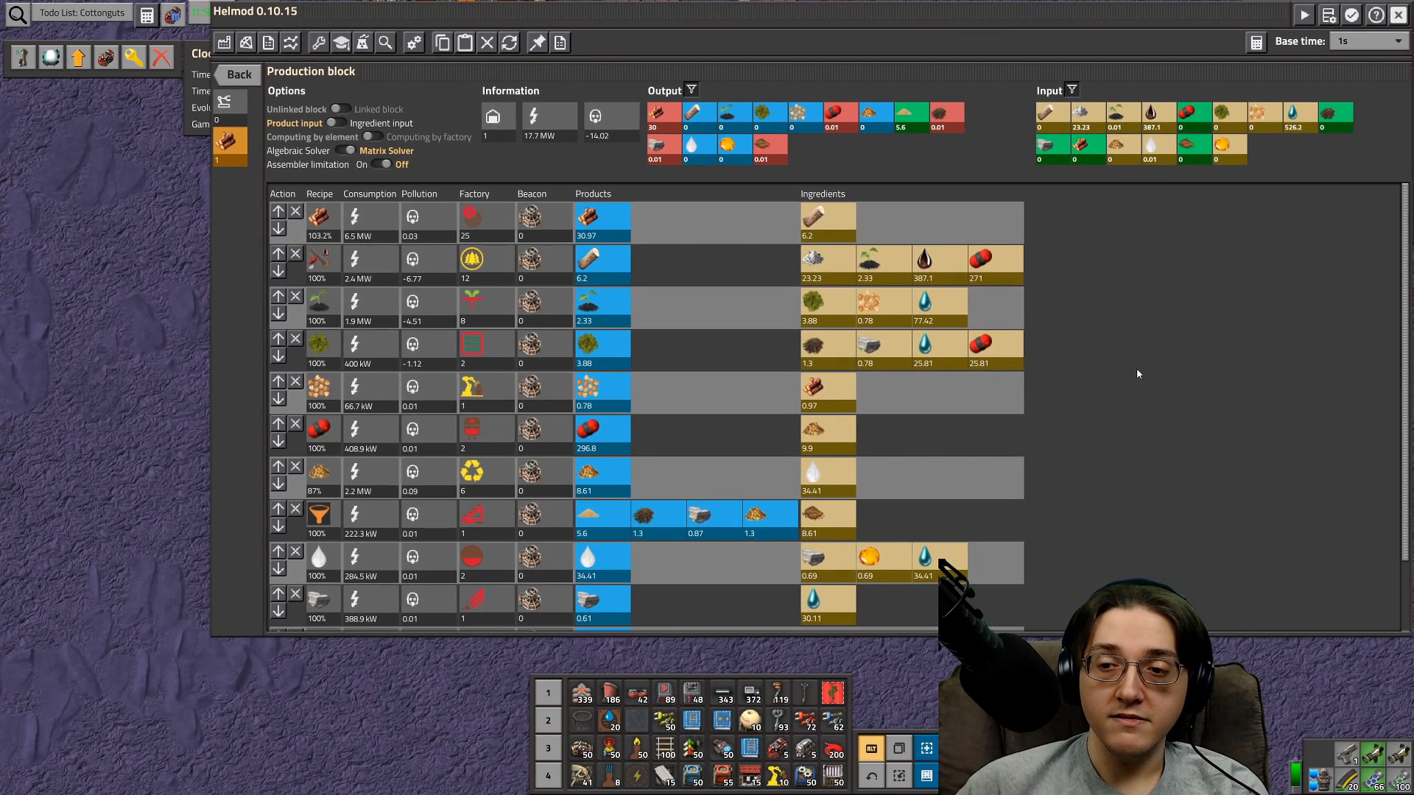
{"action": "mouse_move", "coordinate": [1150, 387]}
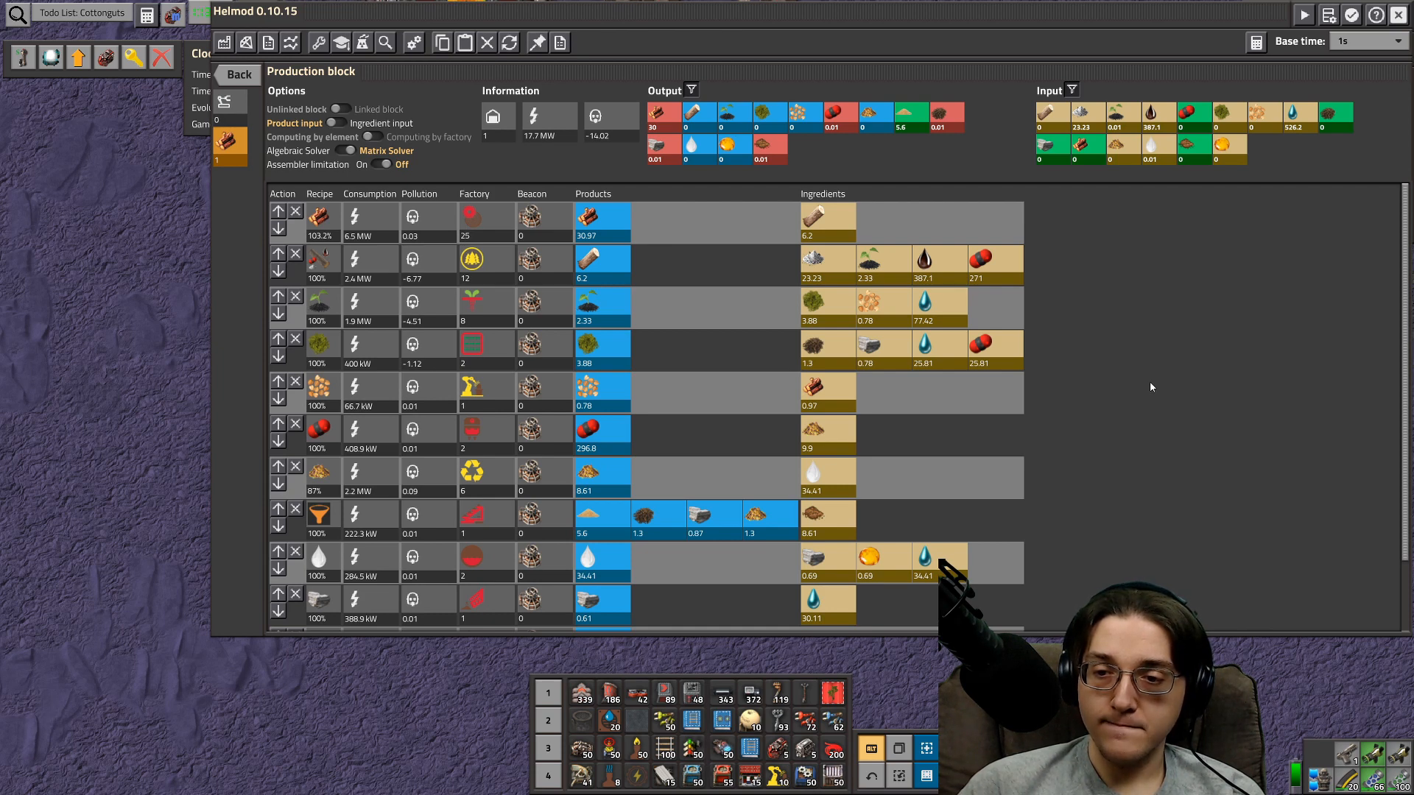
{"action": "scroll", "scroll_direction": "down", "scroll_amount": 3}
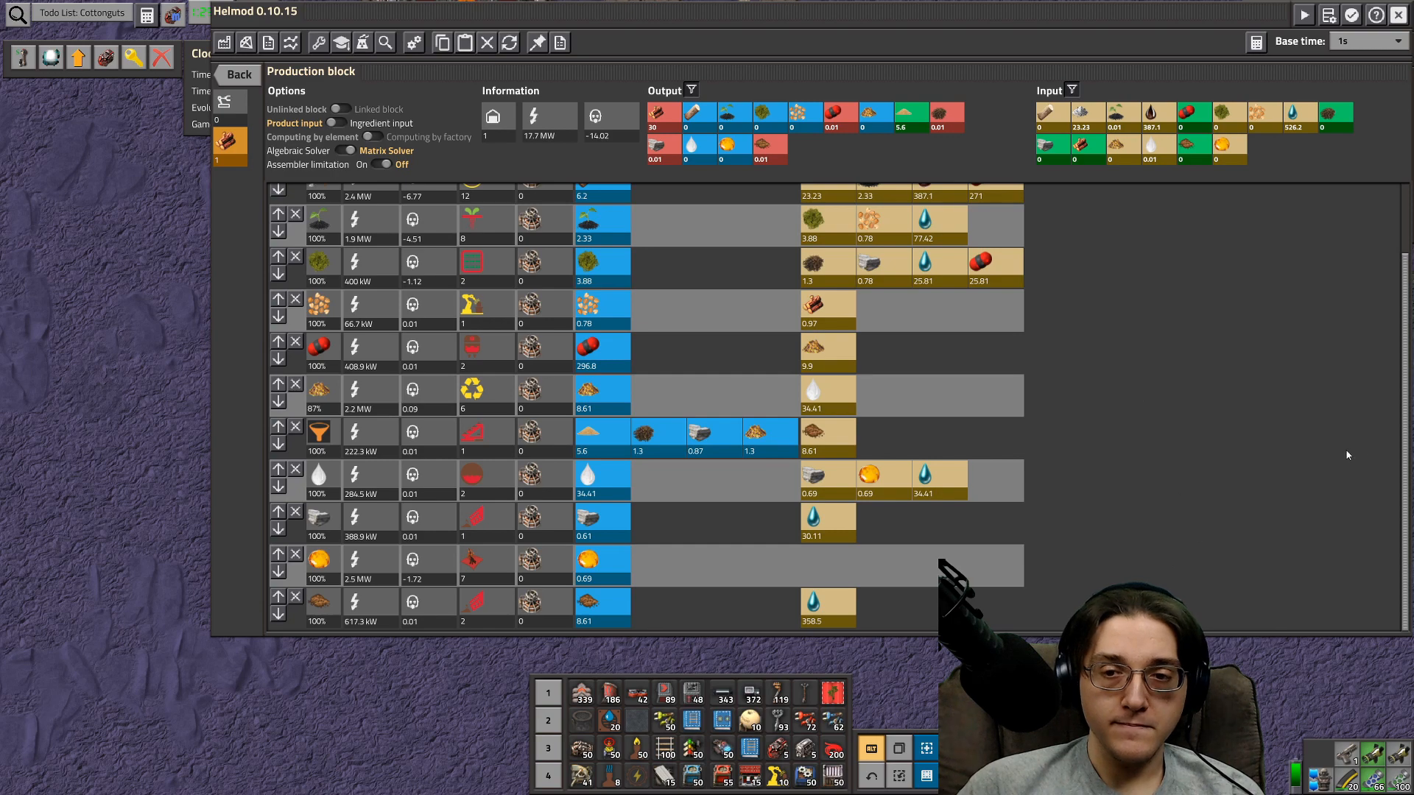
{"action": "scroll", "scroll_direction": "up", "scroll_amount": 3}
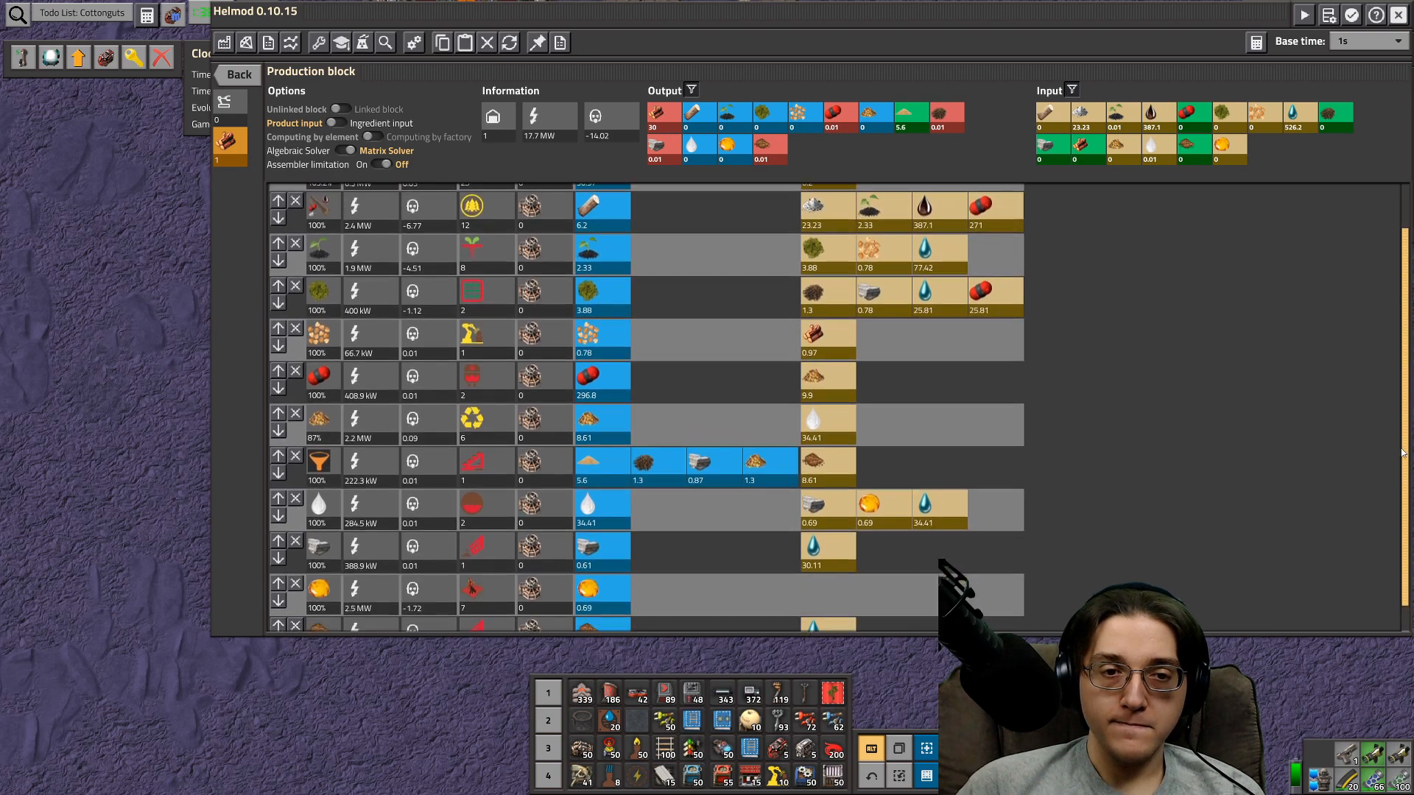
{"action": "scroll", "scroll_direction": "down", "scroll_amount": 3}
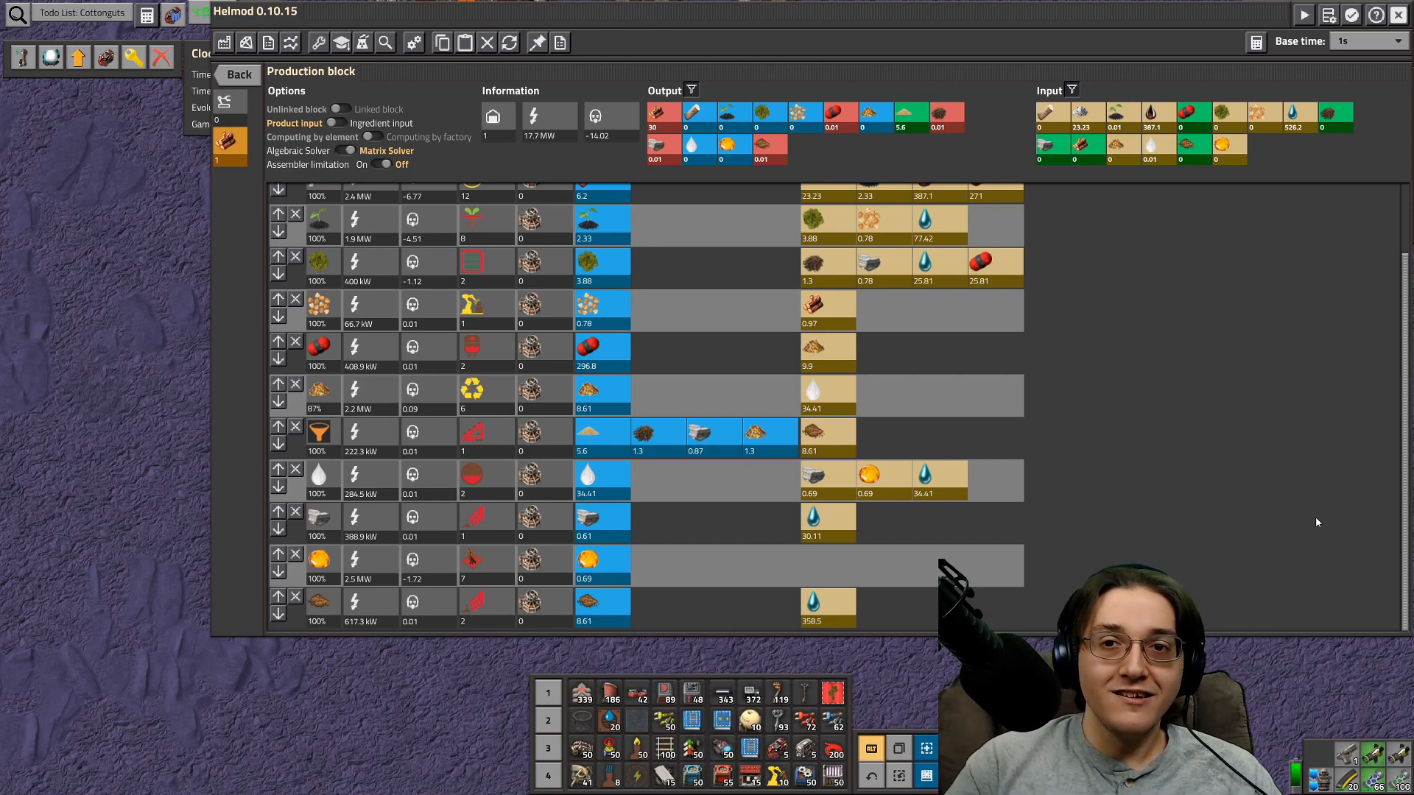
{"action": "mouse_move", "coordinate": [1142, 19]}
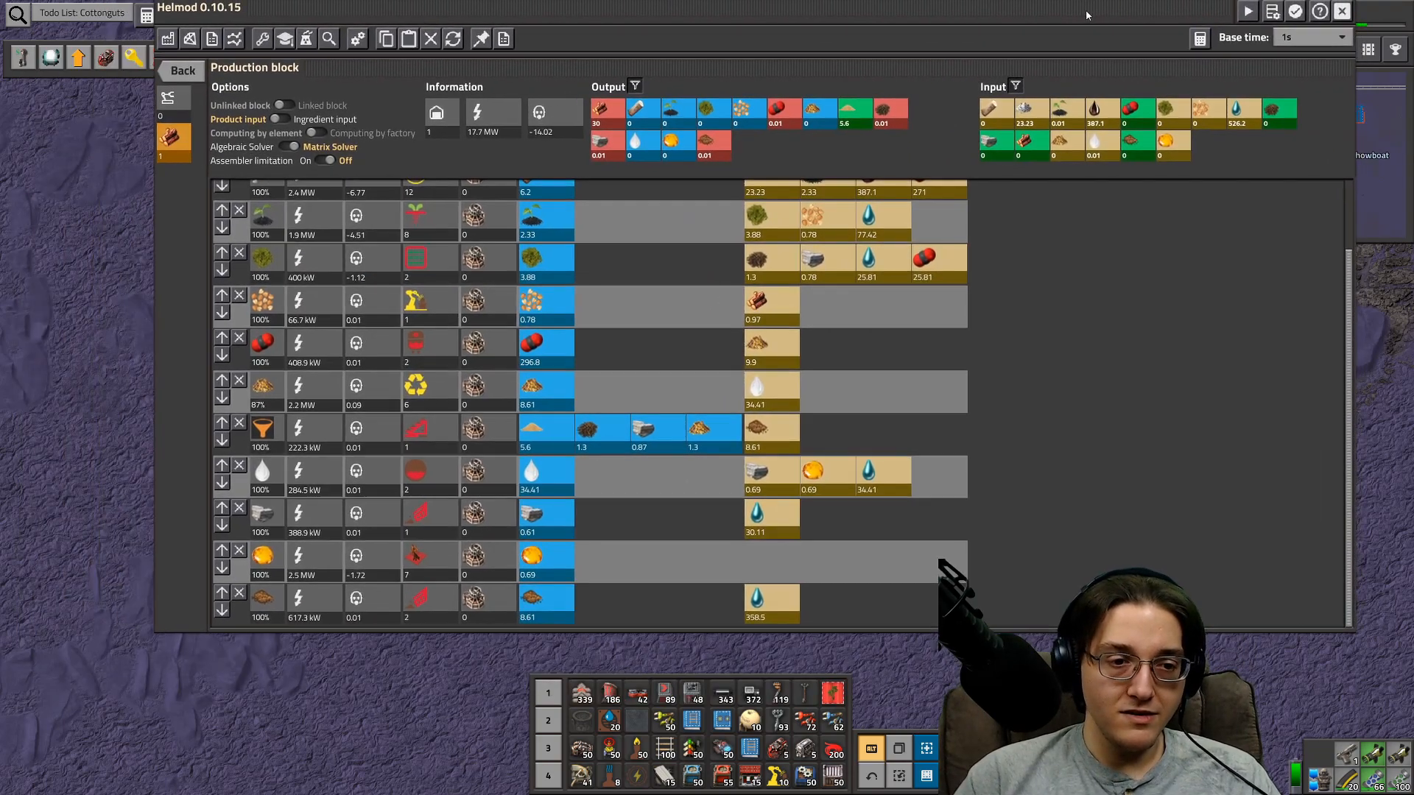
- Scroll the crafting menu to view the Cargo pynobot MK 01 recipe ingredients
{"action": "scroll", "scroll_direction": "up", "scroll_amount": 3}
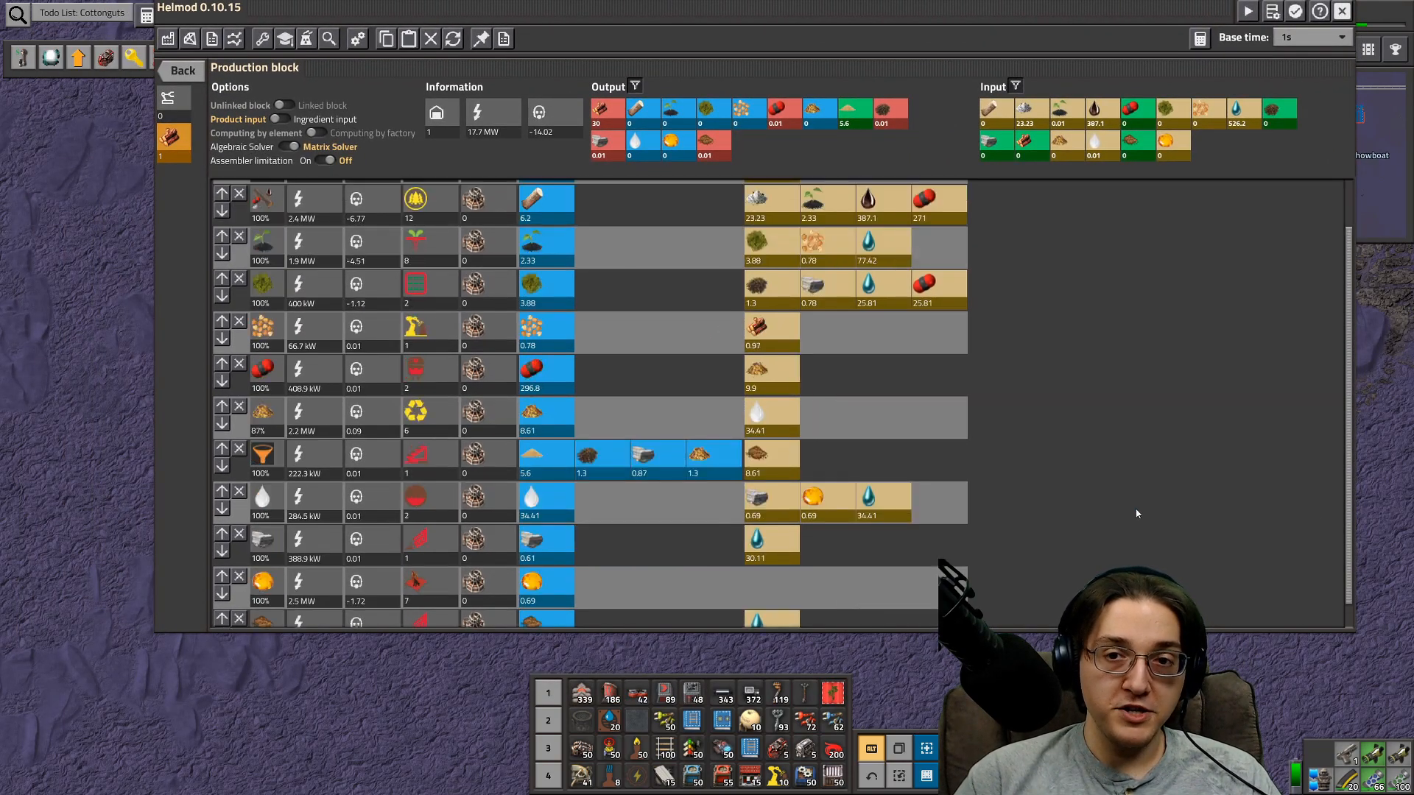
{"action": "scroll", "scroll_direction": "down", "scroll_amount": 3}
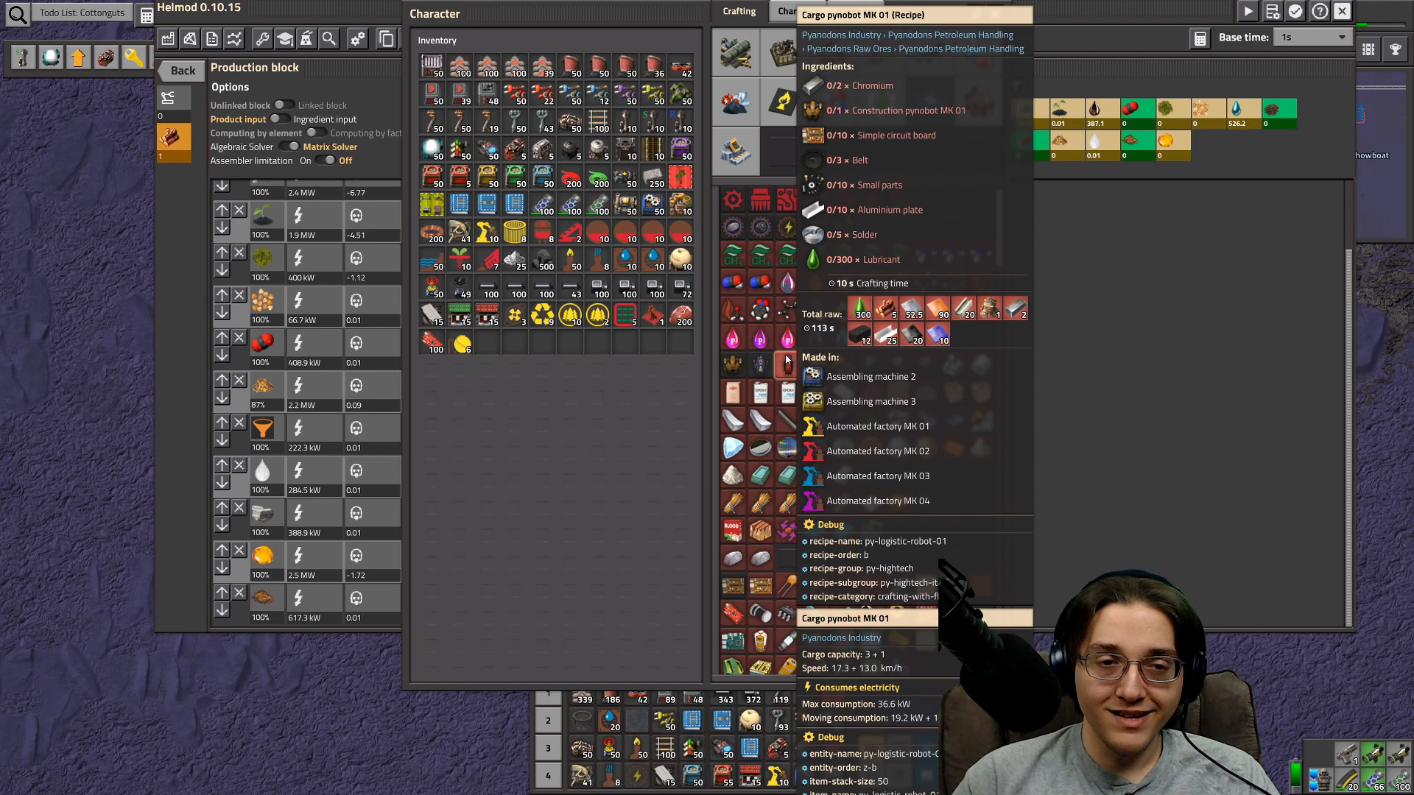
- Close the character crafting window and the Helmod planner
{"action": "left_click", "coordinate": [759, 363]}
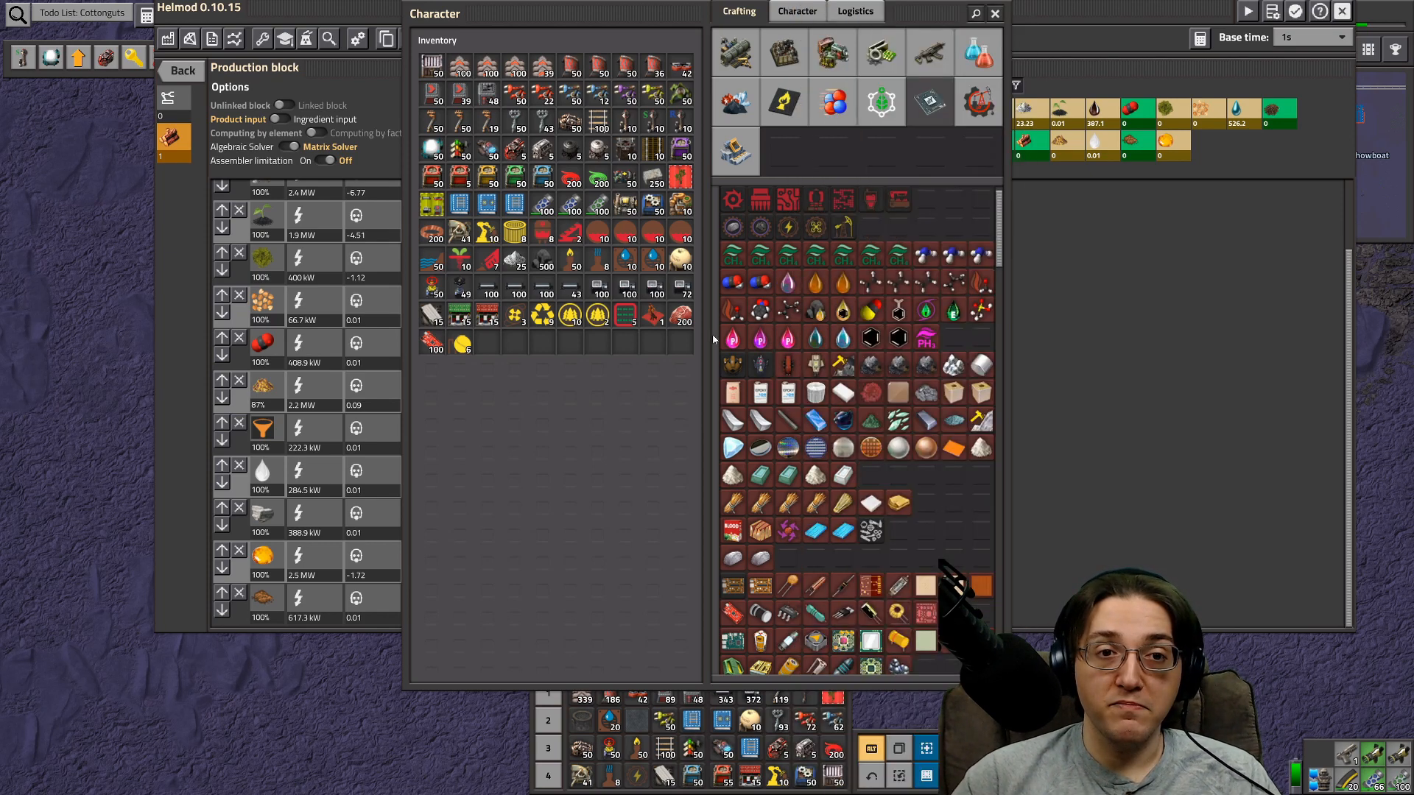
{"action": "mouse_move", "coordinate": [786, 363]}
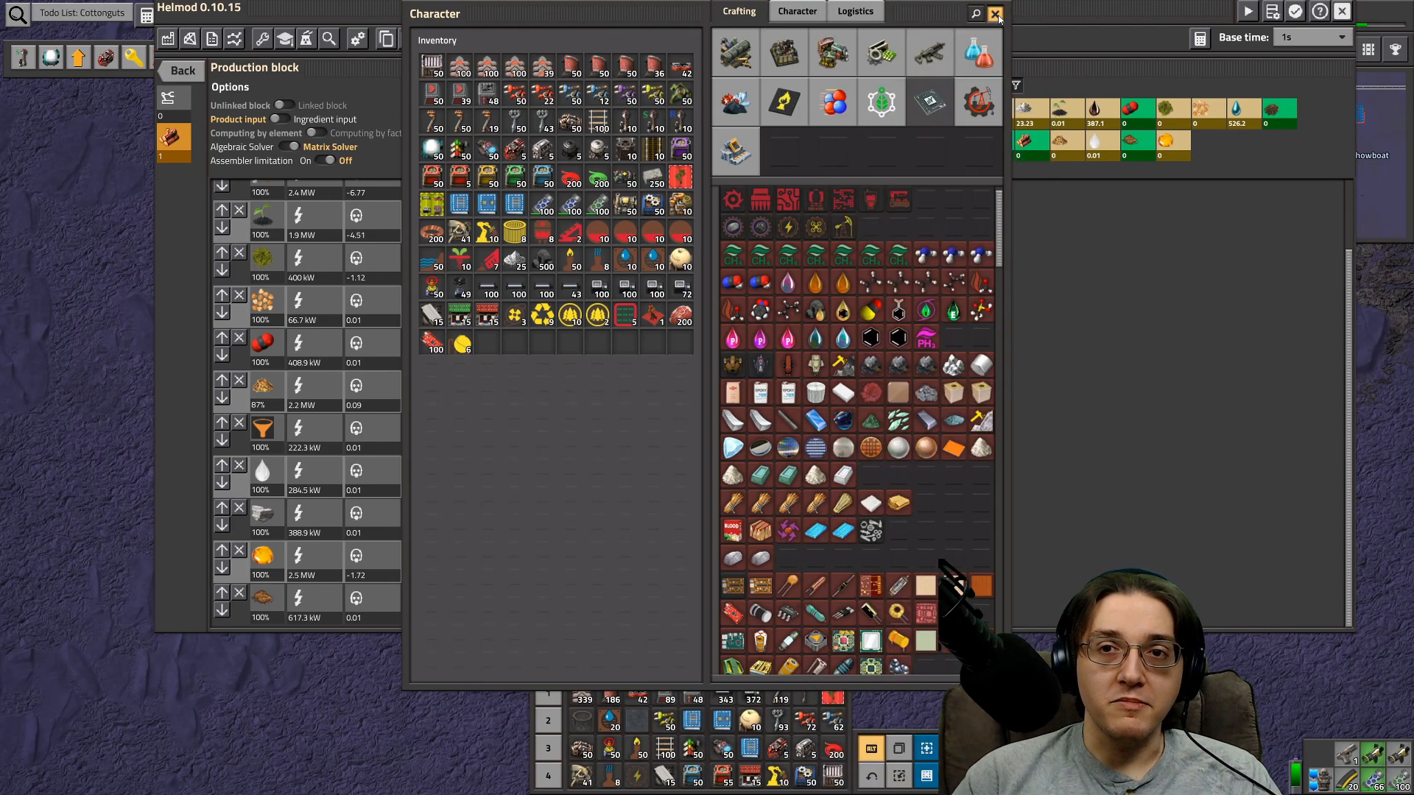
{"action": "left_click", "coordinate": [996, 13]}
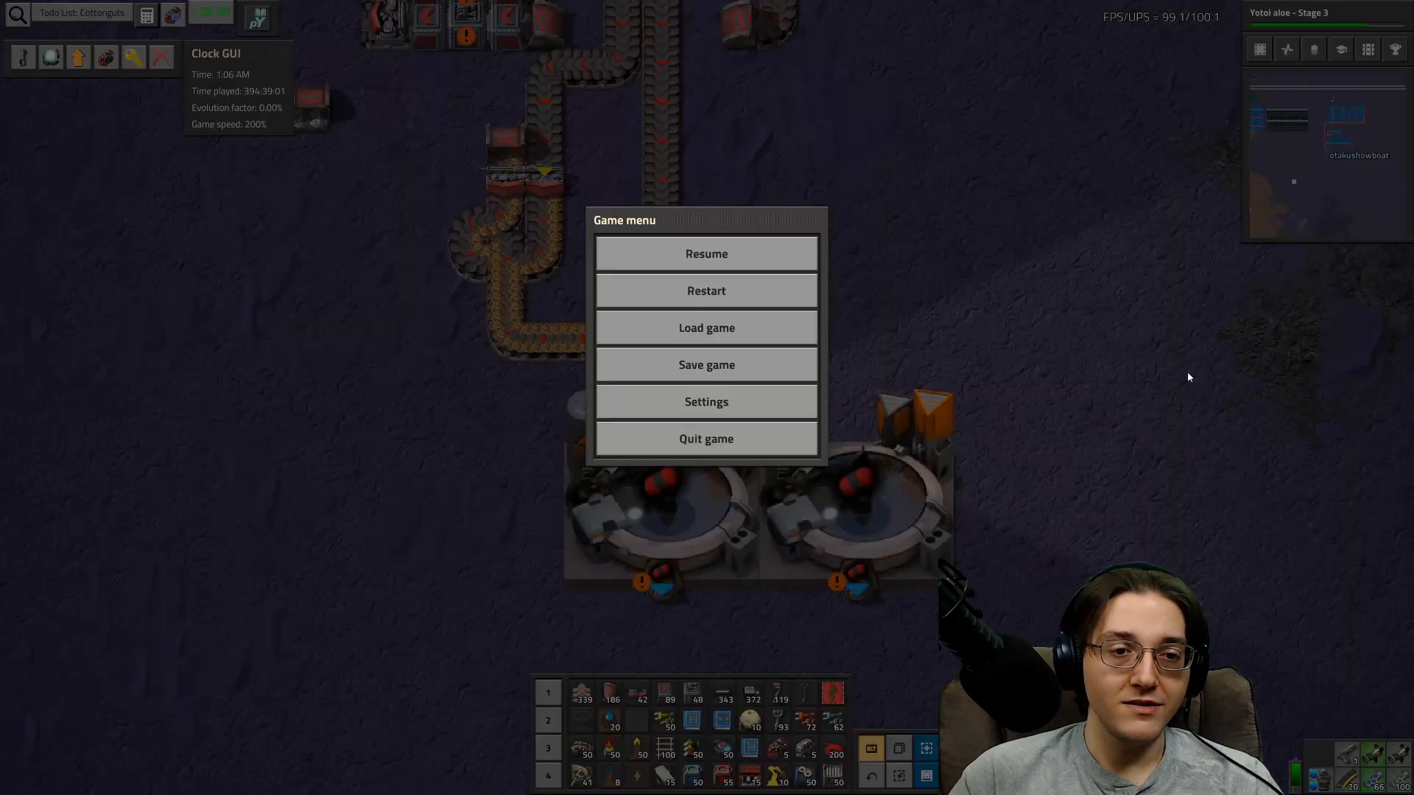
- Dismiss the game menu to resume play beside the two large furnaces
{"action": "left_click", "coordinate": [706, 253]}
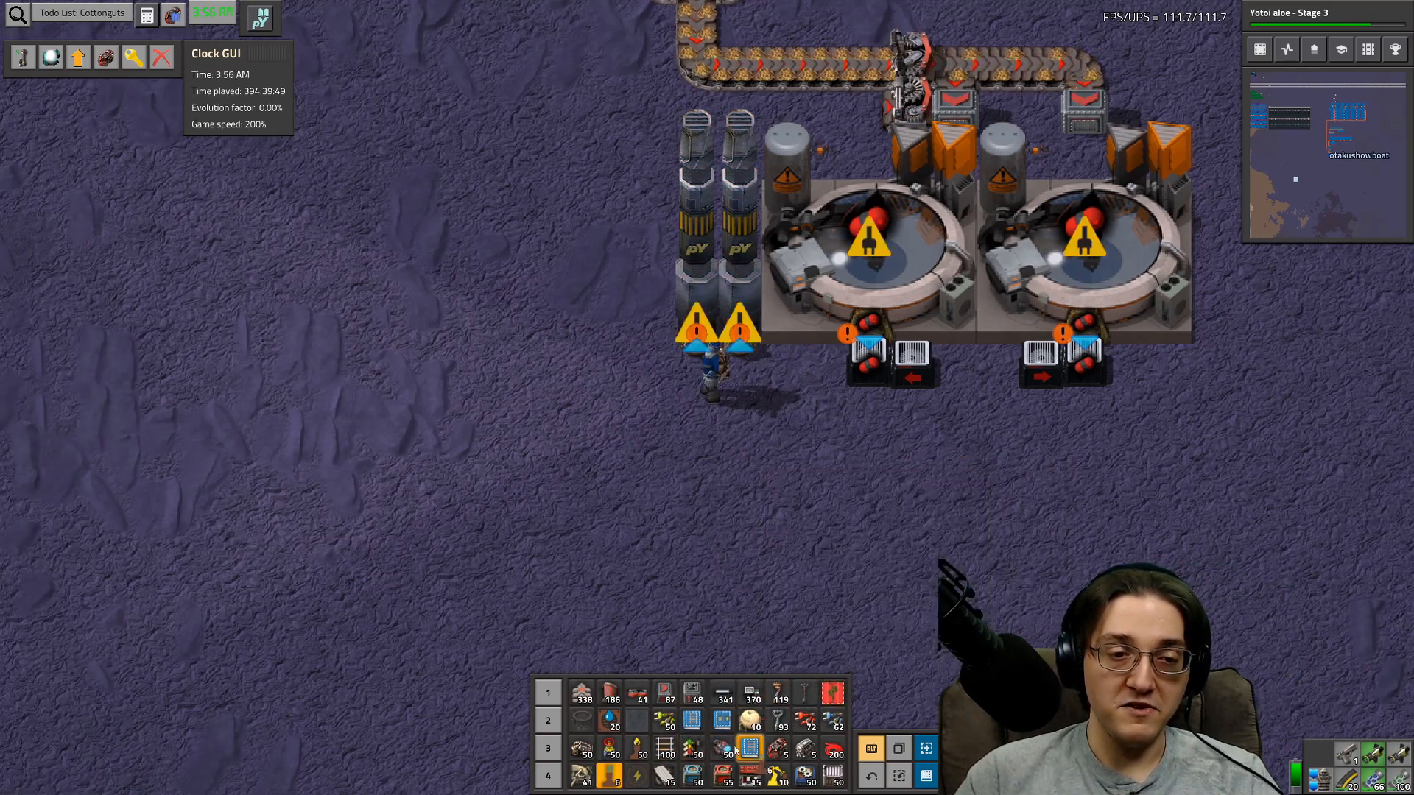
- Add two more pY storage tanks and pipe them into the moss farms
{"action": "left_click", "coordinate": [780, 604]}
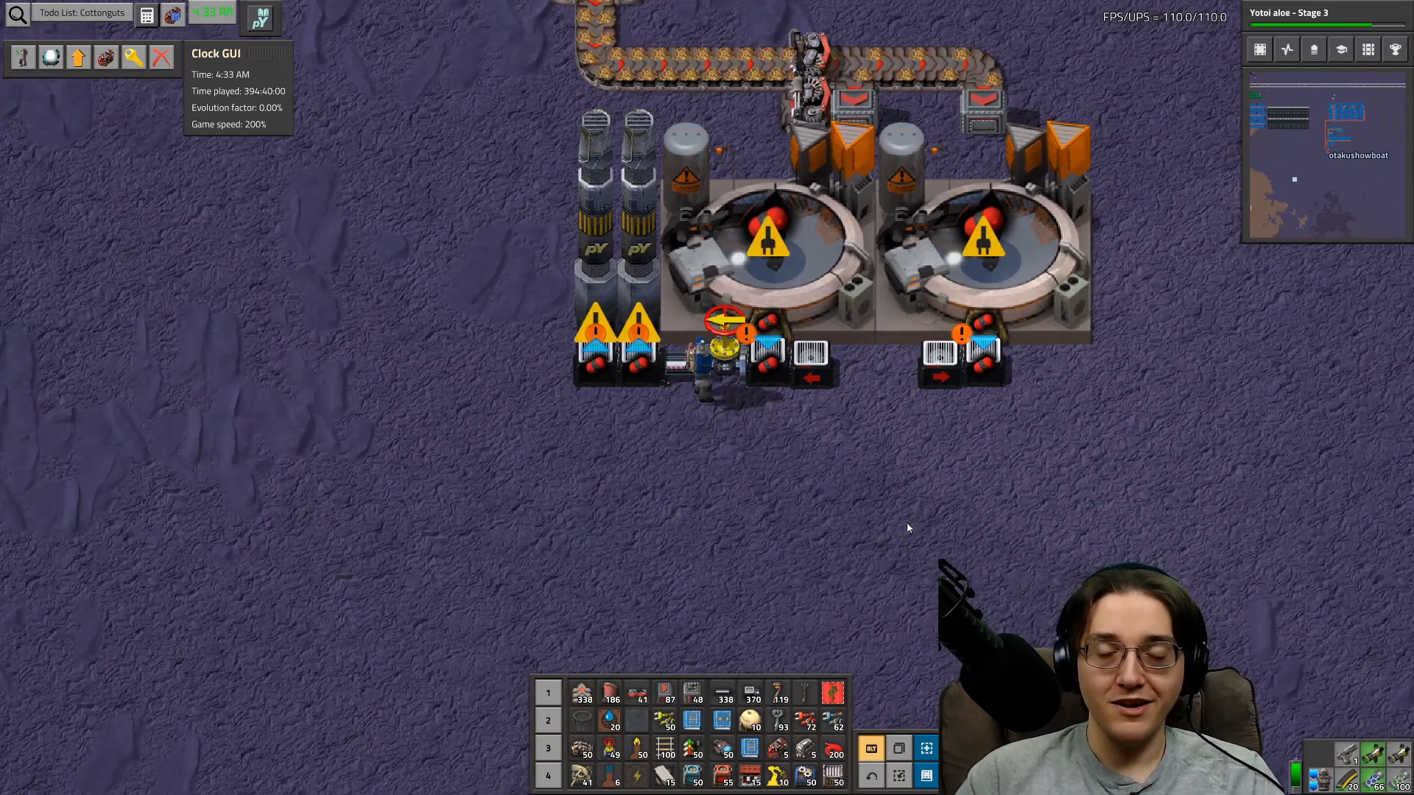
{"action": "left_click", "coordinate": [766, 238]}
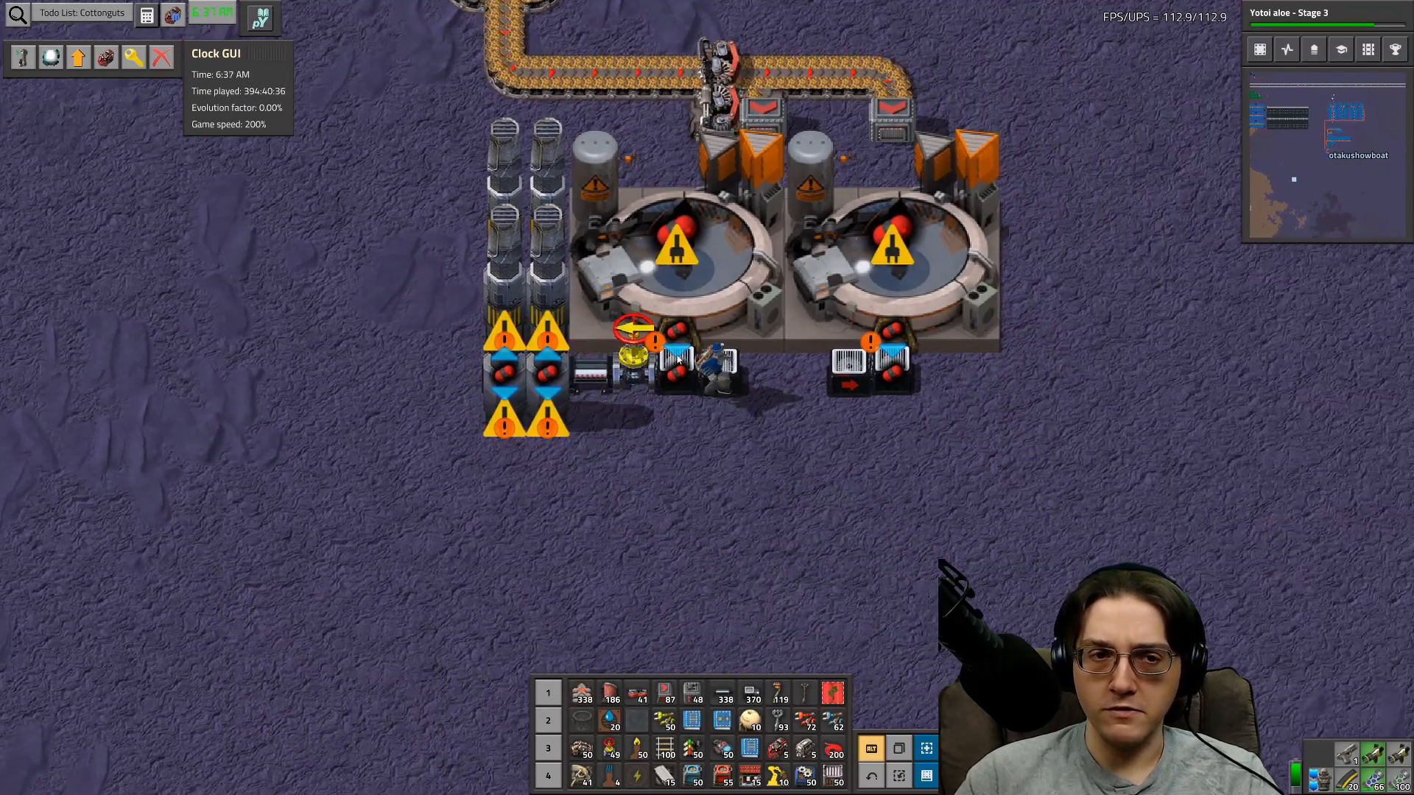
{"action": "left_click", "coordinate": [667, 252]}
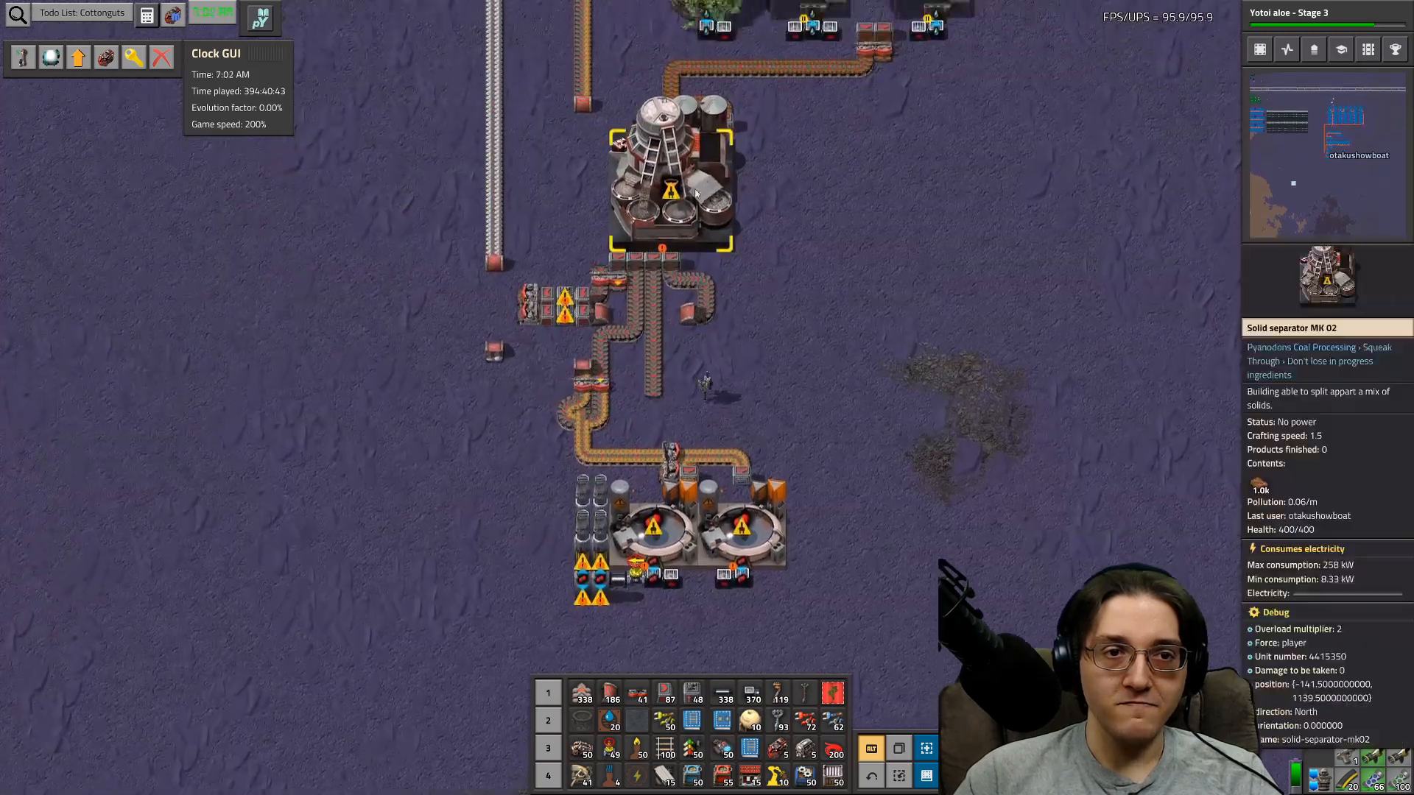
{"action": "left_click", "coordinate": [672, 190]}
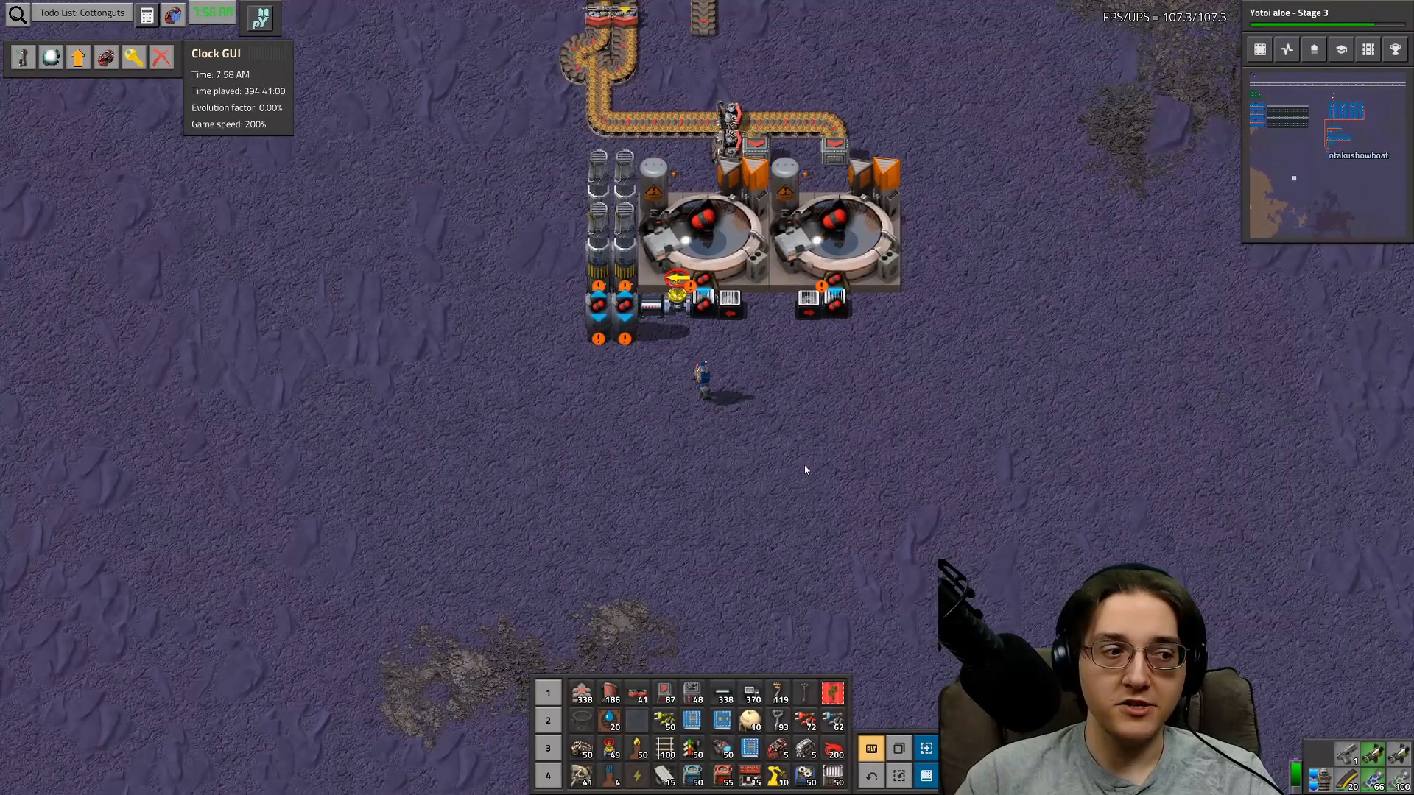
{"action": "key", "text": "e"}
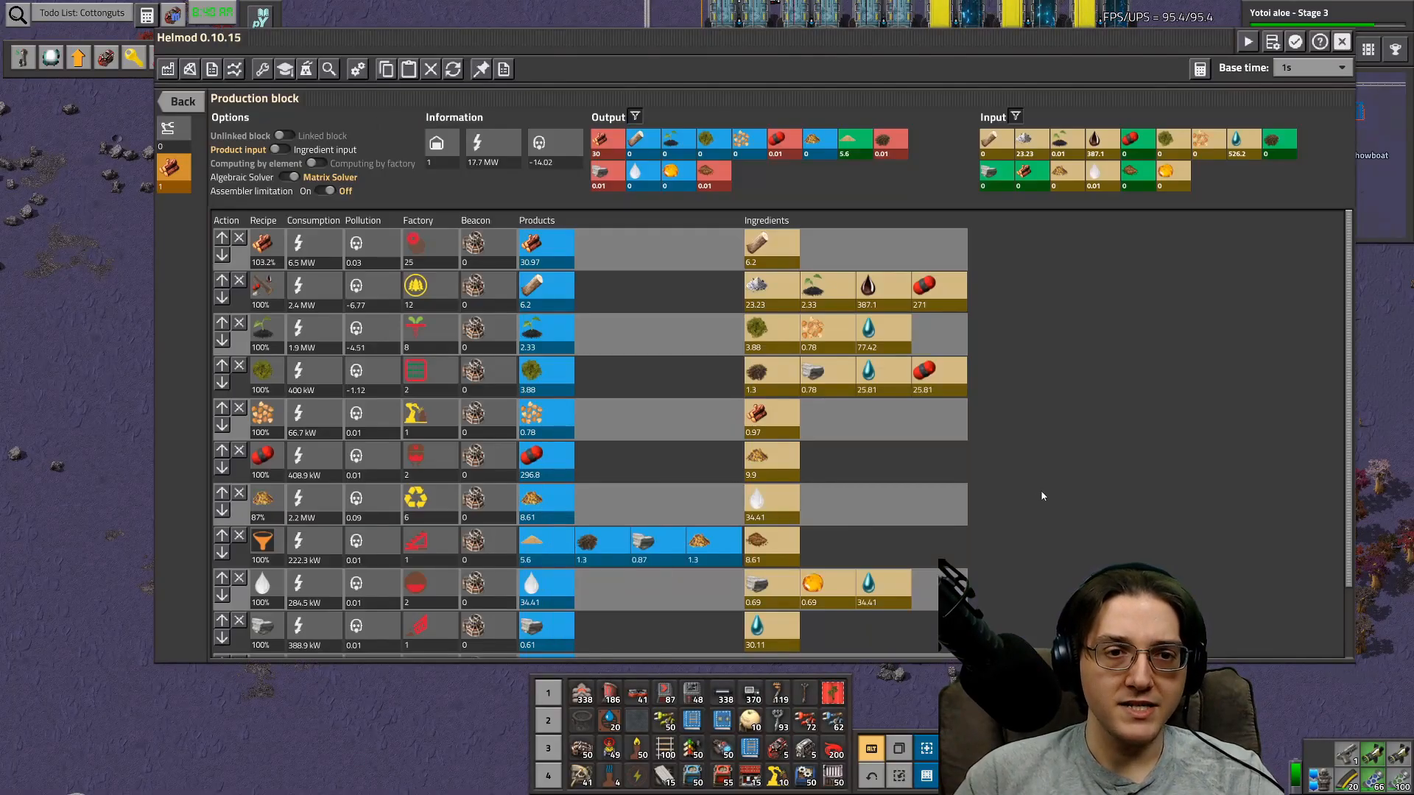
{"action": "mouse_move", "coordinate": [531, 430]}
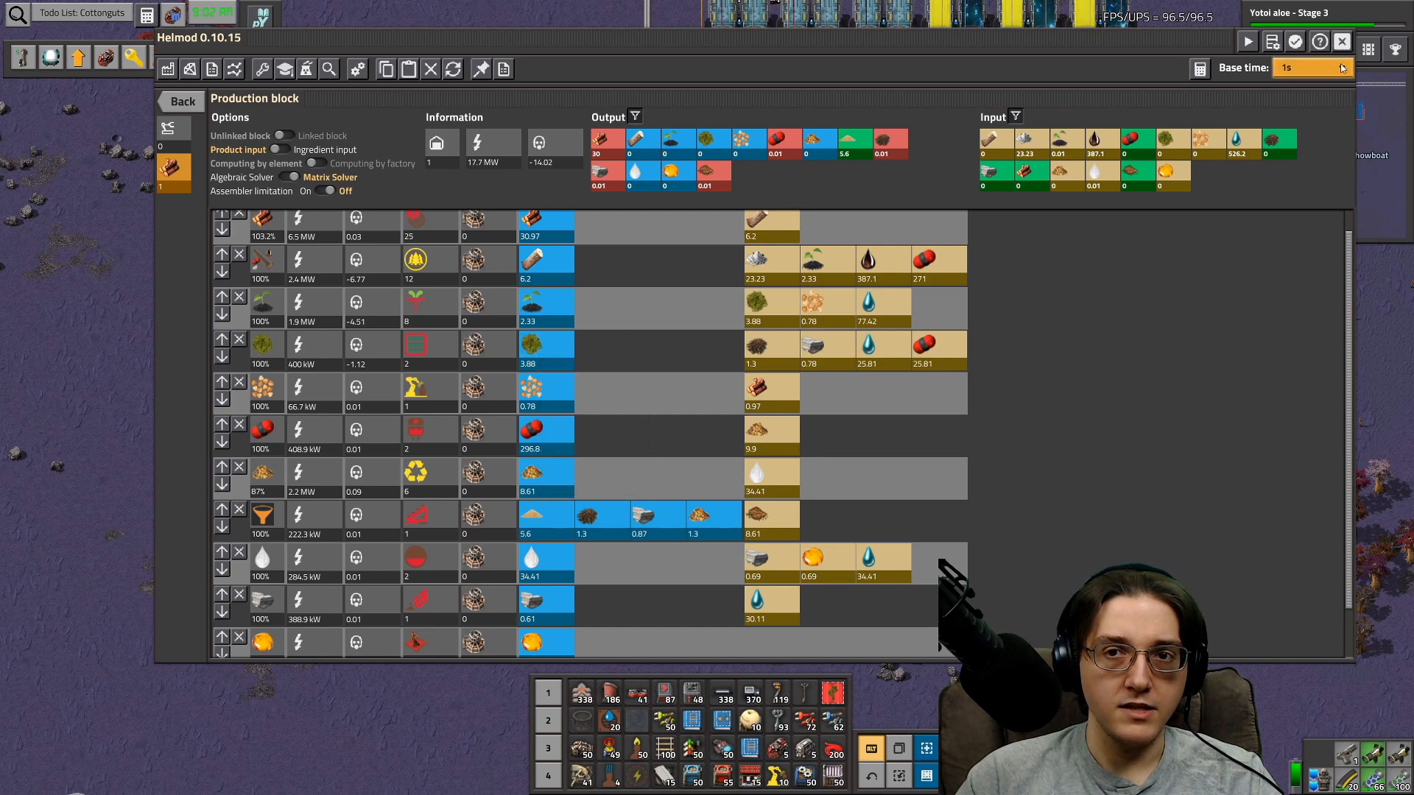
{"action": "mouse_move", "coordinate": [1342, 41]}
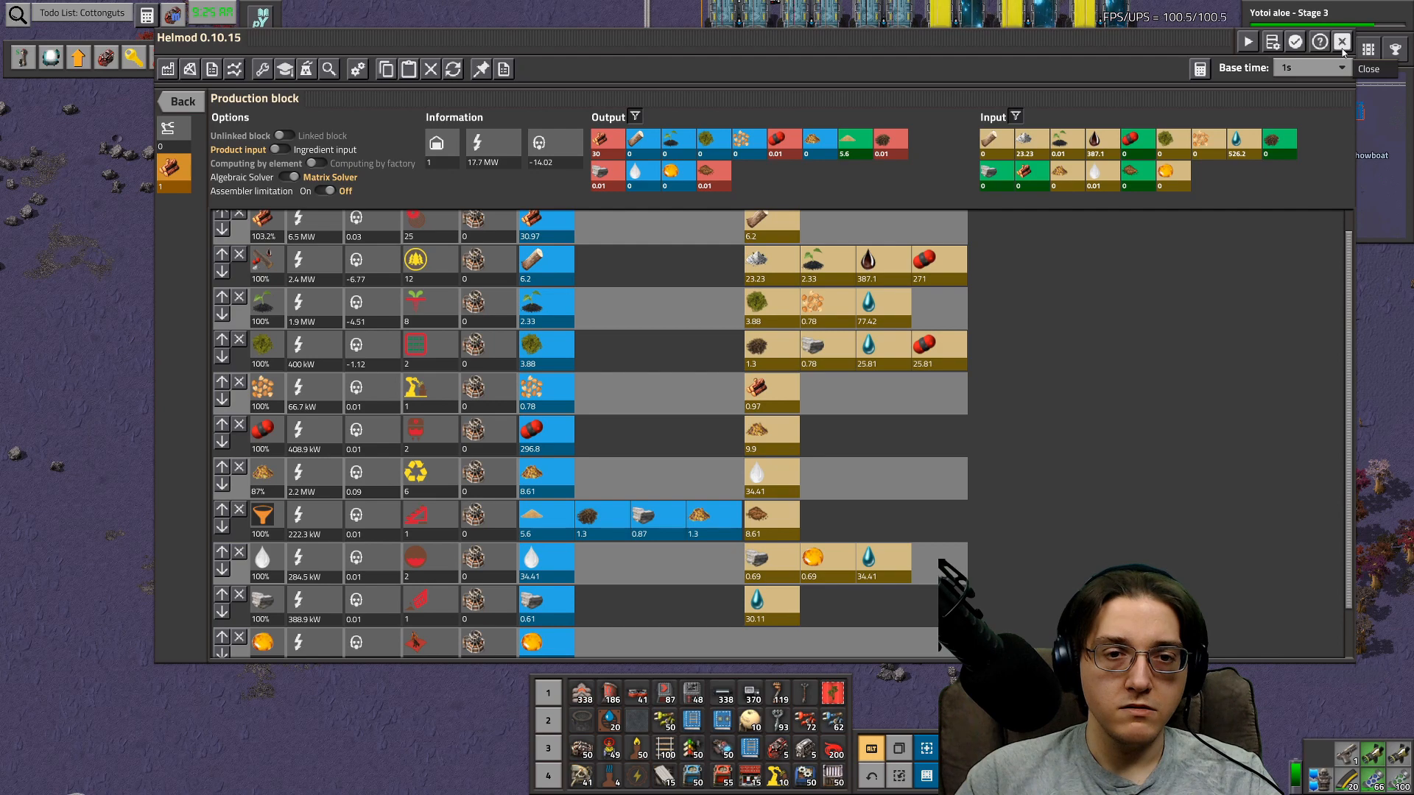
- Close the Helmod production block planner to return to the sap extractor view
{"action": "left_click", "coordinate": [1342, 42]}
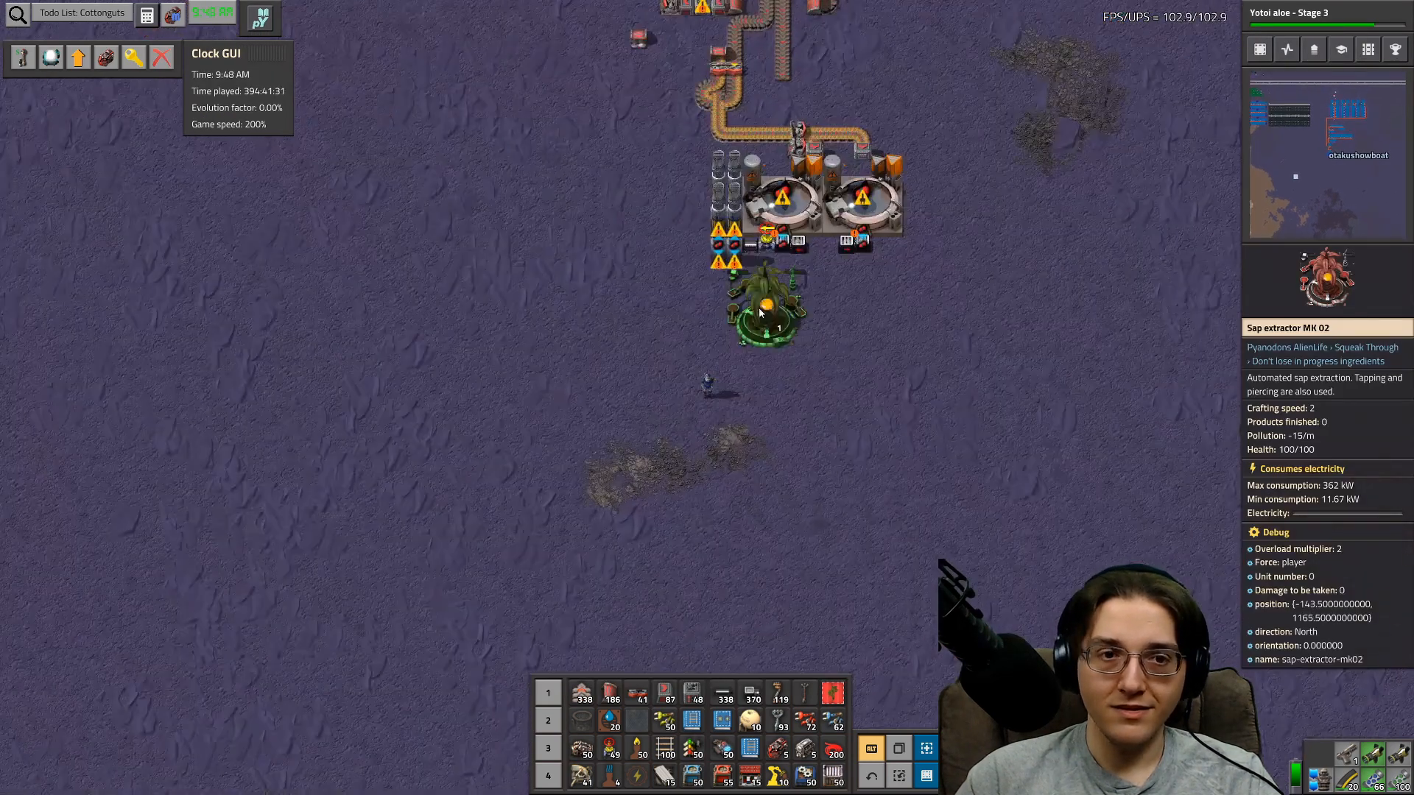
- Place two Moss farm MK 02s side by side below the farm build
{"action": "key", "text": "e"}
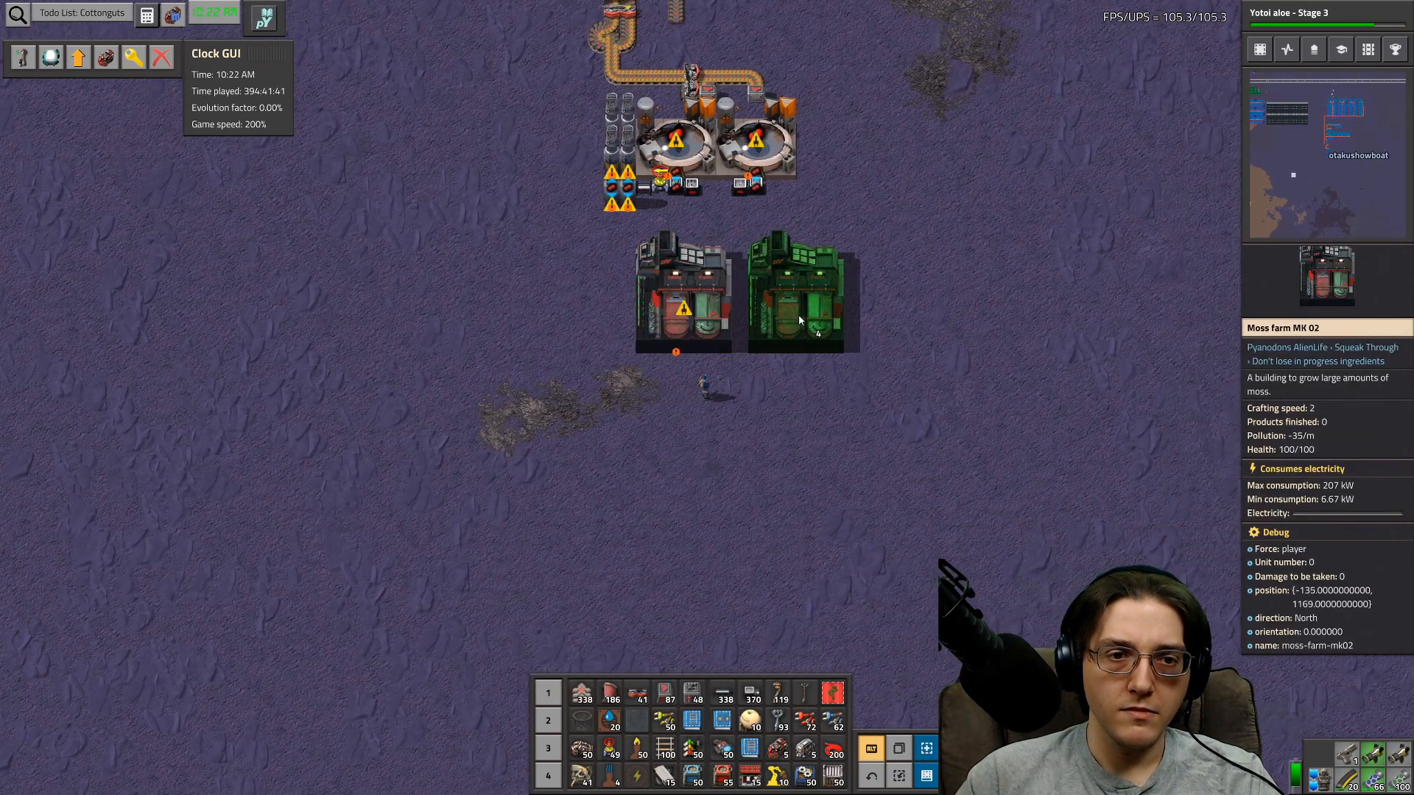
{"action": "left_click", "coordinate": [791, 298]}
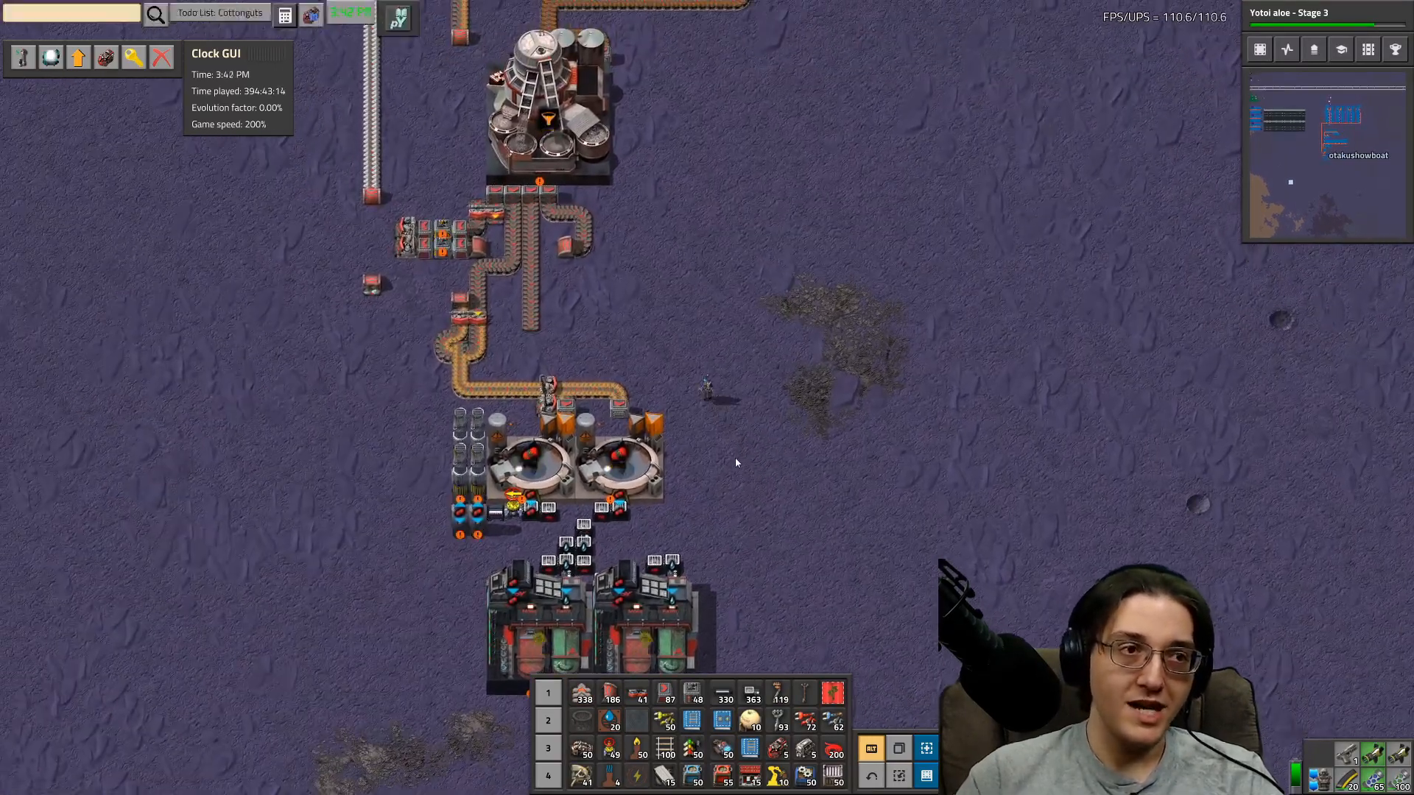
- Search 'yellow', open the Yellowcake recipe, and check its Space science pack use
{"action": "type", "text": "yellow"}
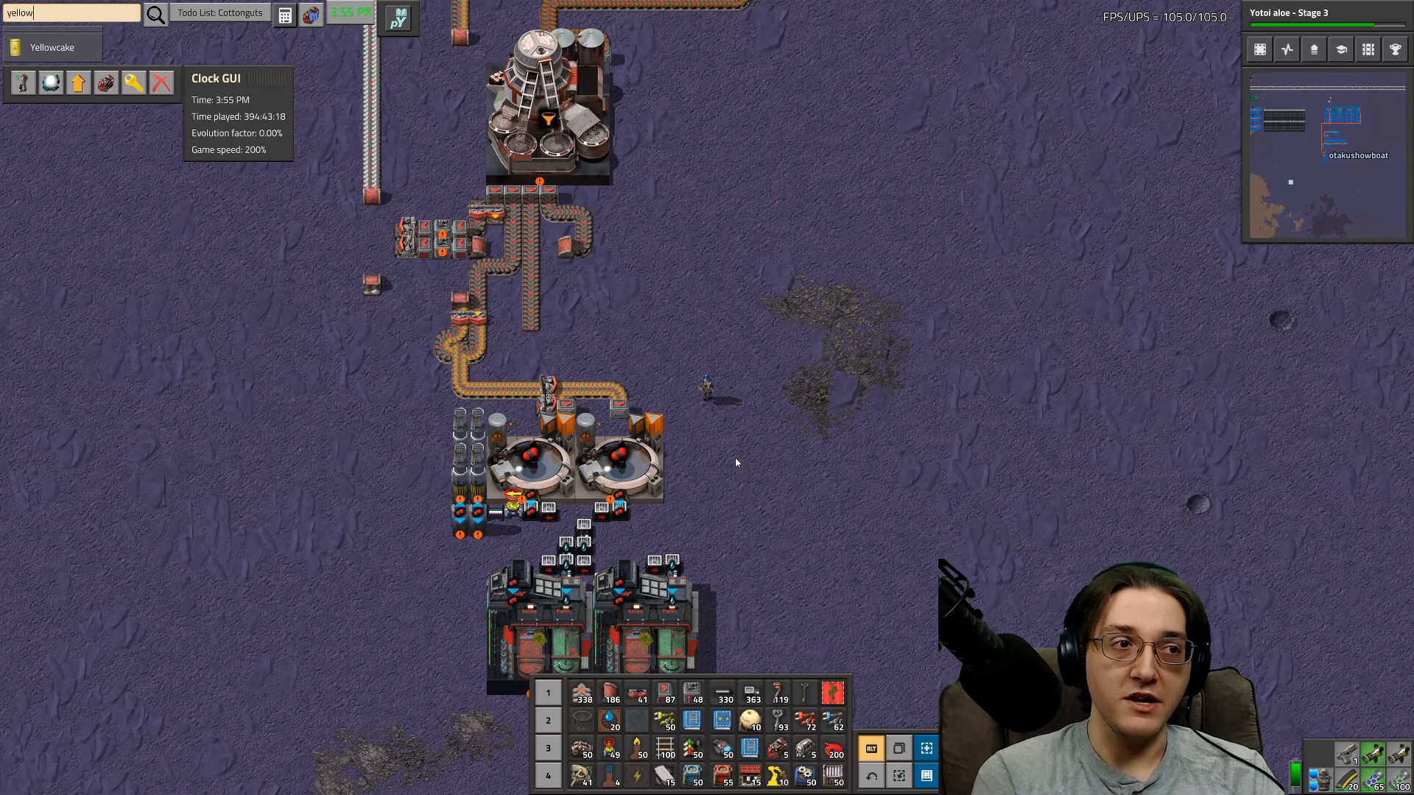
{"action": "left_click", "coordinate": [52, 47]}
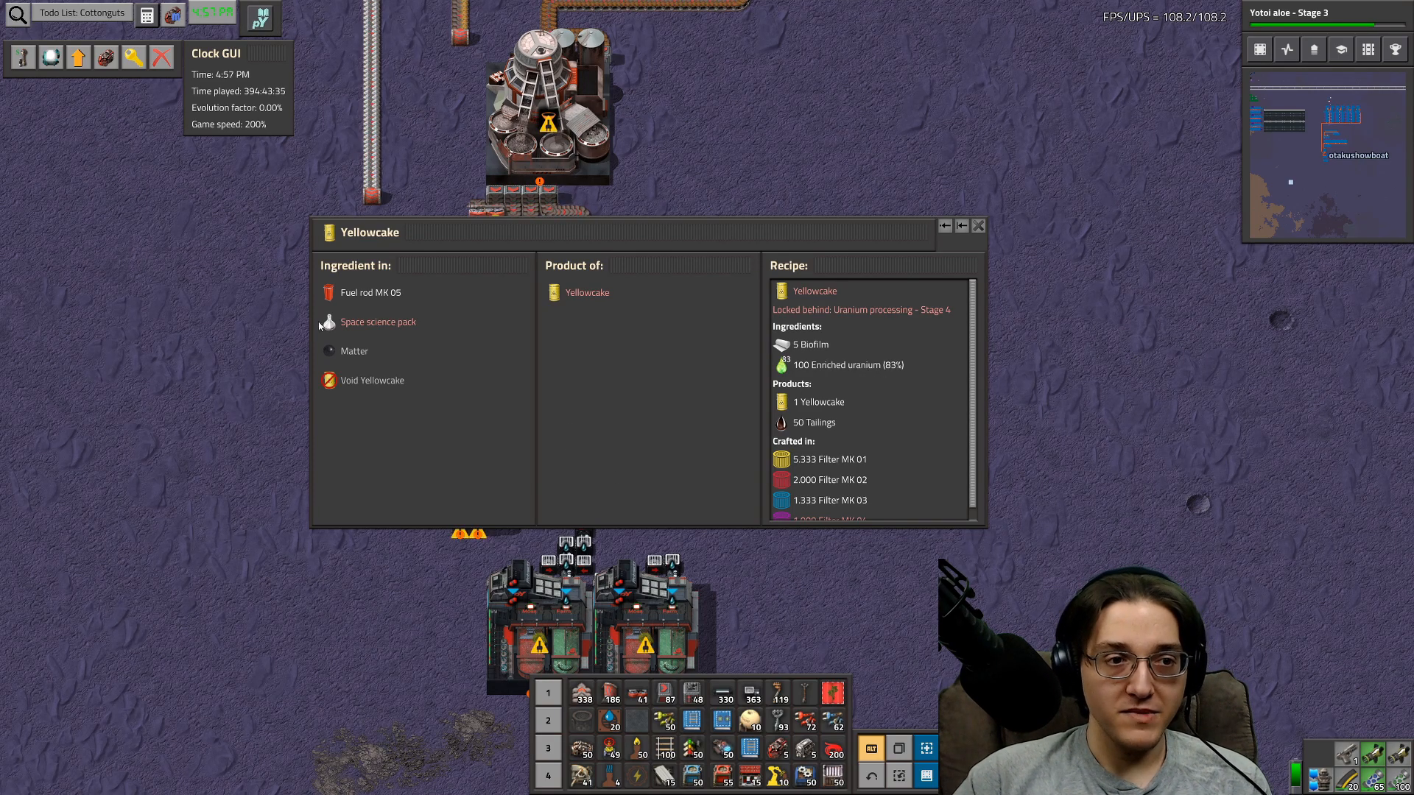
{"action": "left_click", "coordinate": [378, 322]}
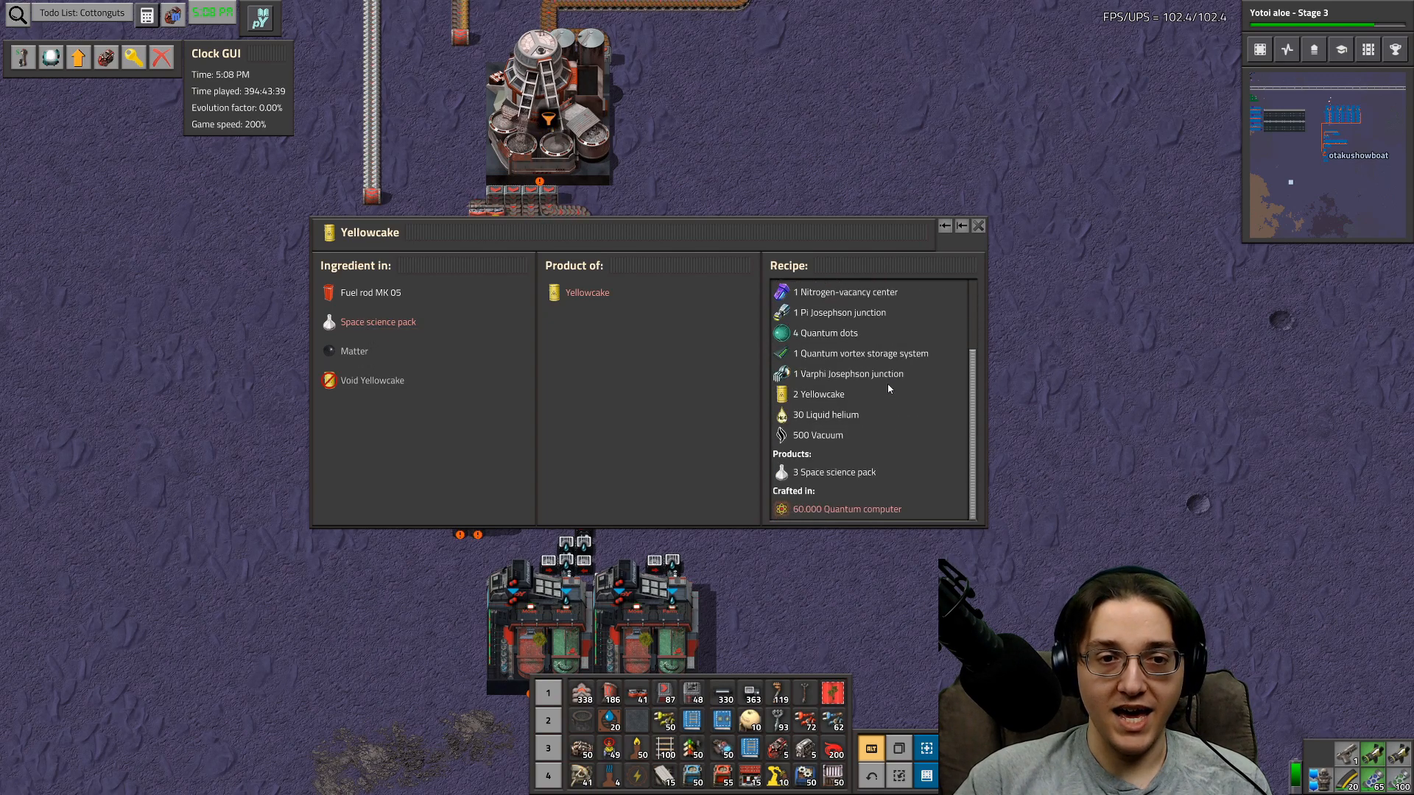
{"action": "scroll", "scroll_direction": "up", "scroll_amount": 3}
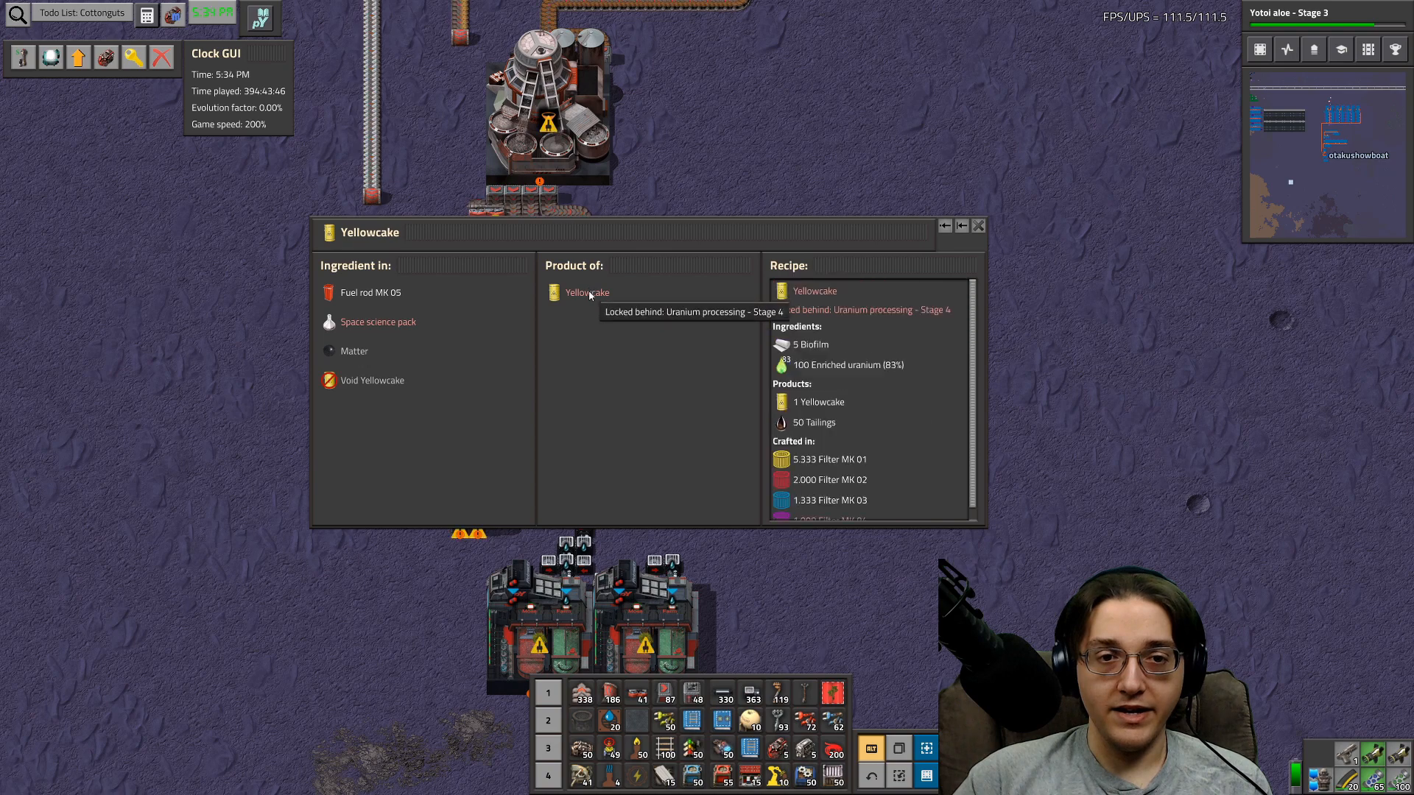
{"action": "mouse_move", "coordinate": [667, 425]}
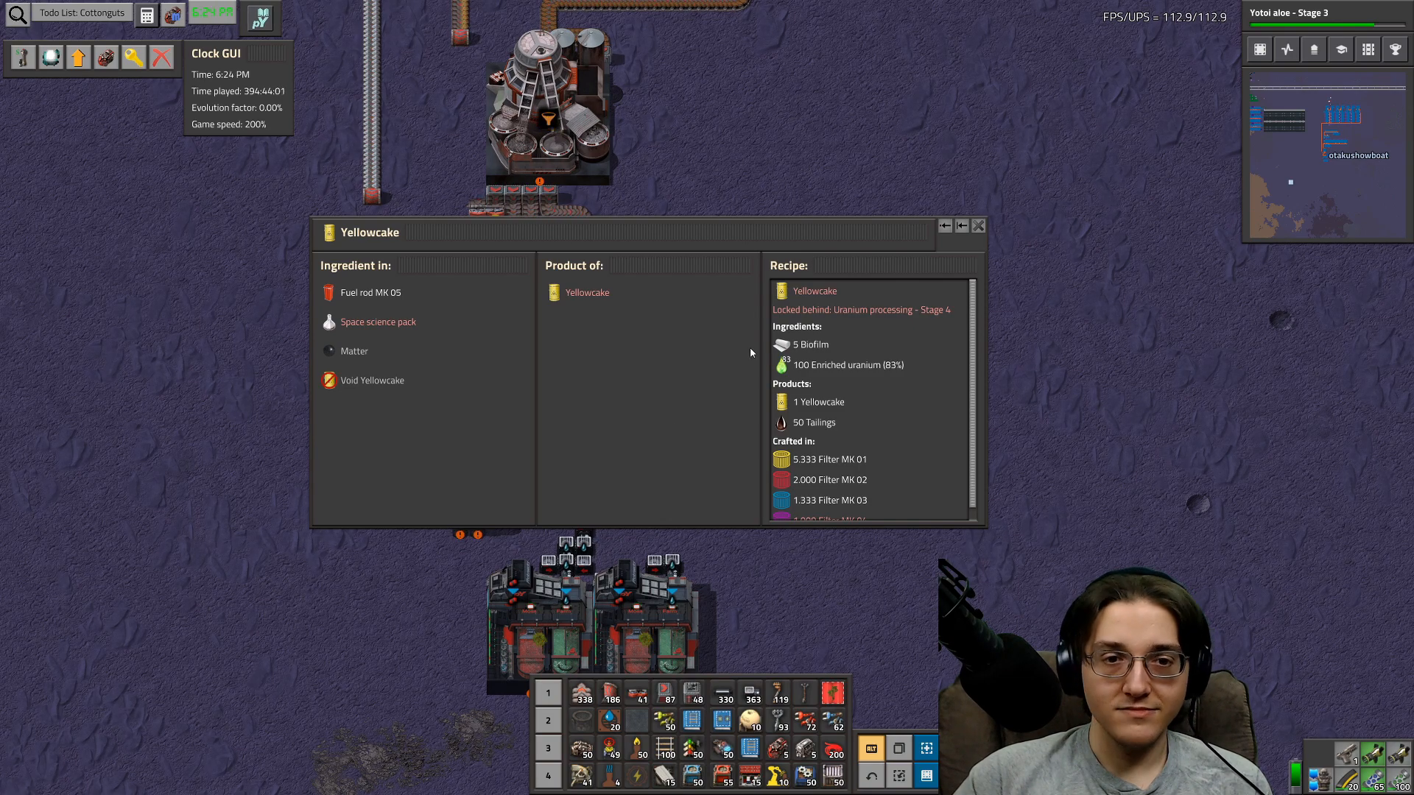
{"action": "scroll", "scroll_direction": "down", "scroll_amount": 3}
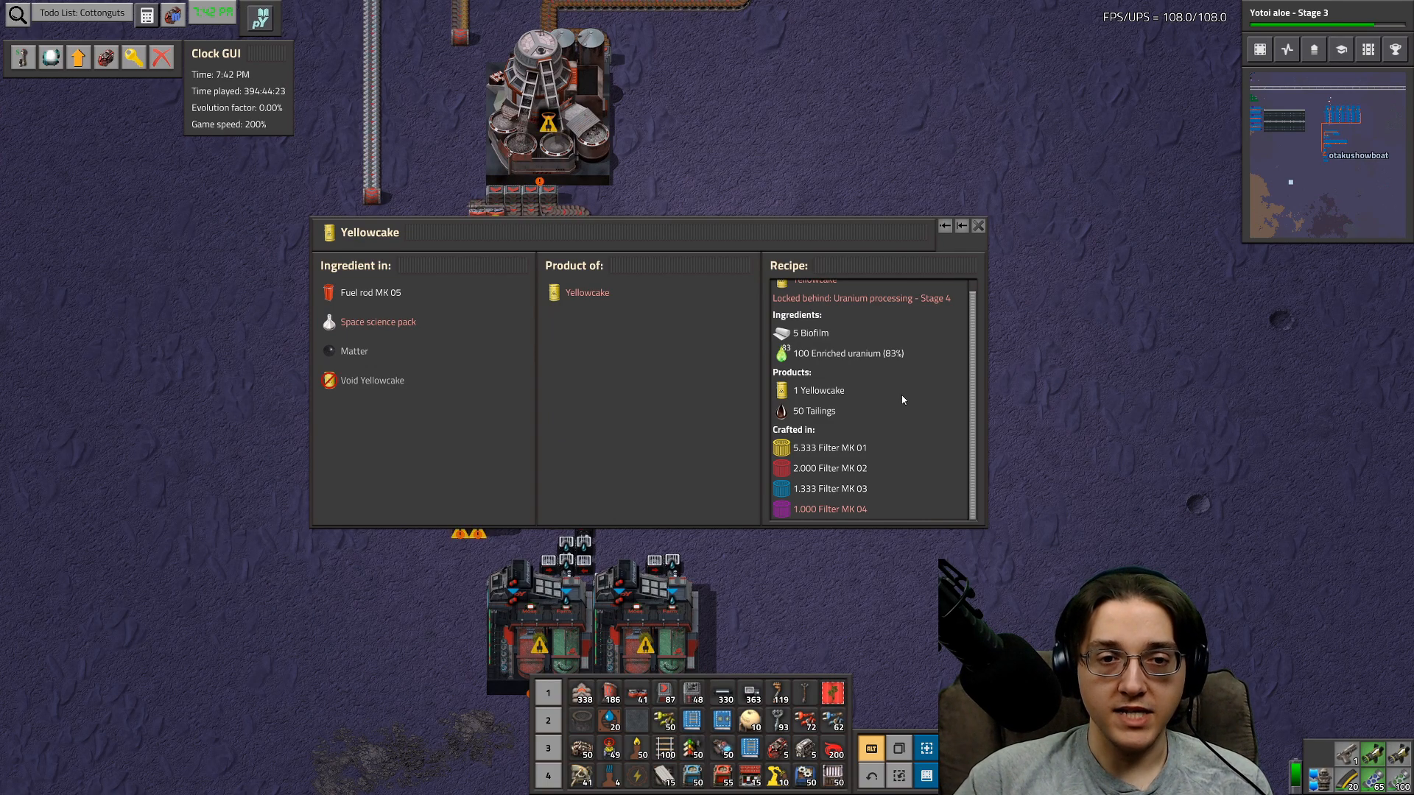
{"action": "scroll", "scroll_direction": "up", "scroll_amount": 3}
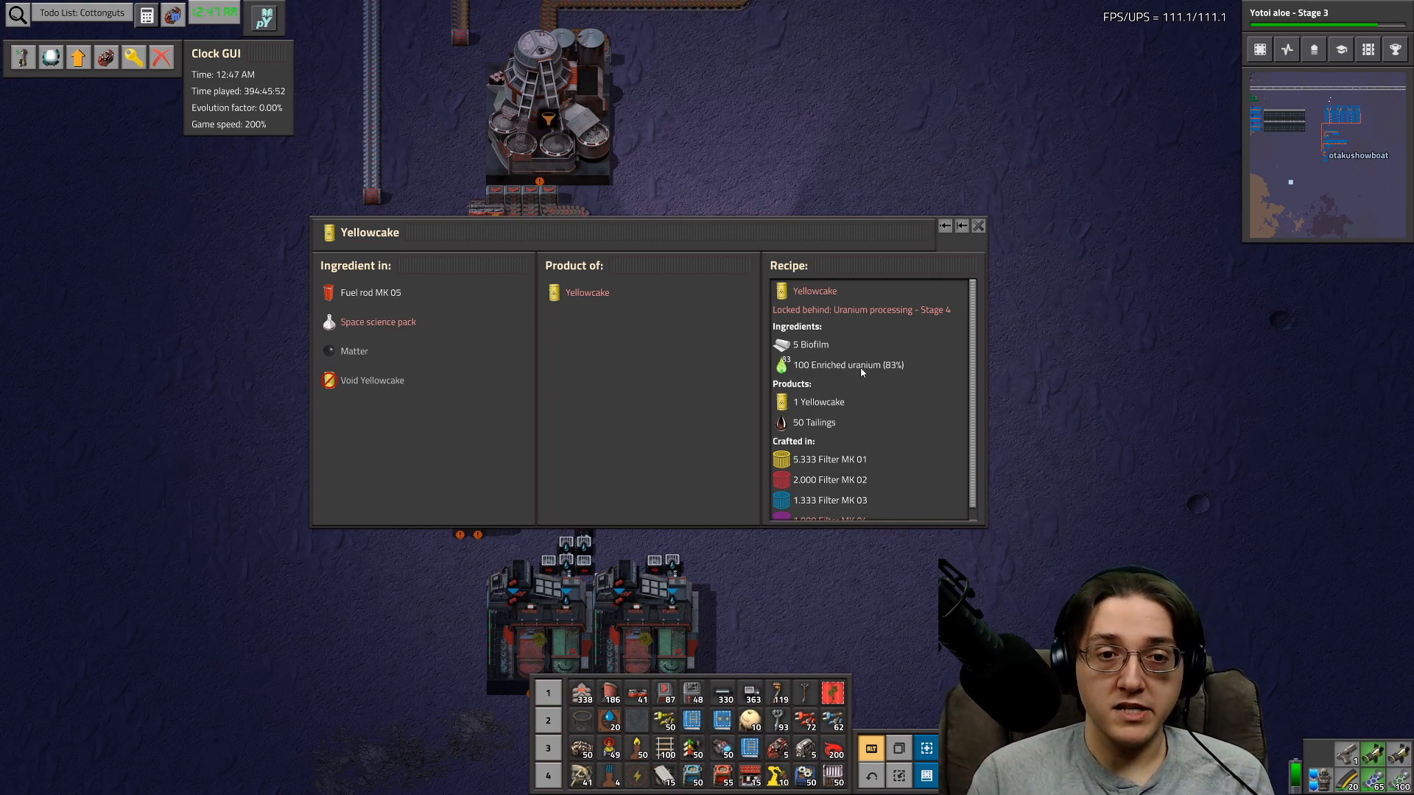
- Trace enriched uranium from 83% via 81% and Industrial solvent to the 70% recipe, then close the browser
{"action": "left_click", "coordinate": [847, 364]}
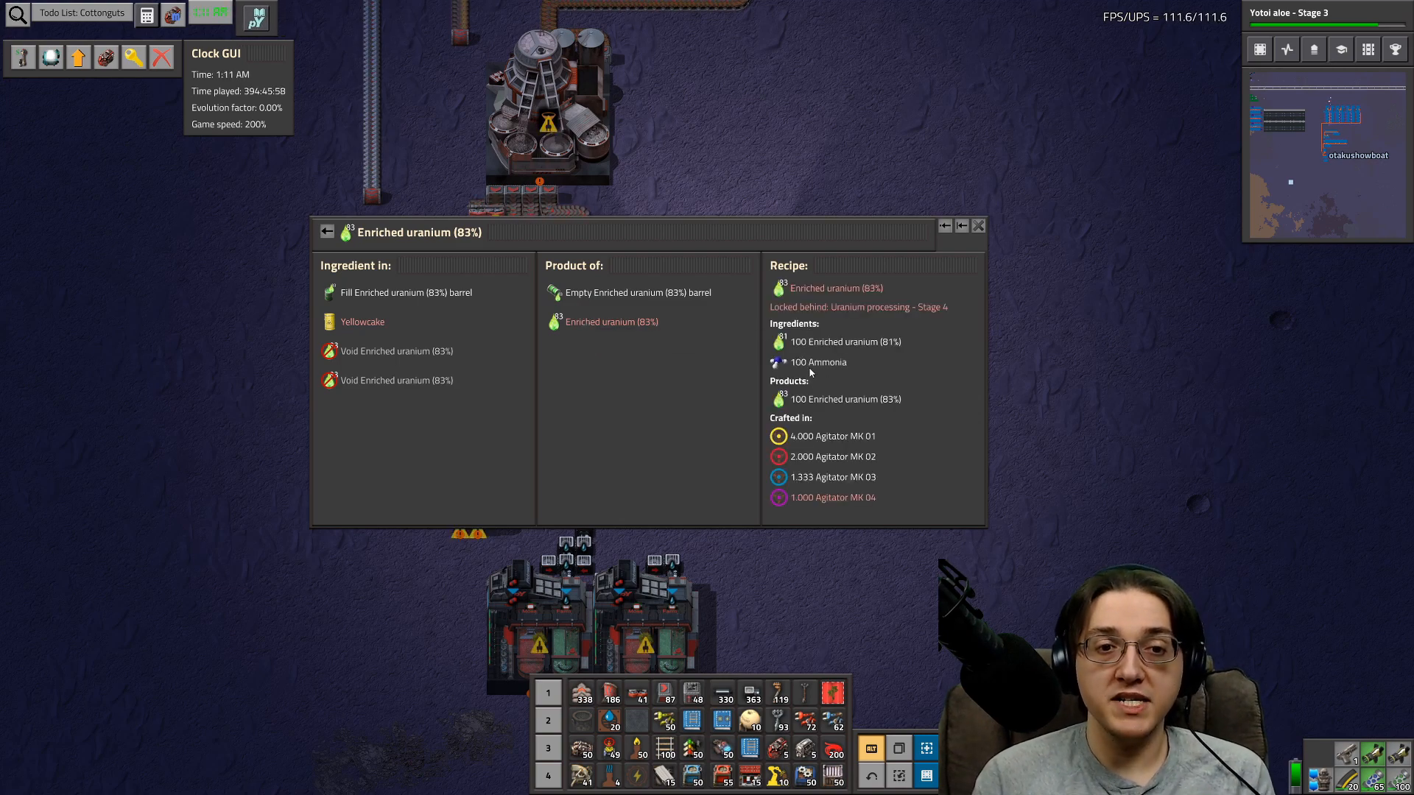
{"action": "left_click", "coordinate": [842, 341]}
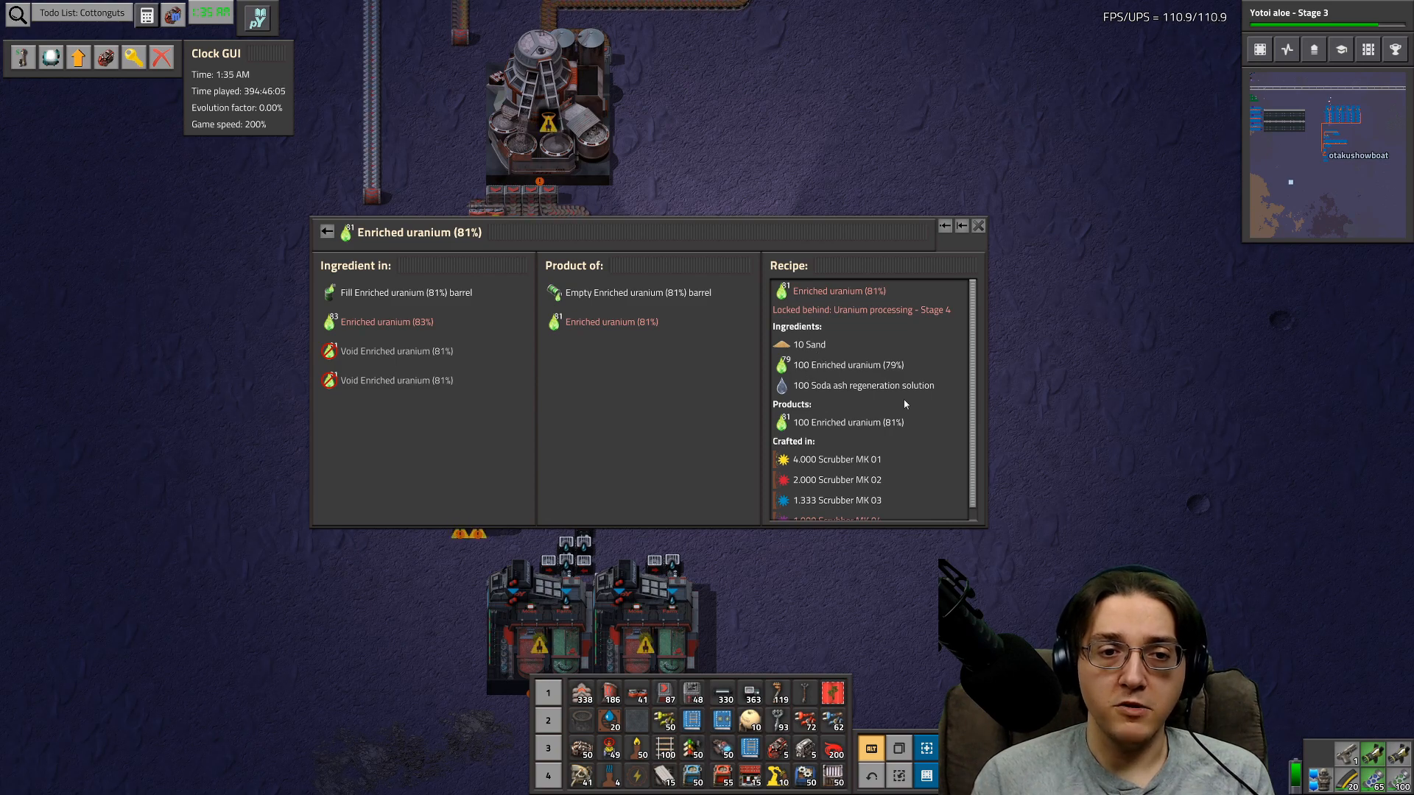
{"action": "mouse_move", "coordinate": [832, 257]}
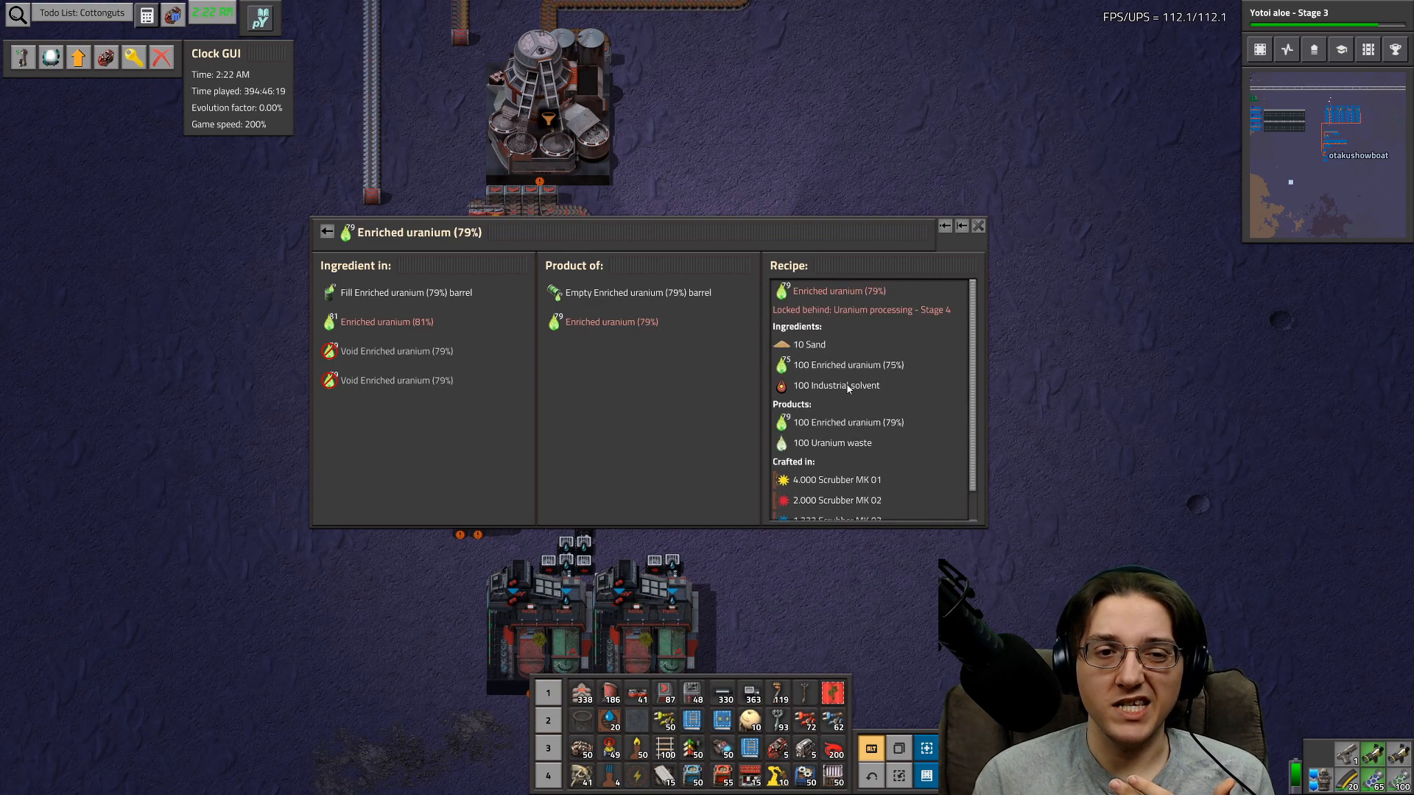
{"action": "left_click", "coordinate": [836, 385]}
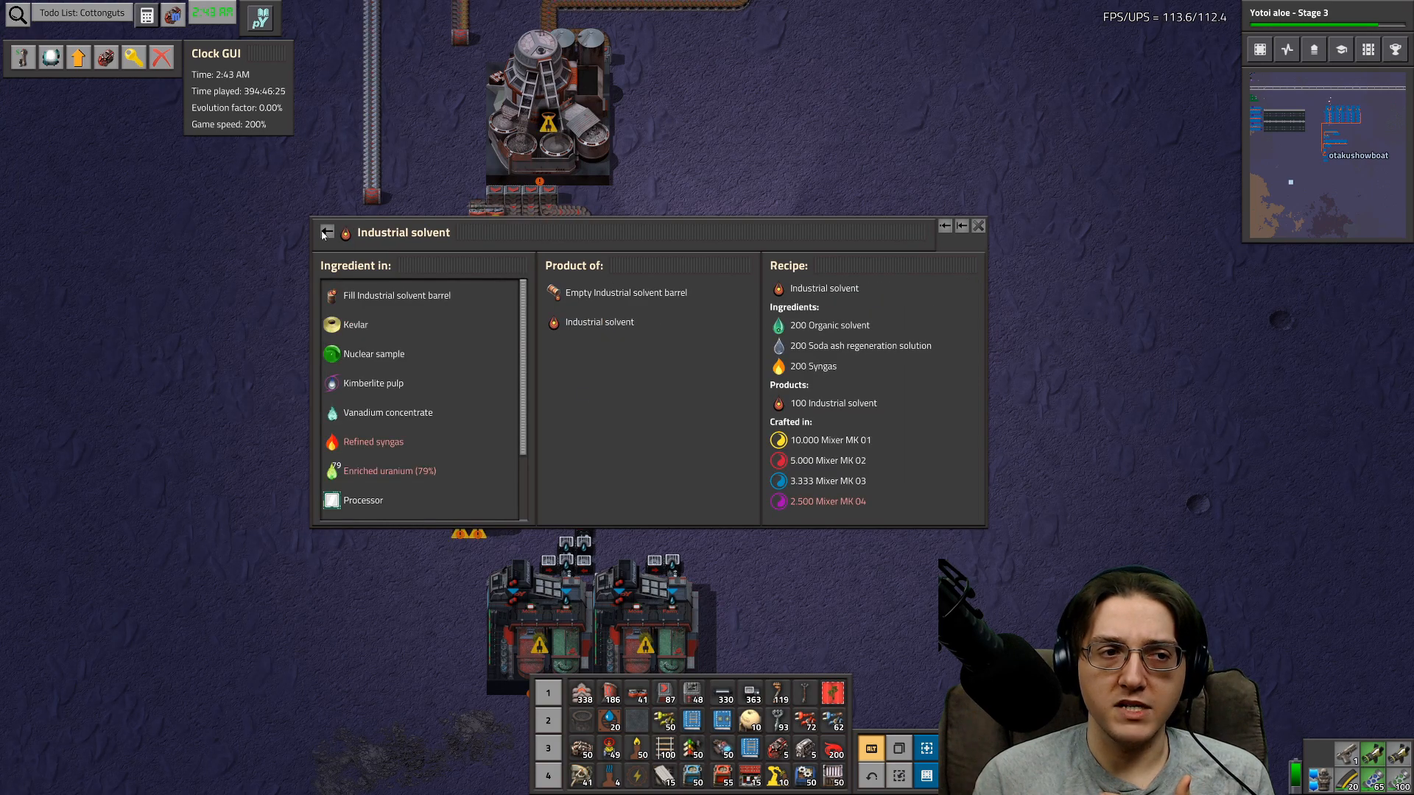
{"action": "left_click", "coordinate": [388, 471]}
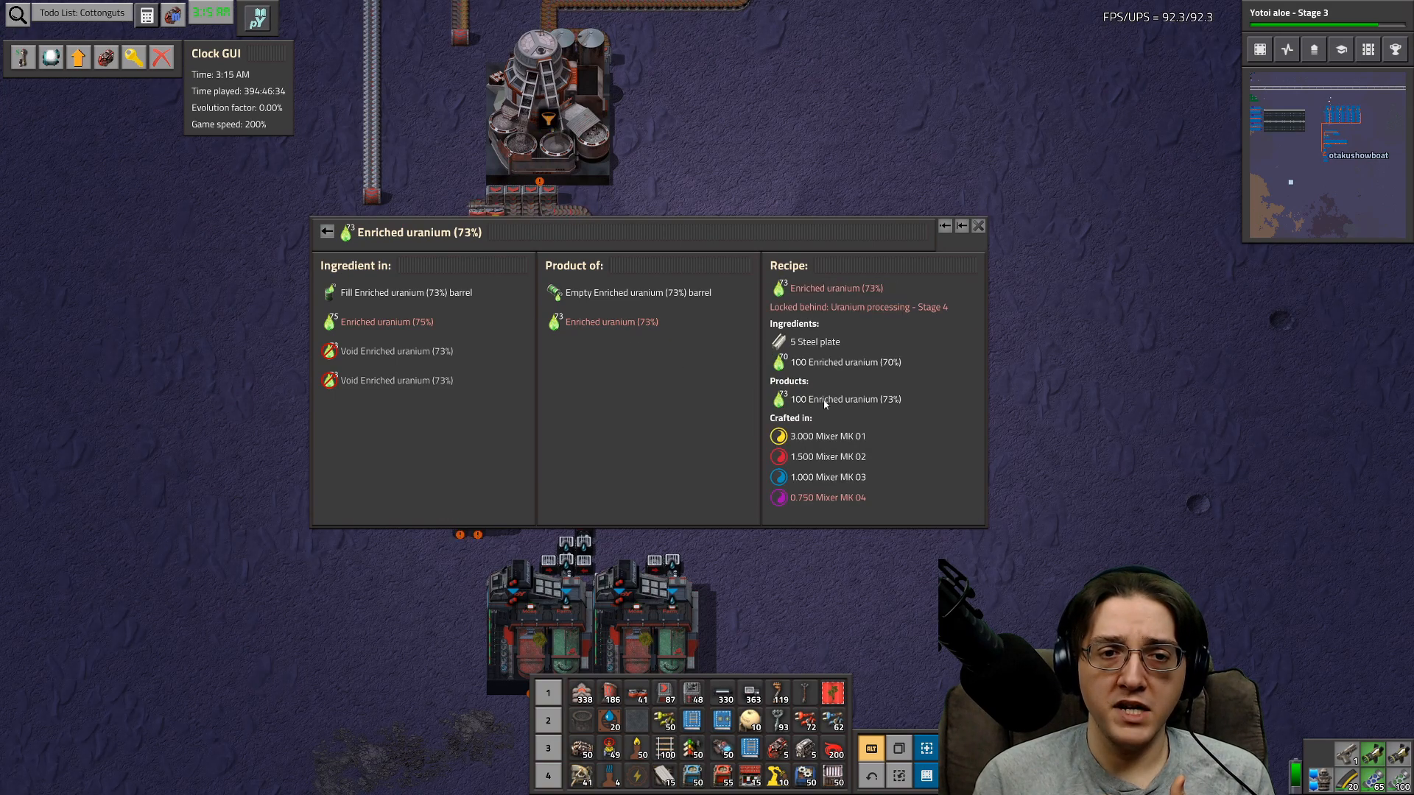
{"action": "left_click", "coordinate": [844, 362]}
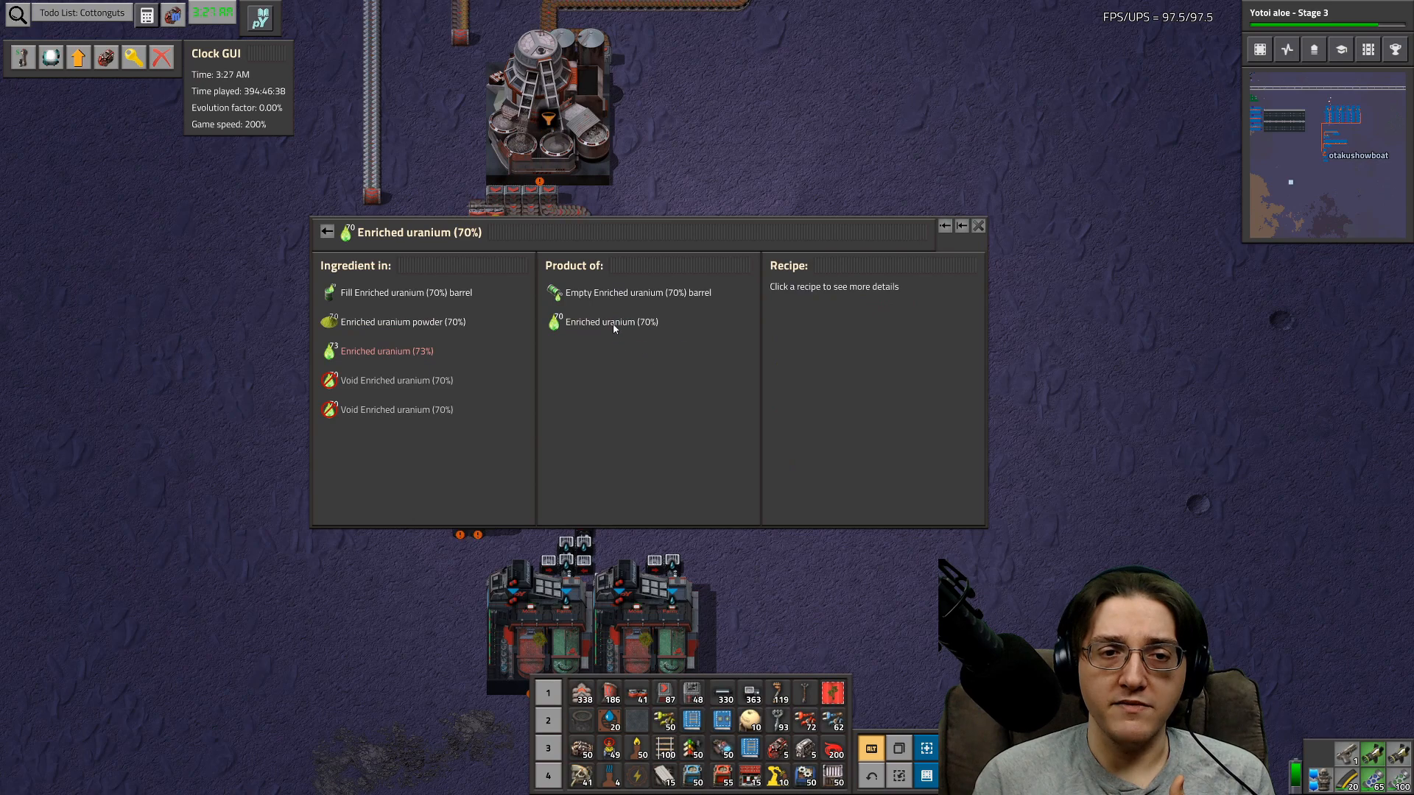
{"action": "left_click", "coordinate": [610, 321]}
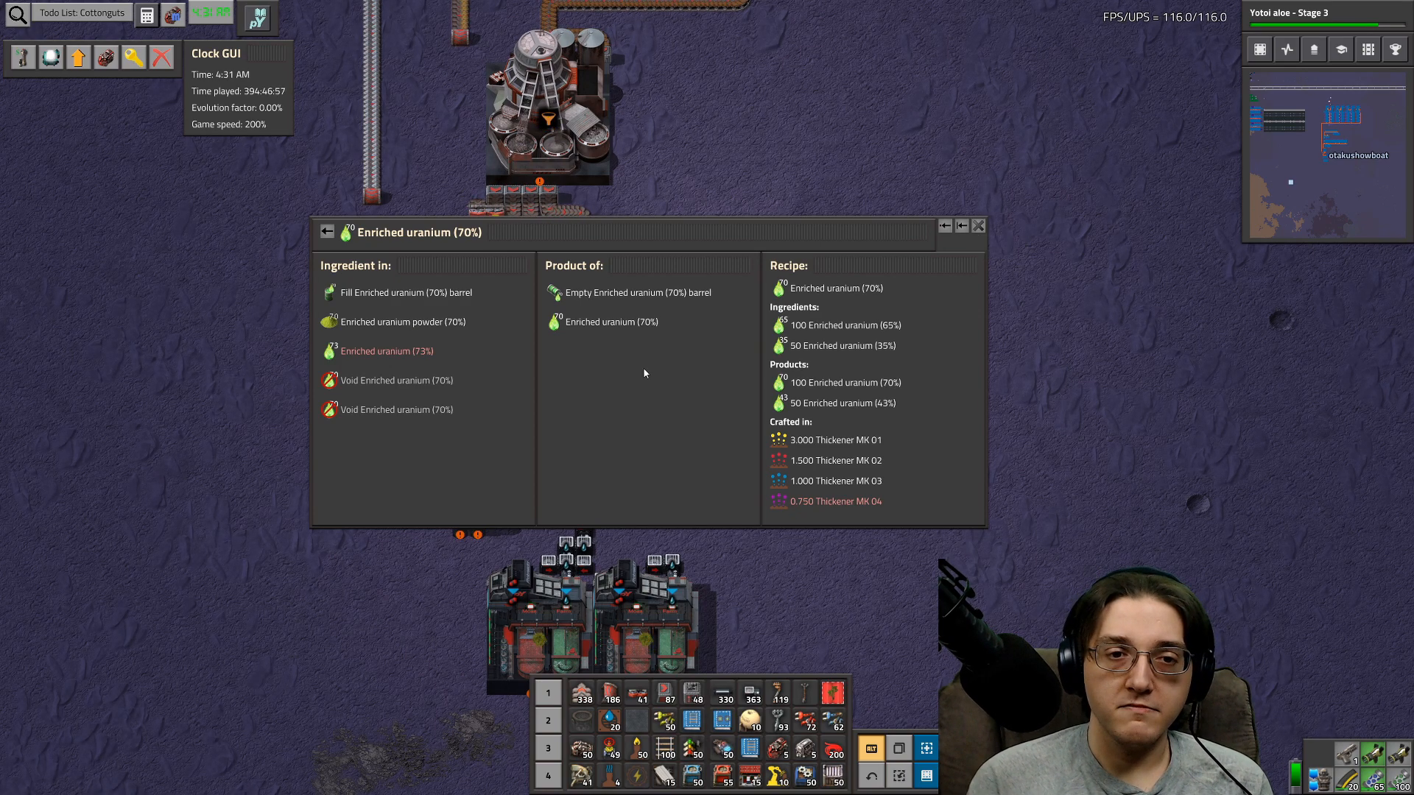
{"action": "mouse_move", "coordinate": [900, 488]}
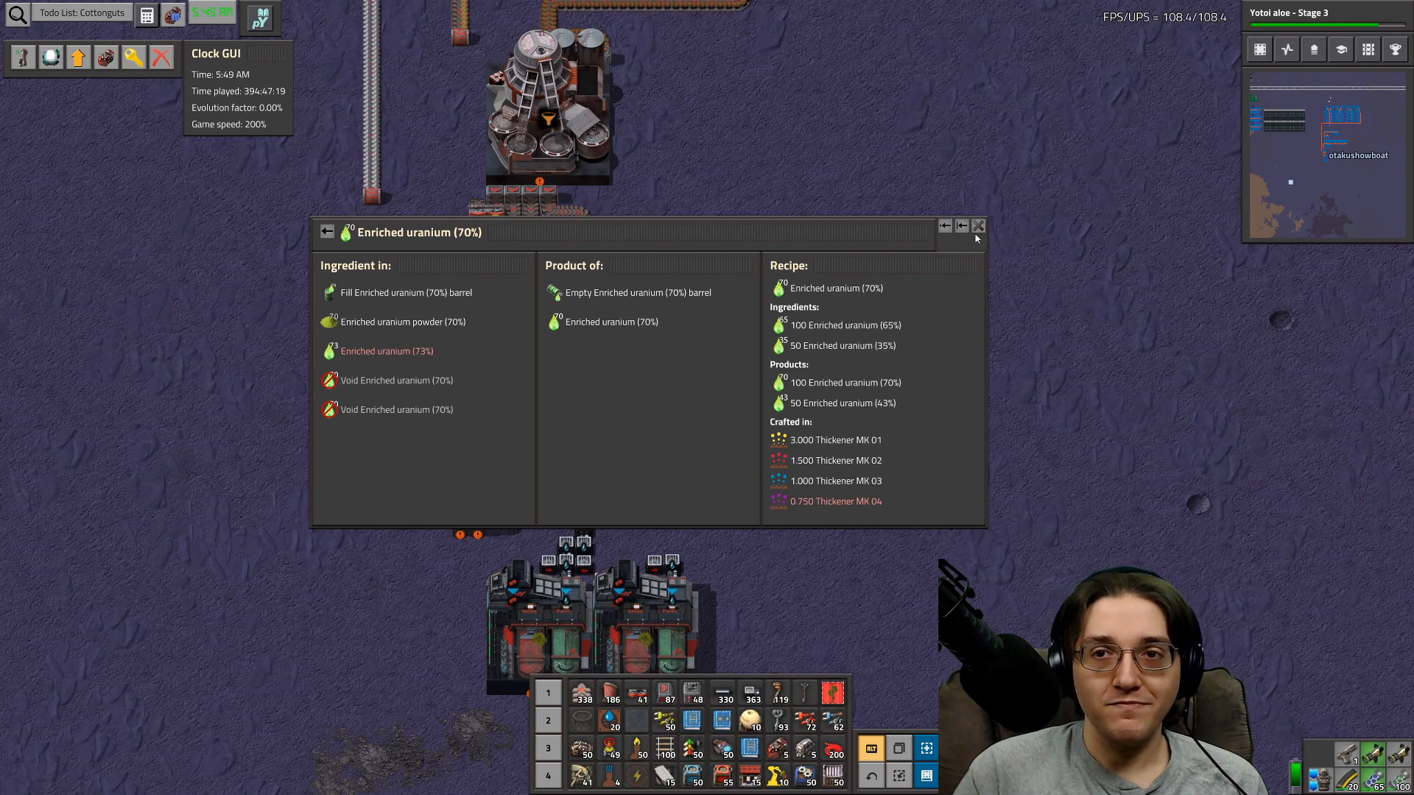
{"action": "left_click", "coordinate": [977, 225]}
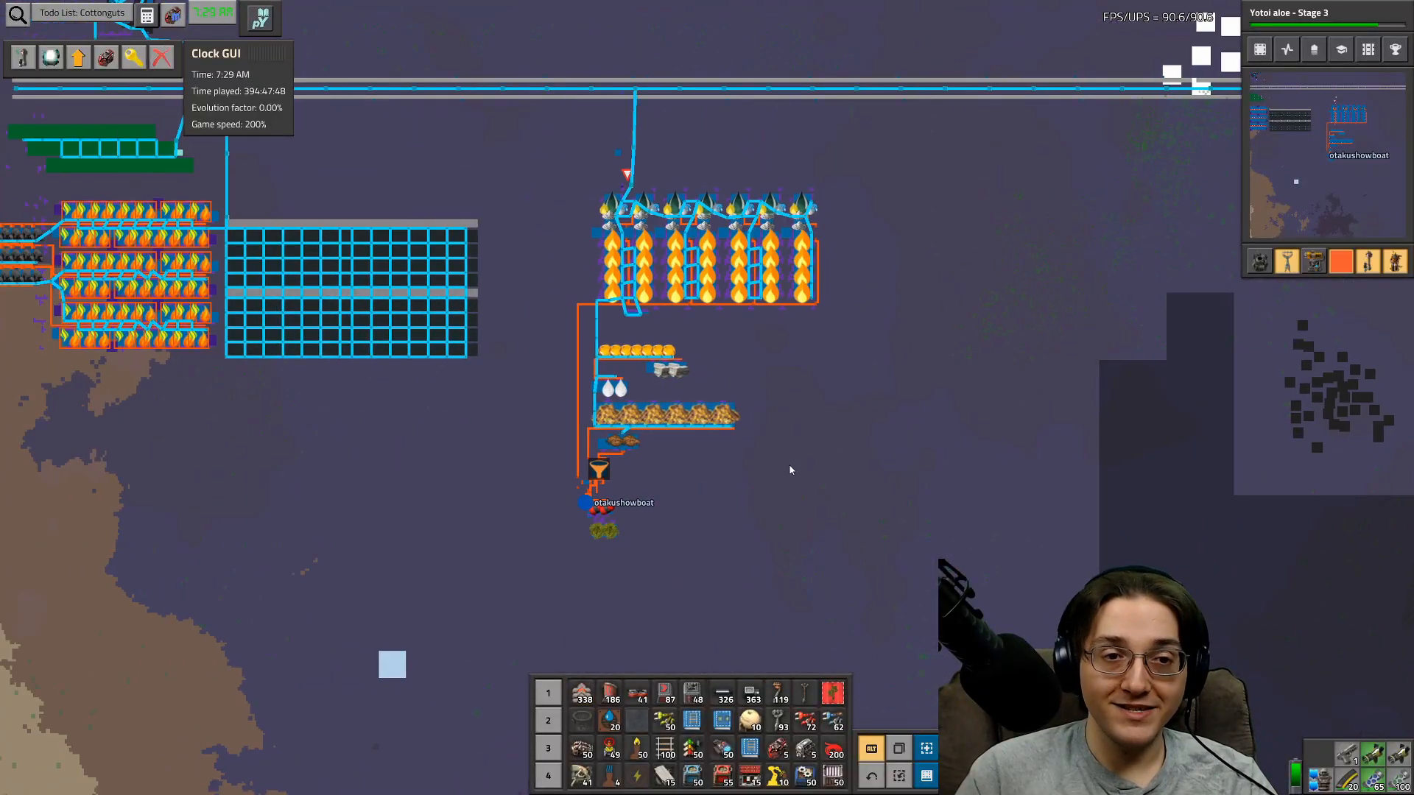
- Zoom across the map's districts, ending on a small pipe-and-belt production line
{"action": "scroll", "scroll_direction": "down", "scroll_amount": 3}
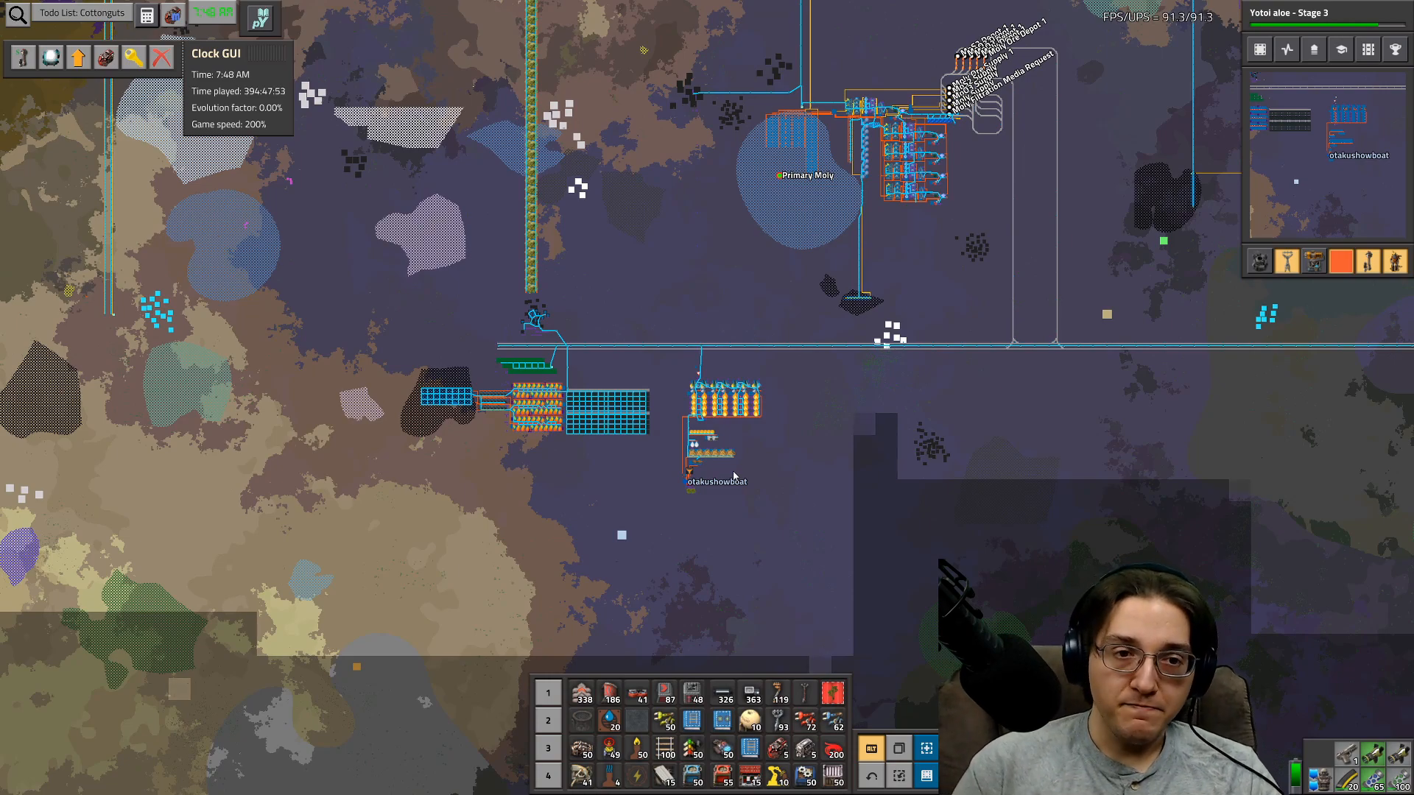
{"action": "scroll", "scroll_direction": "down", "scroll_amount": 3}
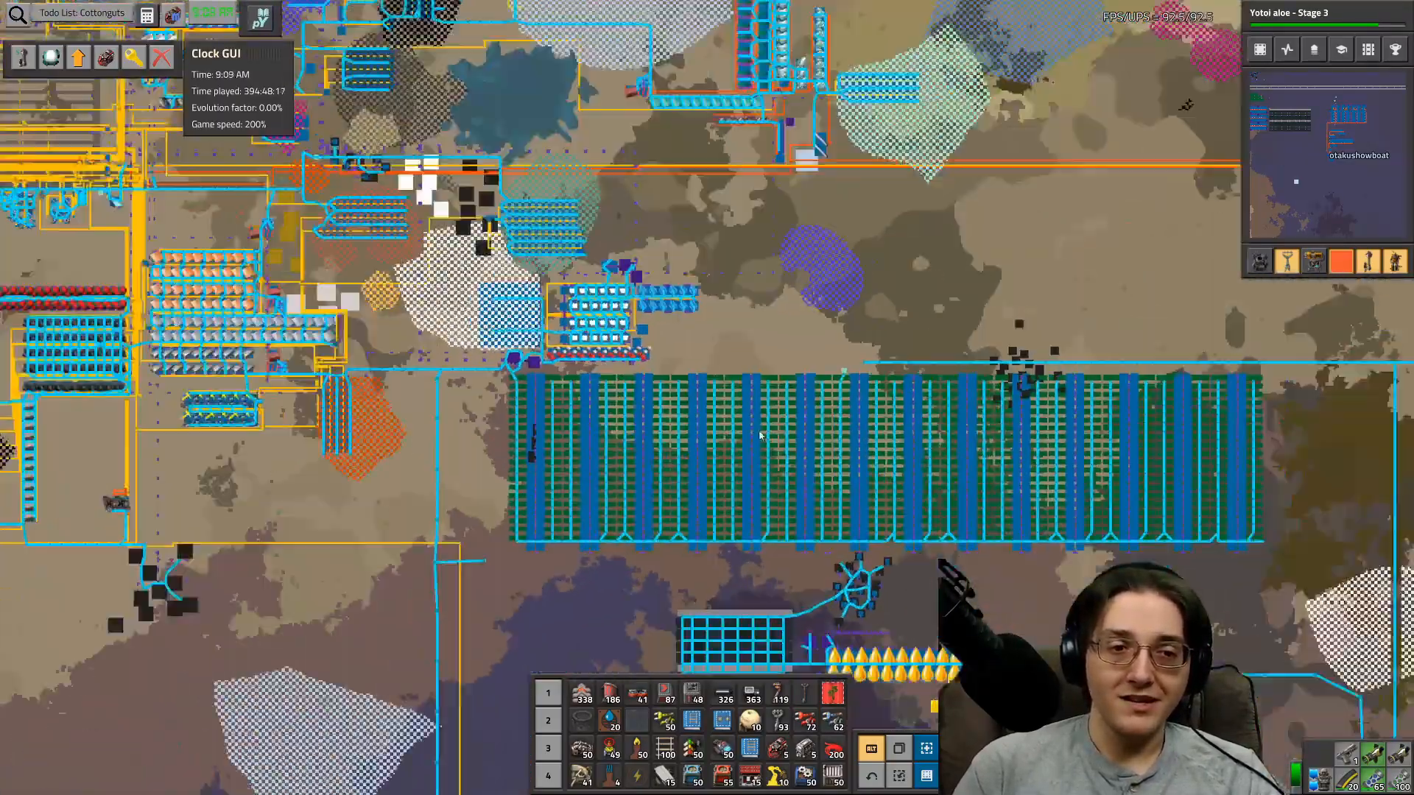
{"action": "scroll", "scroll_direction": "down", "scroll_amount": 3}
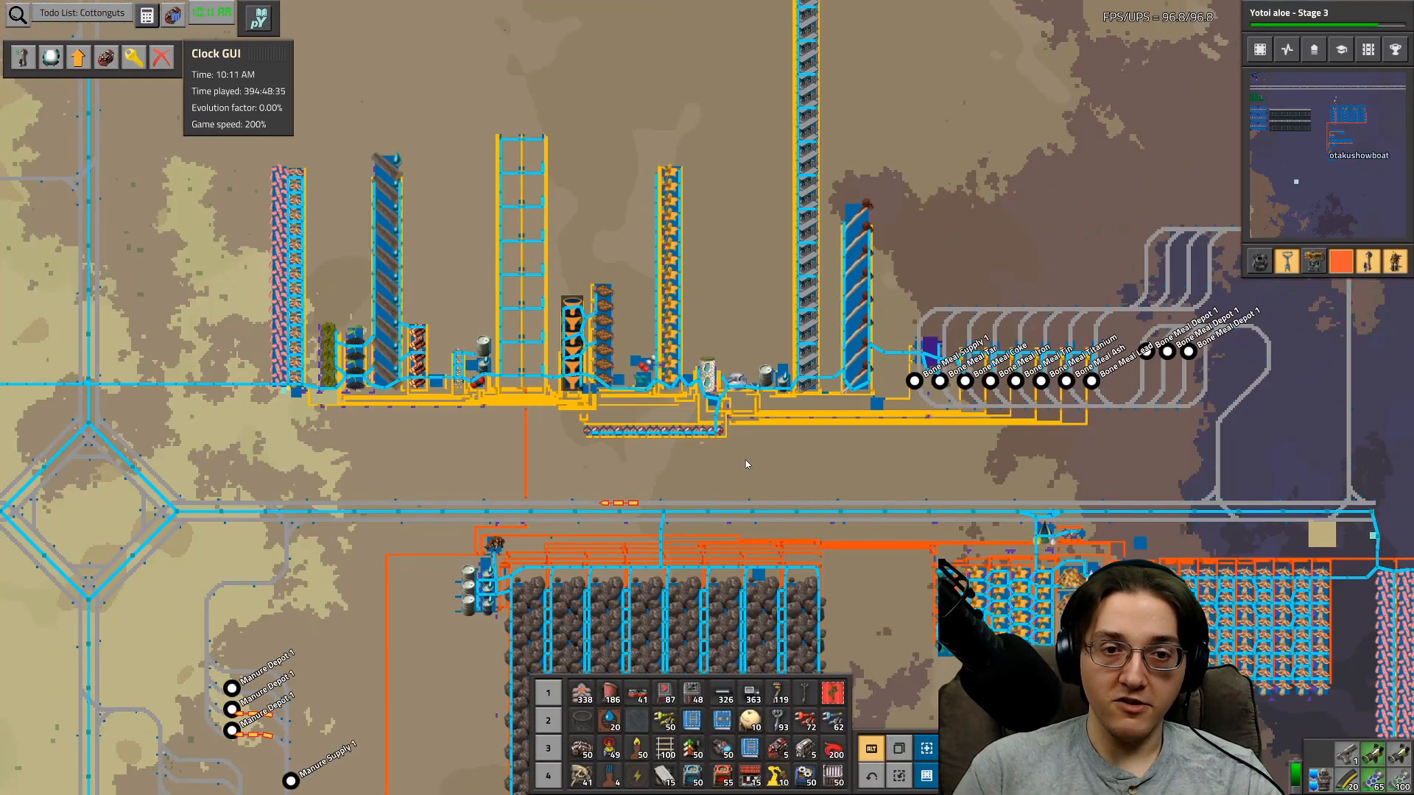
{"action": "scroll", "scroll_direction": "down", "scroll_amount": 3}
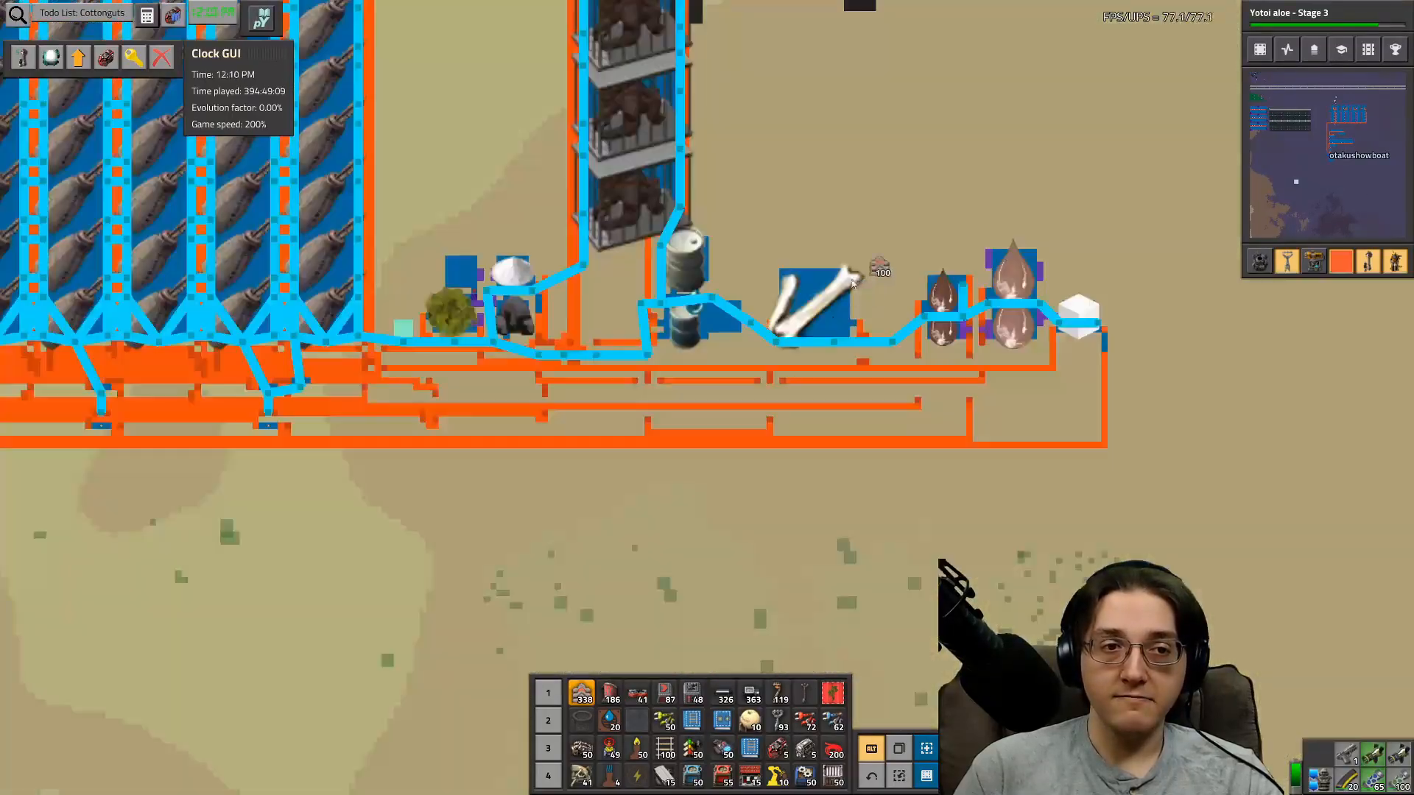
- Leave the map with M and zoom onto the warning-flagged moss farm line
{"action": "key", "text": "m"}
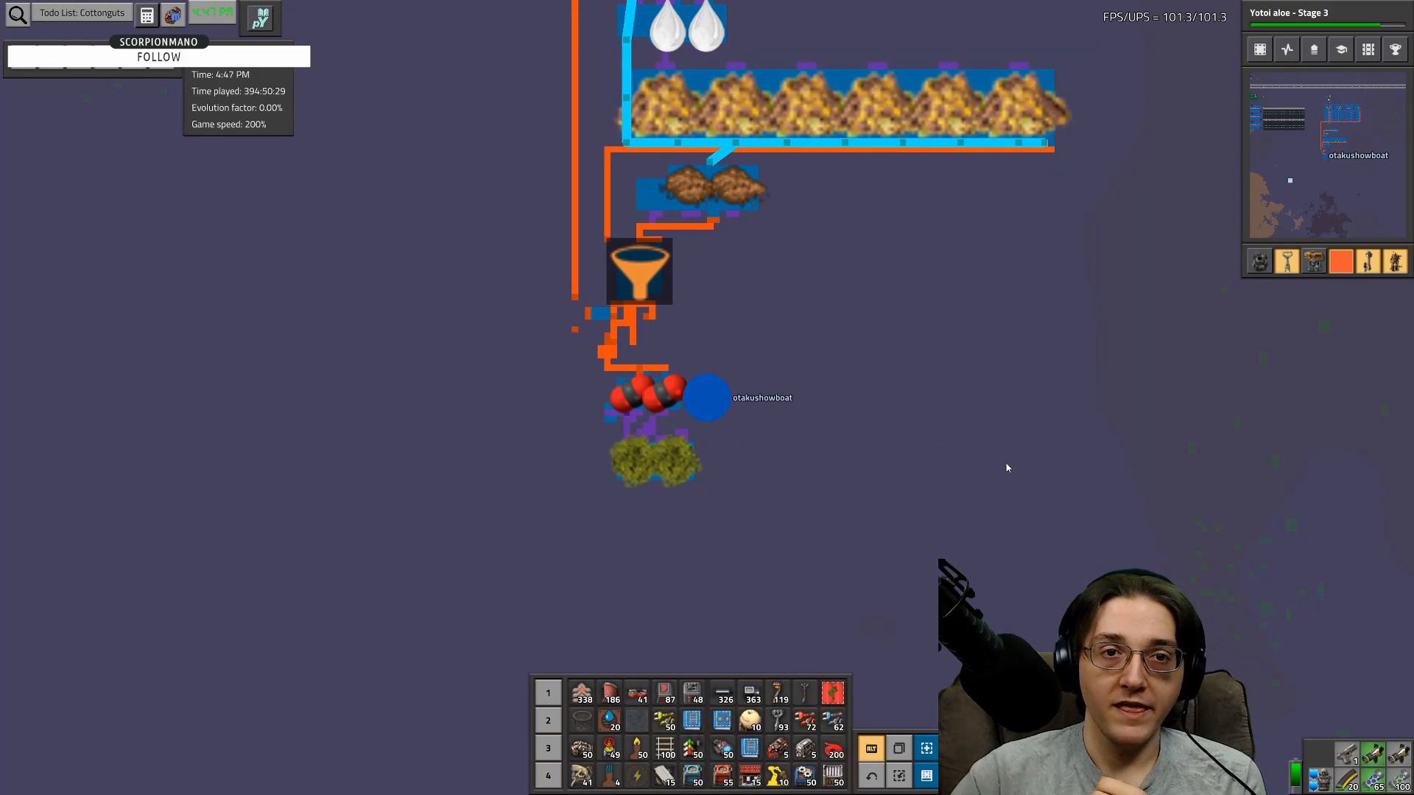
{"action": "scroll", "scroll_direction": "down", "scroll_amount": 3}
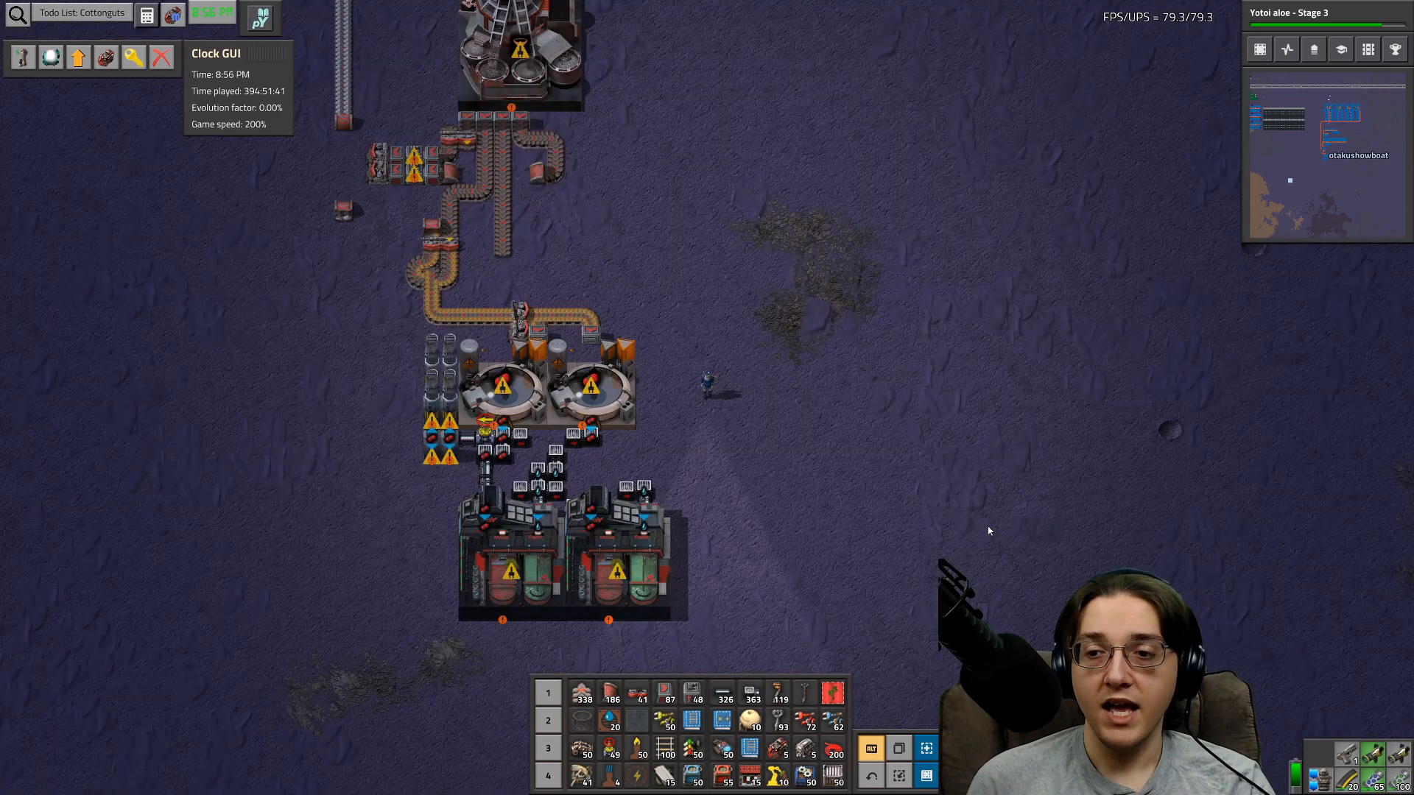
- Pause the game with the Escape menu showing resume, save, load and quit
{"action": "key", "text": "Escape"}
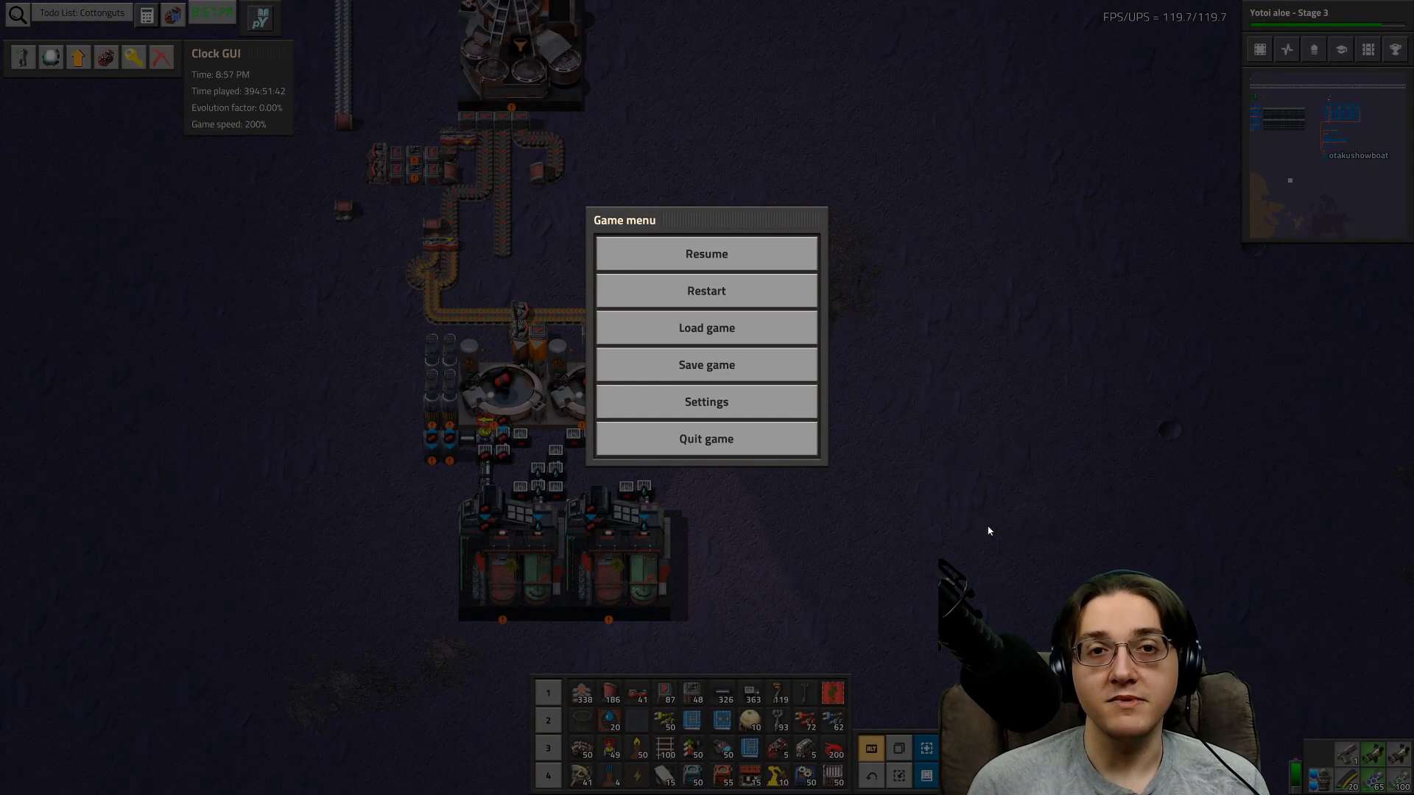